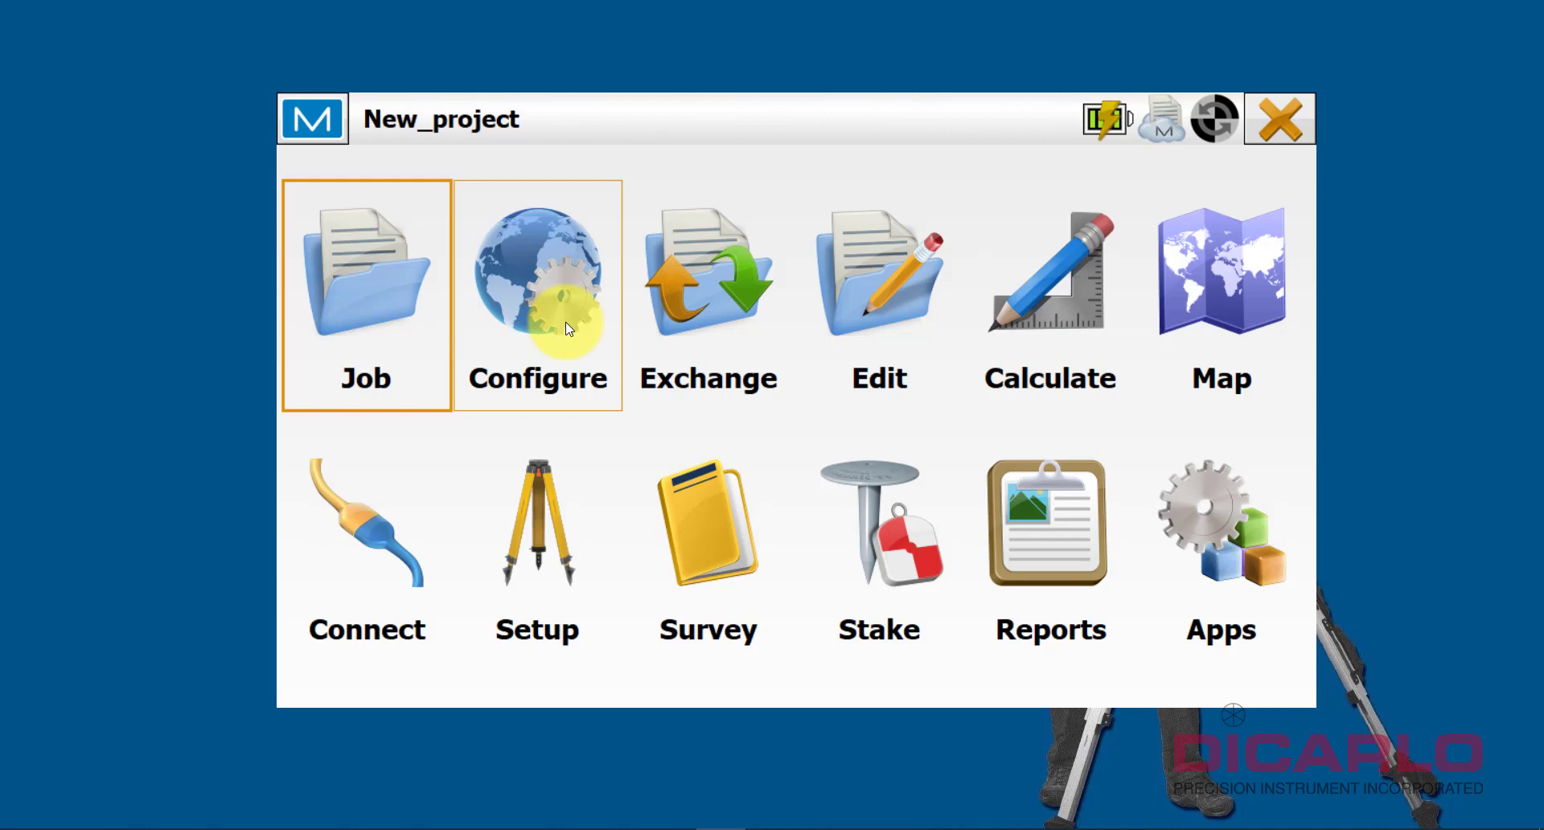
pyautogui.moveTo(592, 315)
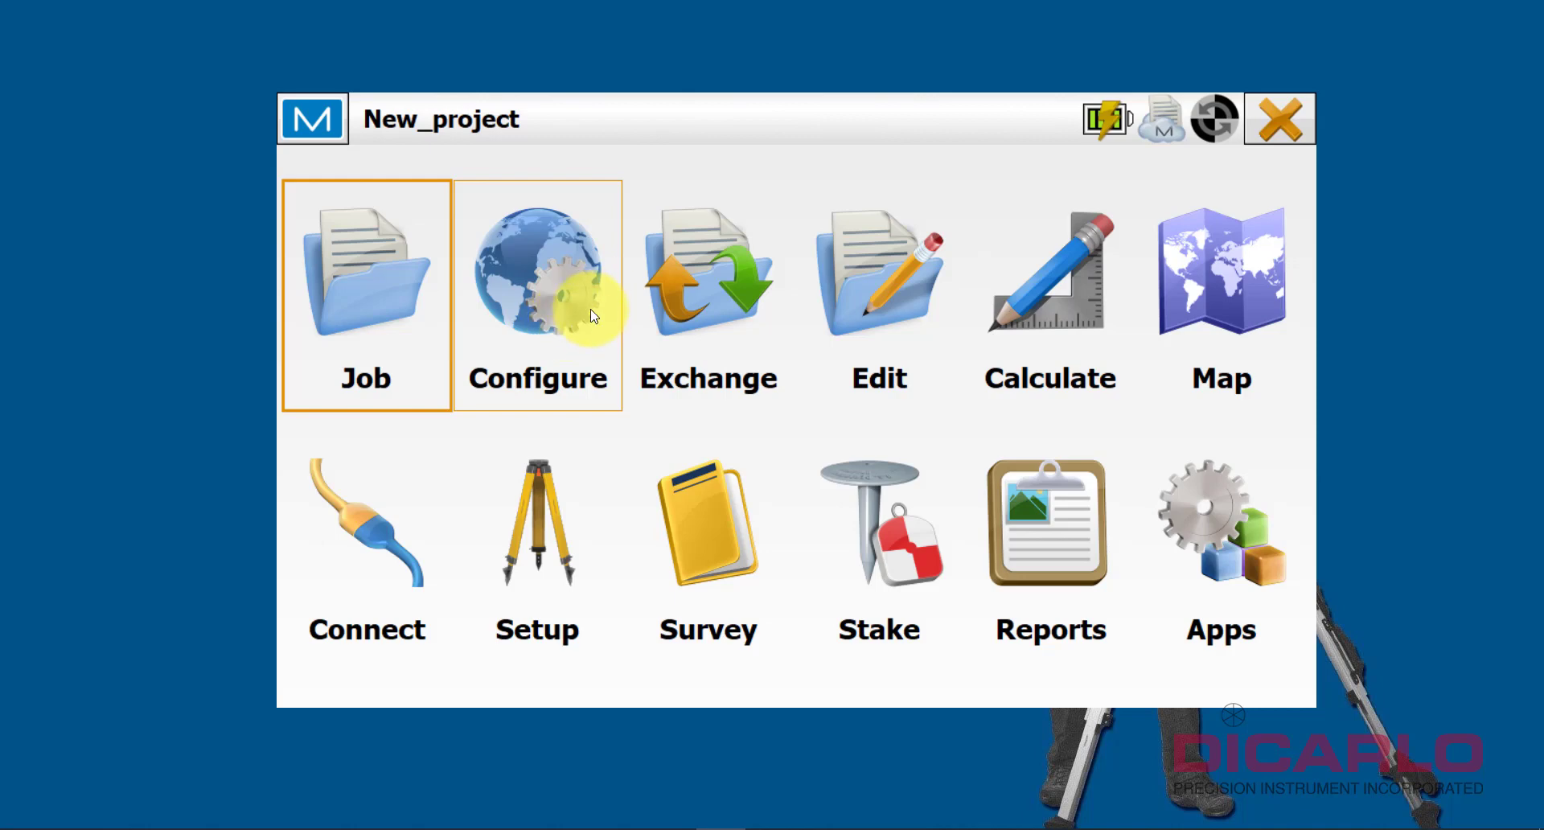
pyautogui.moveTo(514, 264)
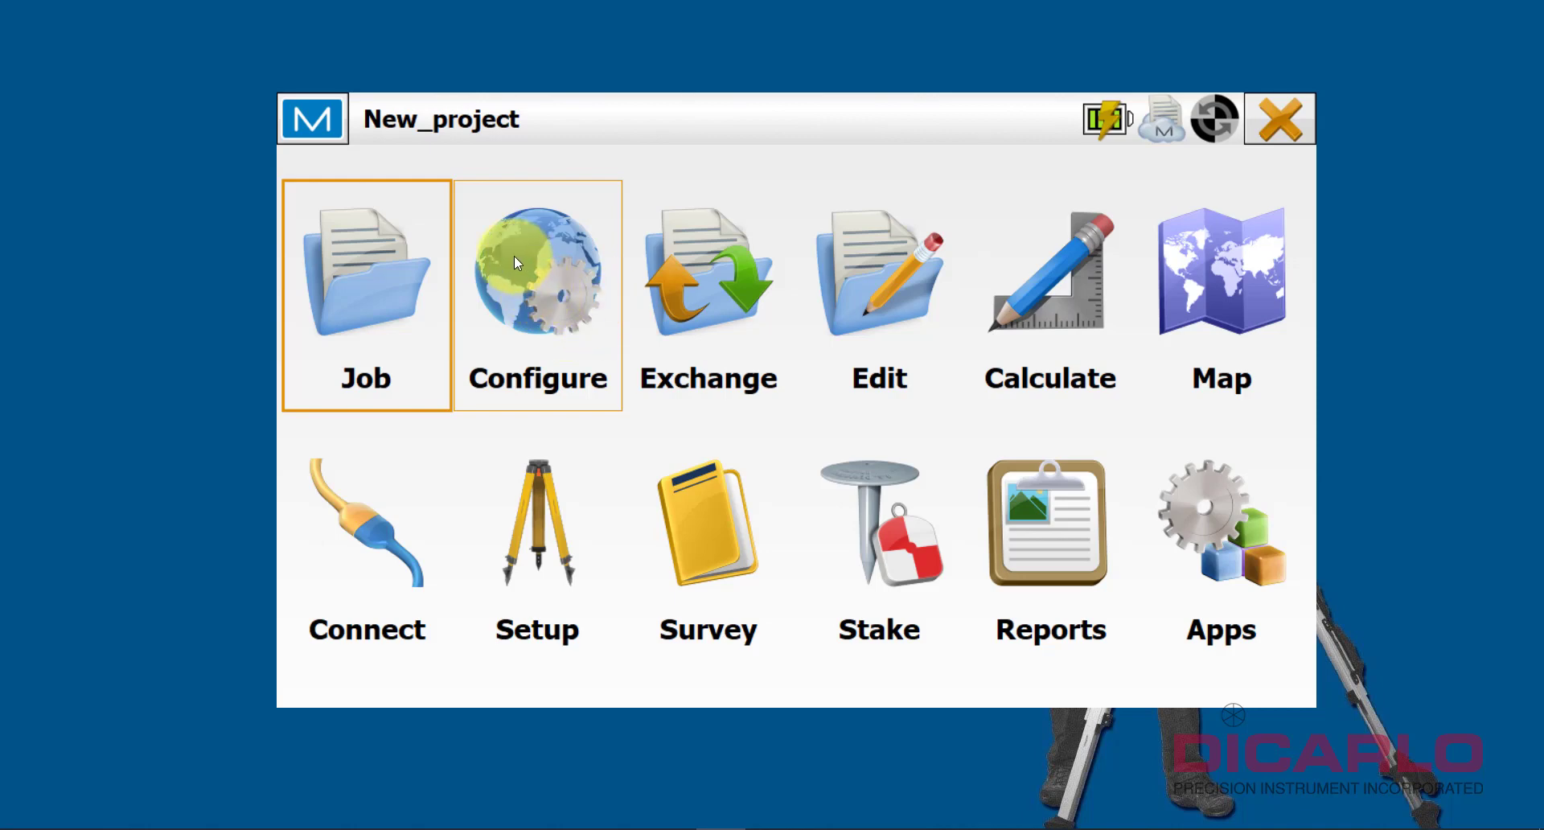
pyautogui.moveTo(525, 277)
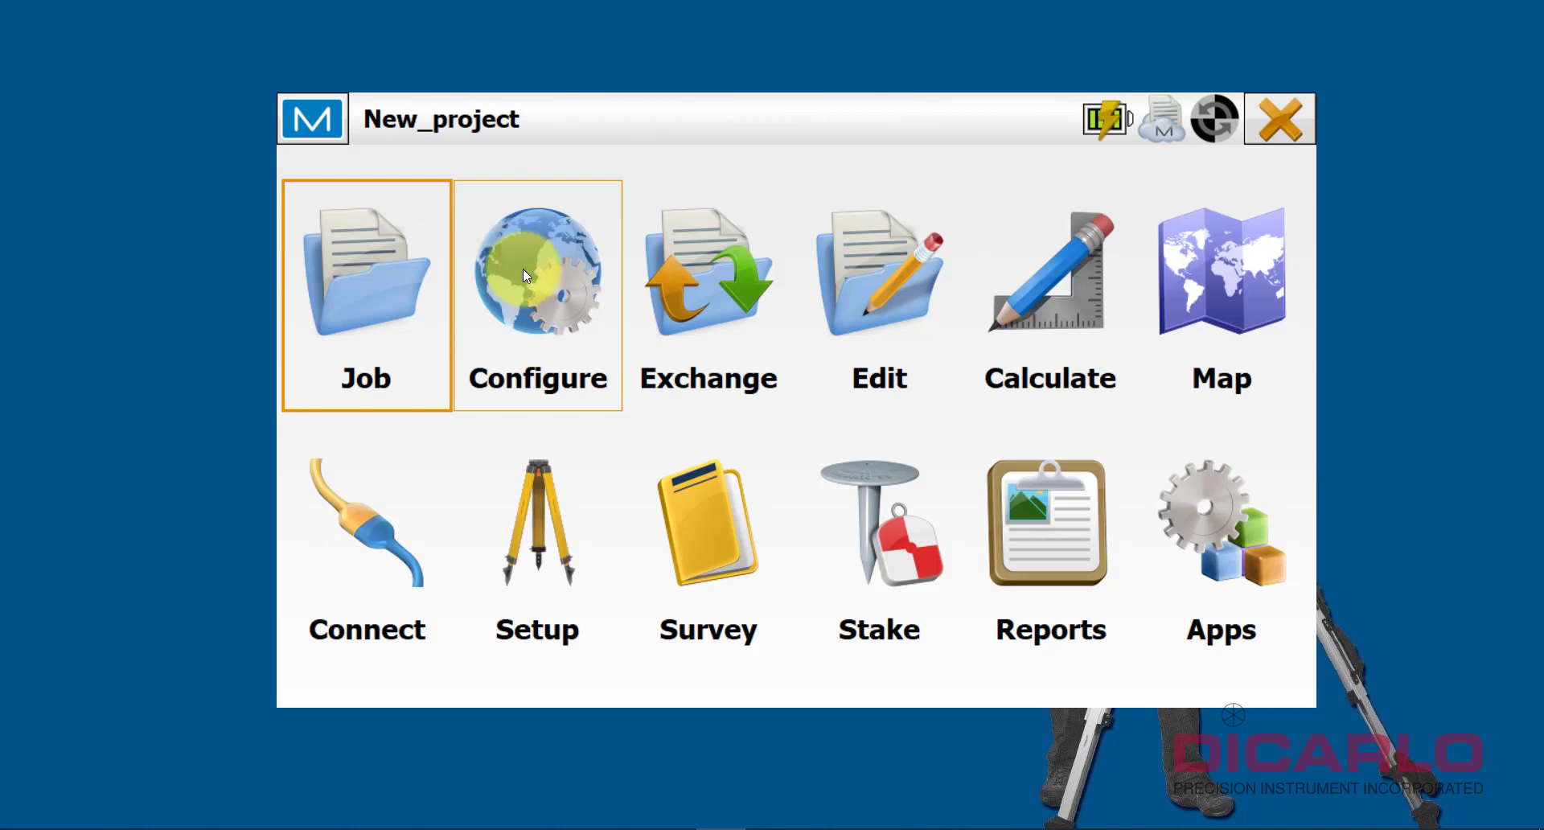
# - Open New_project's Job Configuration, showing the GM-55 optical and Hiper VR TILT Network GNSS setups
pyautogui.click(537, 285)
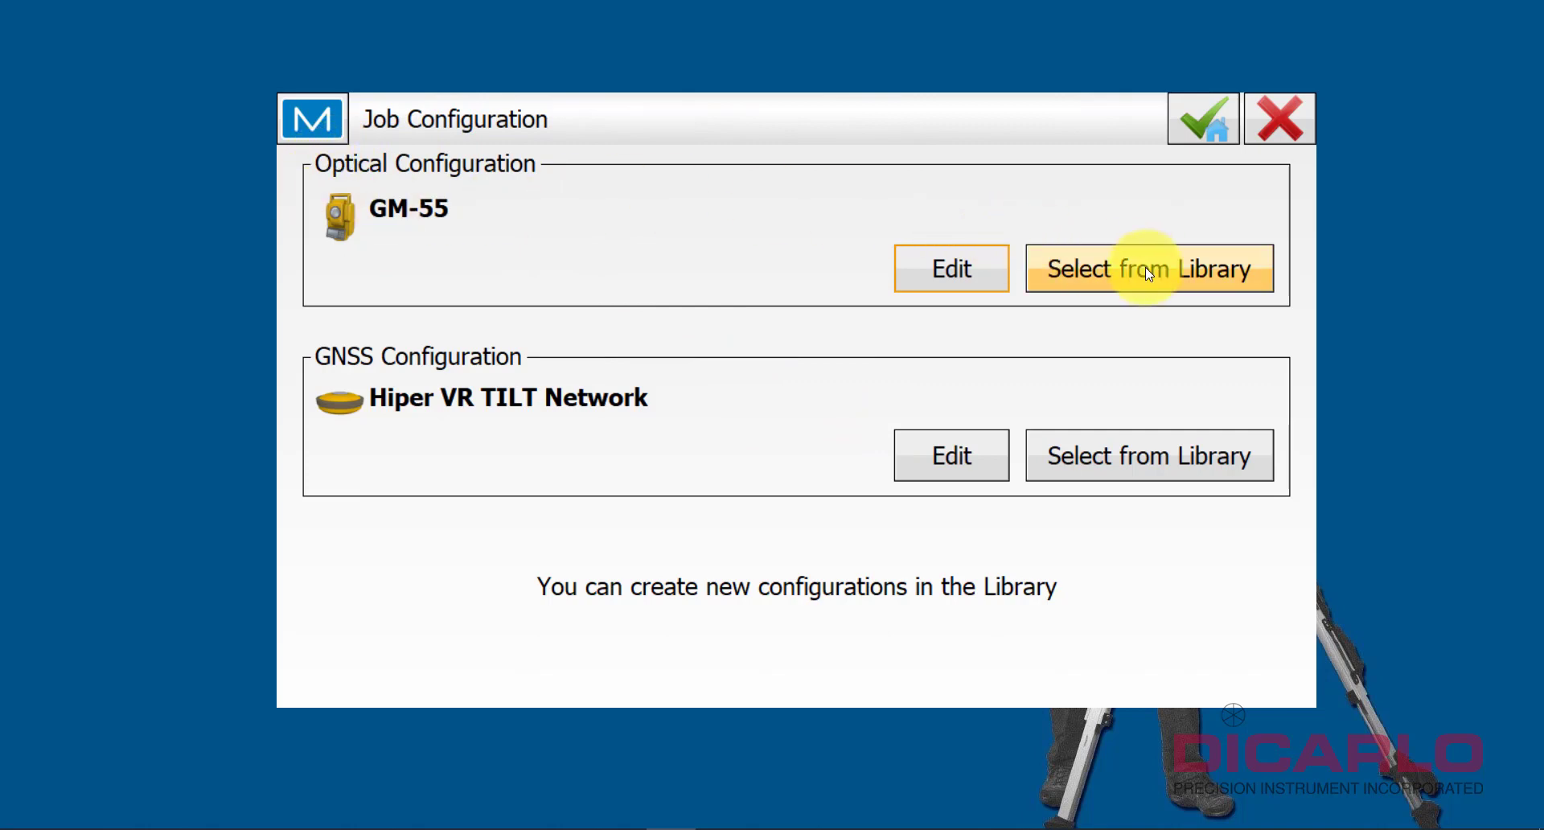
# - Open the optical Configuration Library listing setups such as My Robotic and SIM GM
pyautogui.click(1148, 267)
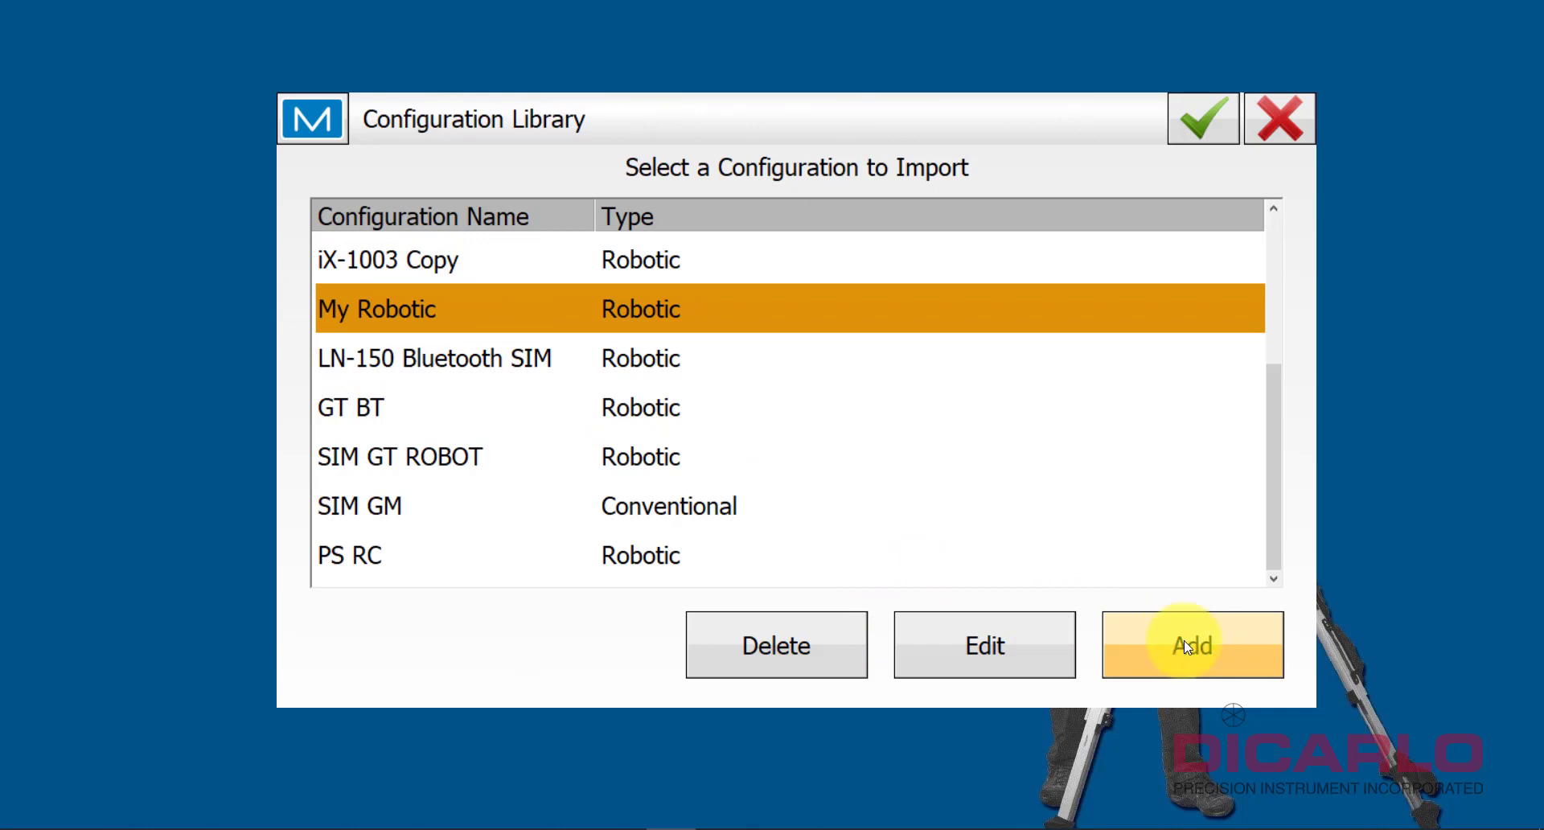
# - Add a new library configuration named GT-603 BT
pyautogui.click(1192, 645)
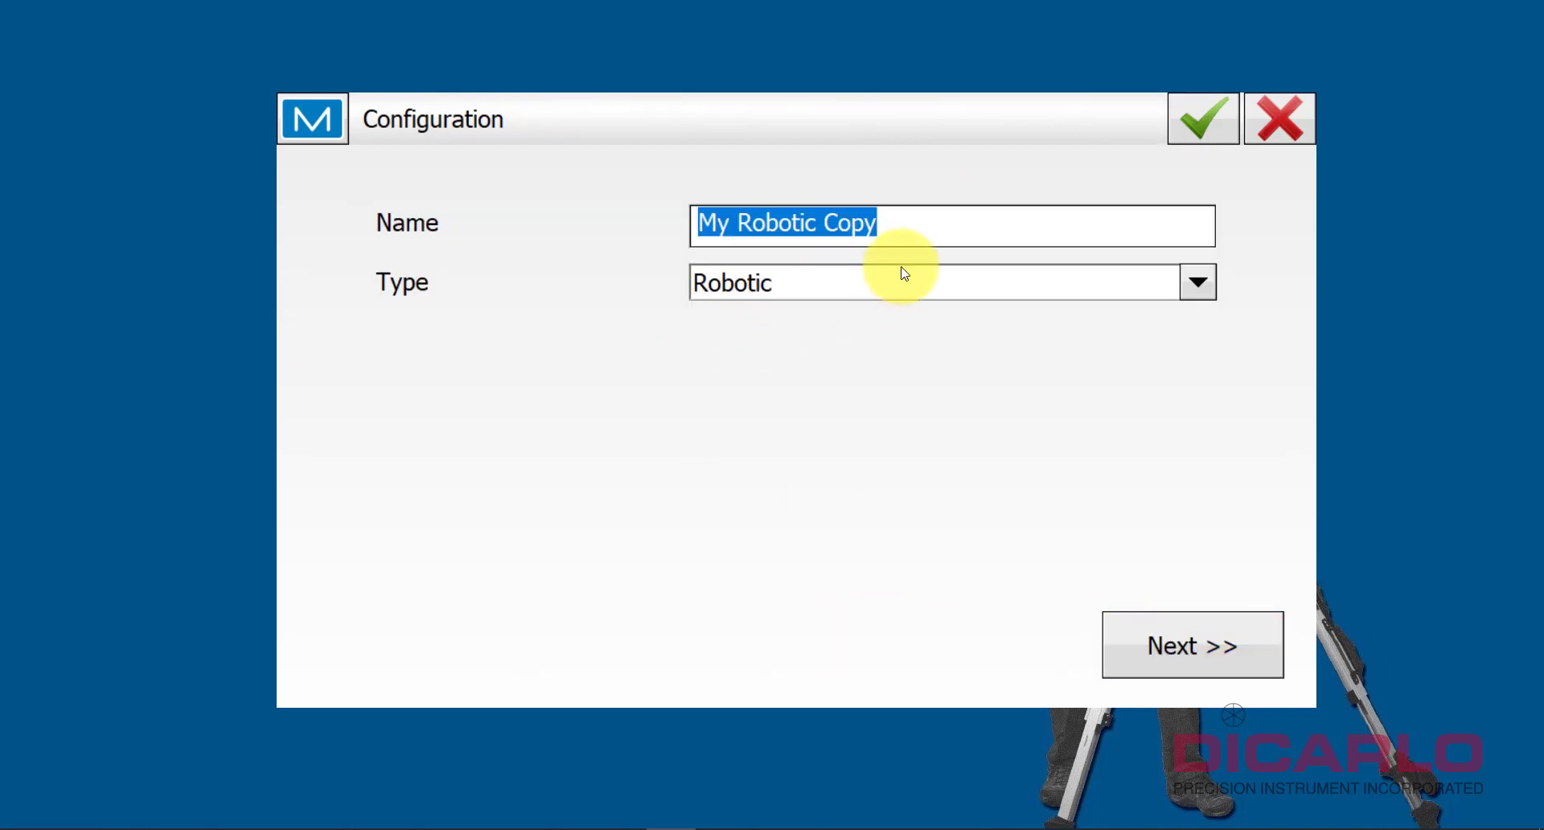
pyautogui.write('GT')
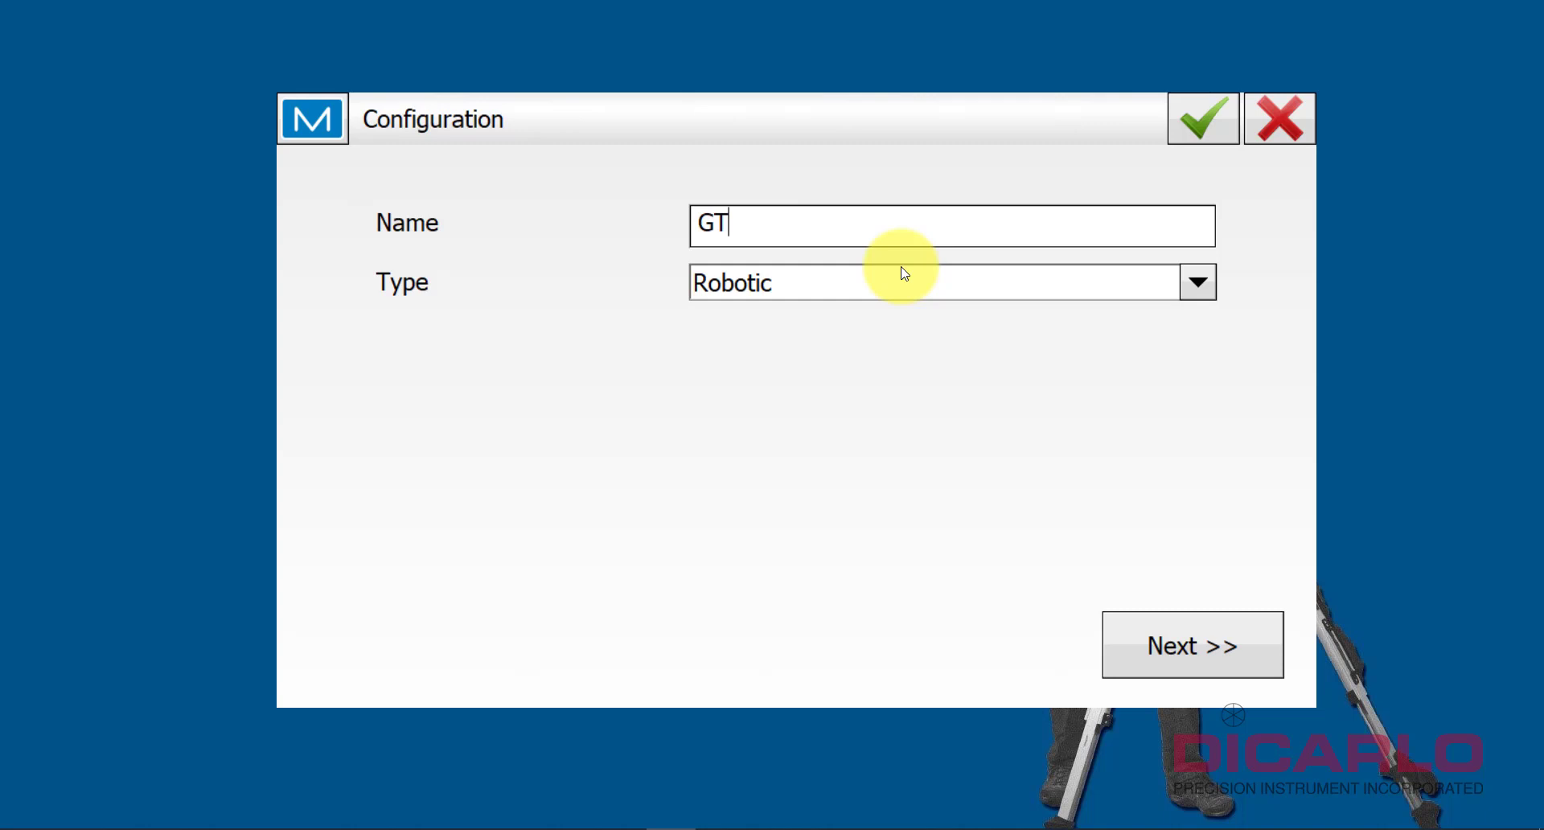
pyautogui.write('-603')
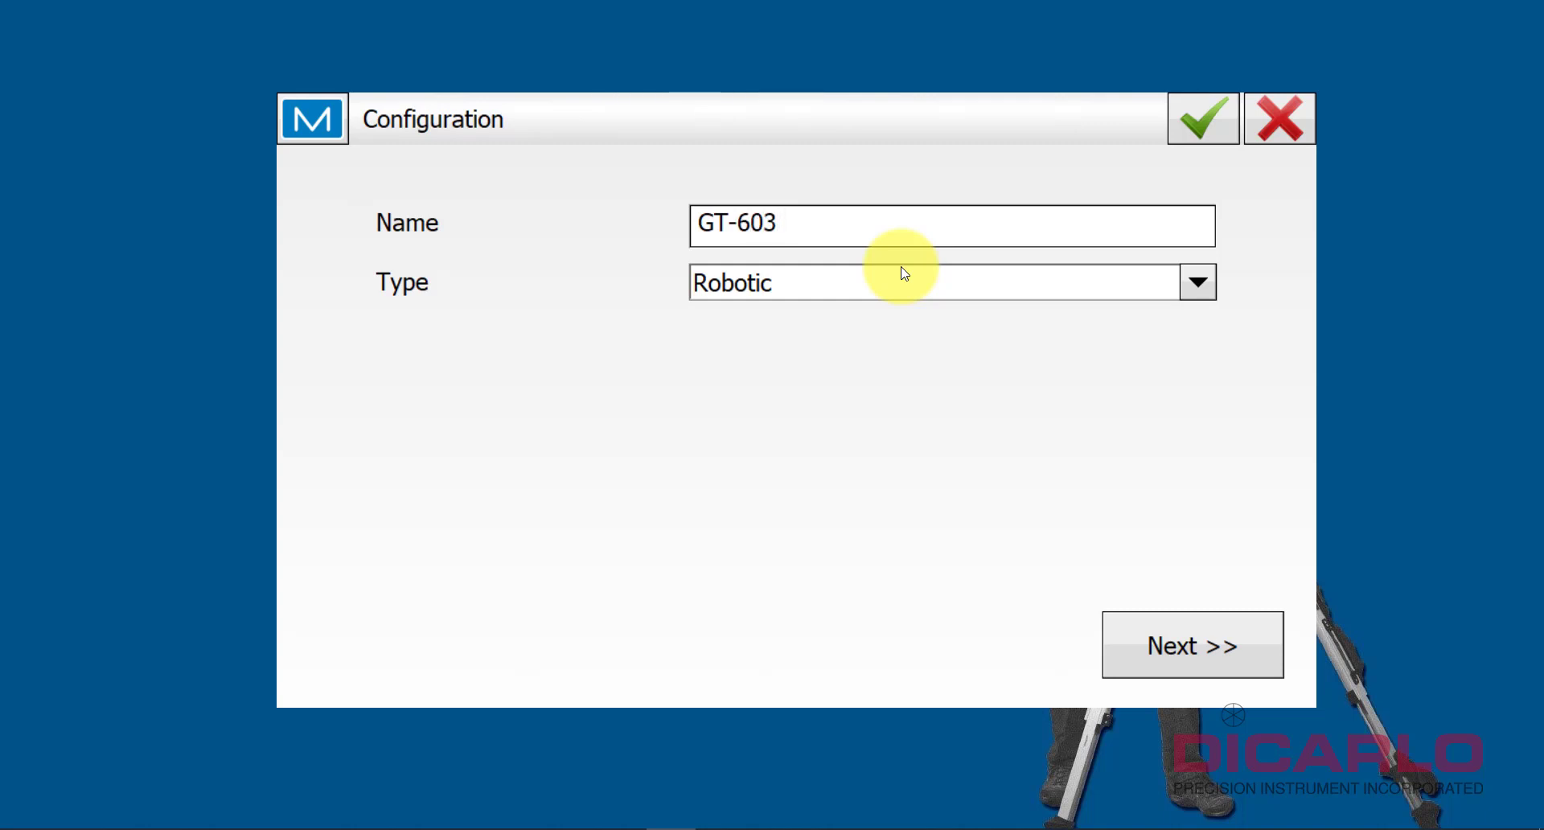
pyautogui.write('BT')
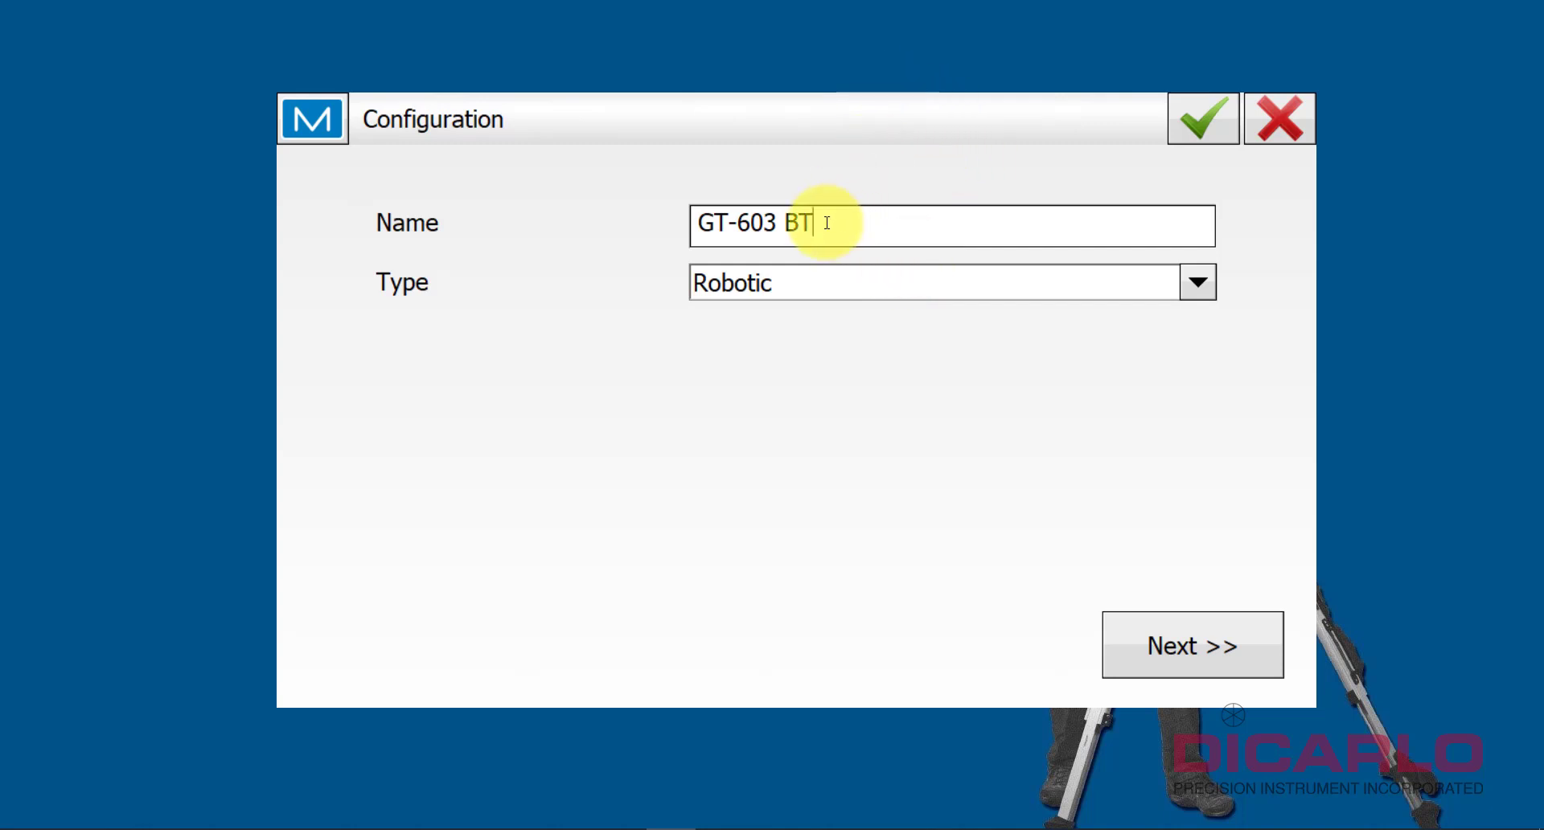
pyautogui.click(951, 225)
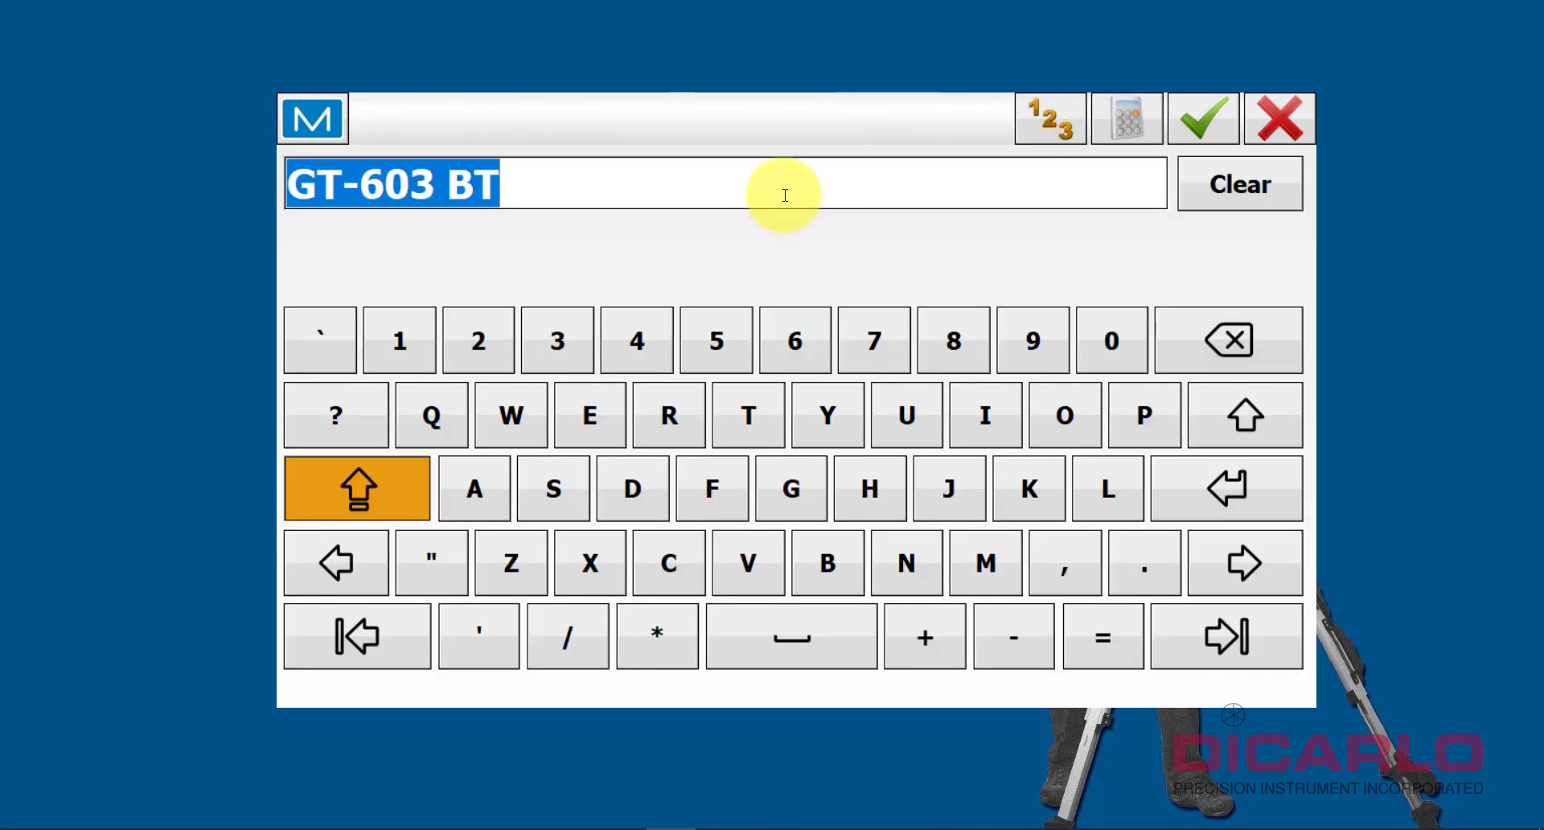
pyautogui.click(1202, 118)
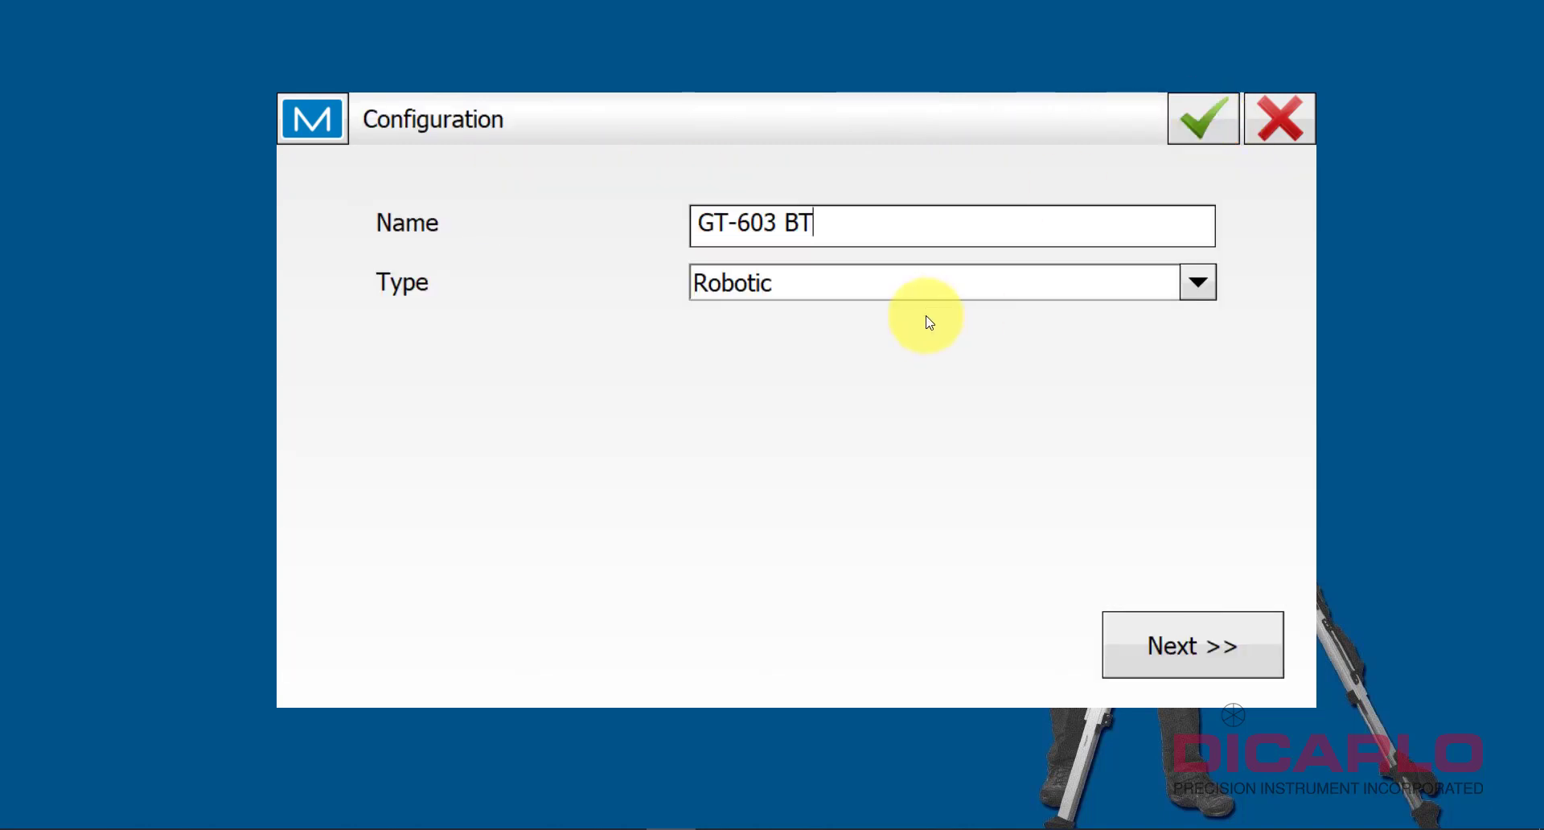
# - Set the configuration type to Robotic and advance to instrument settings
pyautogui.click(1197, 282)
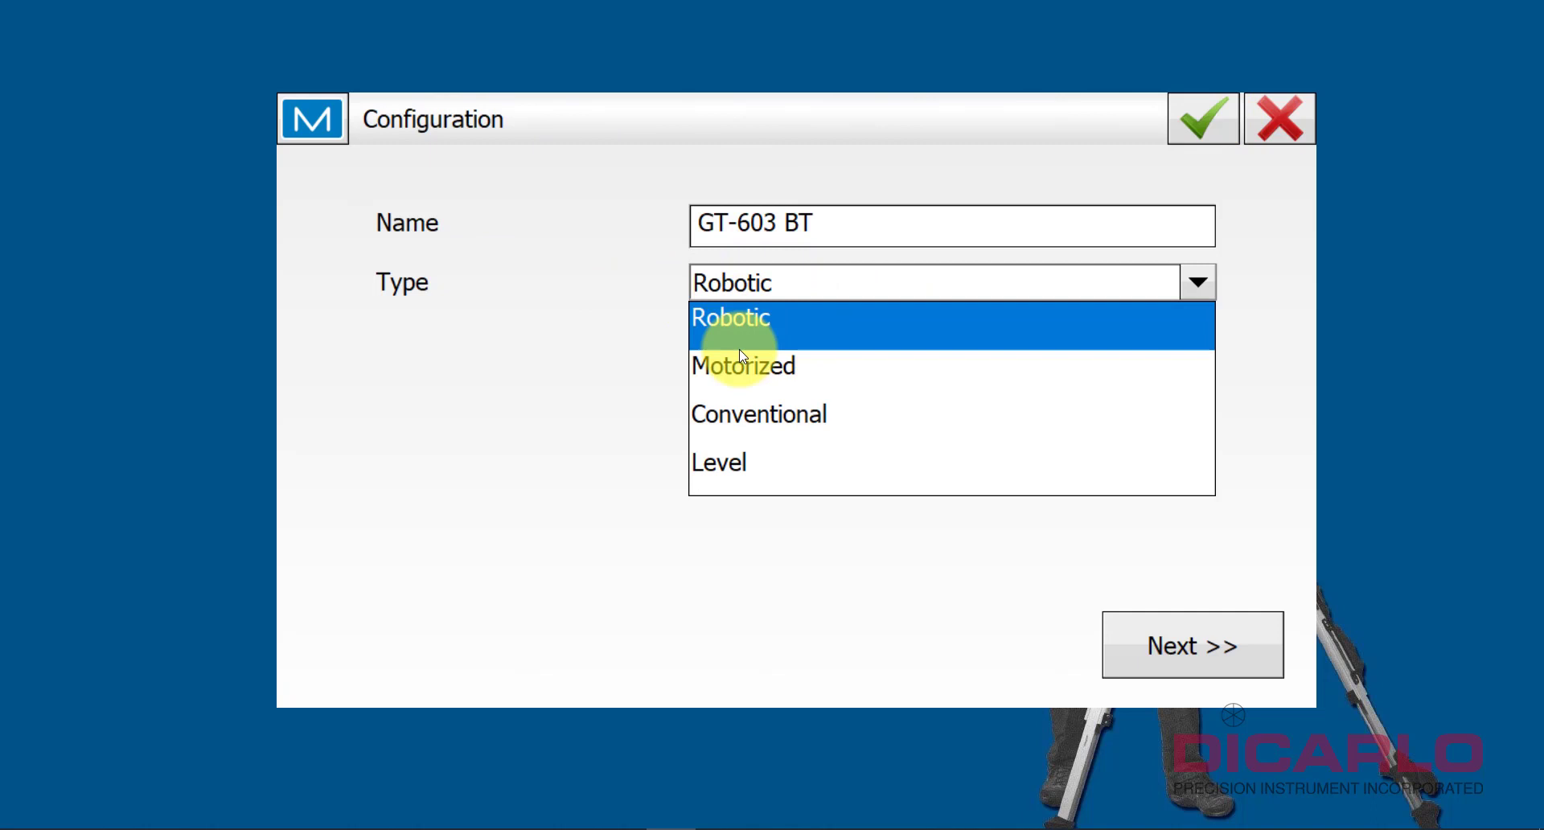
pyautogui.moveTo(738, 333)
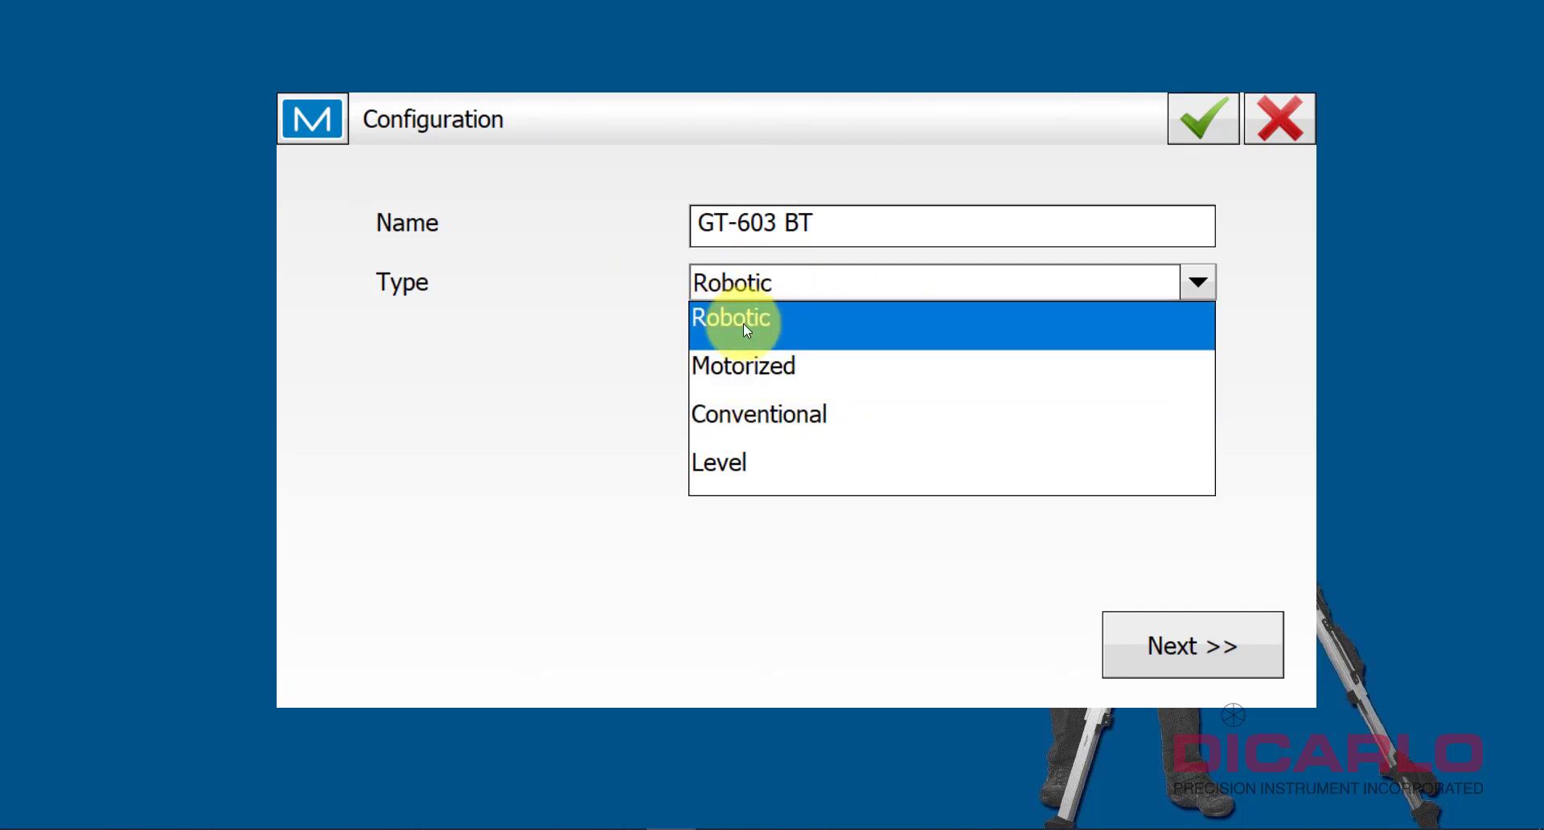
pyautogui.click(733, 317)
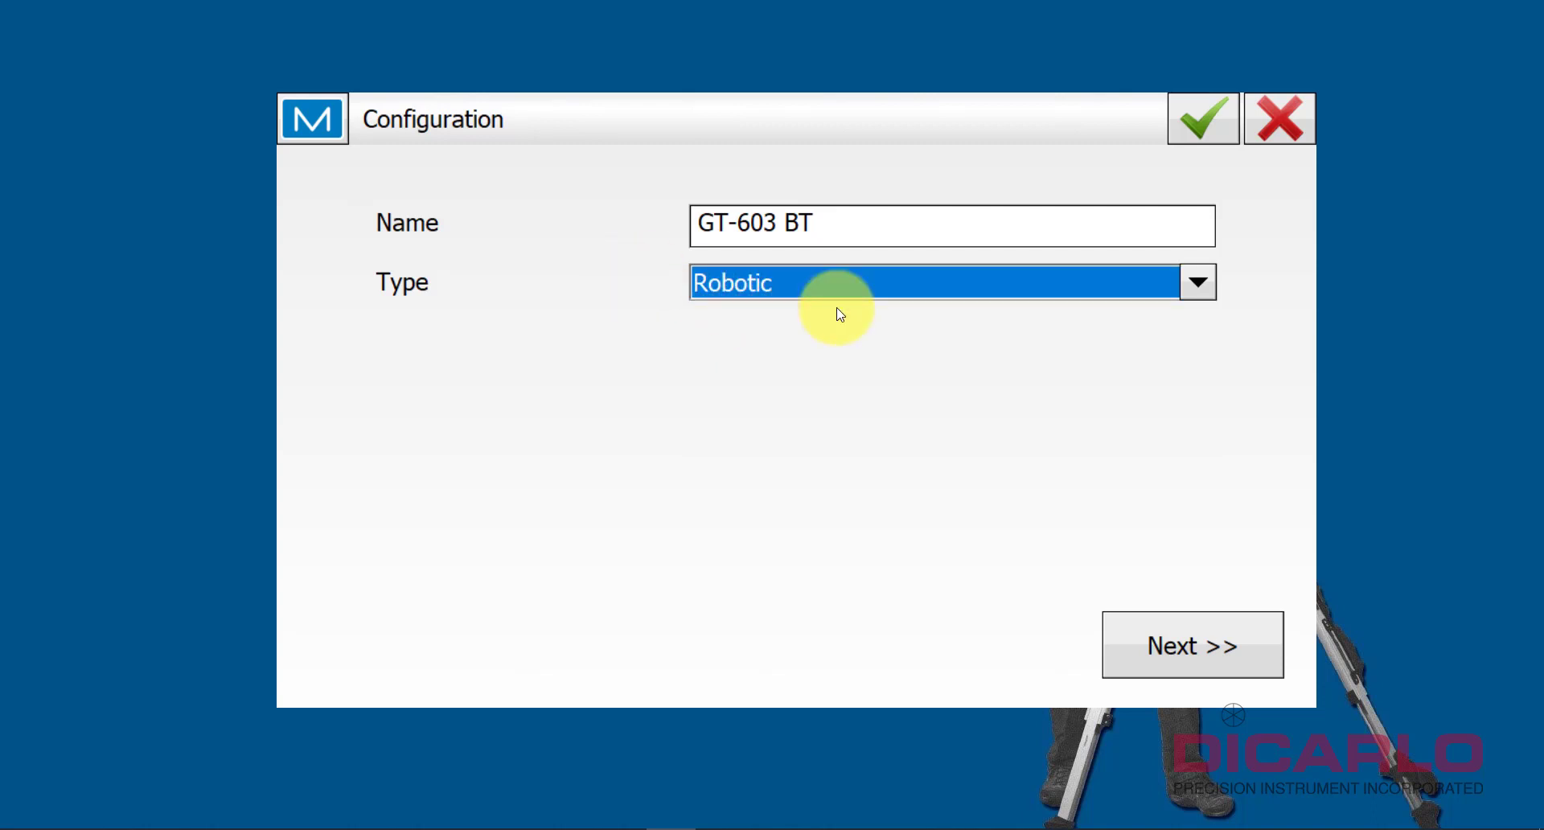
pyautogui.click(1192, 645)
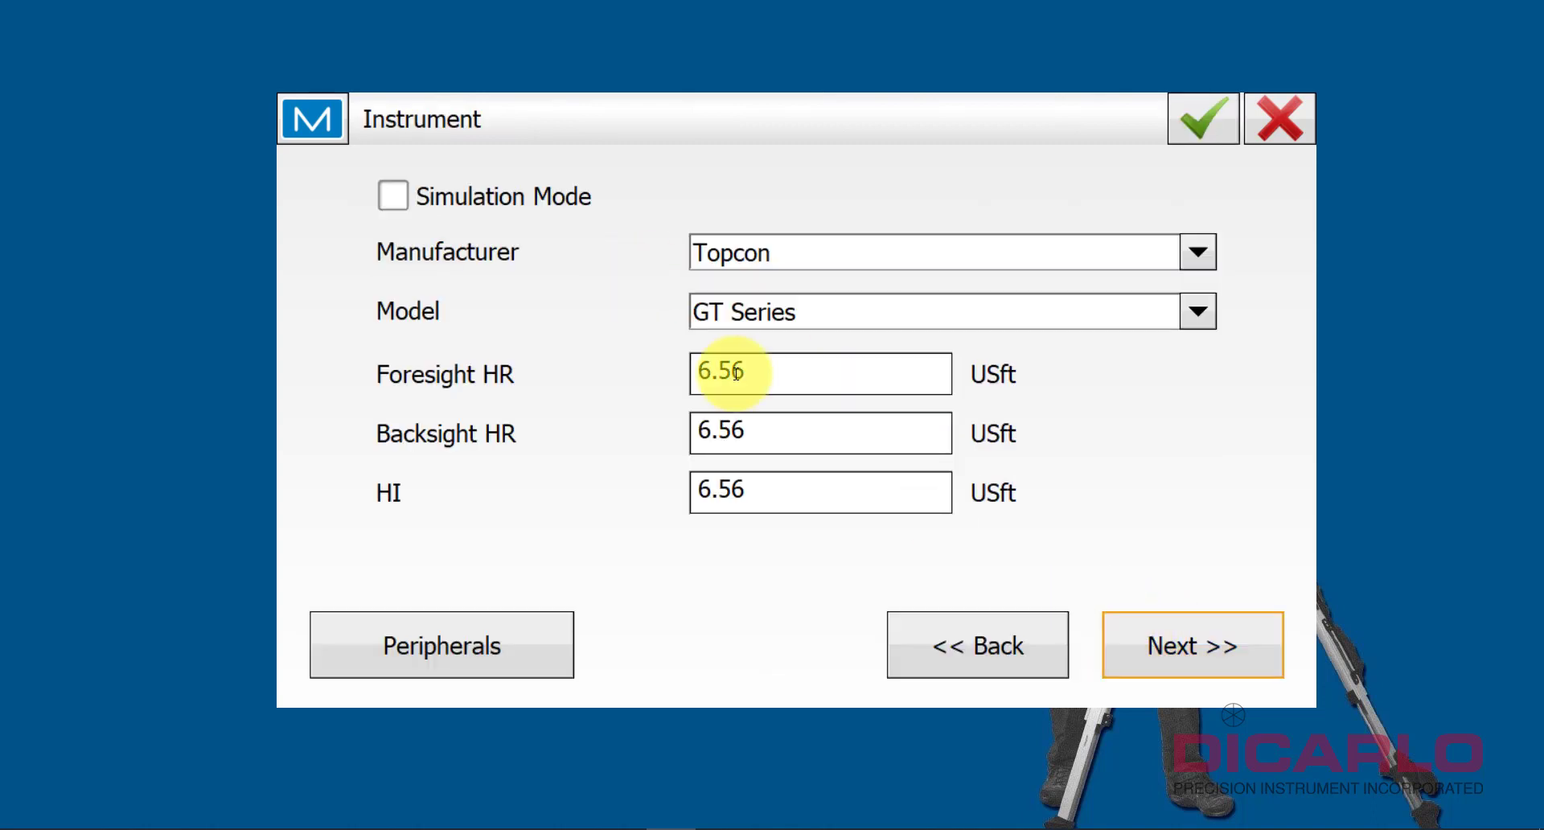
# - Select the Topcon GT Series instrument and set the foresight target height to 0
pyautogui.click(1196, 251)
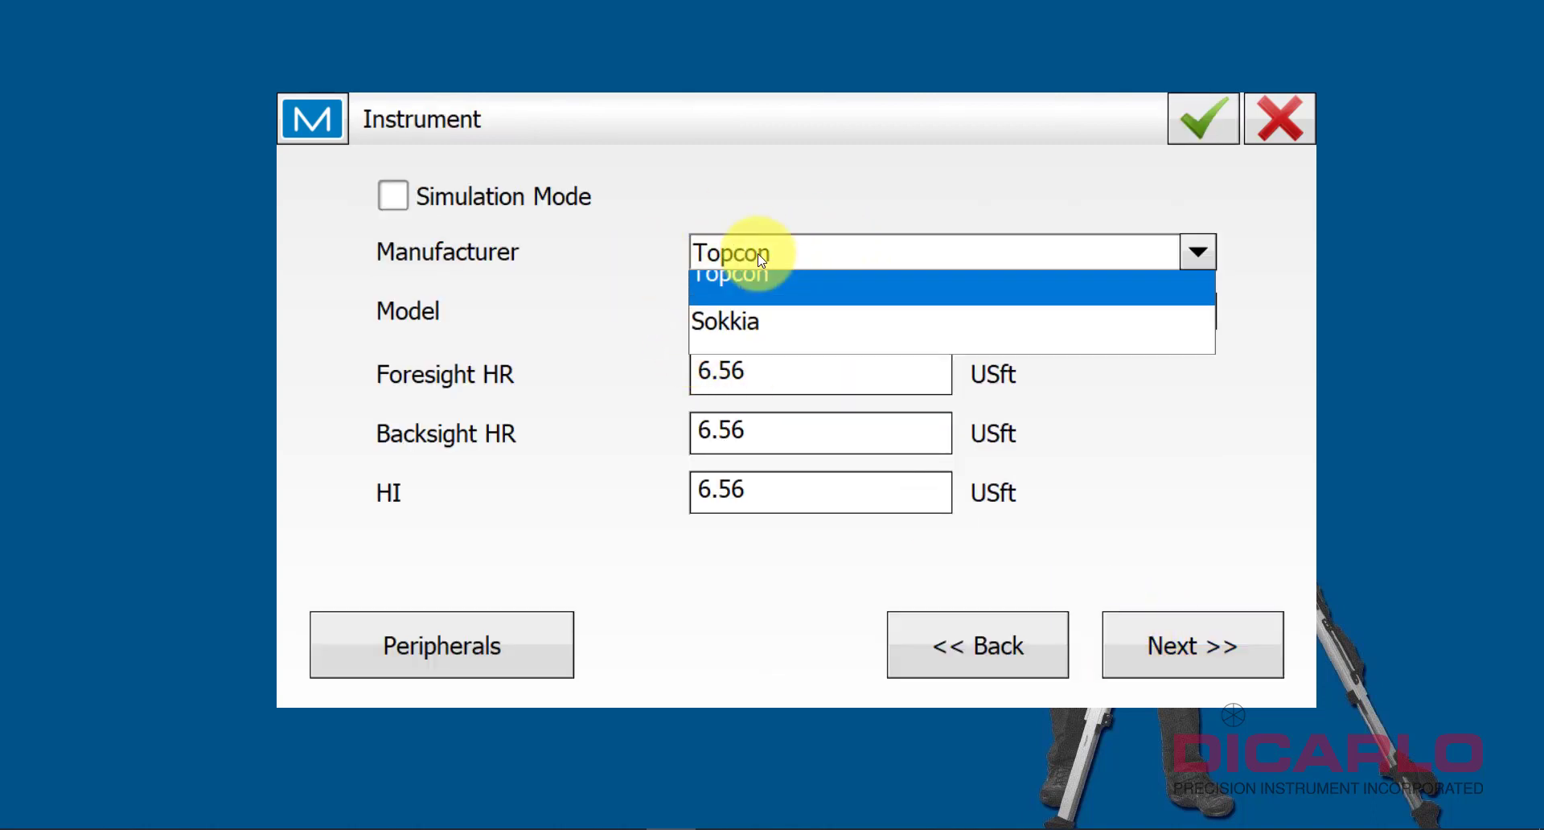
pyautogui.click(727, 272)
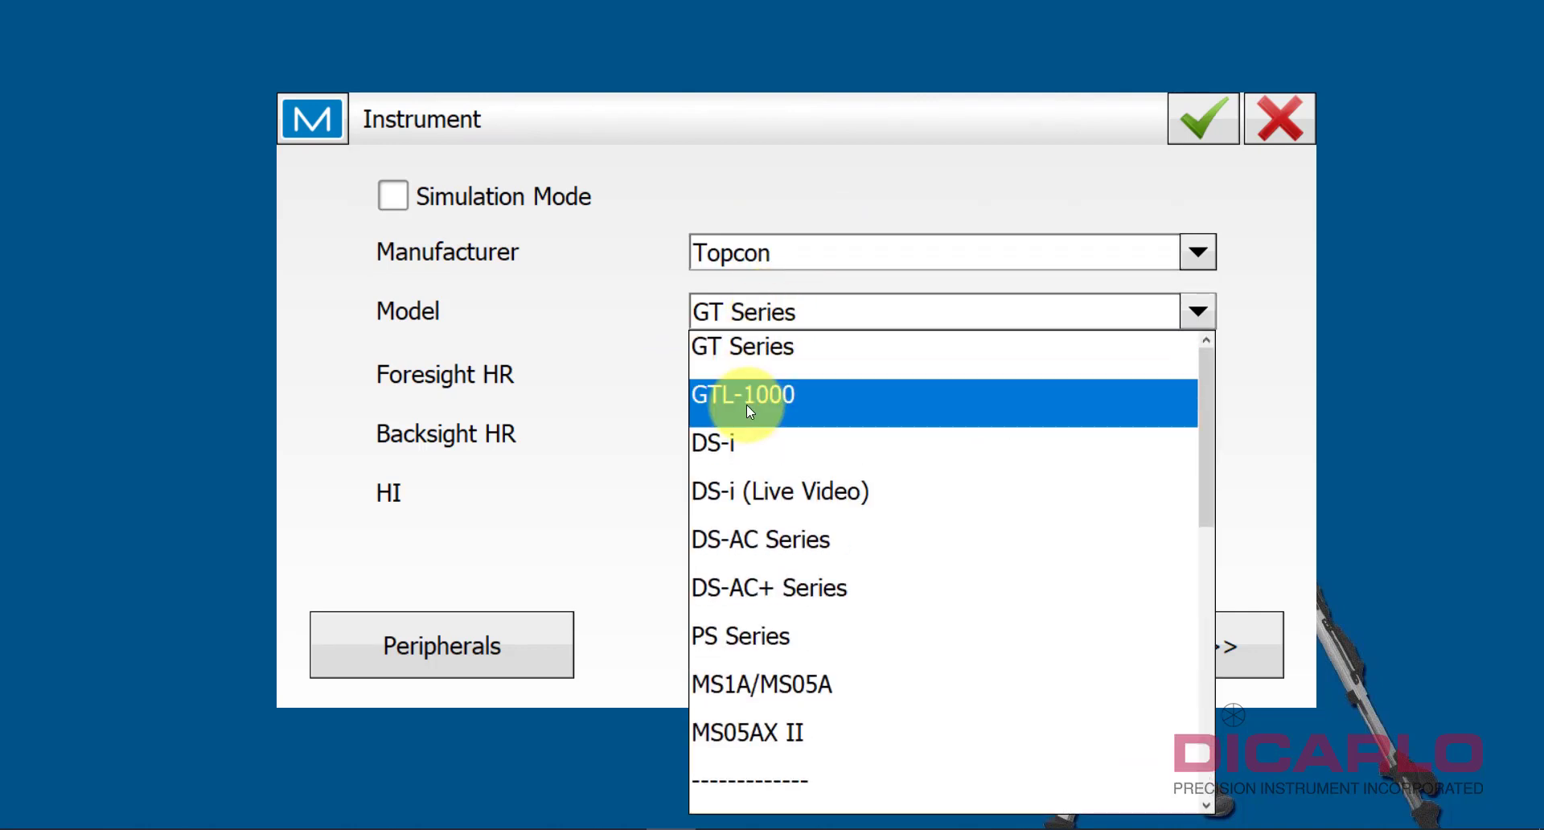
pyautogui.scroll(-3)
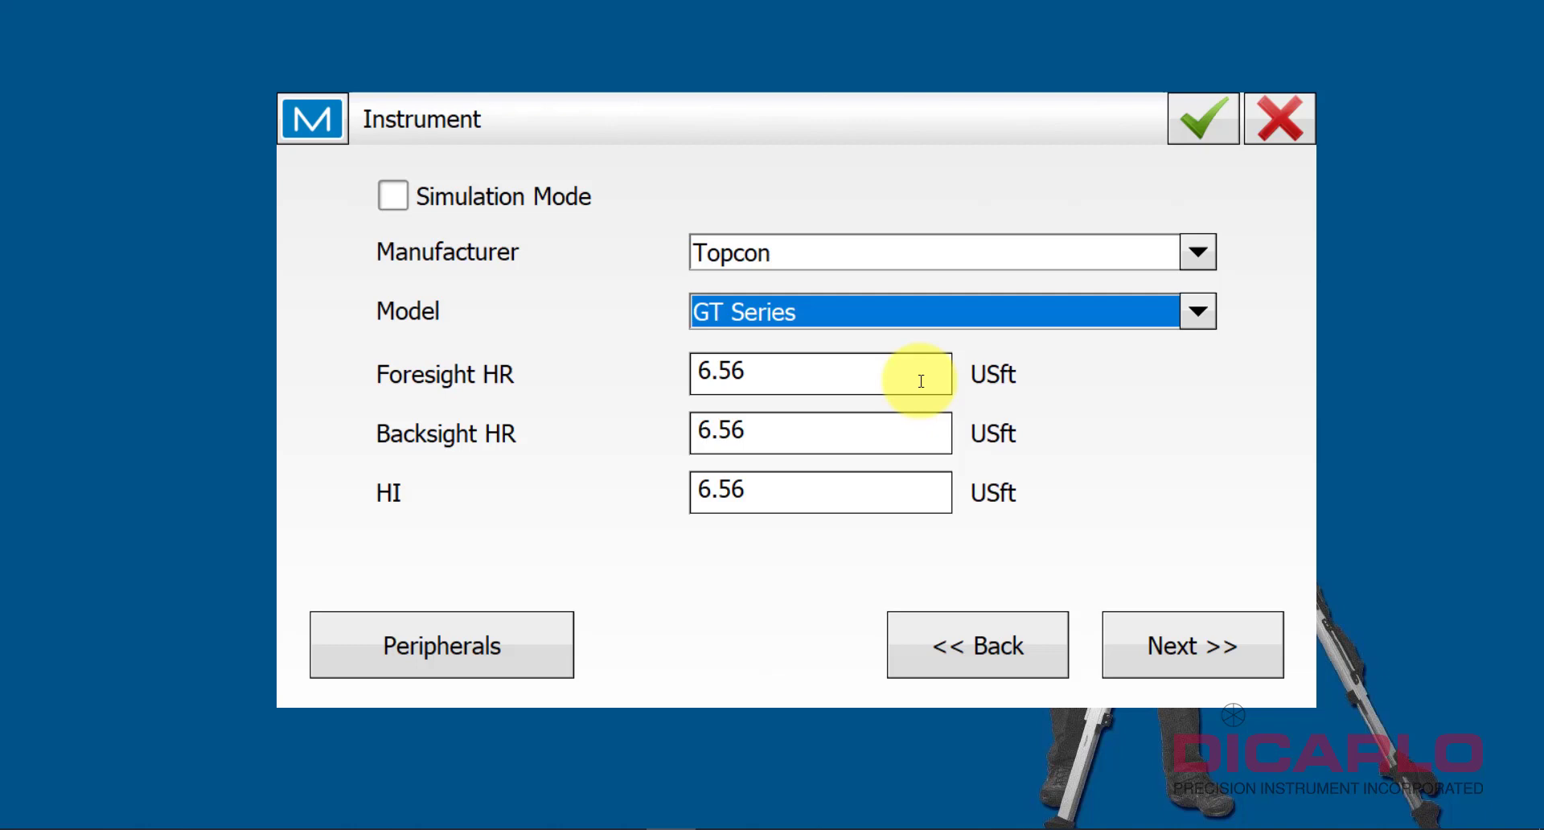
pyautogui.moveTo(774, 372)
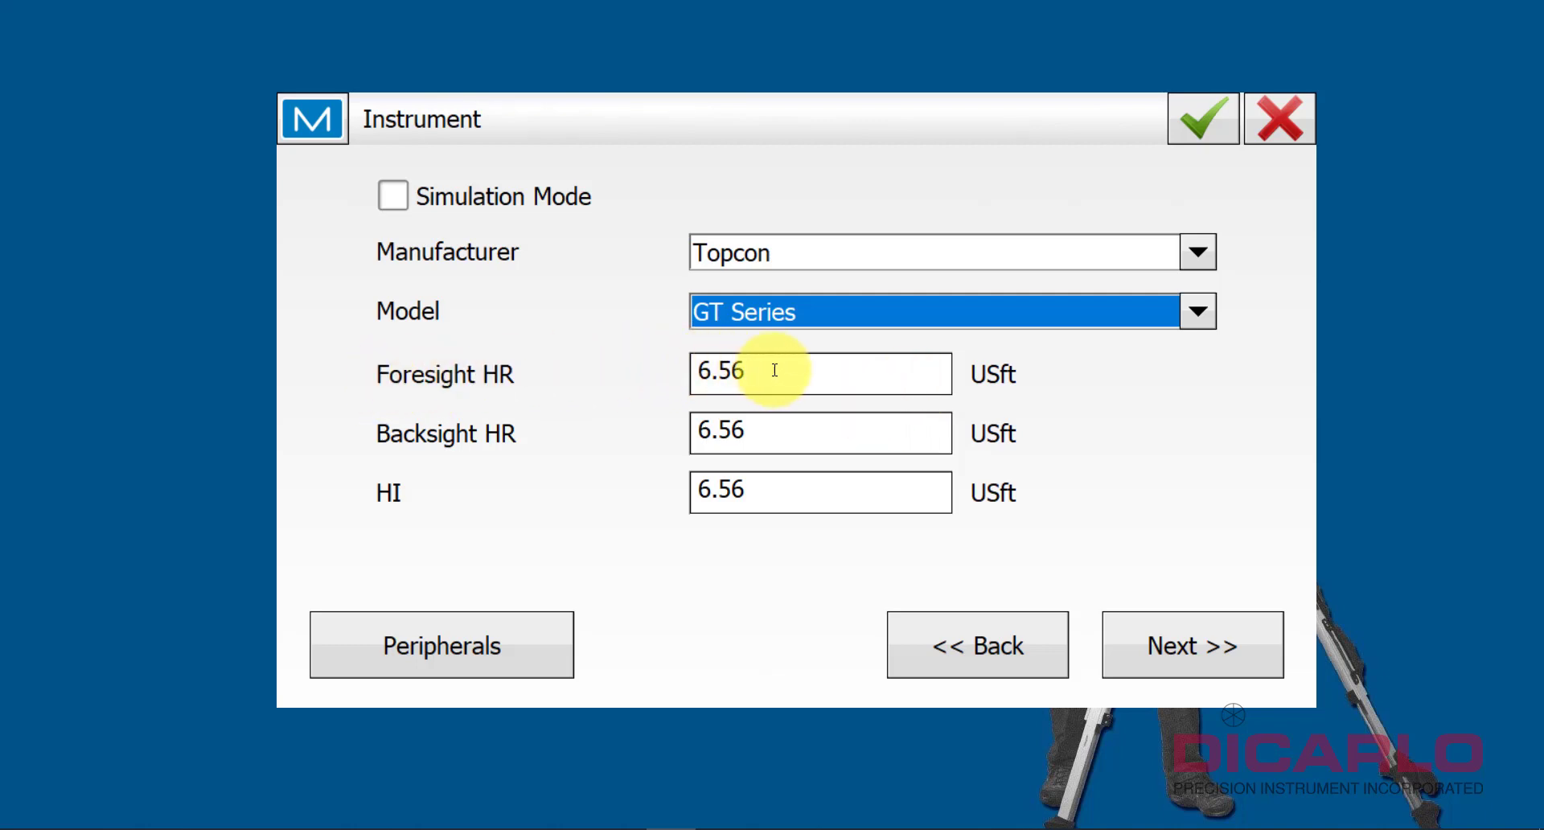
pyautogui.moveTo(453, 459)
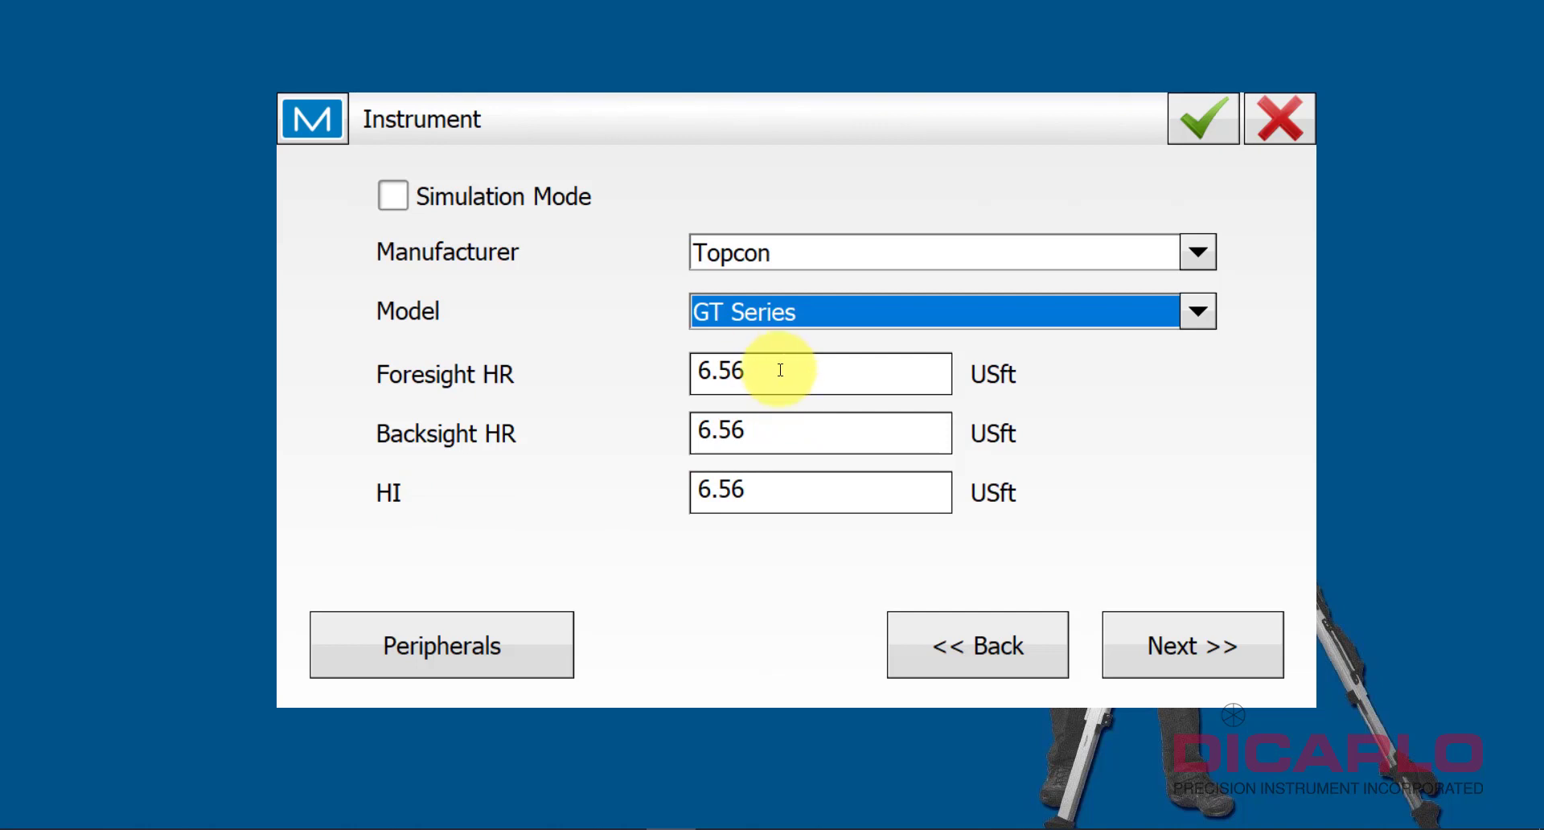
pyautogui.click(820, 373)
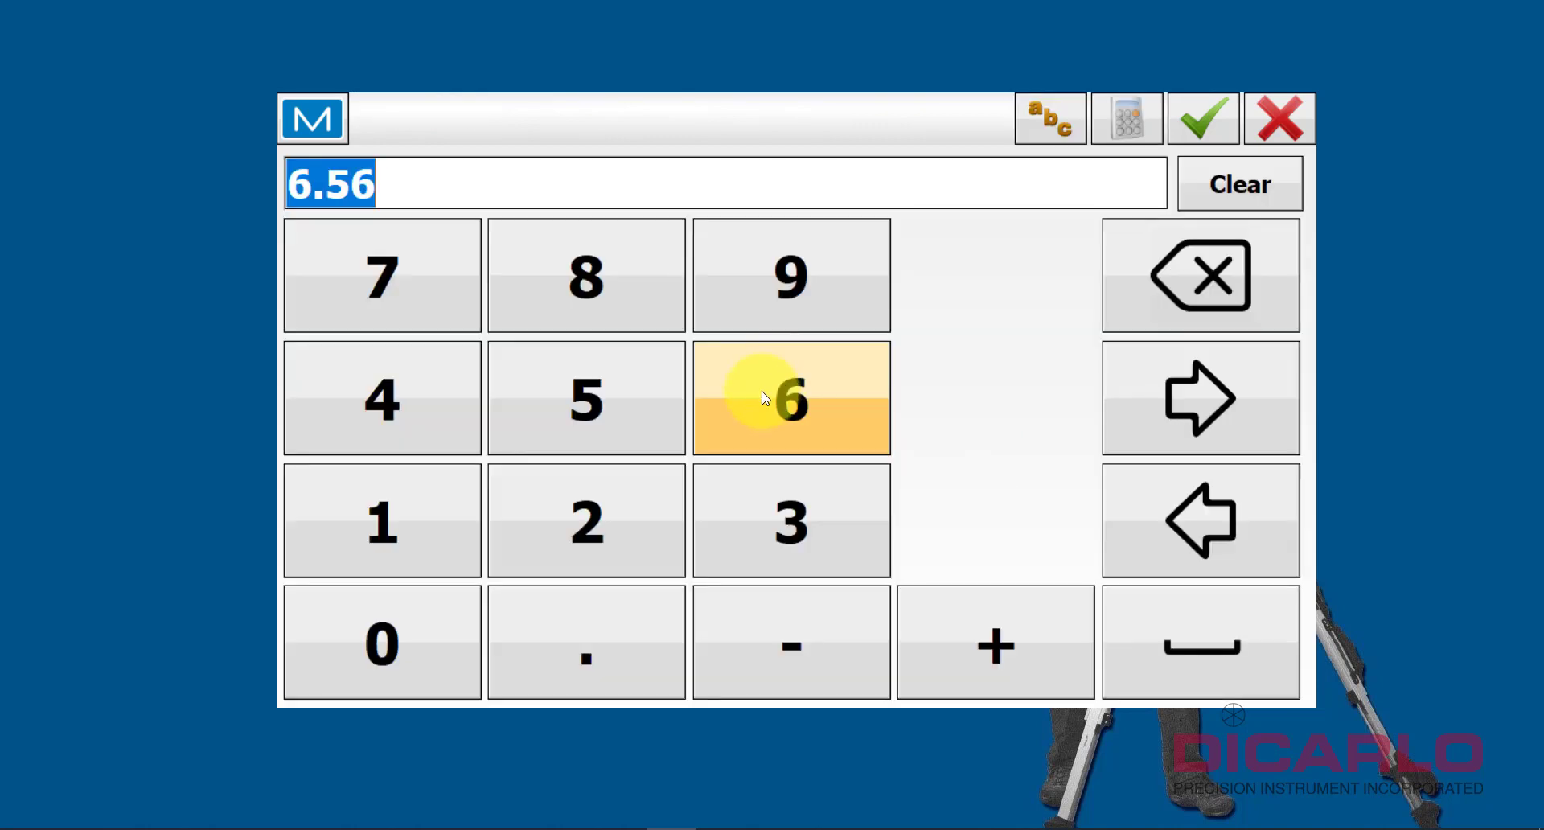
pyautogui.click(1201, 118)
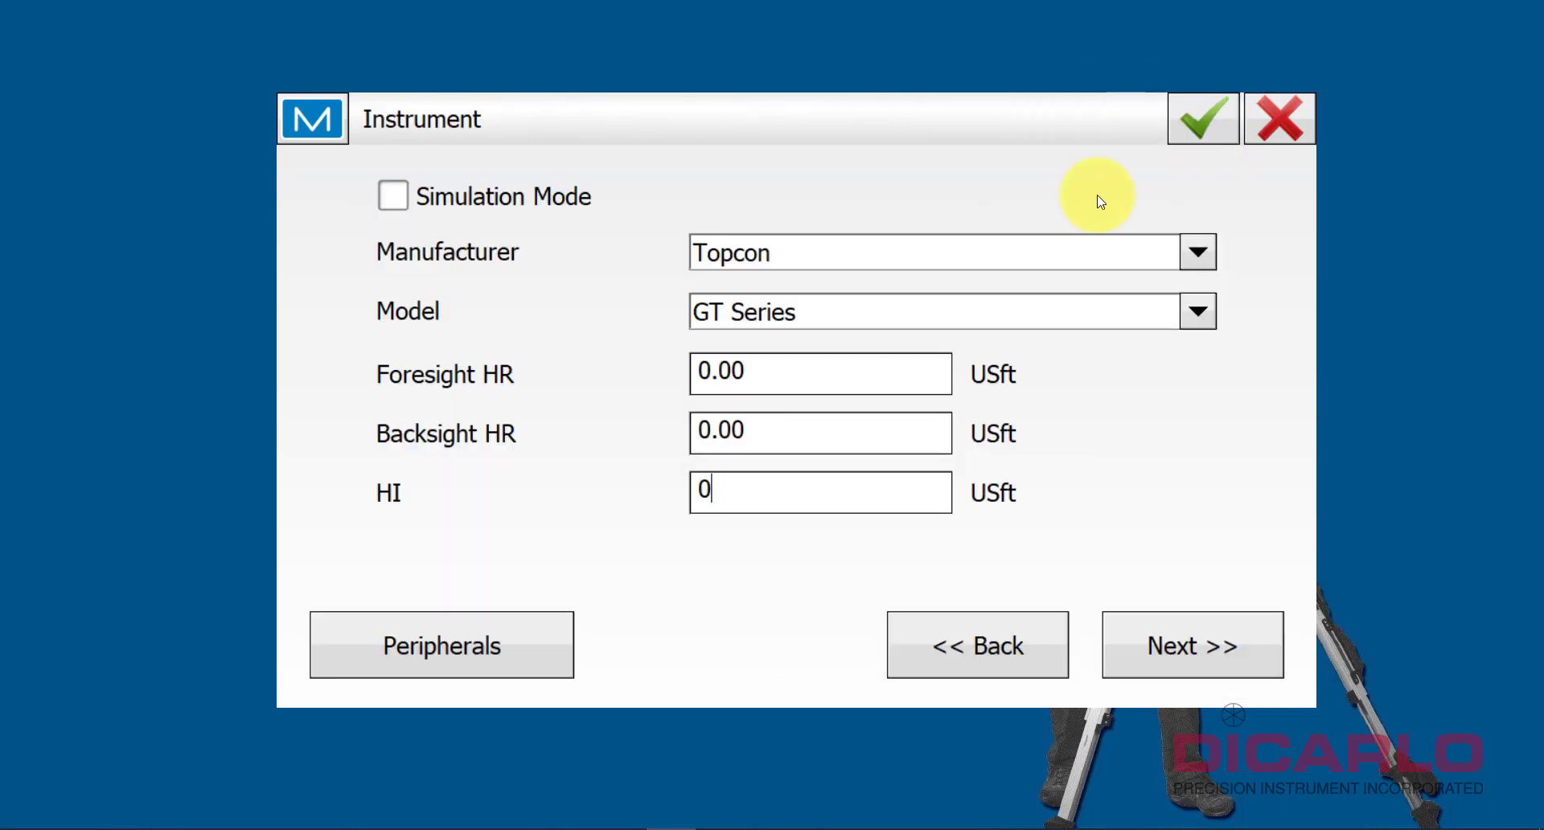
pyautogui.moveTo(430, 390)
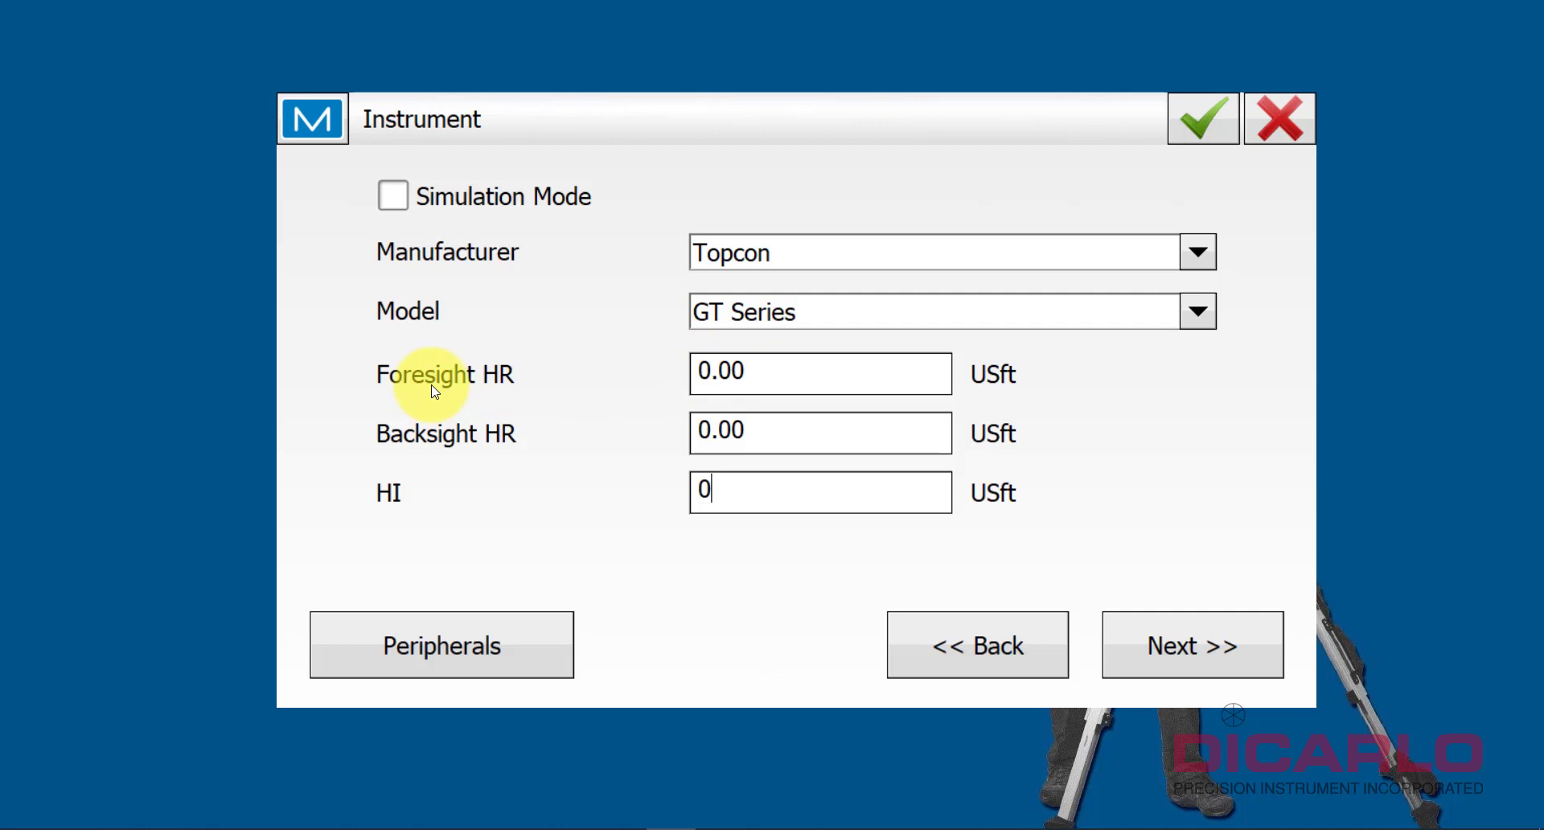
pyautogui.moveTo(531, 448)
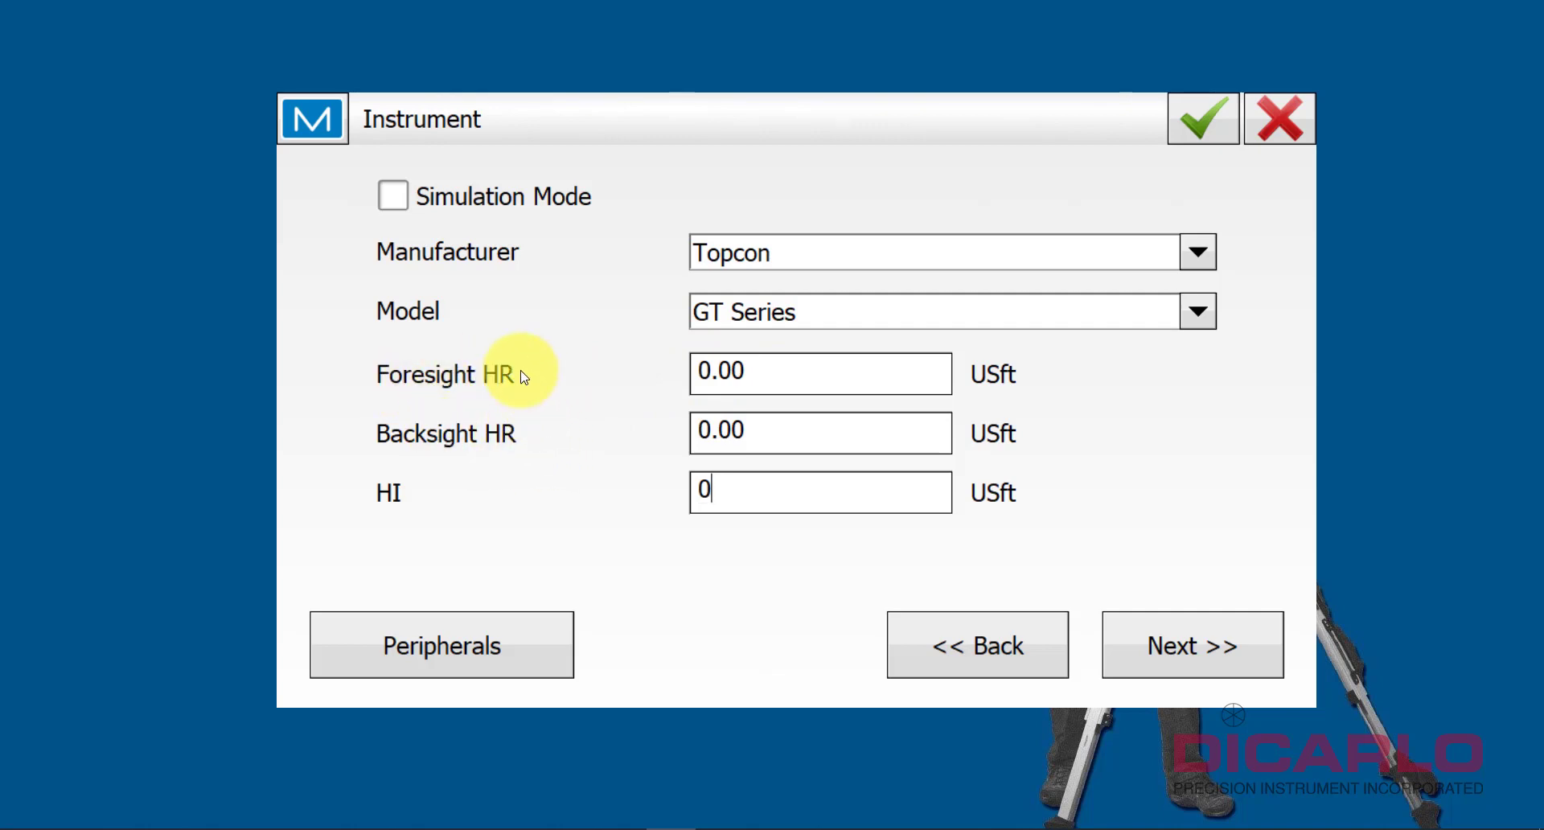
pyautogui.moveTo(386, 489)
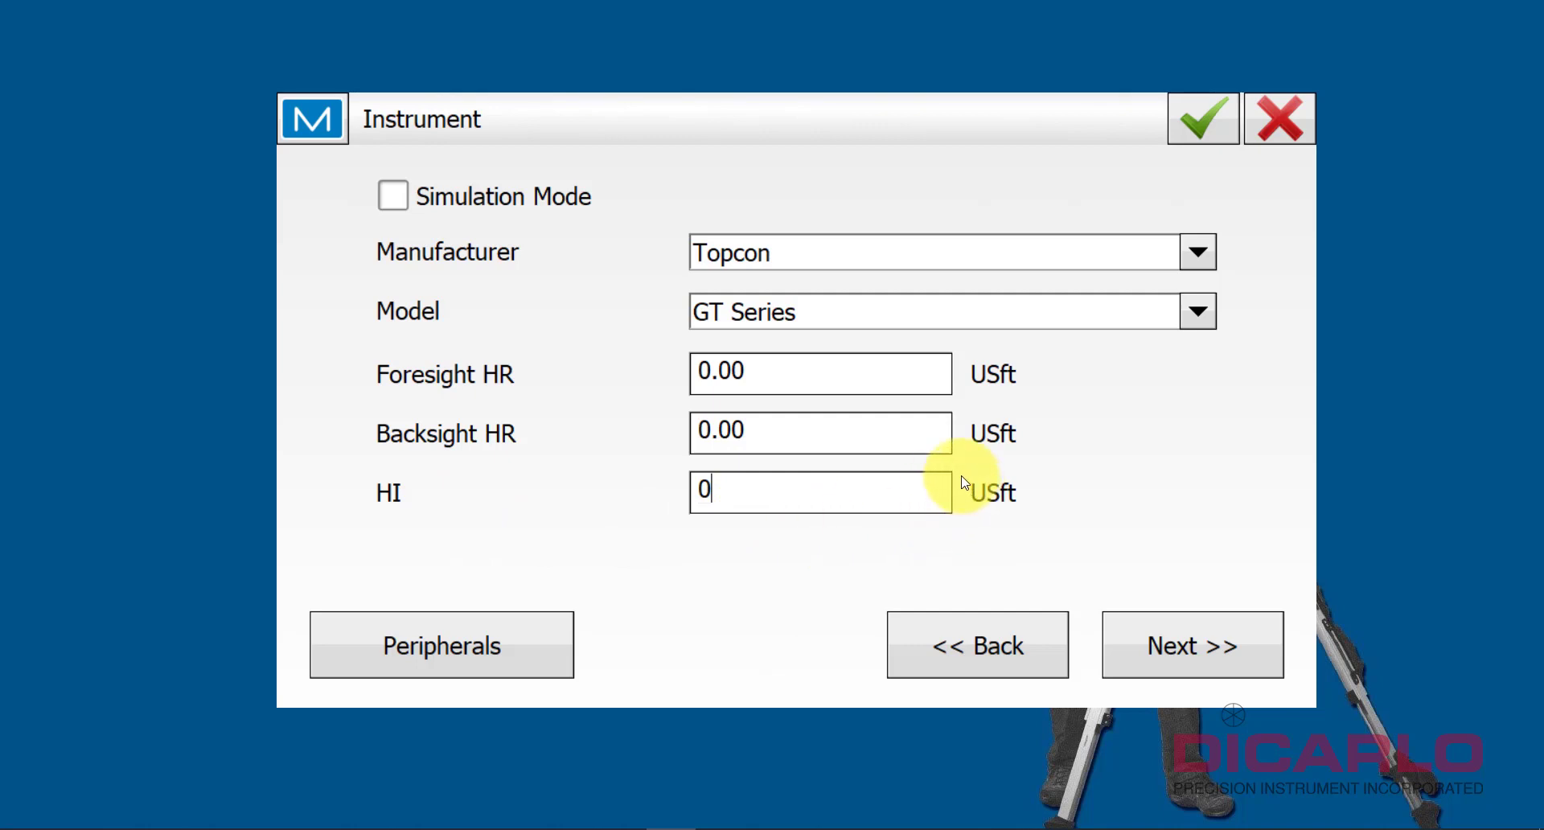
pyautogui.moveTo(1023, 364)
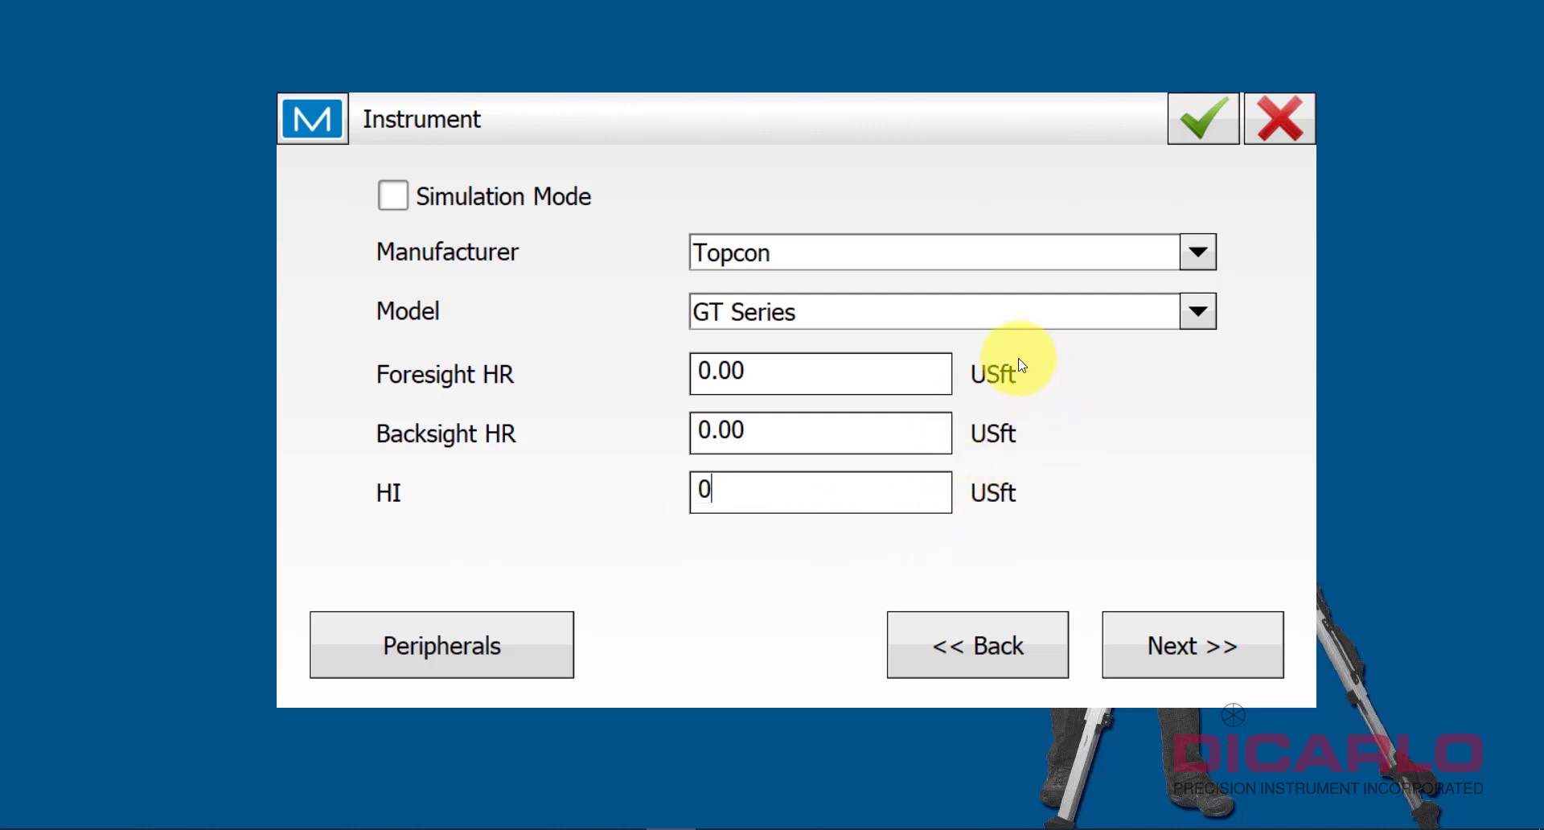
pyautogui.moveTo(777, 289)
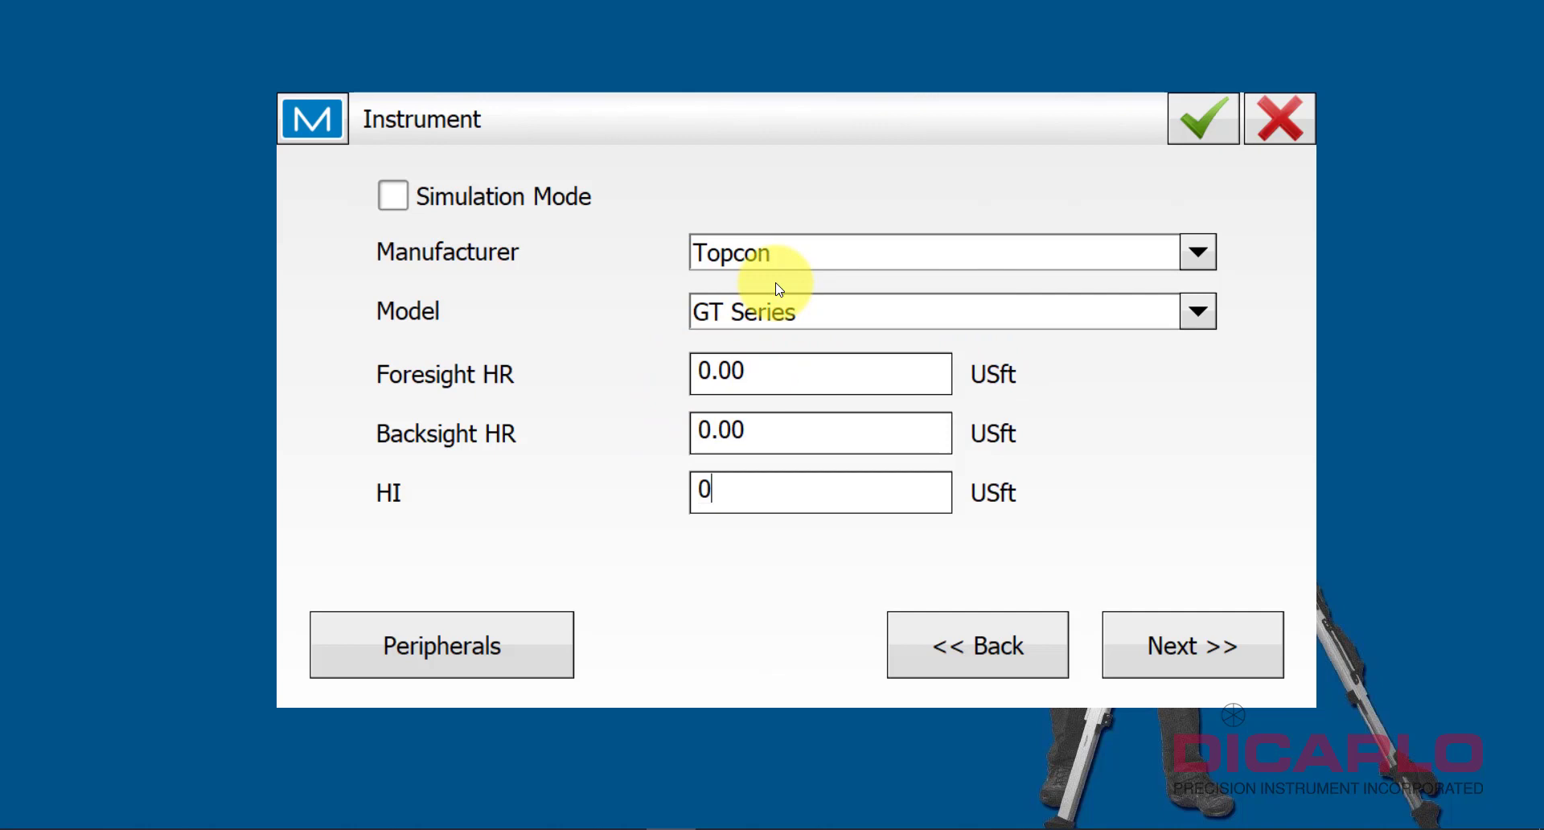
# - In Connection Mode, set Initial TS Connection to RC Bluetooth, then reopen its choices
pyautogui.click(1192, 645)
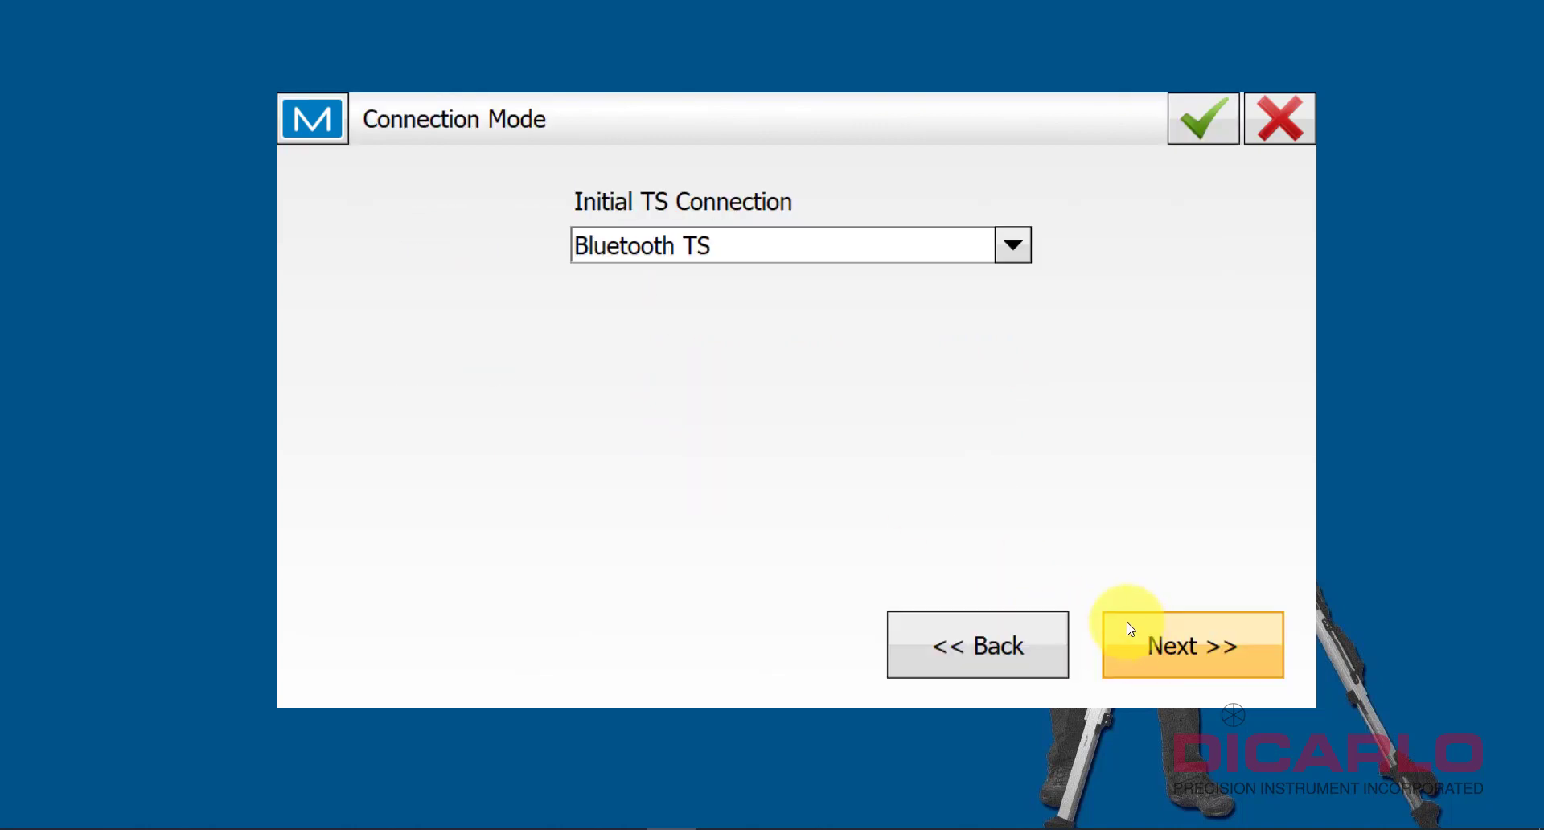
pyautogui.click(1012, 245)
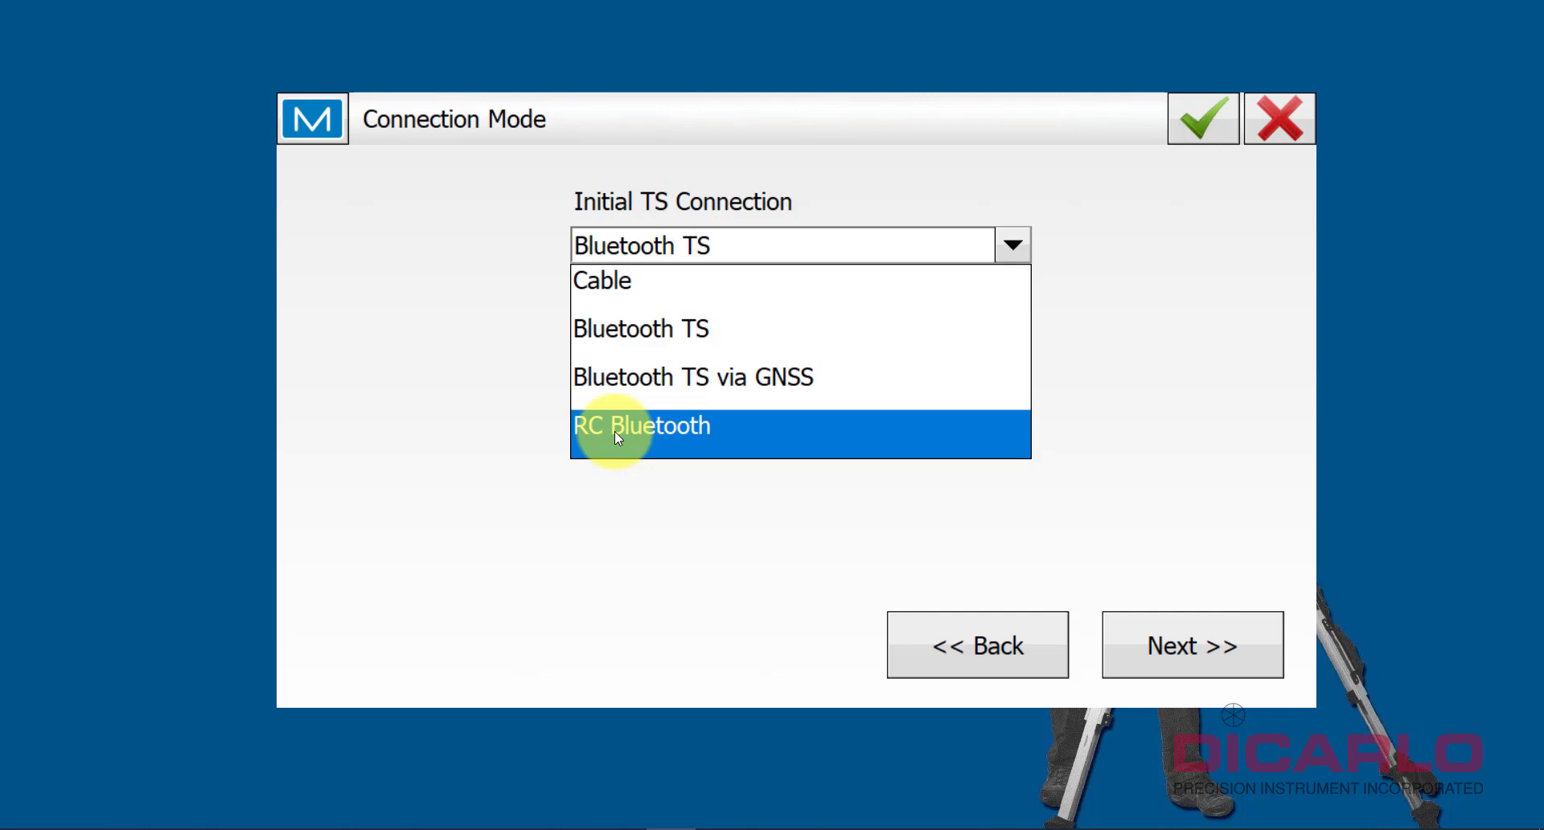
pyautogui.click(642, 426)
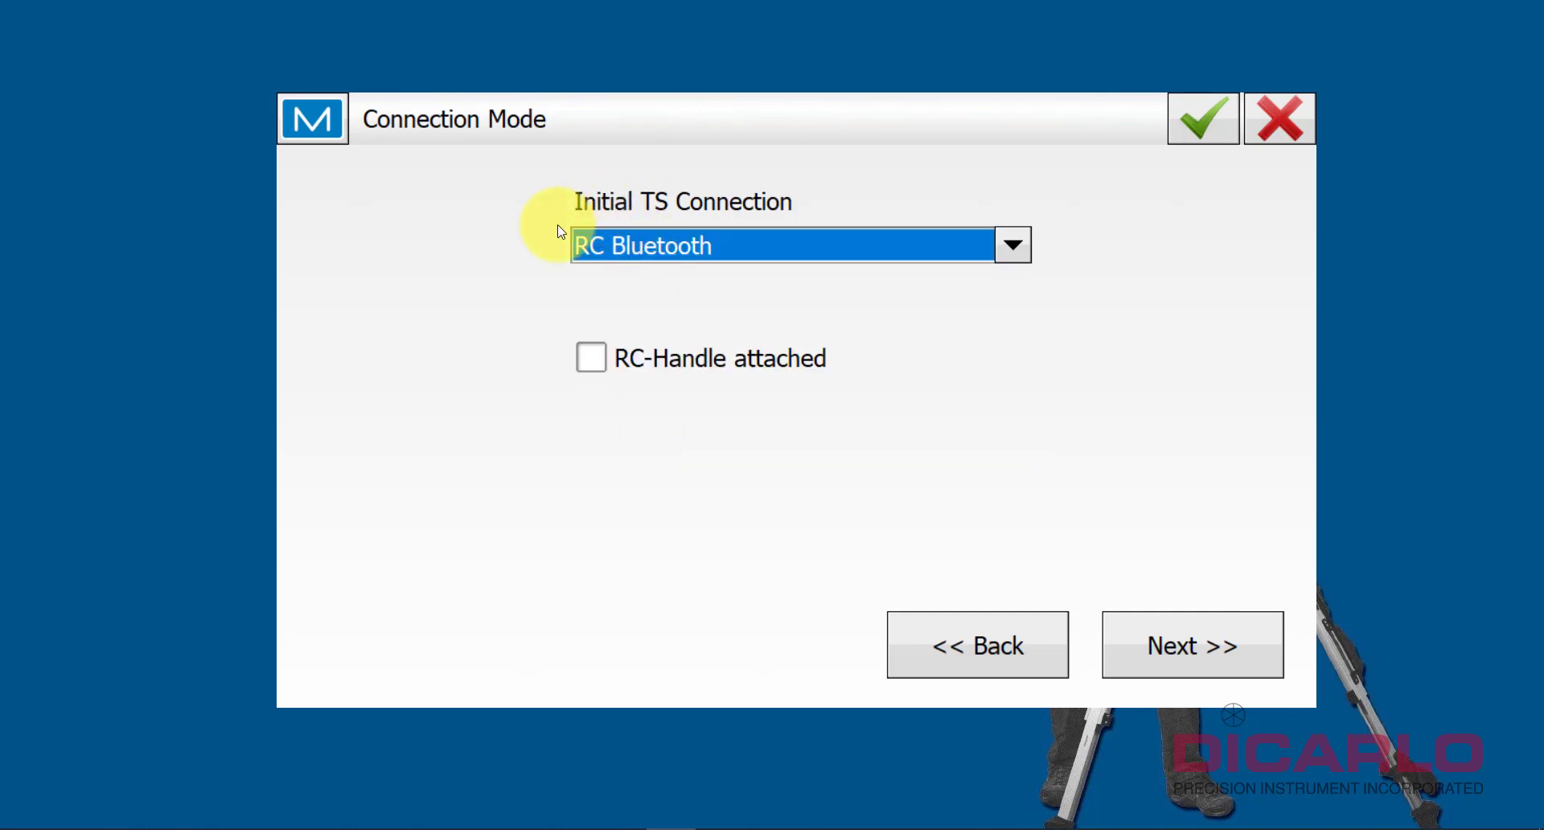
pyautogui.click(1012, 245)
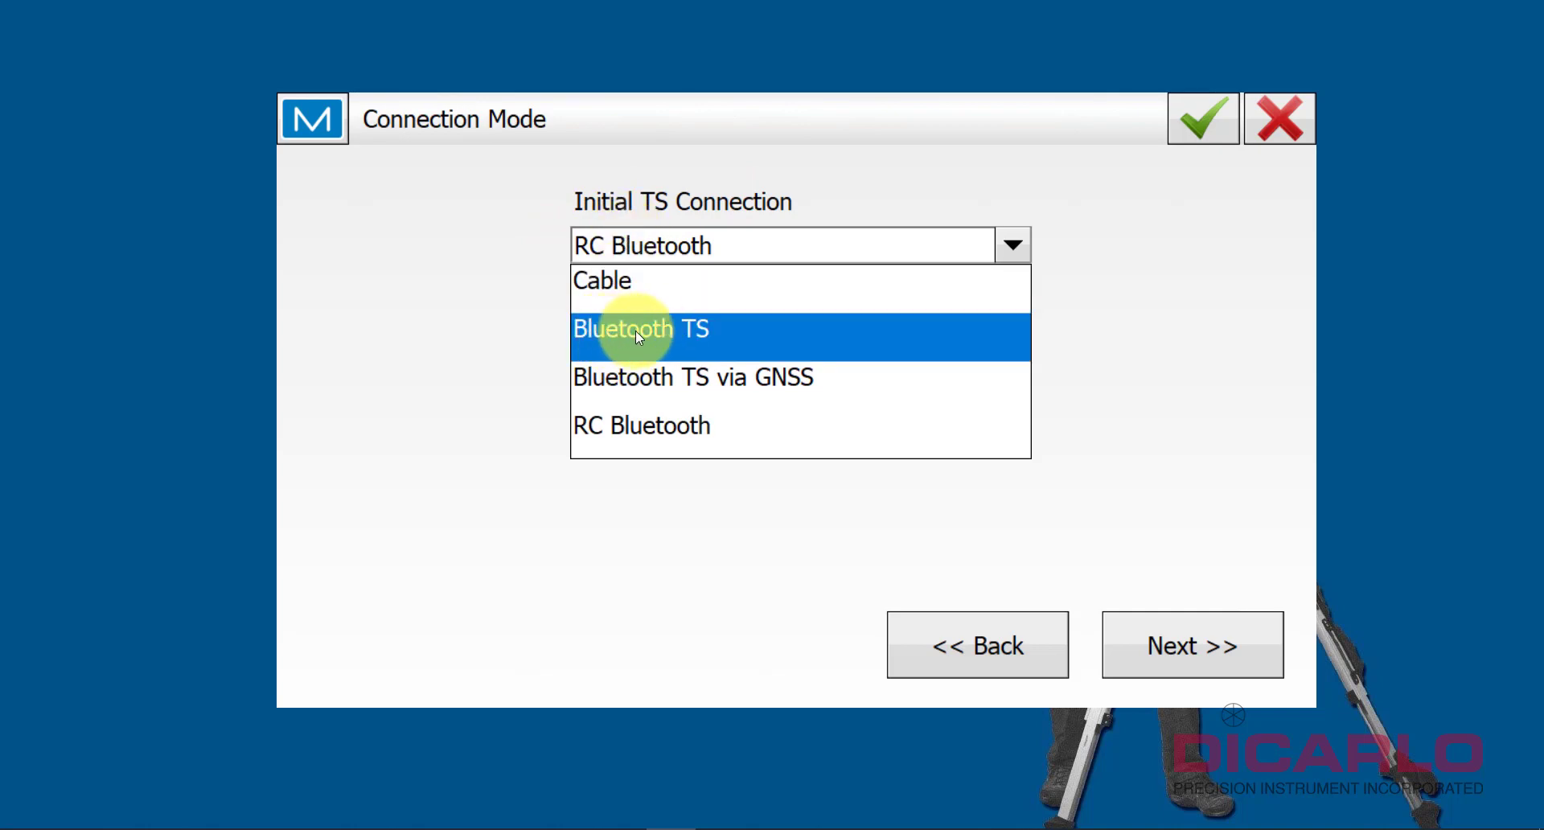
# - On Search/Track, keep 15° search areas and 64 deg/sec speed, and set tracking to Fixed Averaging
pyautogui.click(1192, 644)
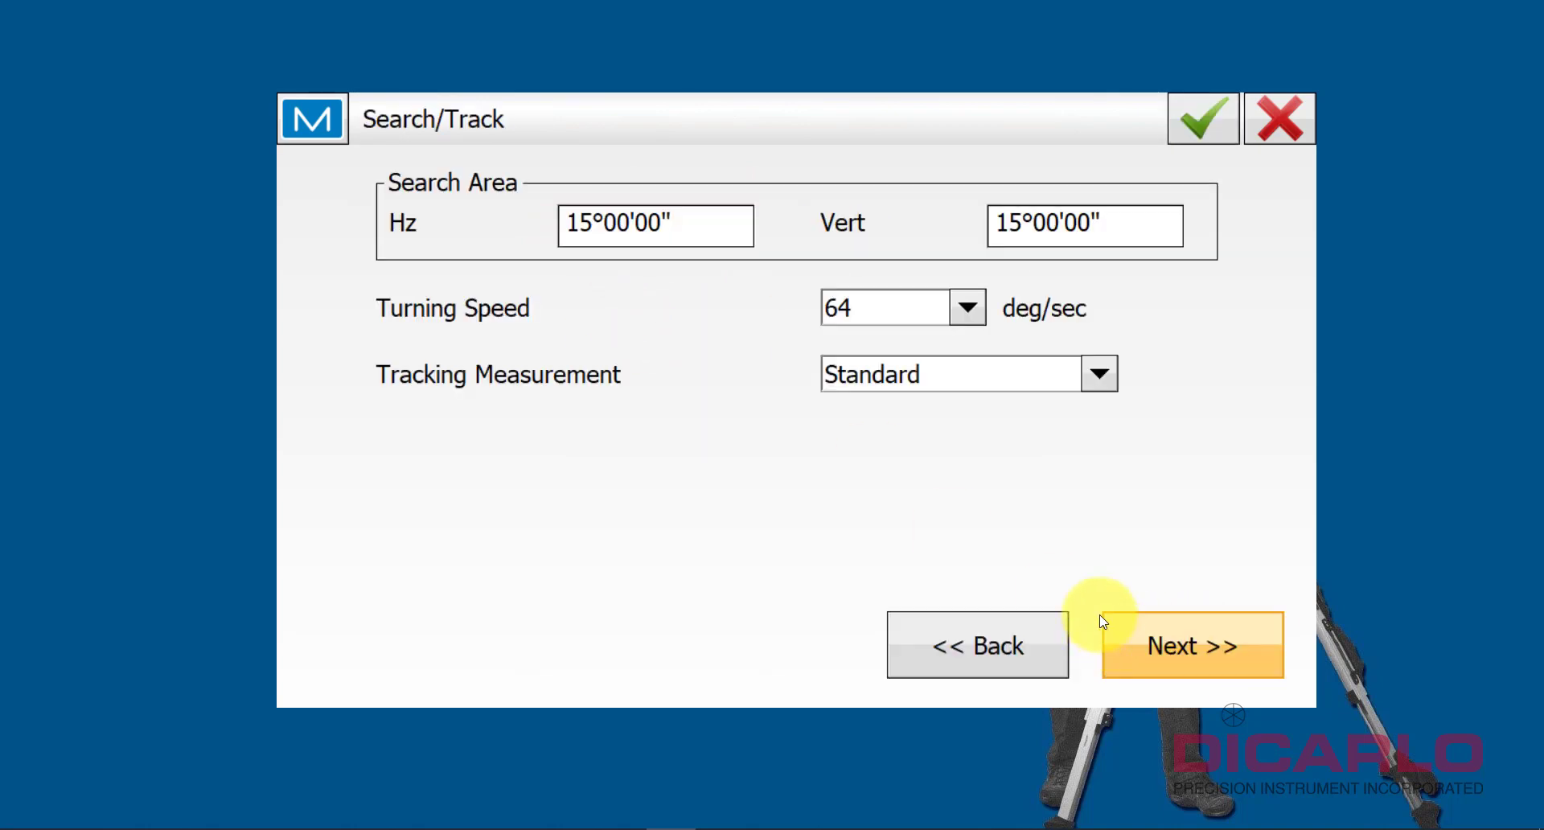
pyautogui.moveTo(1111, 201)
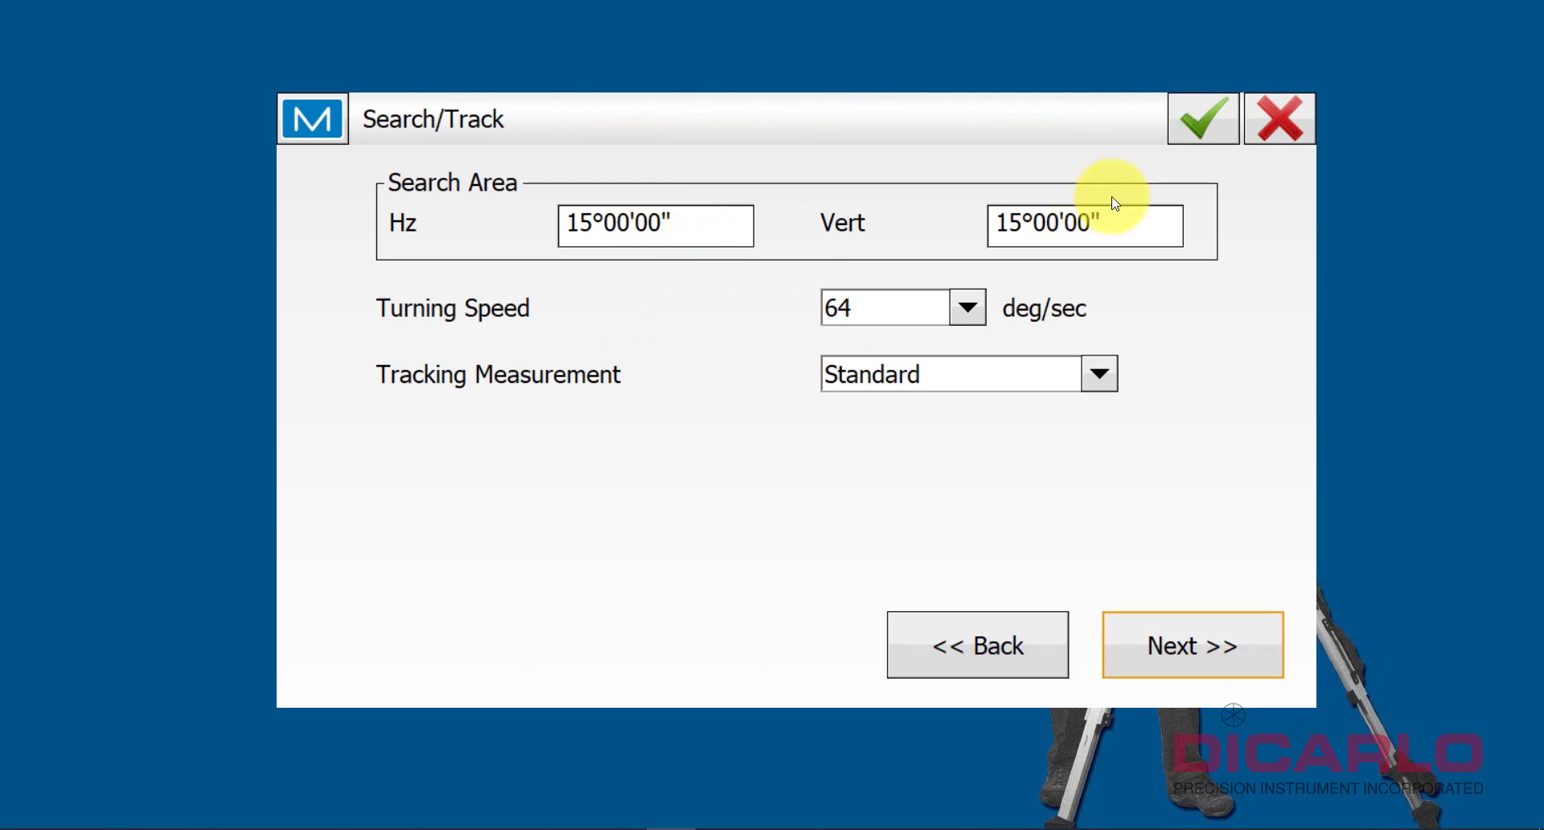
pyautogui.click(655, 223)
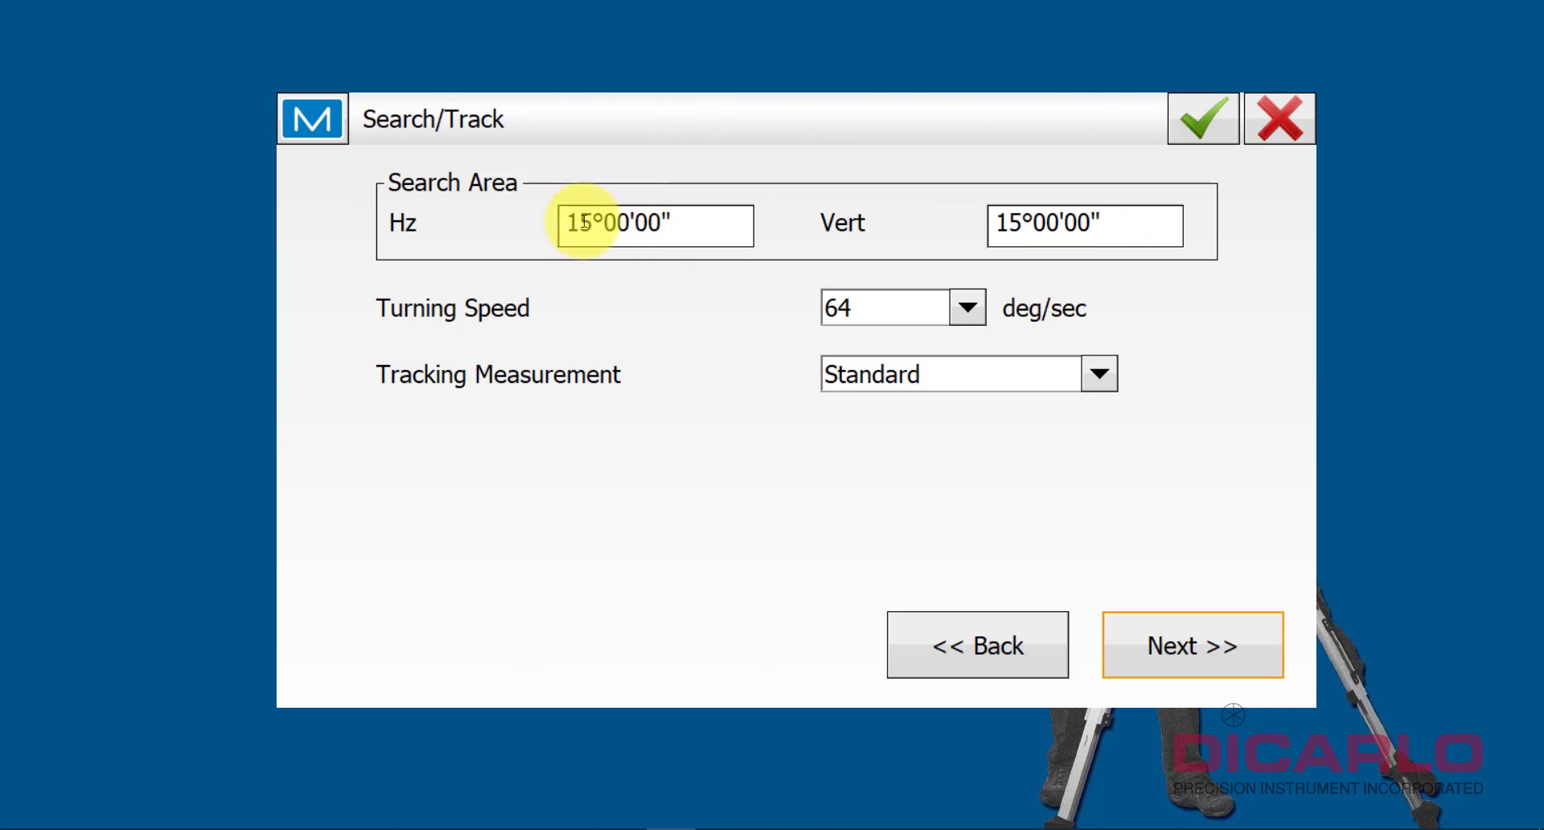
pyautogui.moveTo(727, 317)
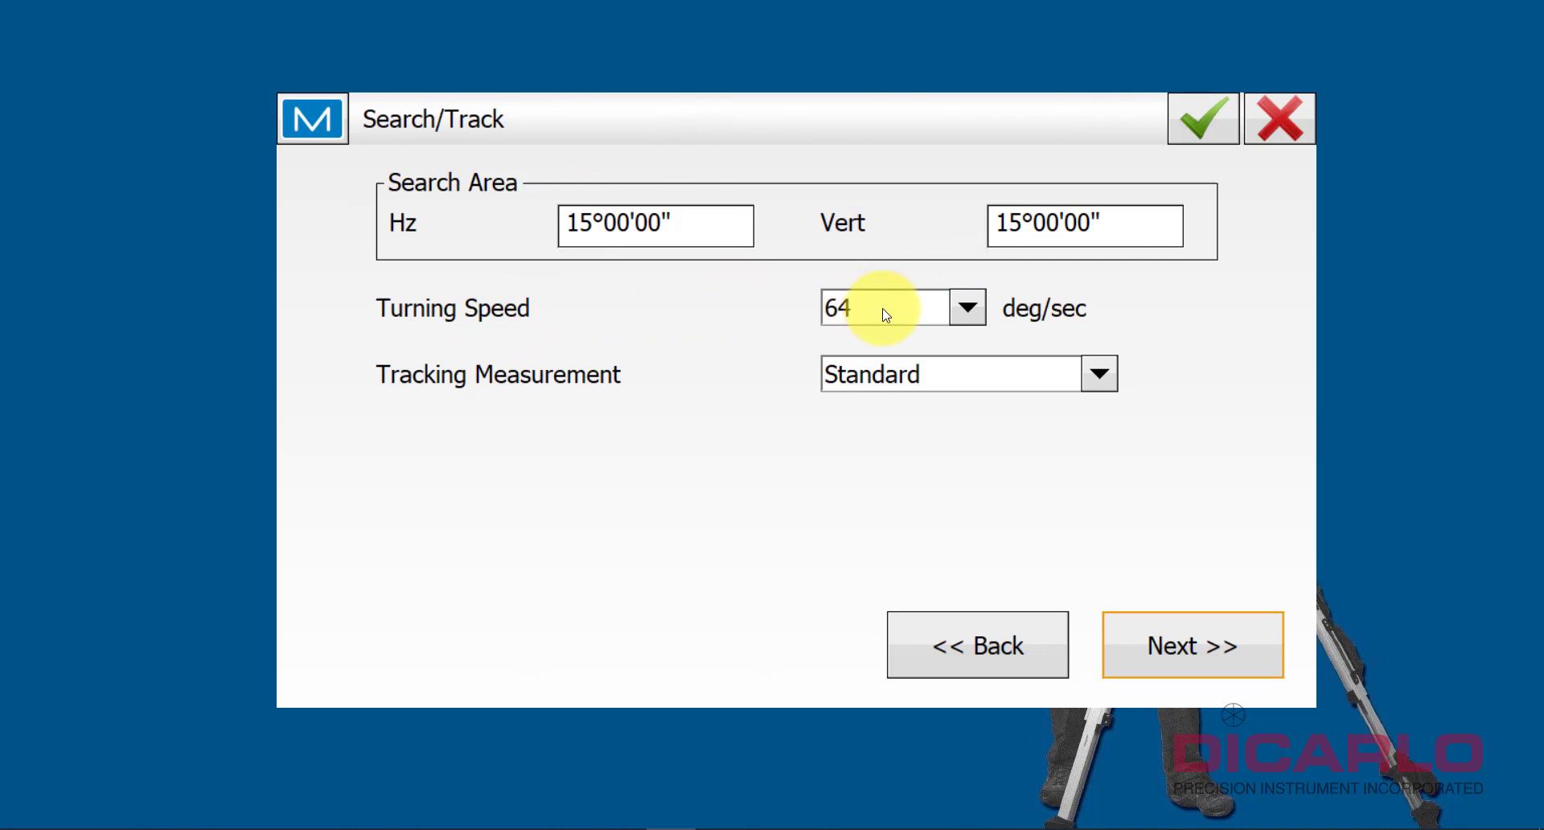
pyautogui.click(965, 308)
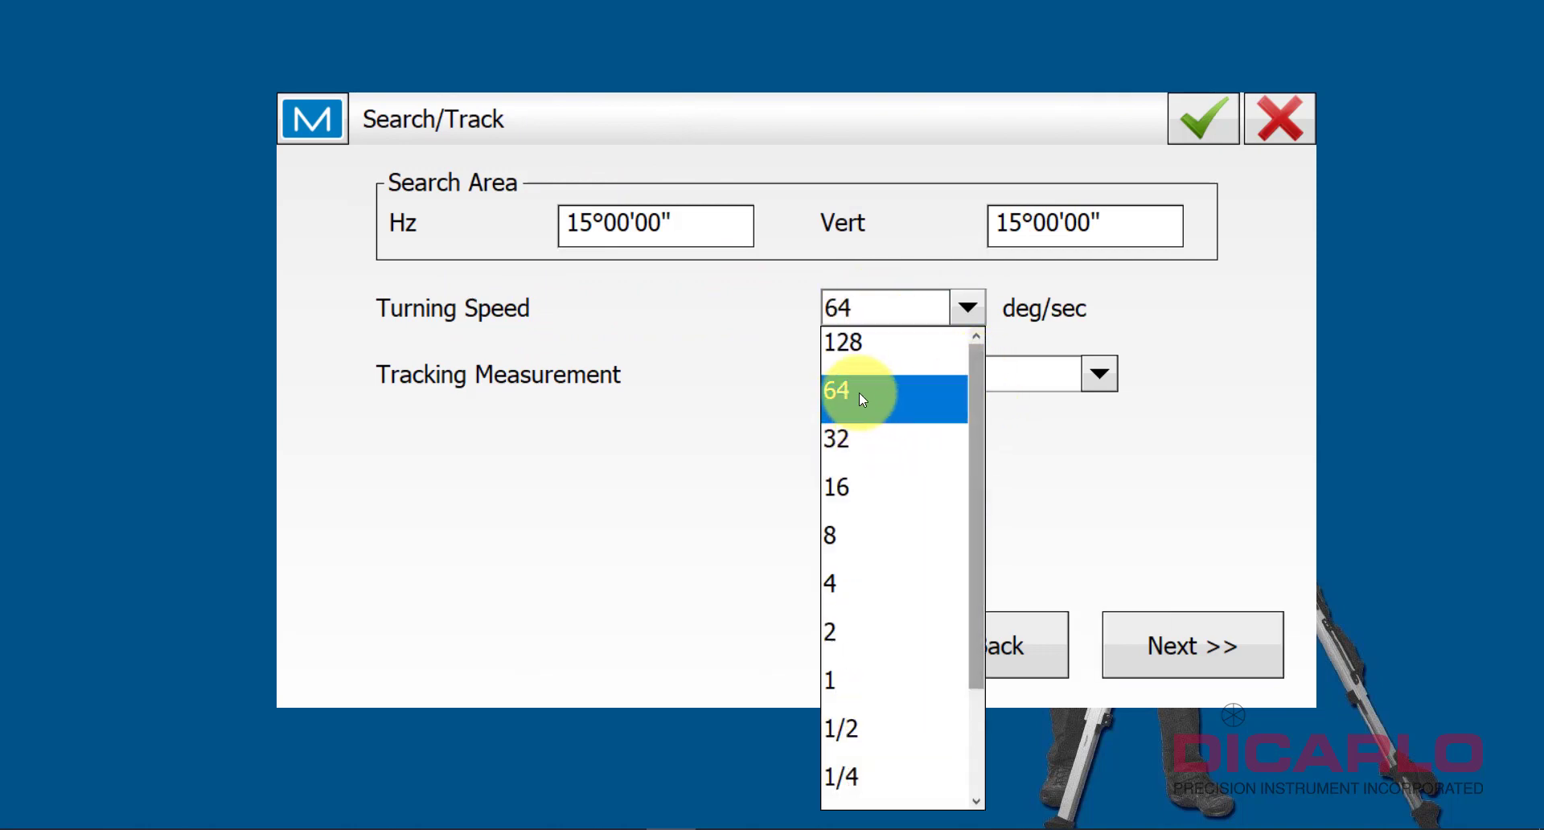
pyautogui.click(834, 390)
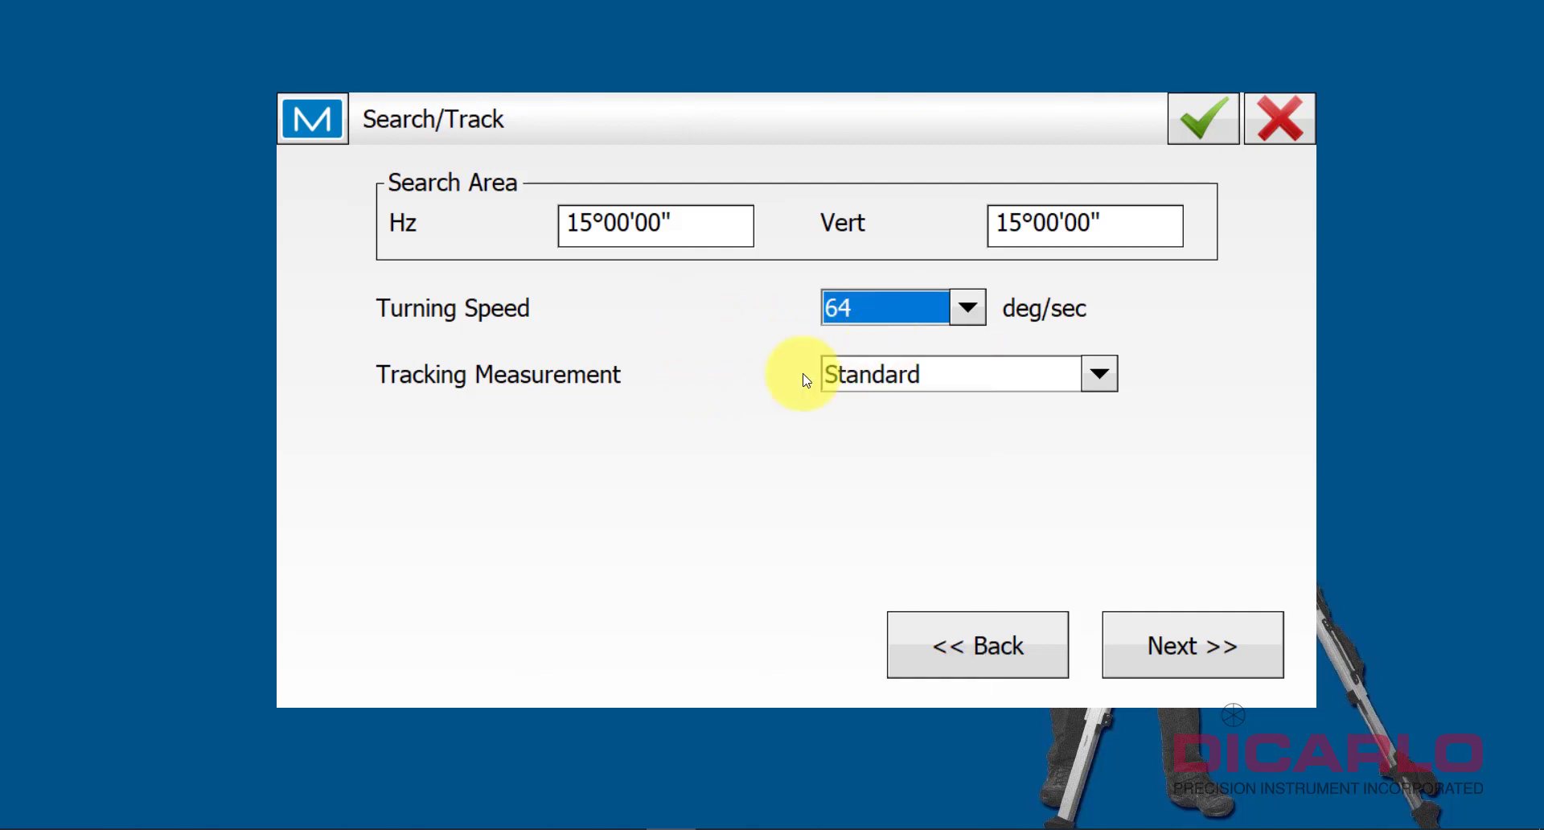
pyautogui.click(1098, 373)
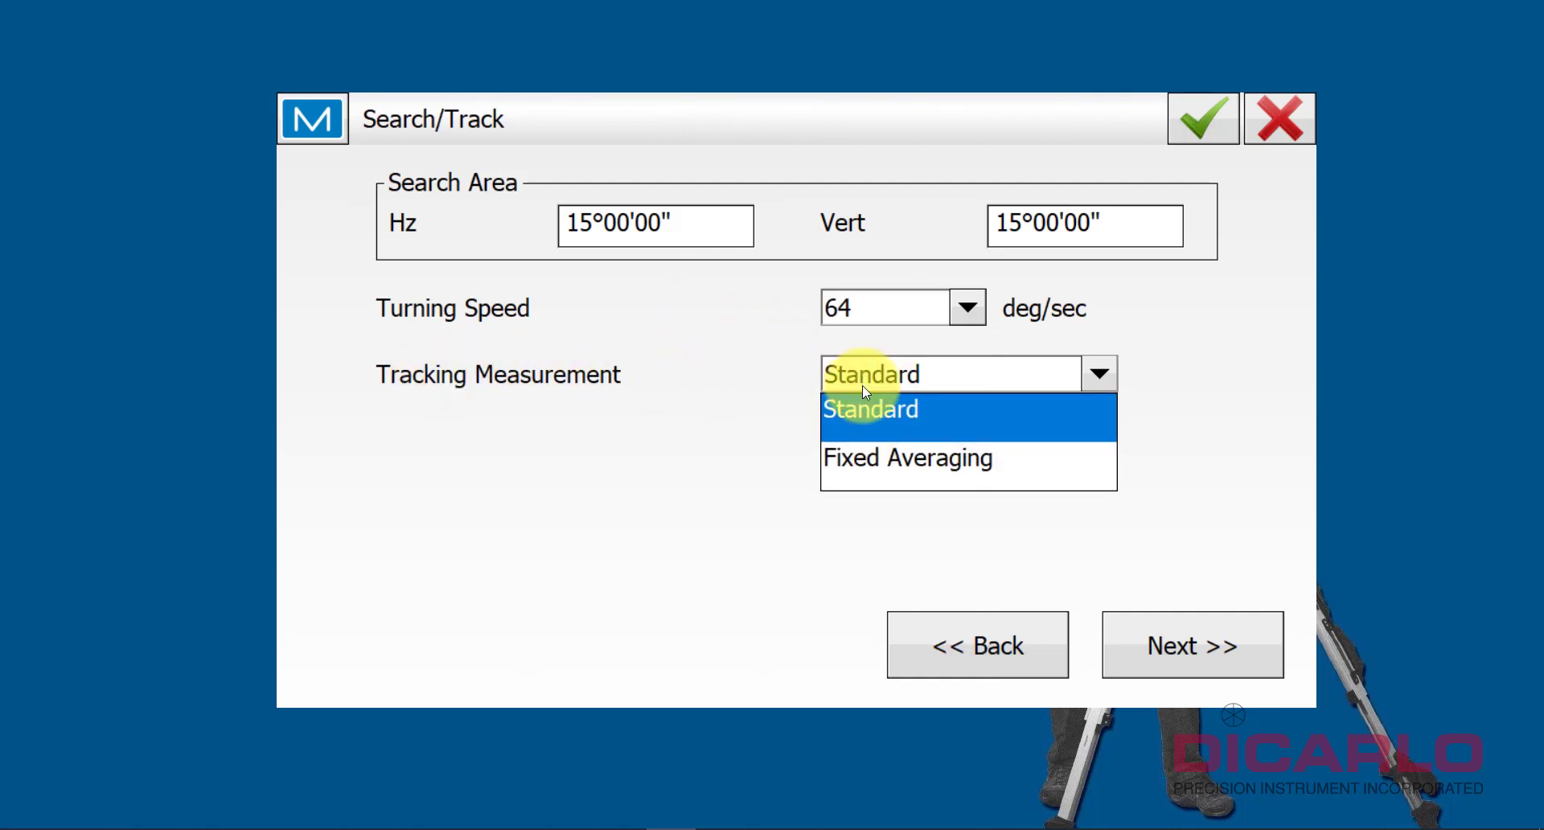
pyautogui.click(907, 457)
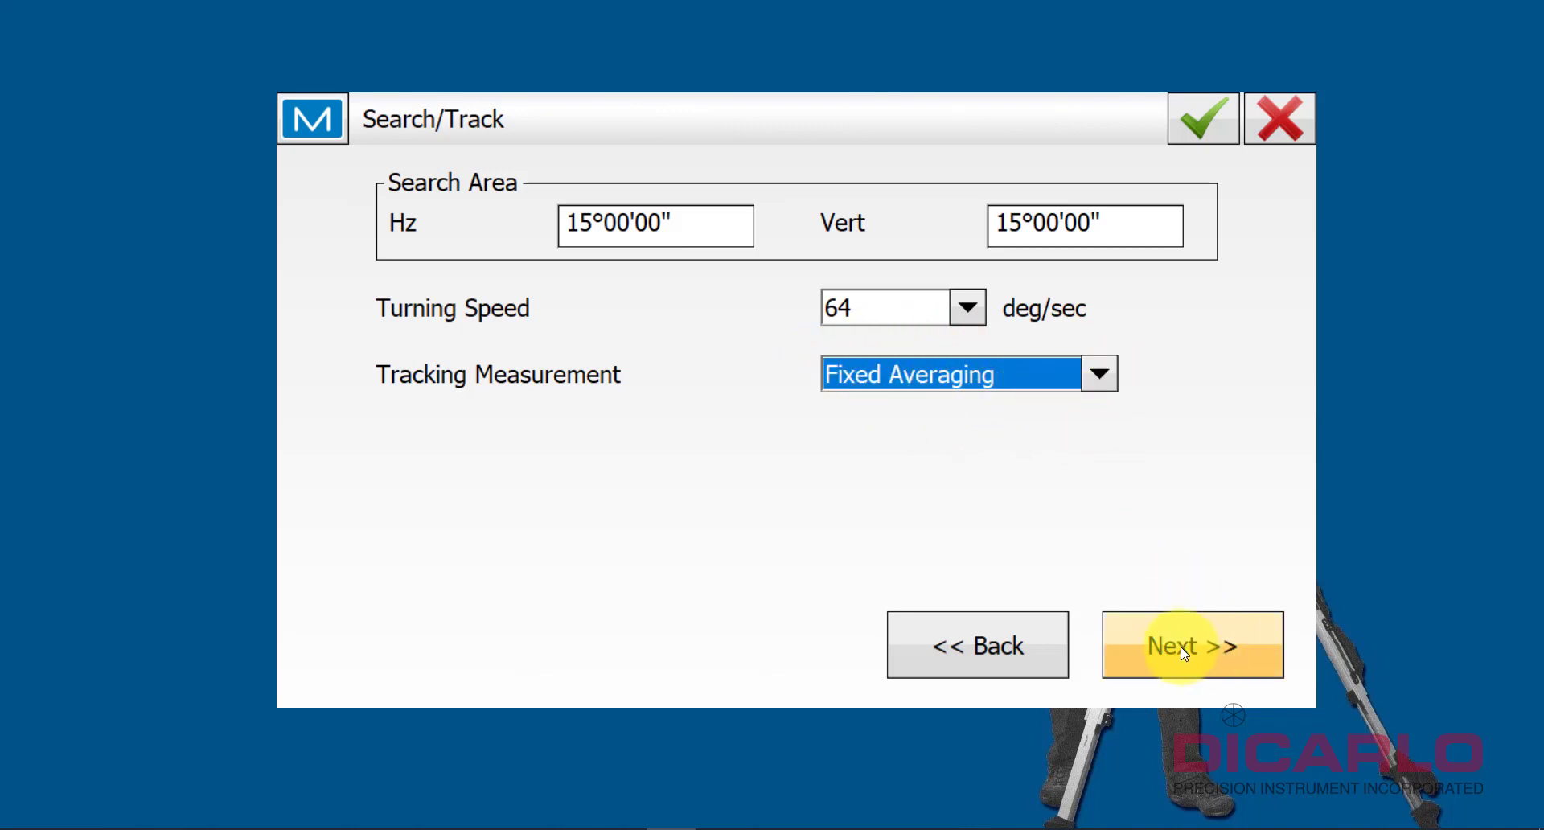
# - On Survey Settings, reselect Direct as the Meas Method
pyautogui.click(1193, 645)
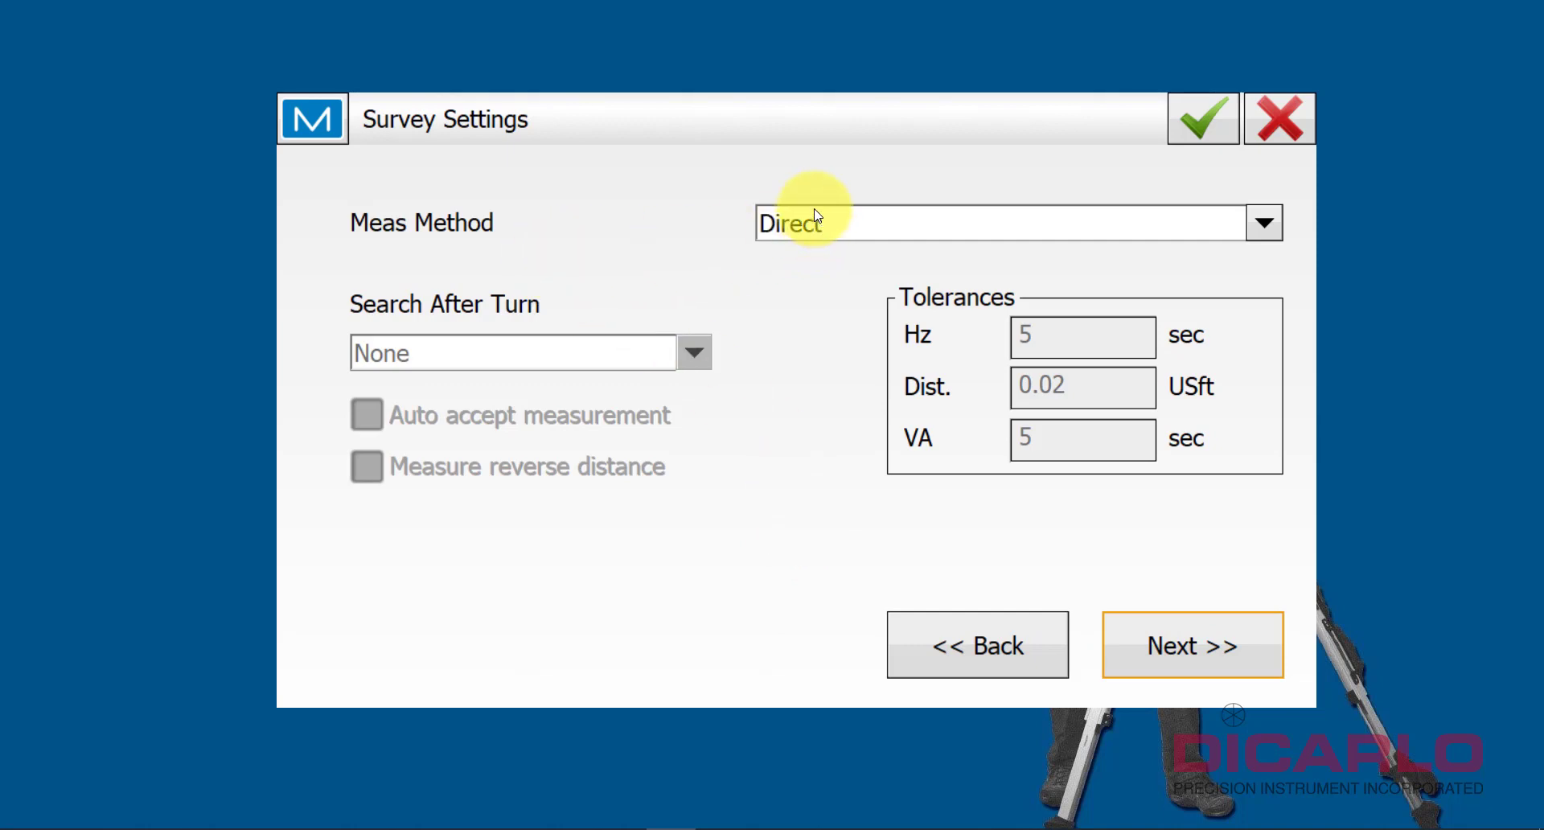
pyautogui.click(1263, 223)
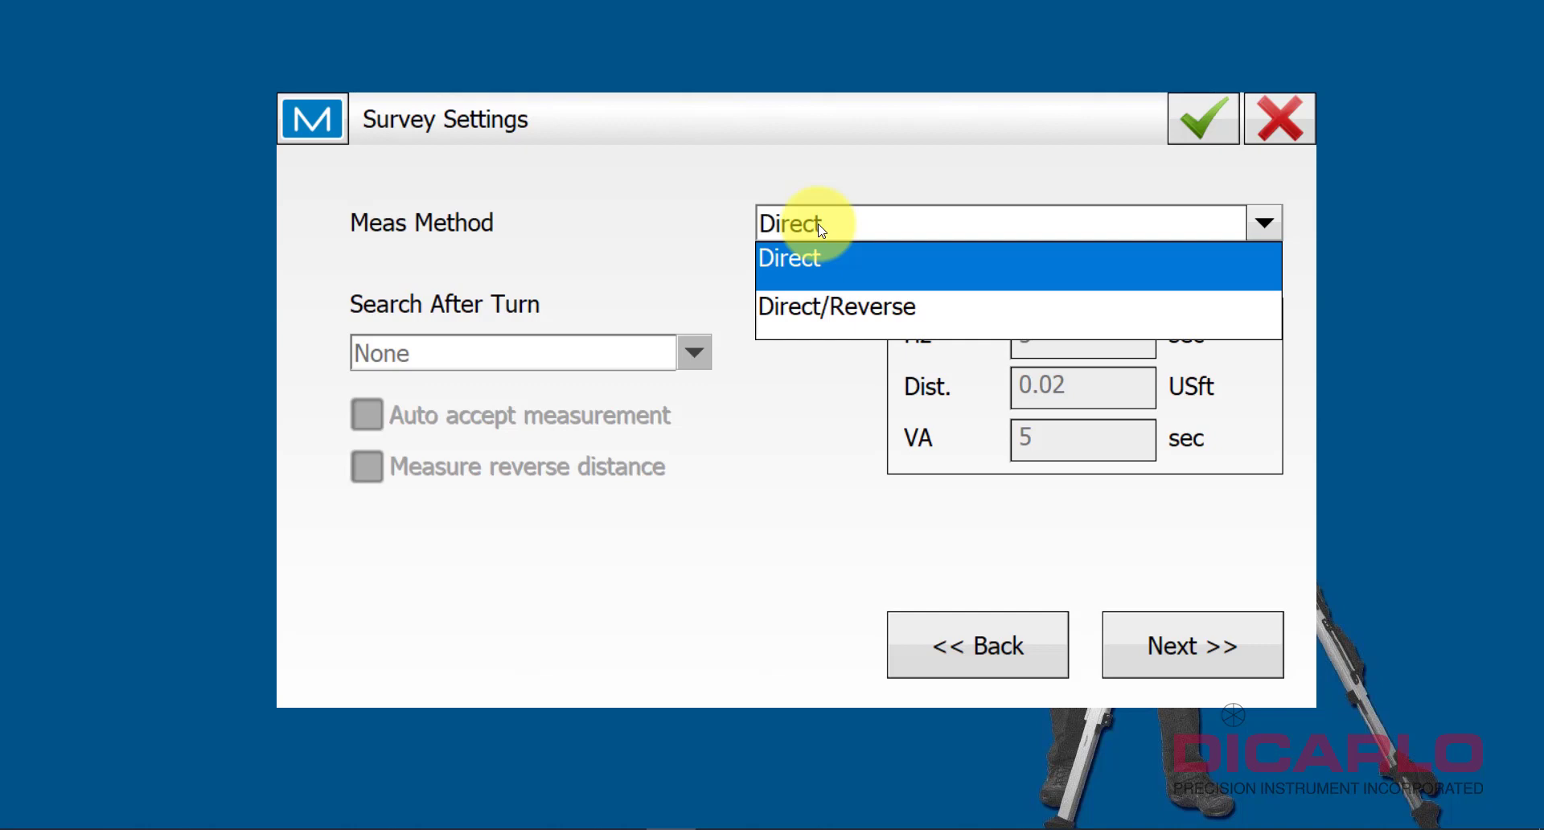
pyautogui.moveTo(838, 307)
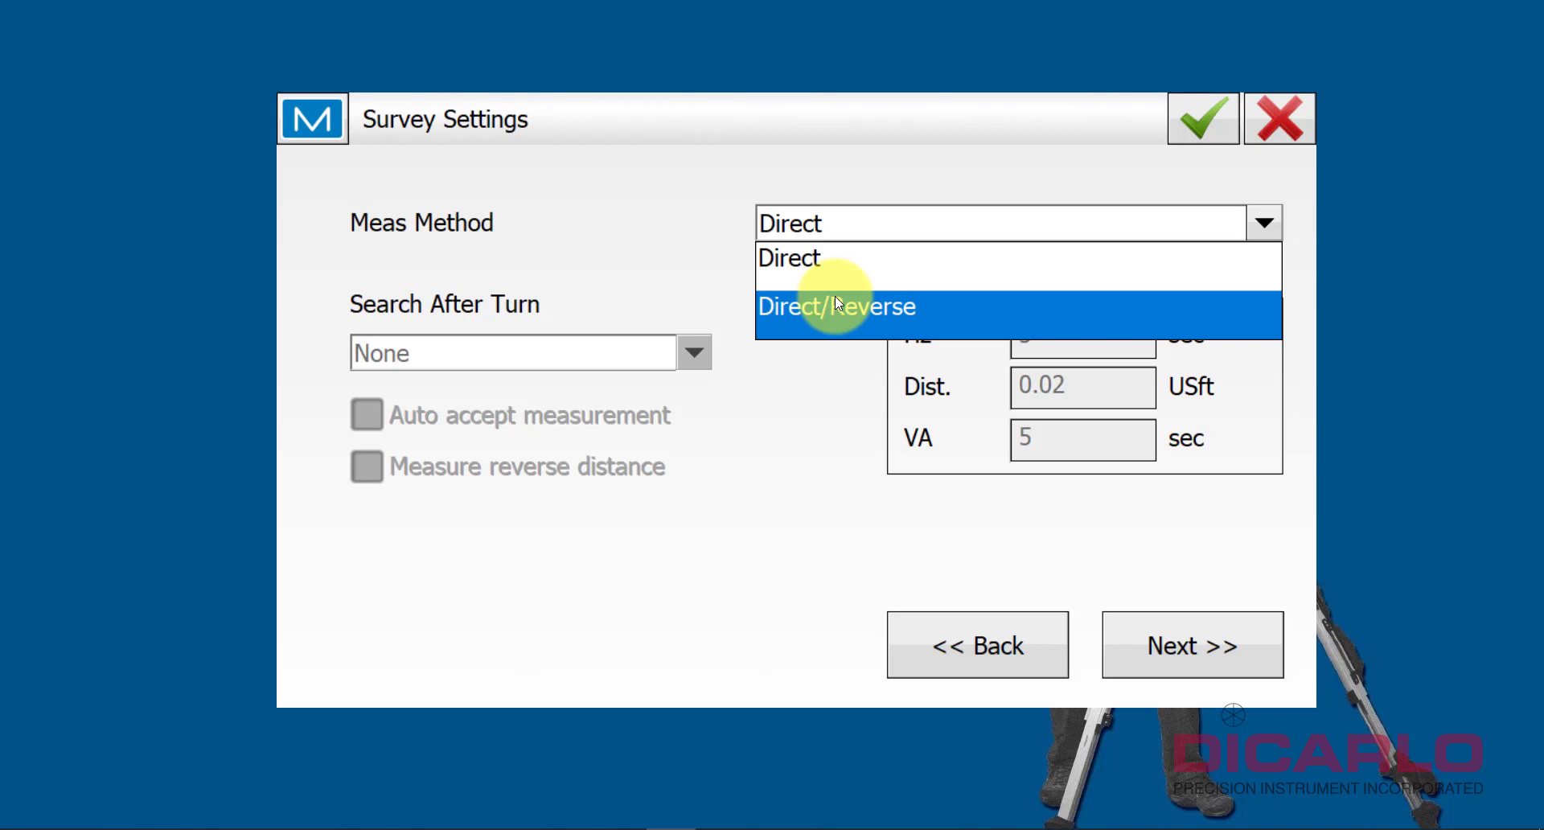
pyautogui.moveTo(808, 260)
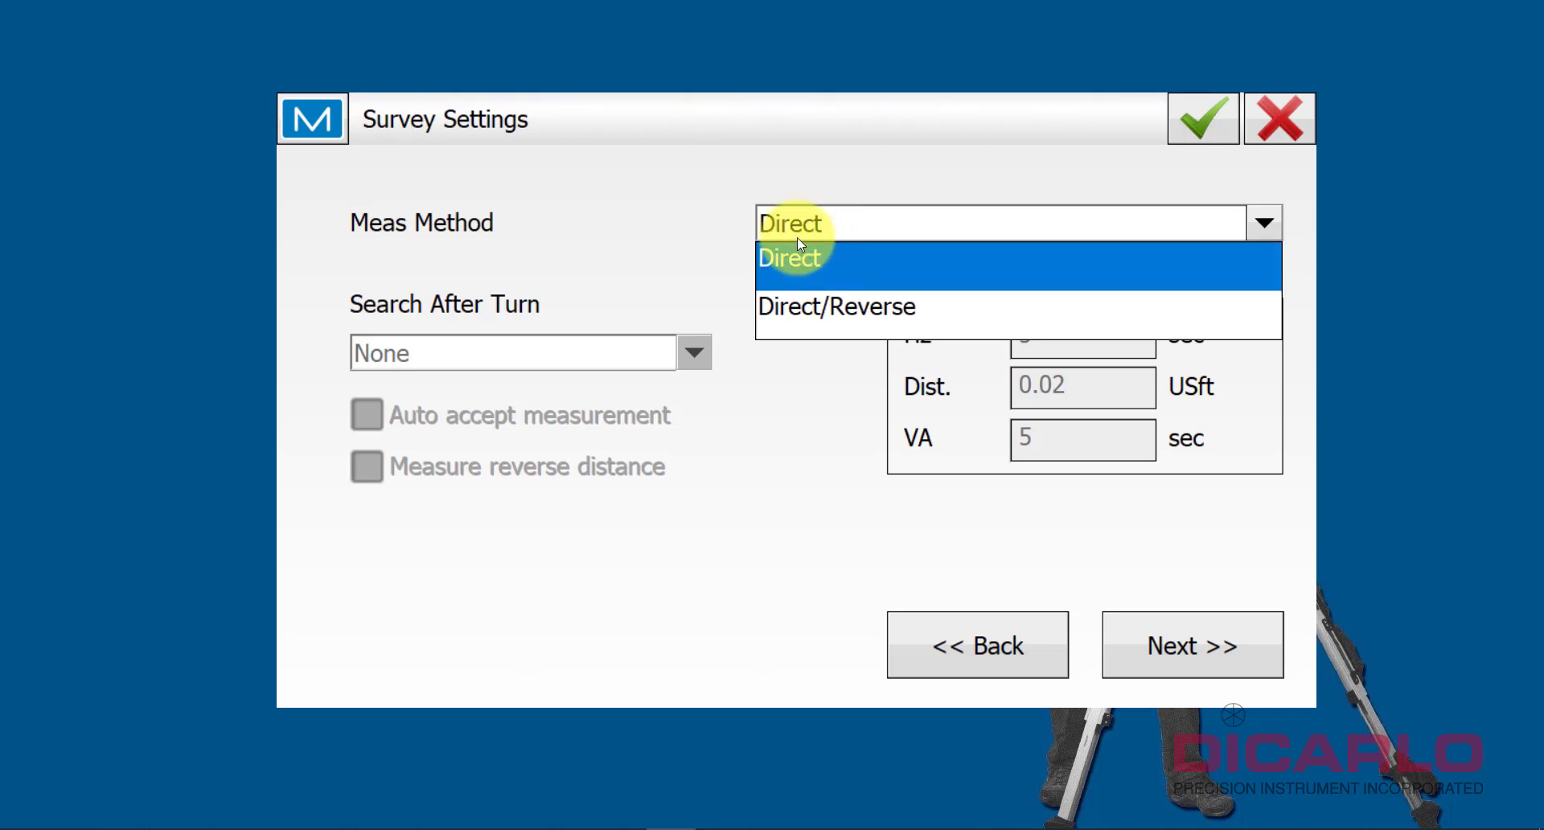
pyautogui.click(788, 258)
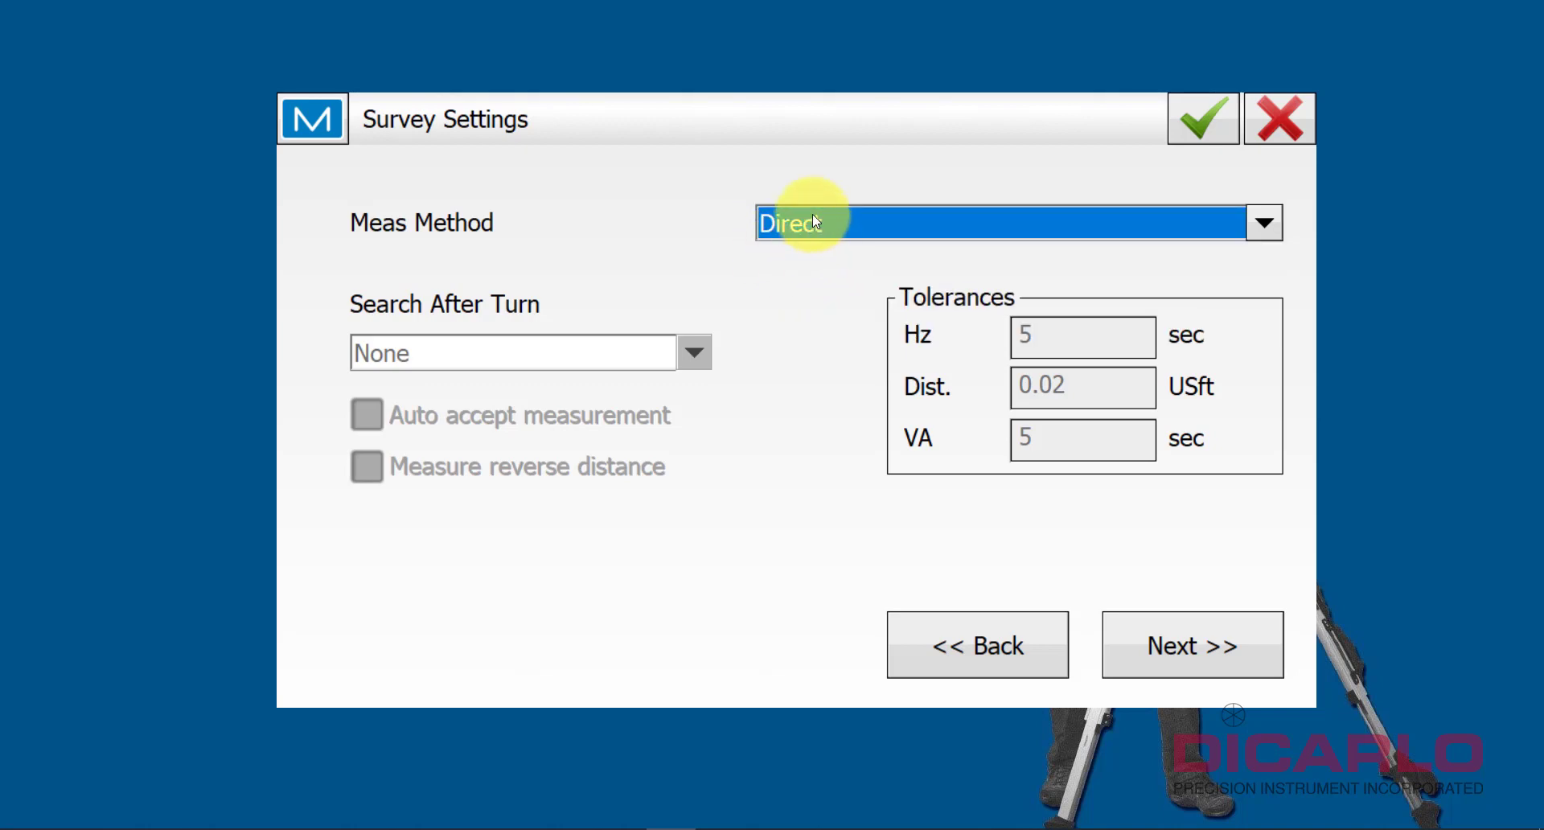
pyautogui.moveTo(782, 269)
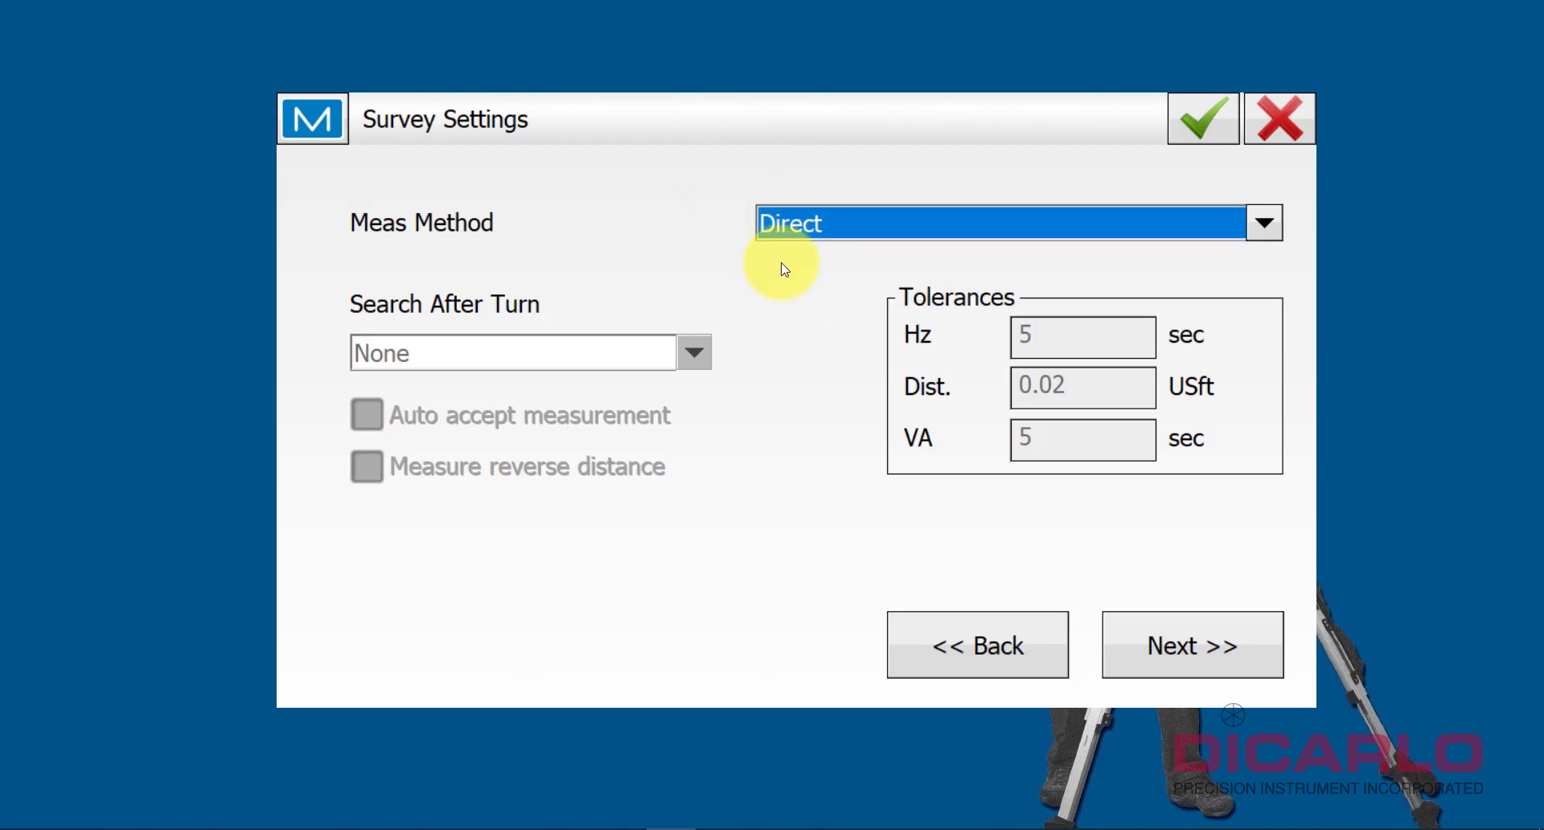
pyautogui.moveTo(967, 293)
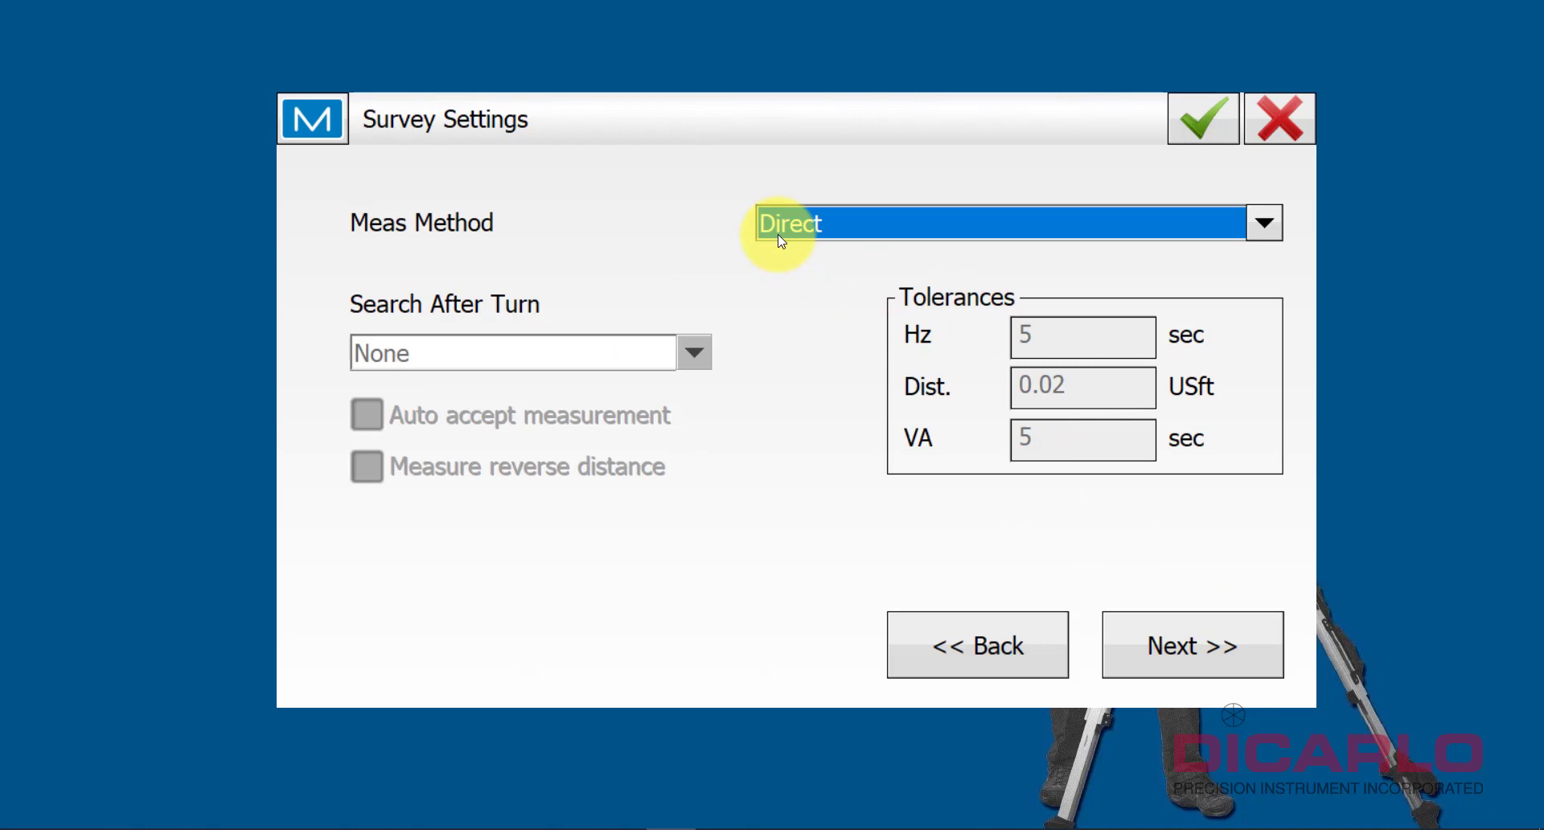
pyautogui.moveTo(1192, 645)
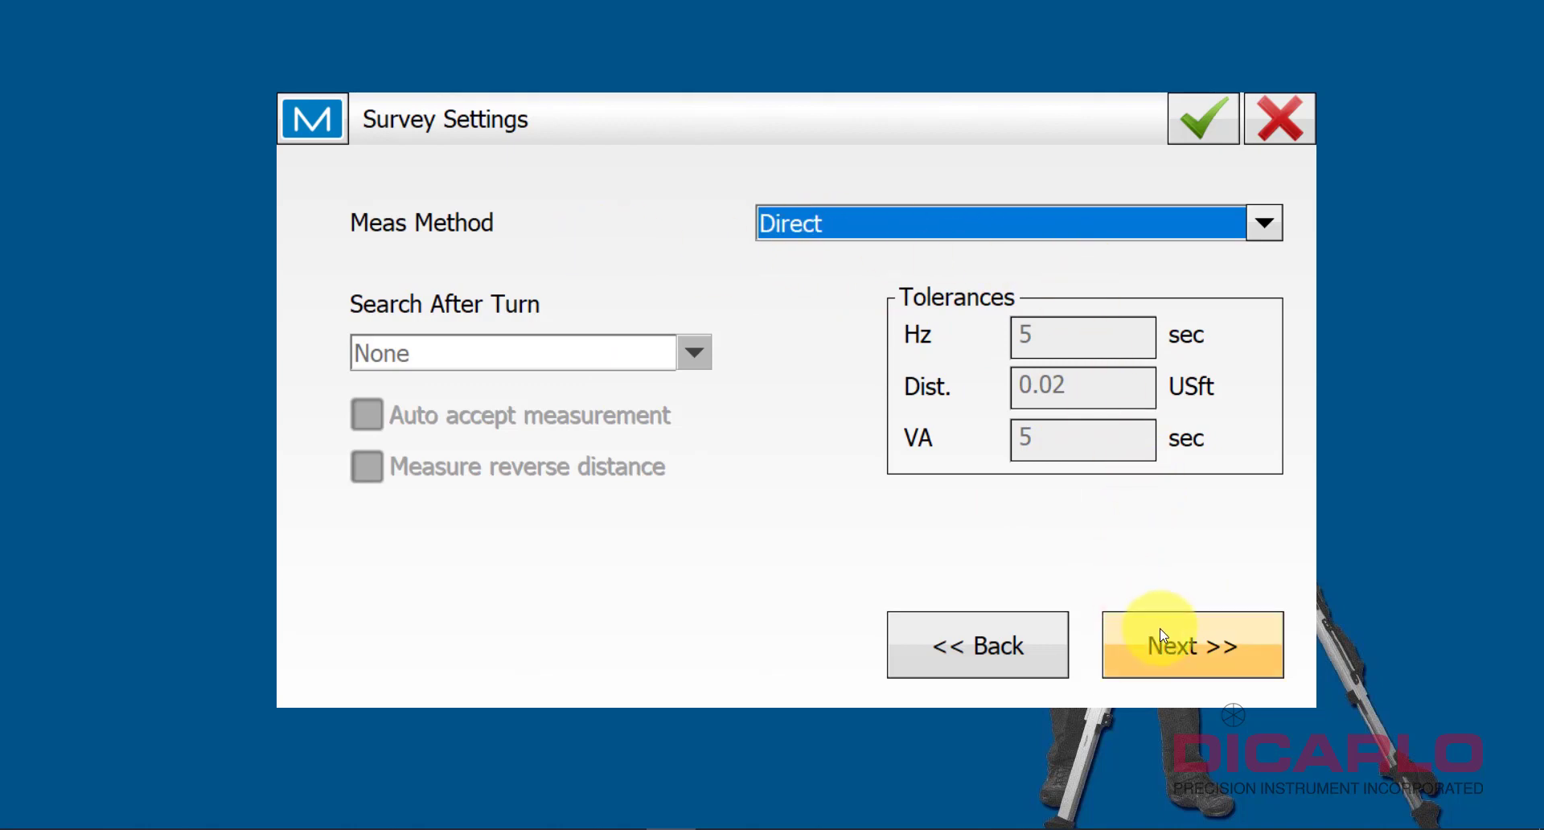
# - Keep HA/VA/HD measurement type and Prism target type, and show the prism list with ATP1 360
pyautogui.click(1192, 645)
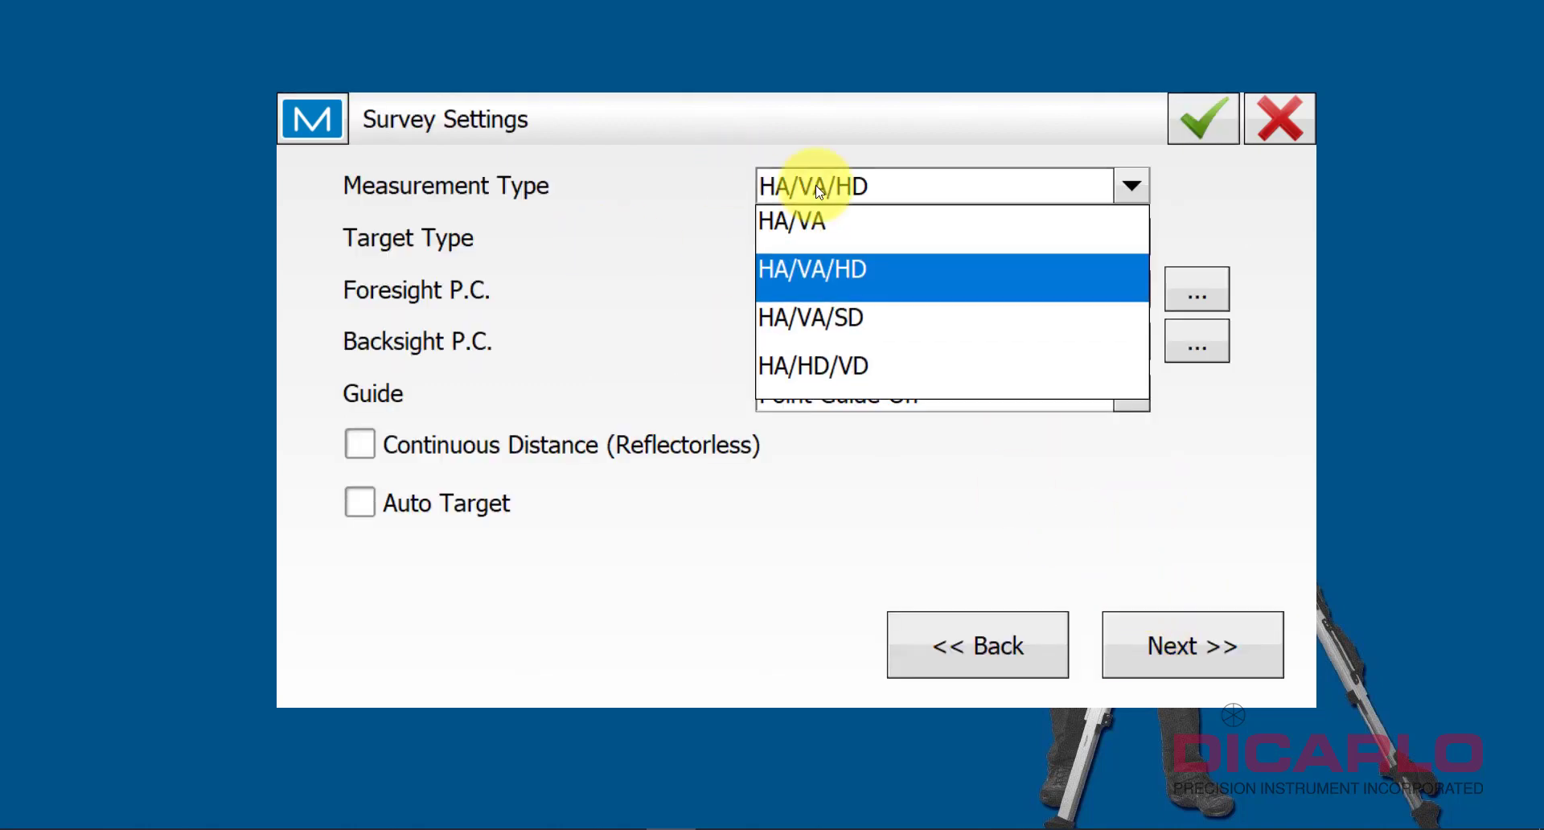
pyautogui.moveTo(810, 317)
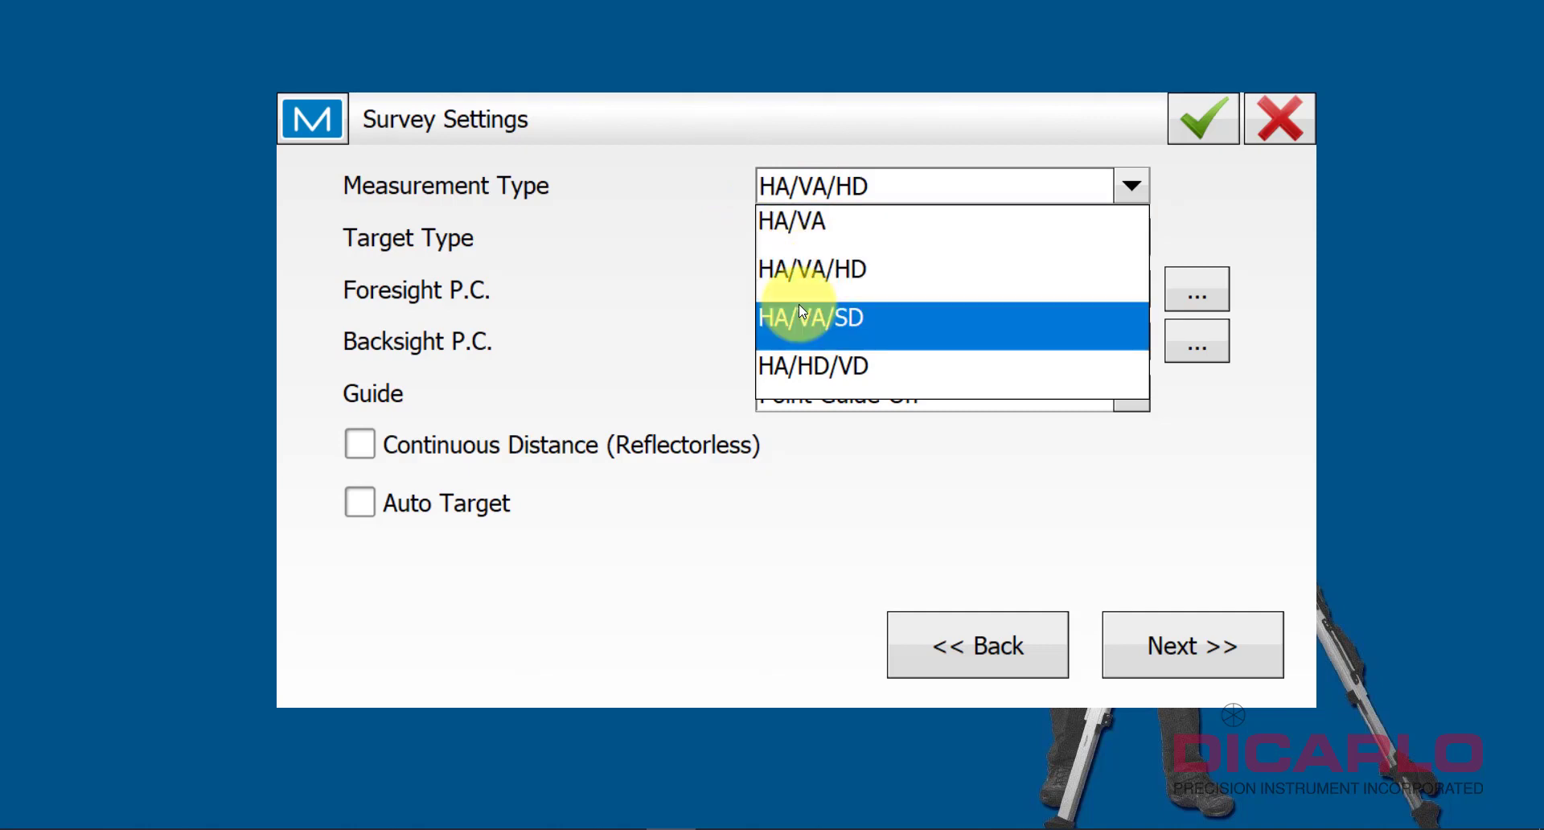
pyautogui.moveTo(825, 286)
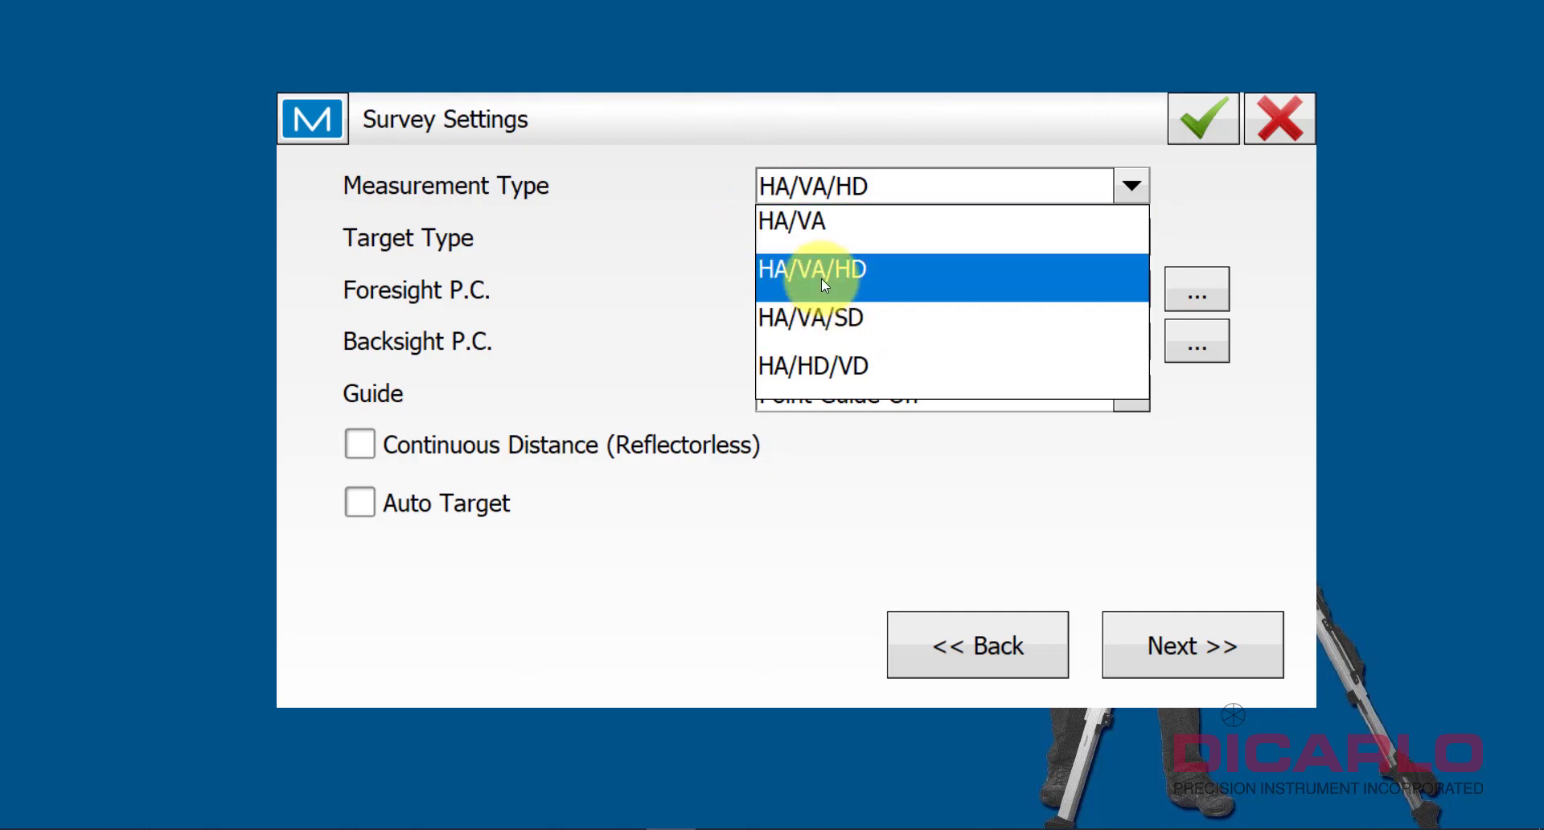
pyautogui.moveTo(827, 273)
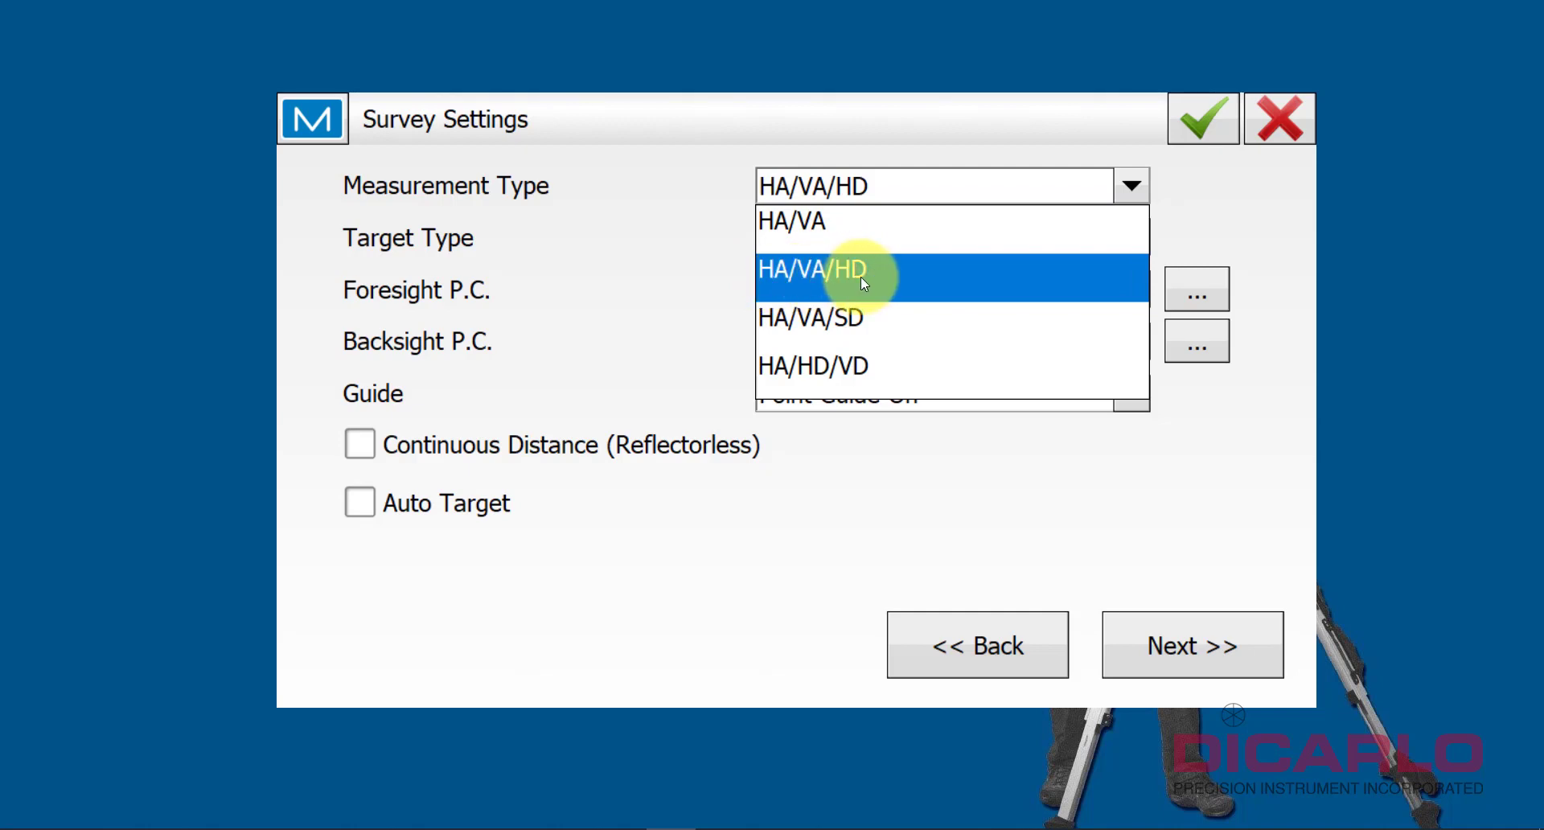
pyautogui.click(811, 316)
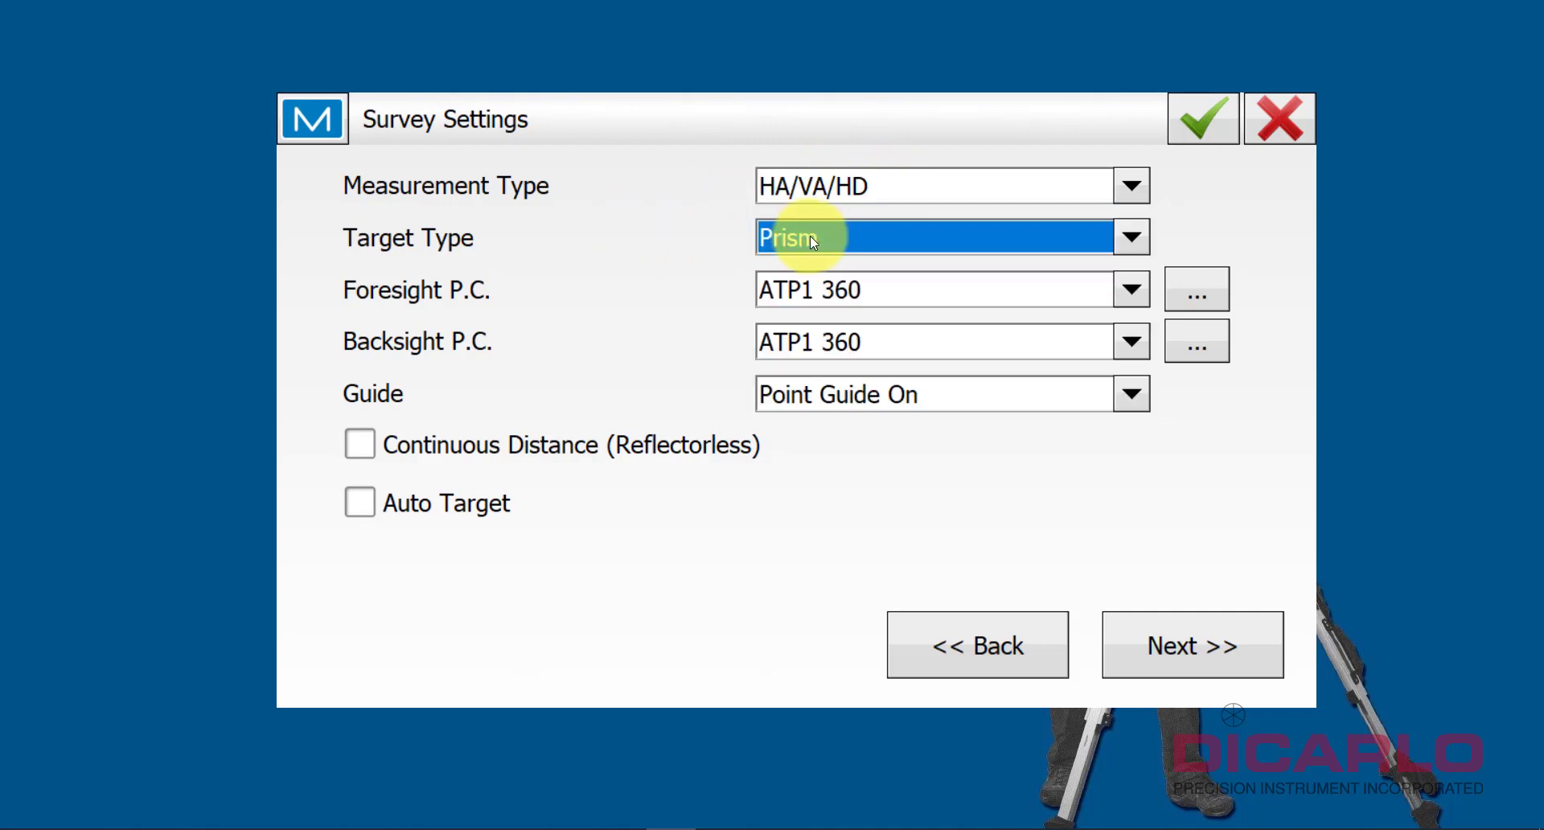
pyautogui.click(1129, 237)
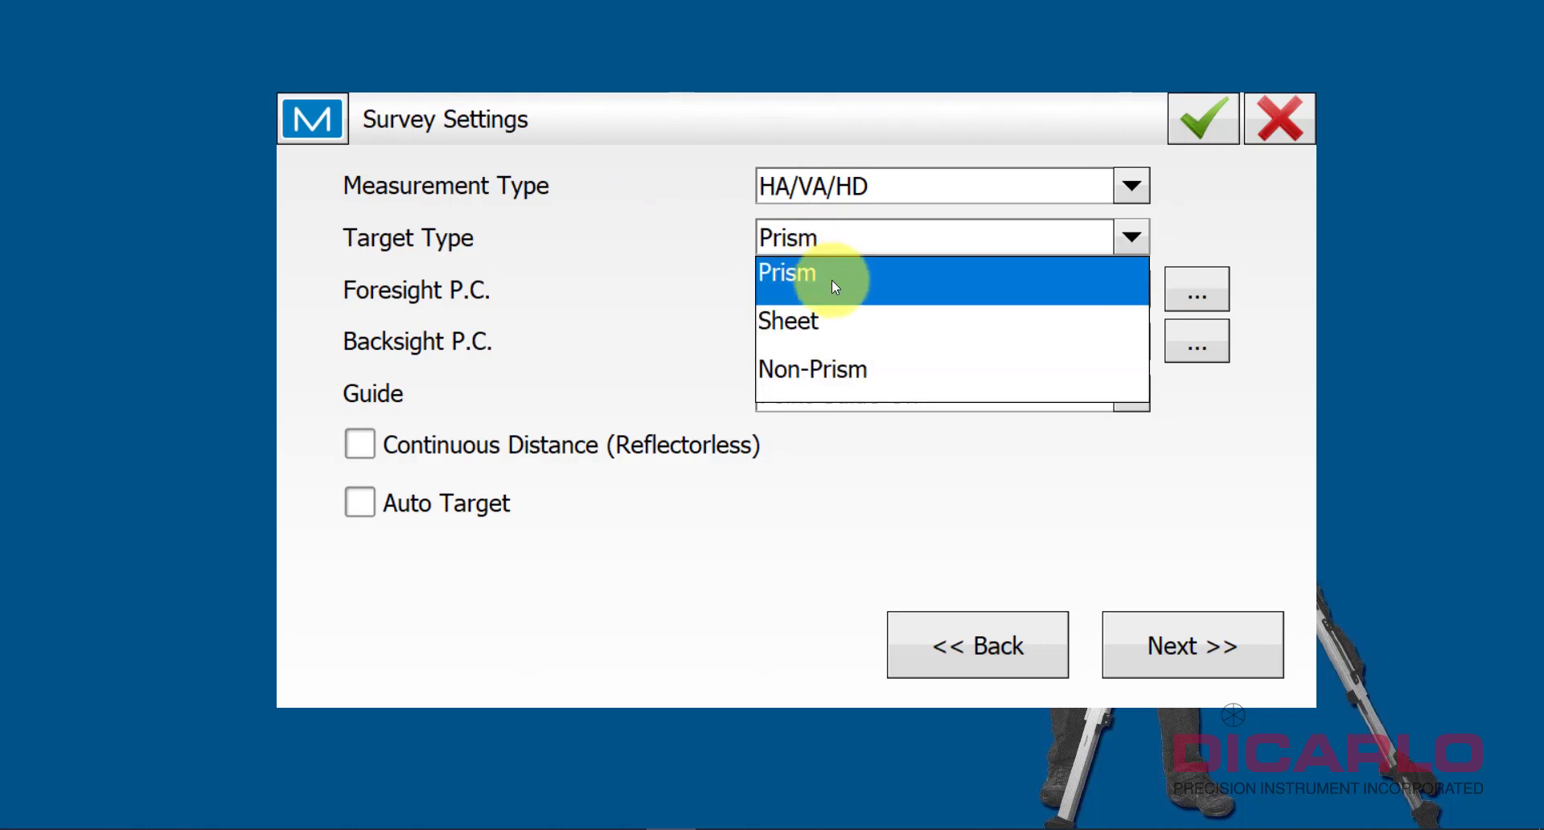
pyautogui.click(787, 272)
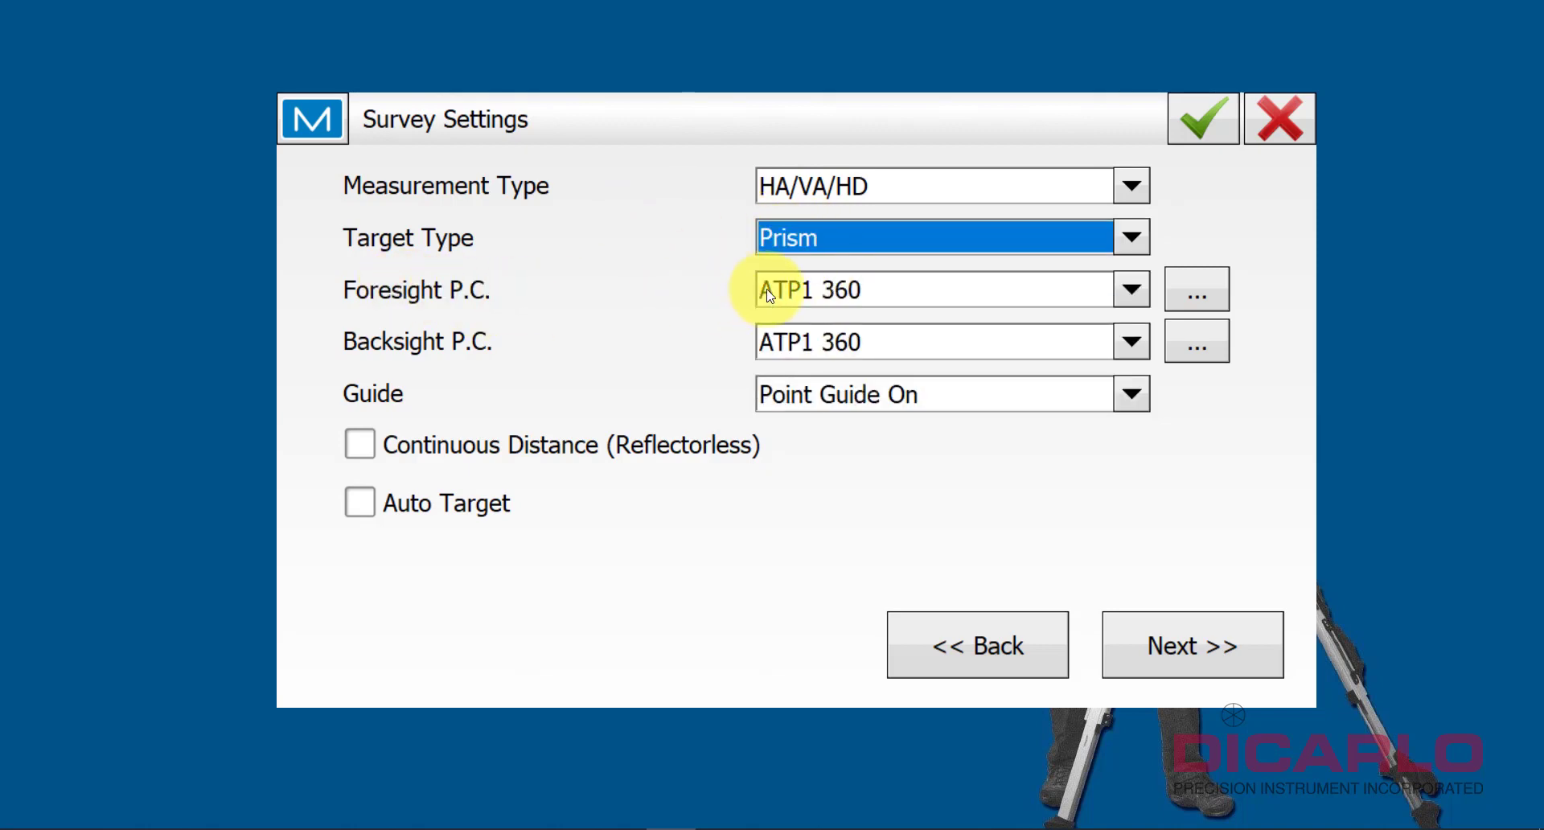
pyautogui.moveTo(1097, 276)
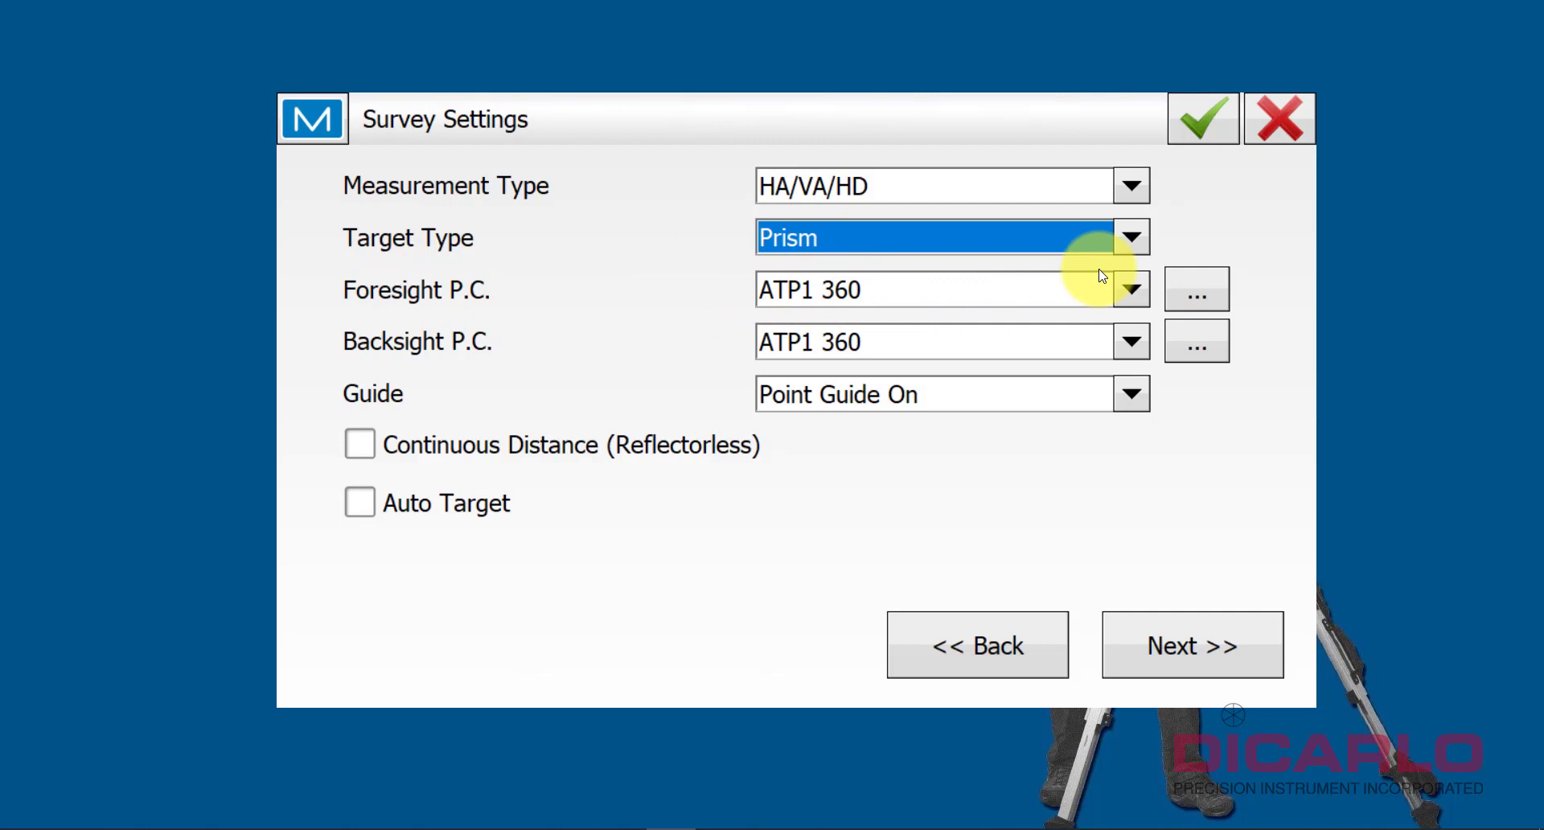
pyautogui.click(1195, 289)
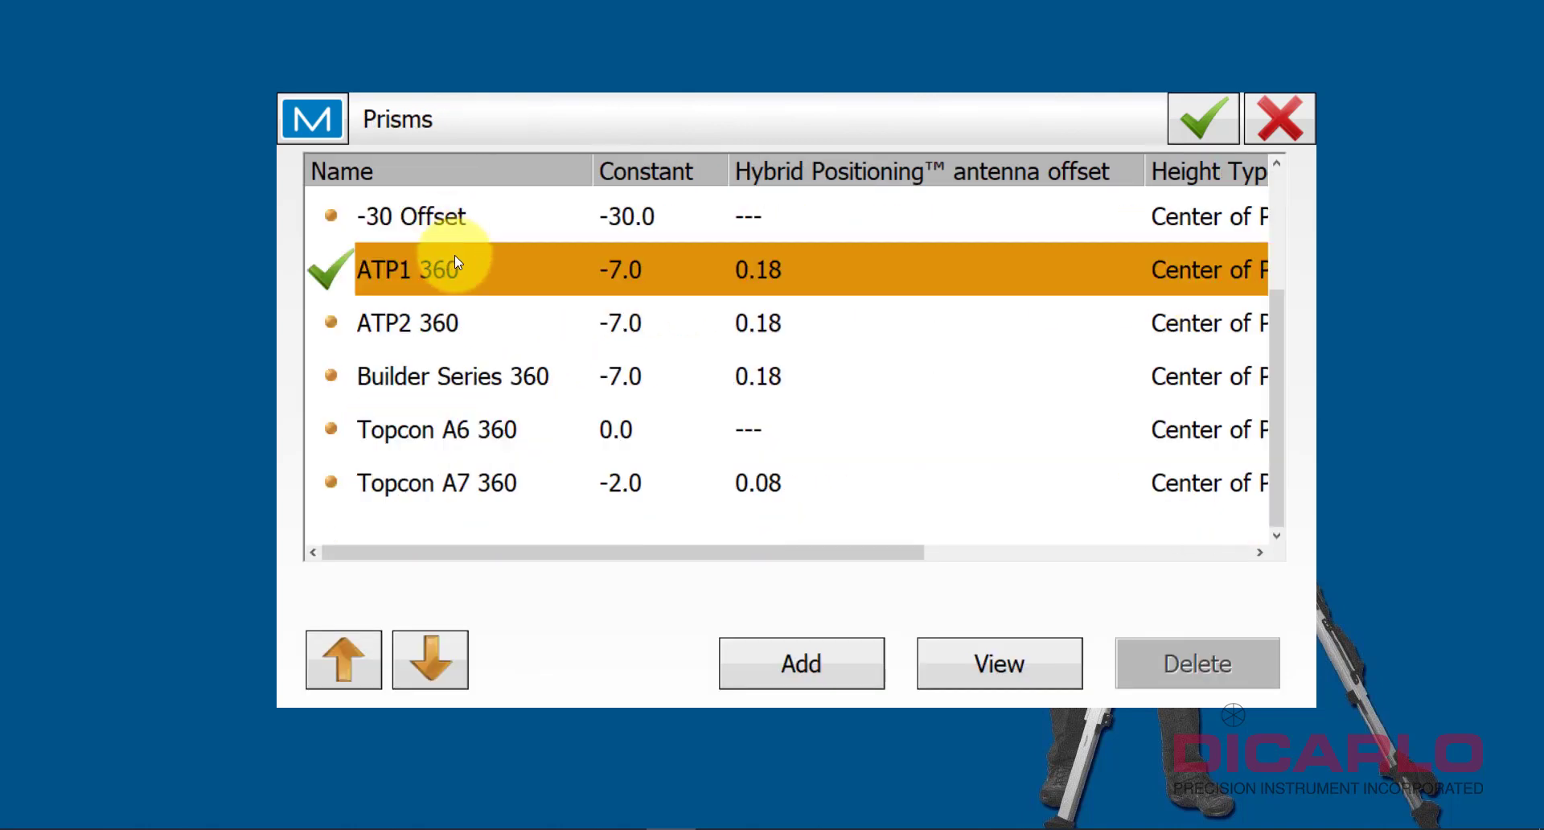
pyautogui.moveTo(478, 333)
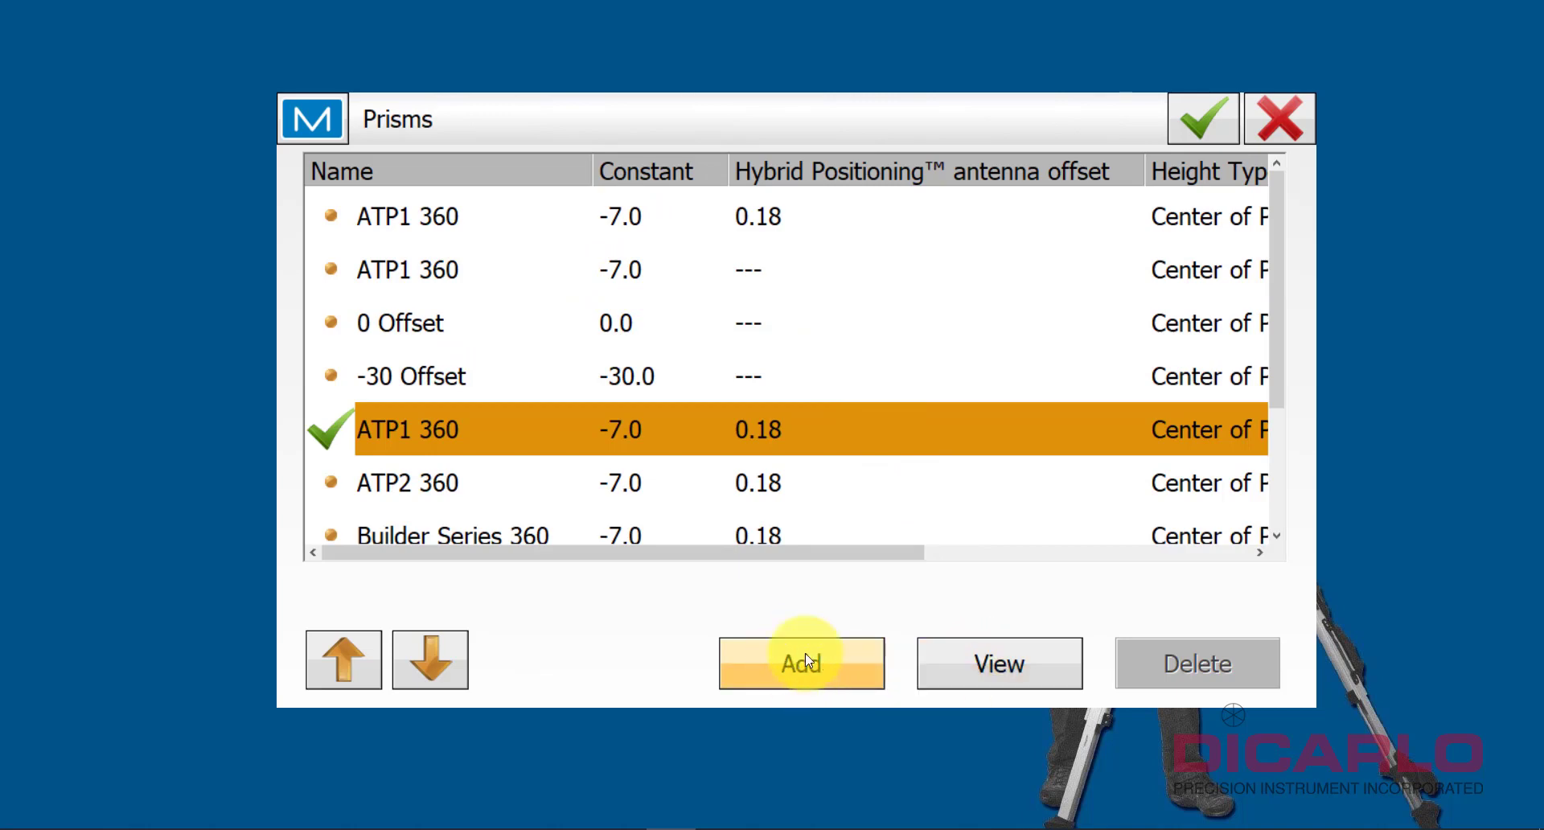
# - Cancel the new prism, set the top ATP1 360 prism active, and confirm back to Survey Settings
pyautogui.click(801, 661)
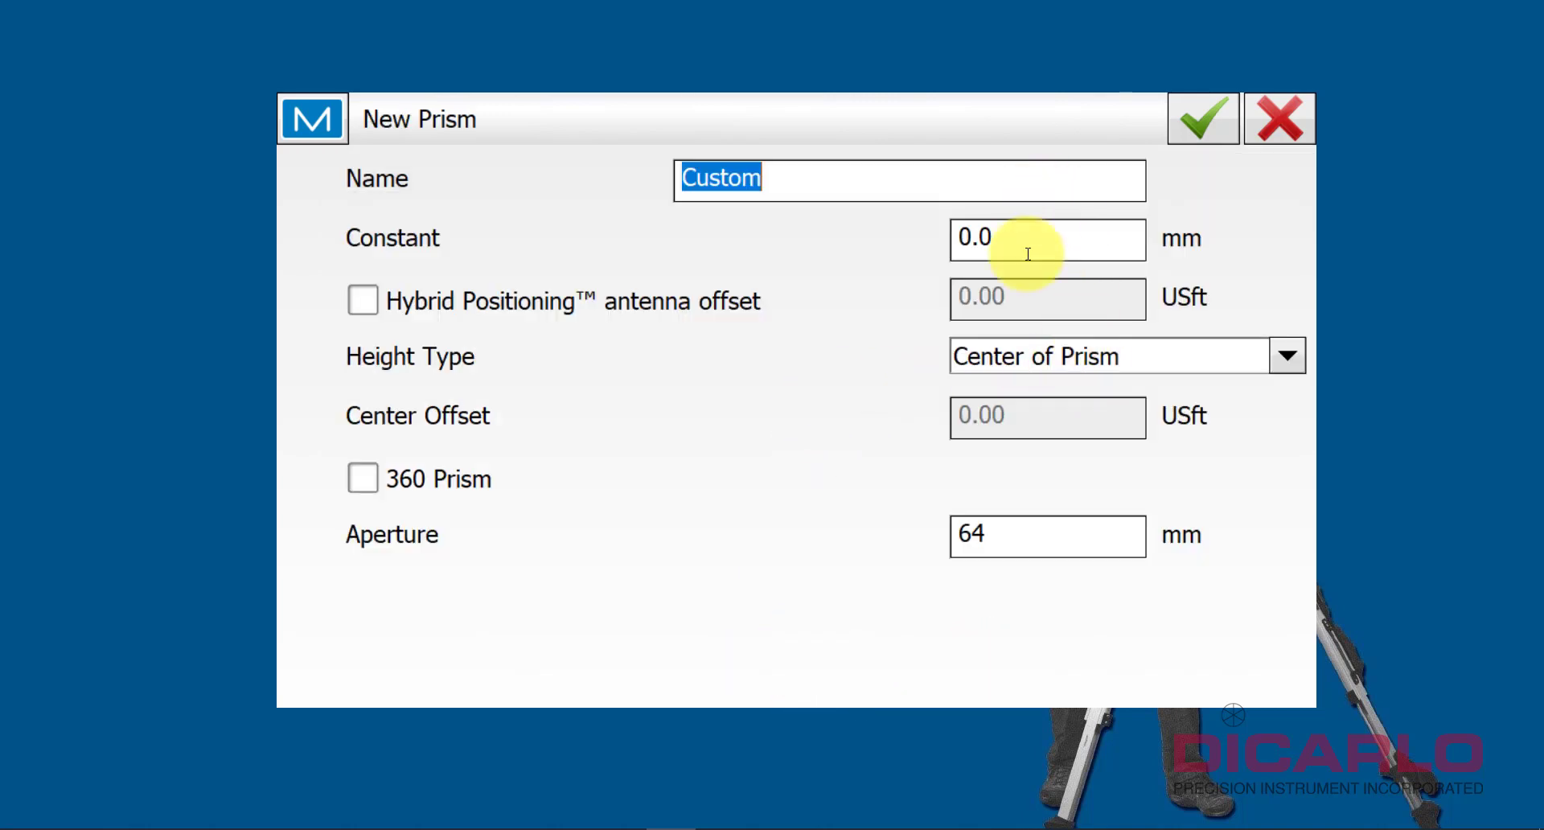
pyautogui.click(1201, 119)
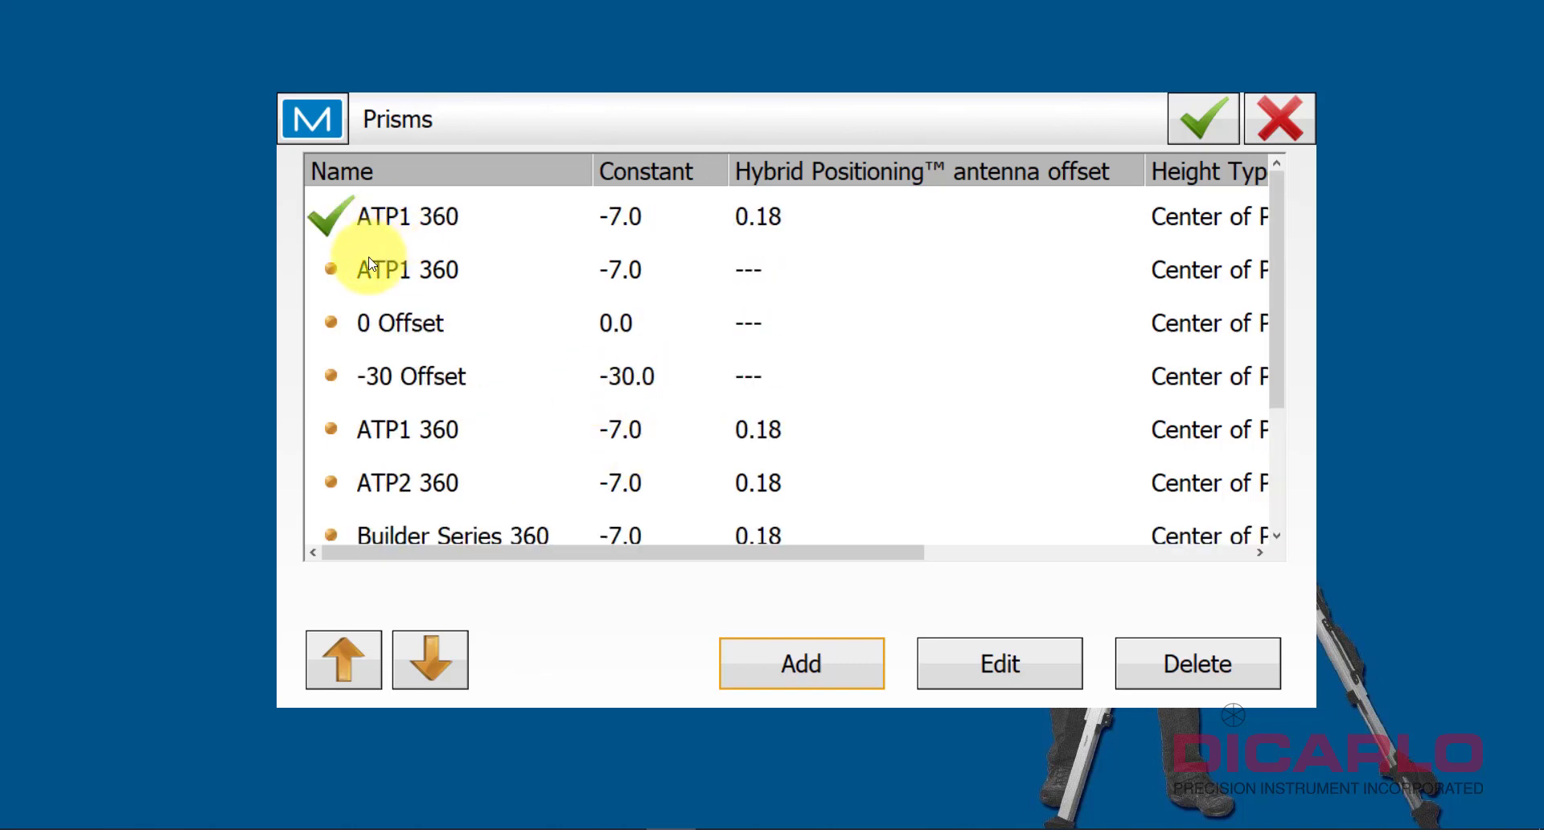
pyautogui.click(407, 269)
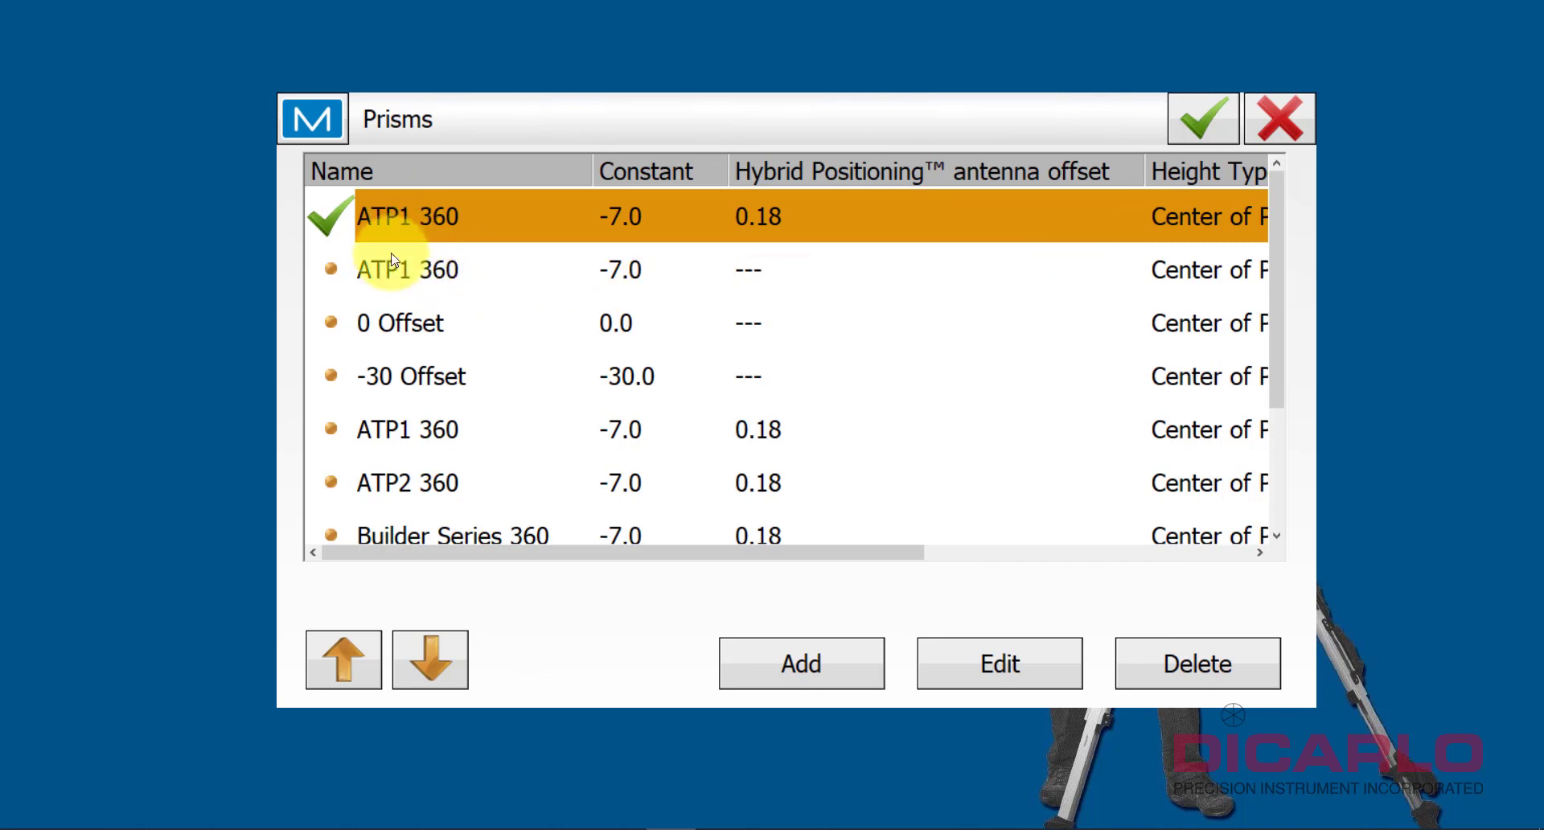
pyautogui.click(444, 429)
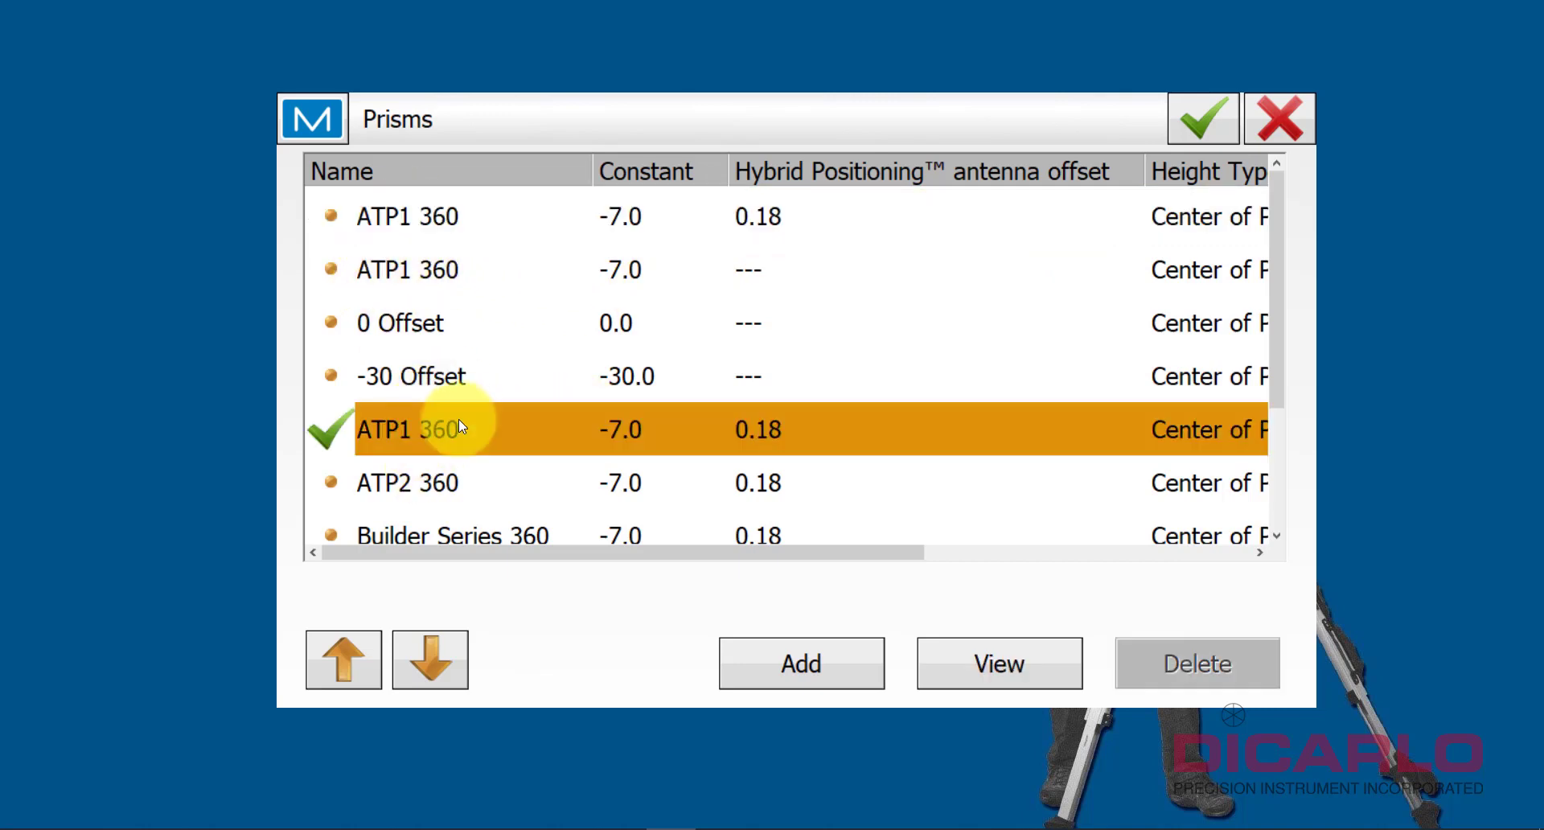
pyautogui.moveTo(657, 436)
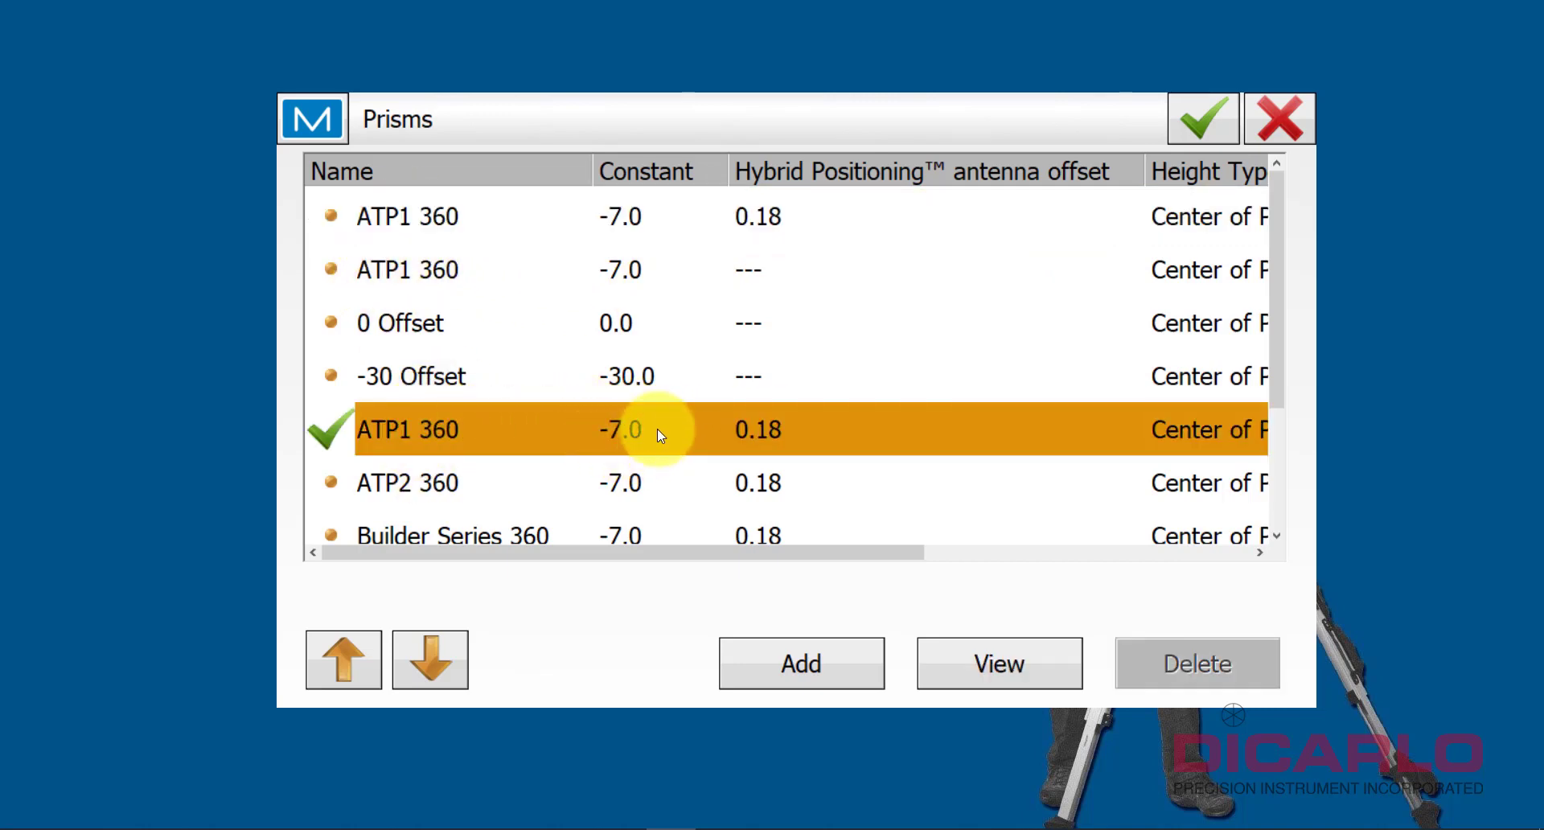
pyautogui.moveTo(374, 232)
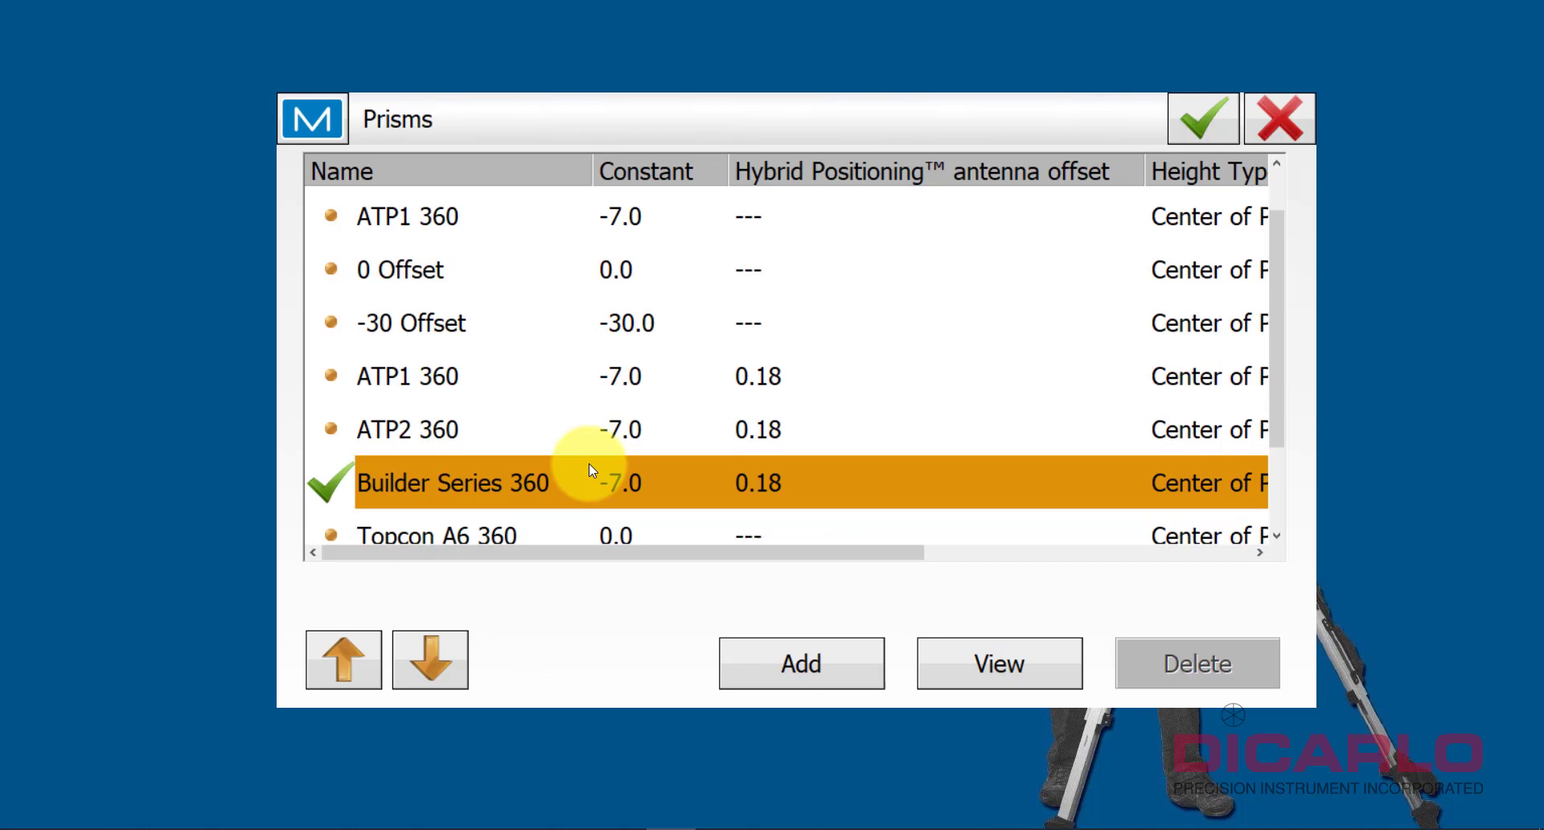
pyautogui.scroll(-3)
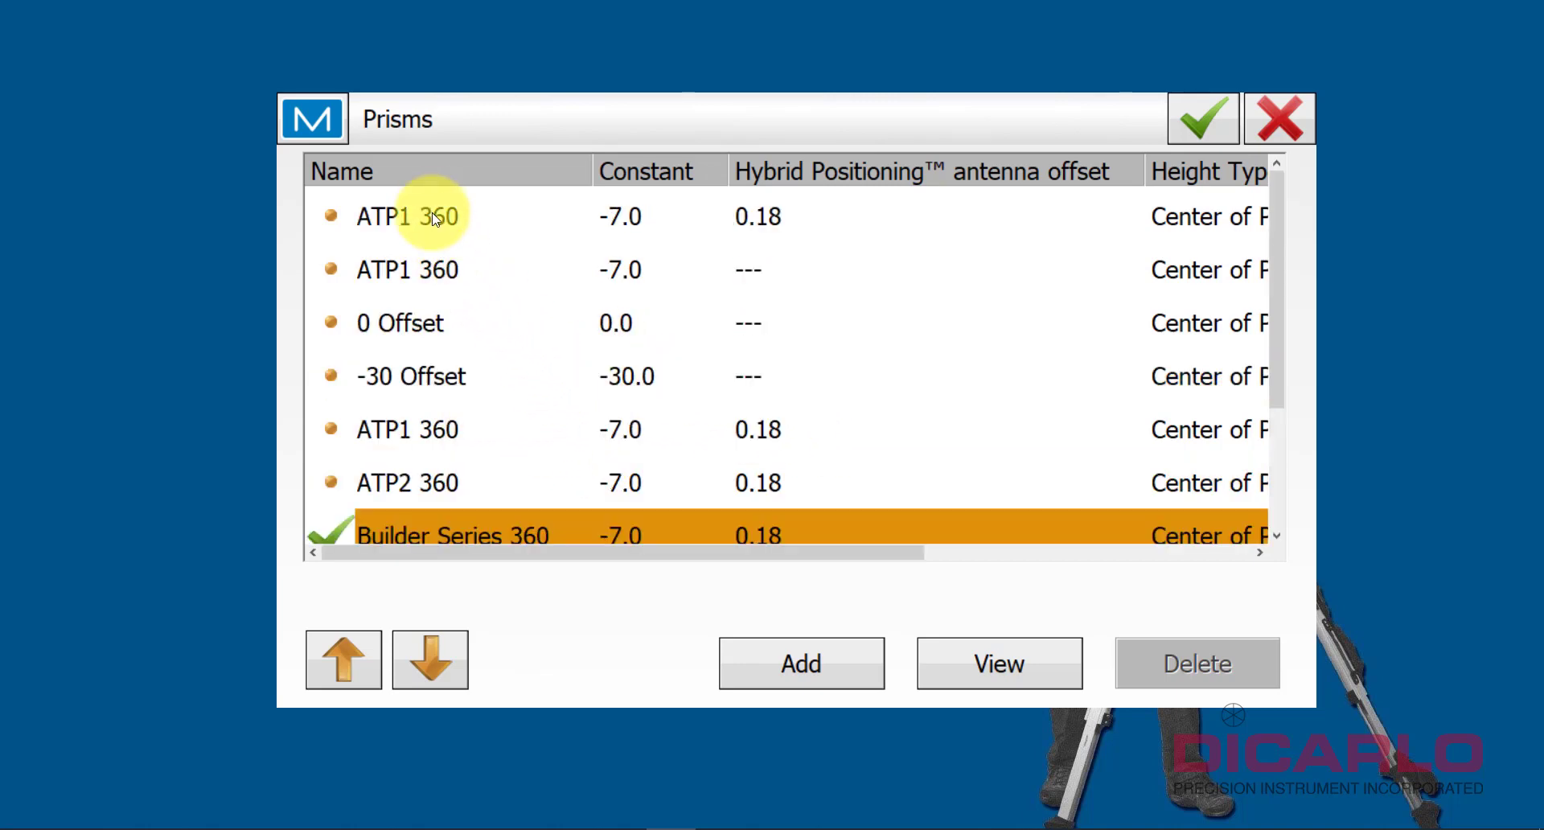
pyautogui.click(407, 217)
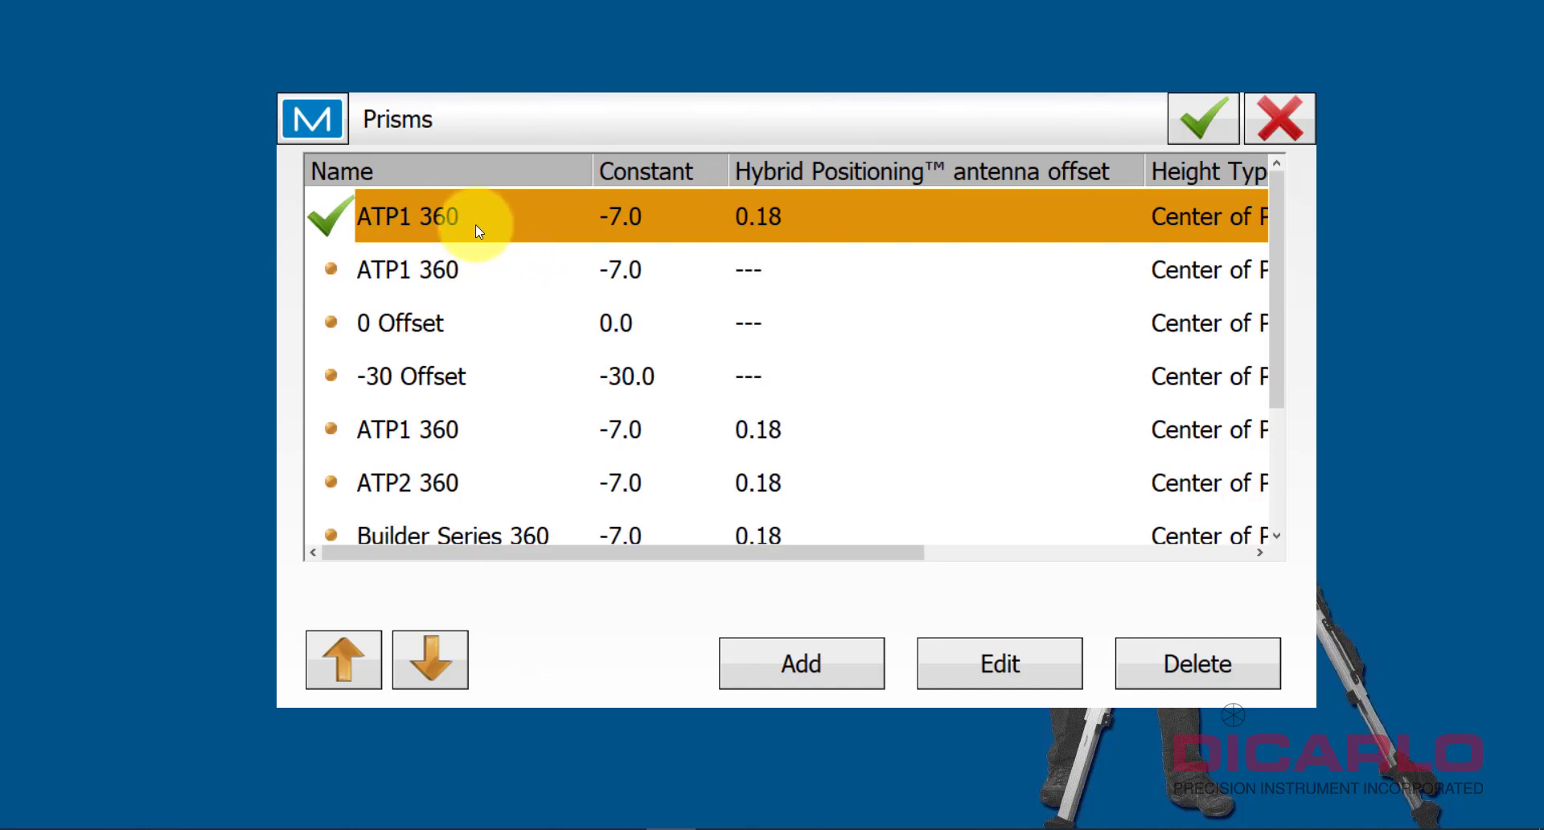
pyautogui.click(1202, 118)
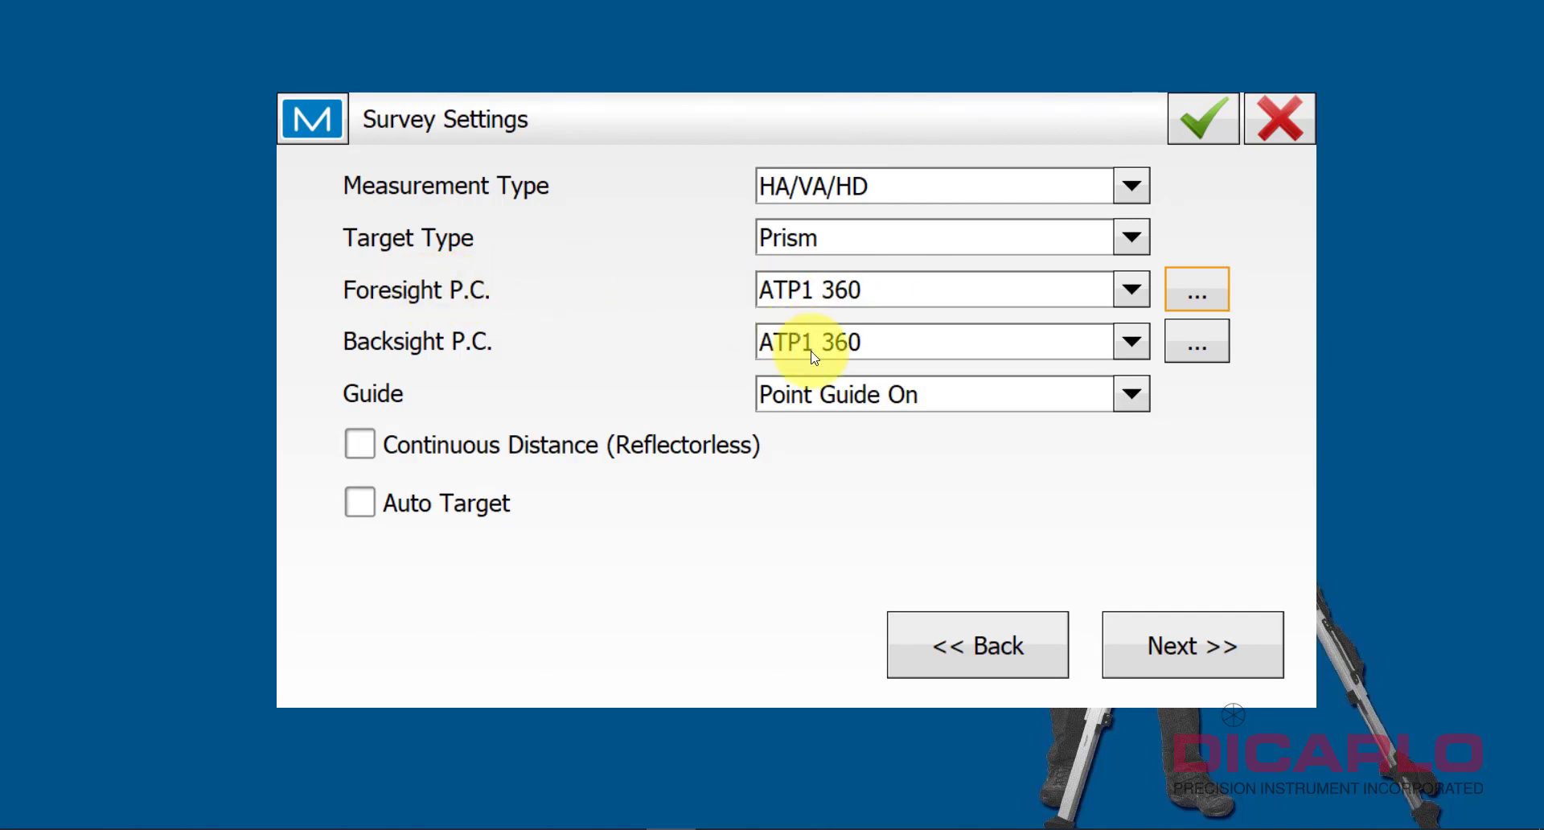
pyautogui.moveTo(861, 342)
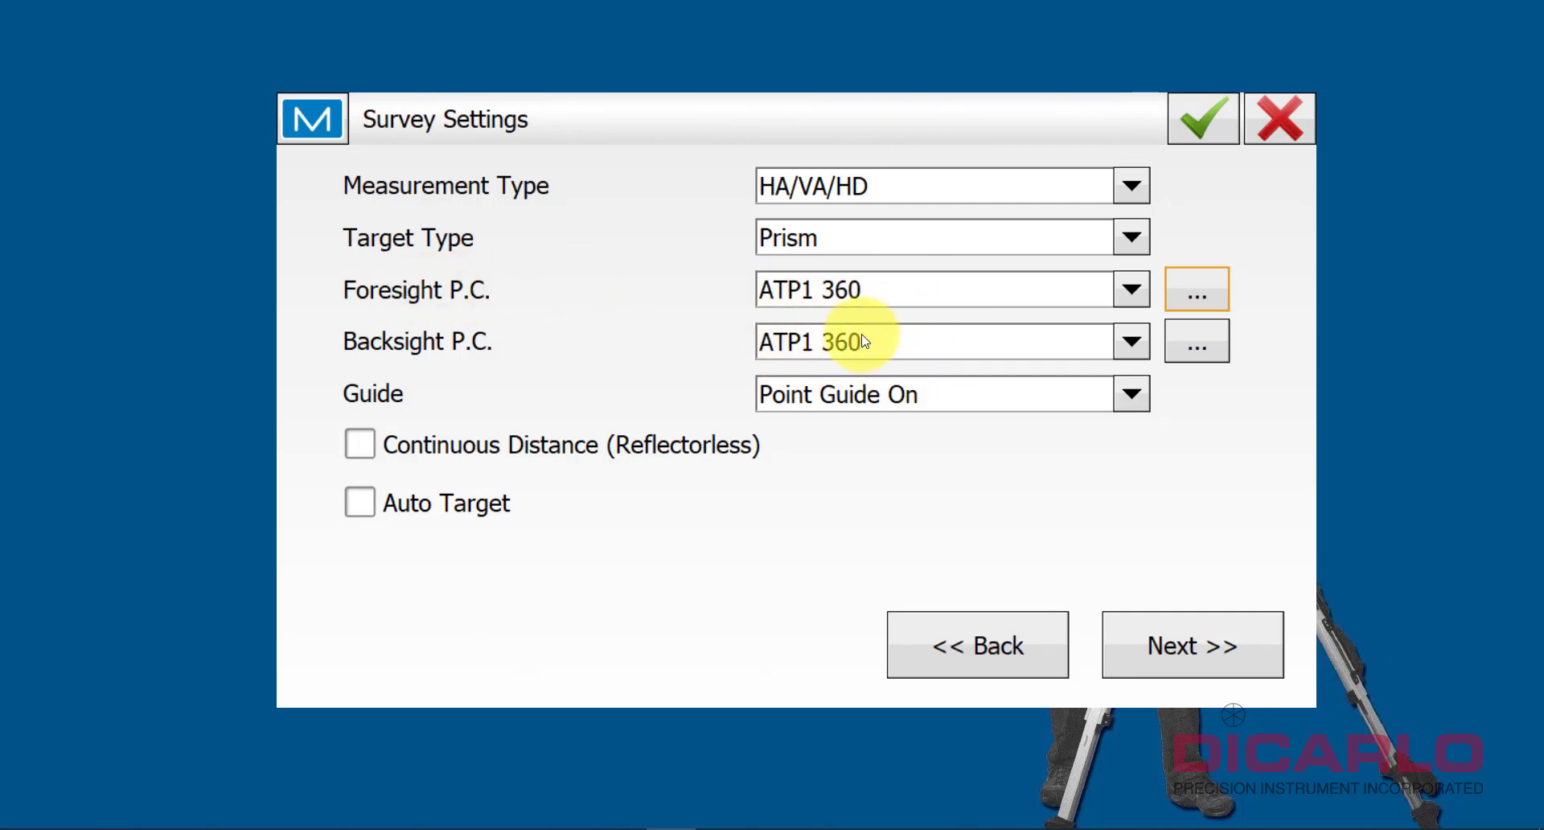
pyautogui.click(1129, 341)
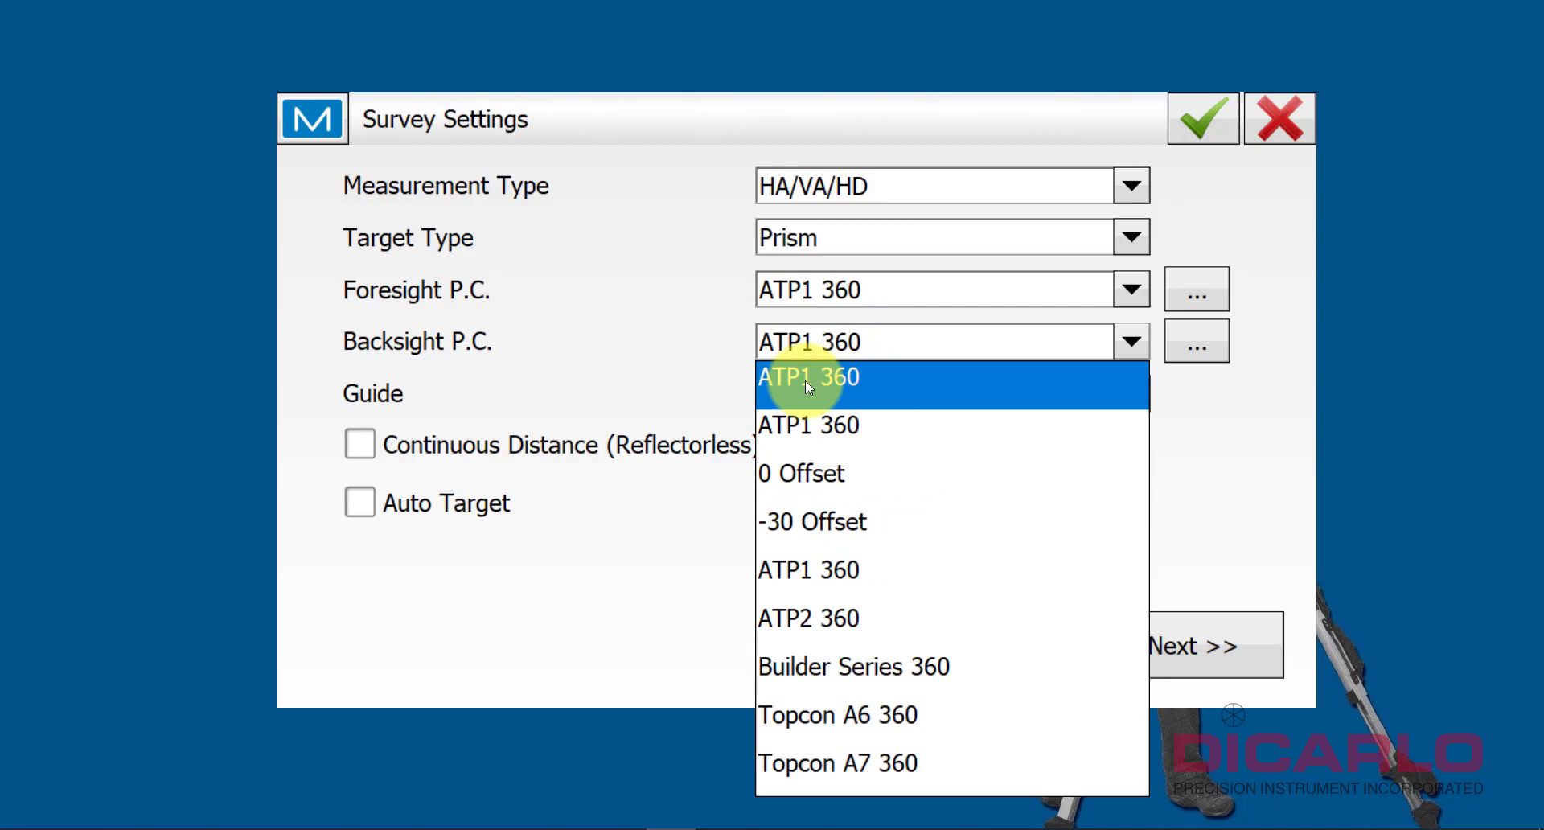
pyautogui.click(812, 522)
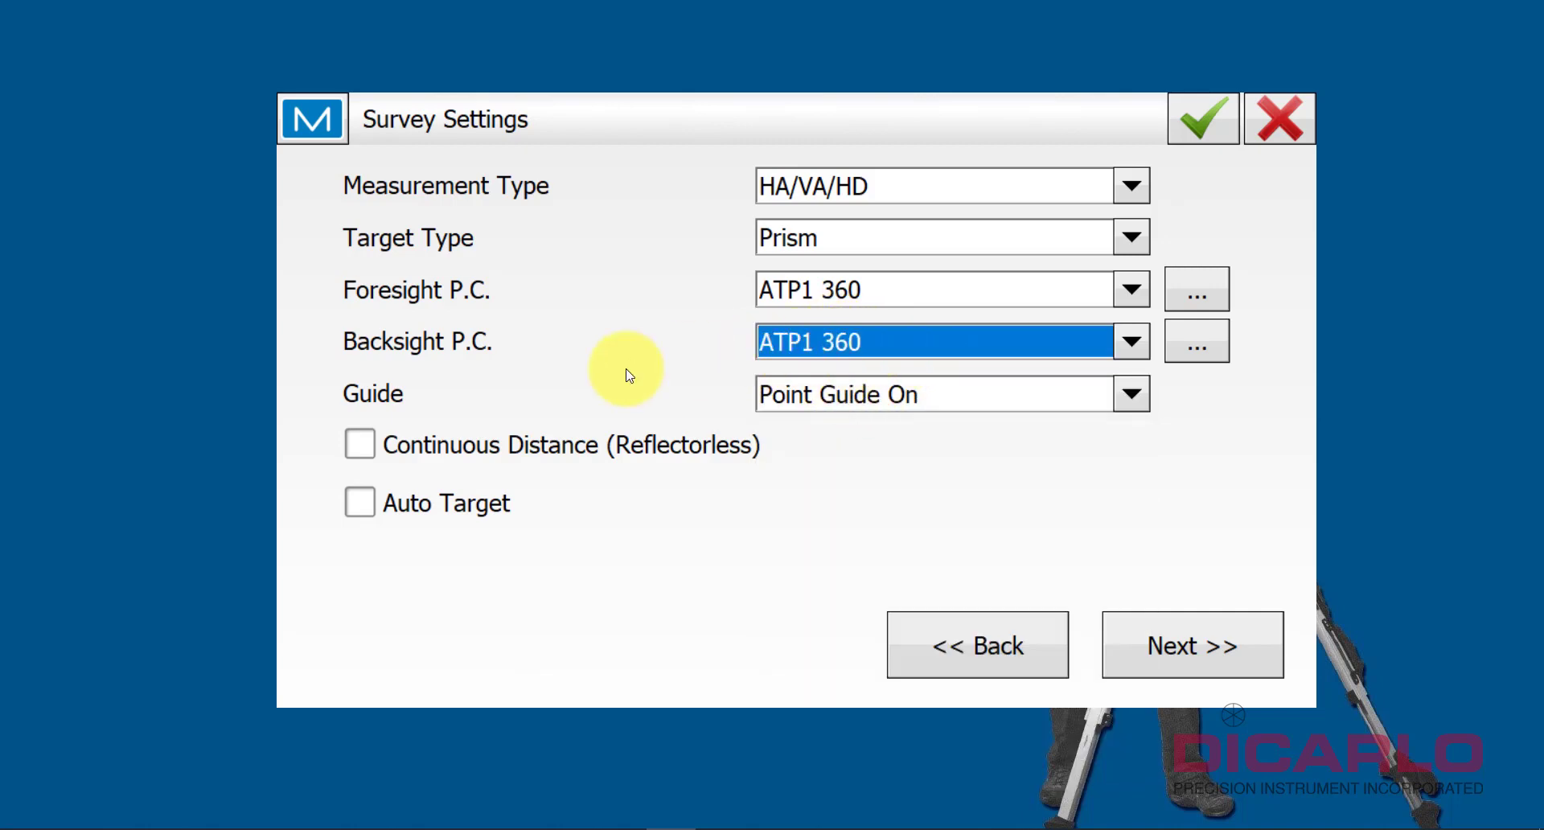
pyautogui.click(1129, 394)
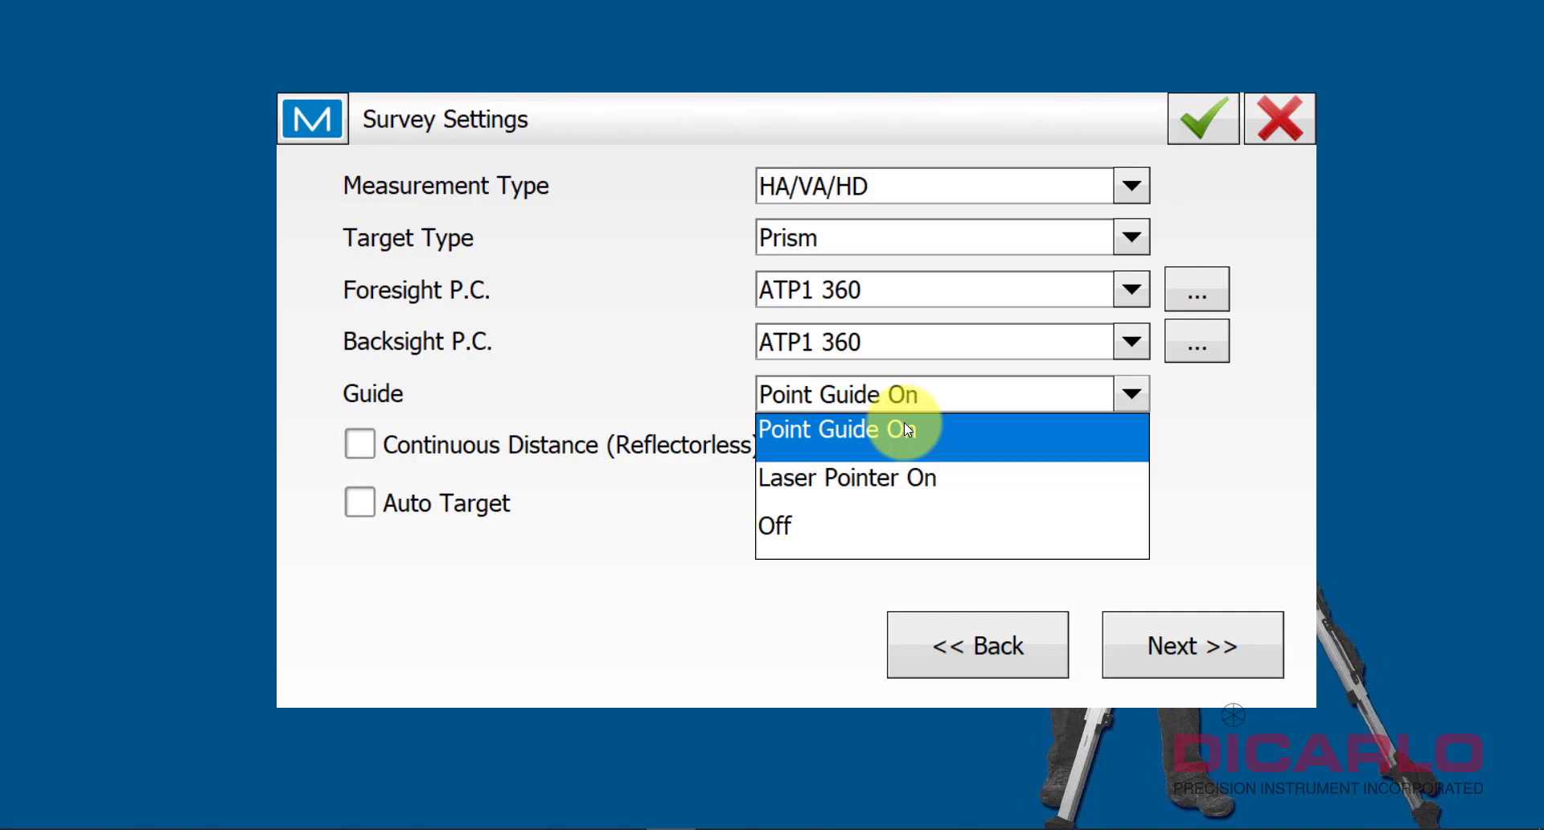
pyautogui.moveTo(903, 442)
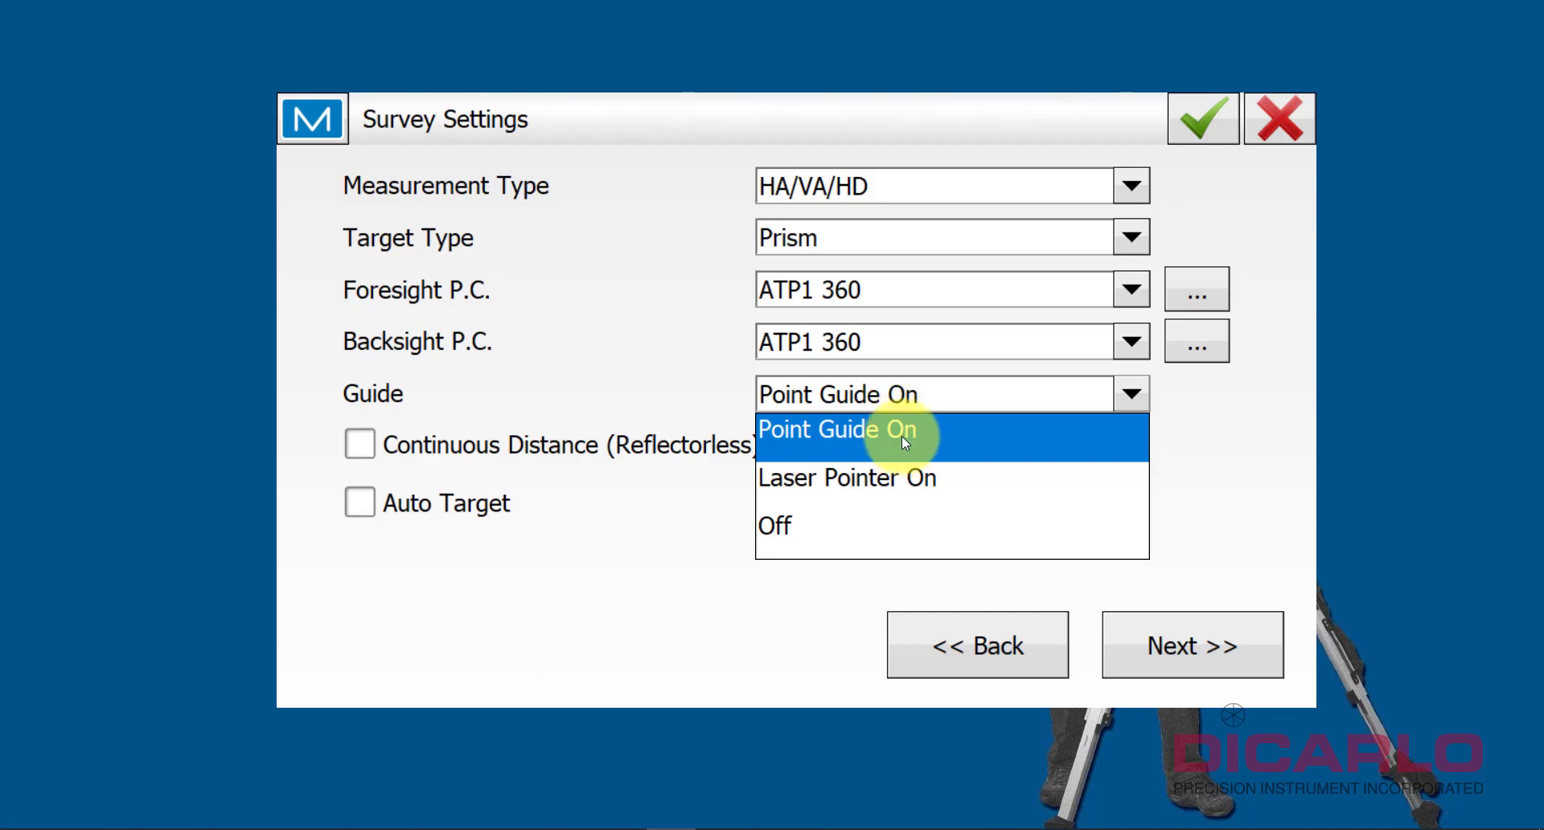
pyautogui.moveTo(788, 524)
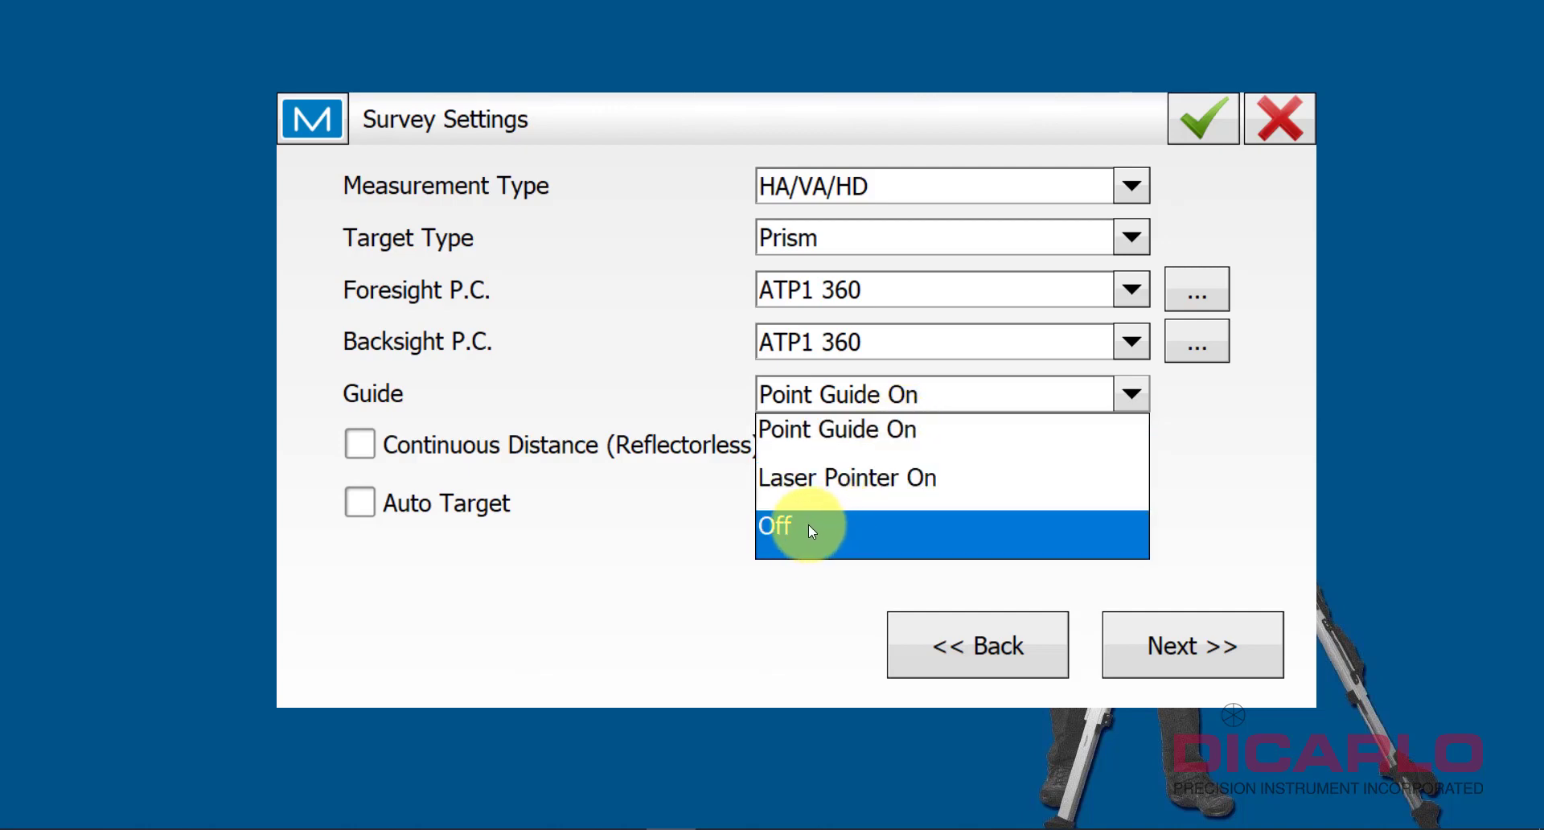
pyautogui.click(775, 525)
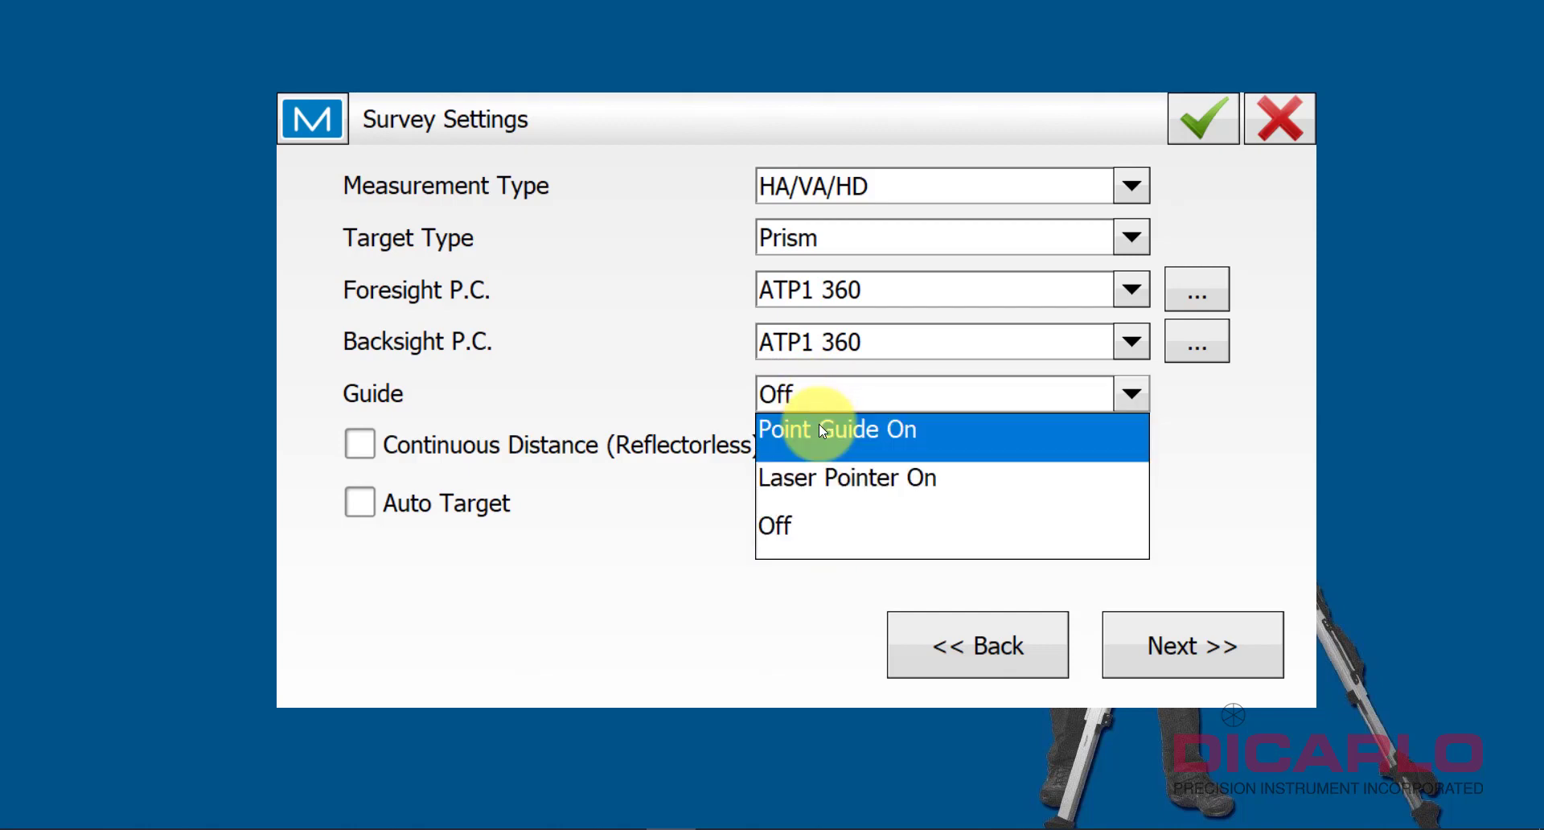
pyautogui.click(836, 429)
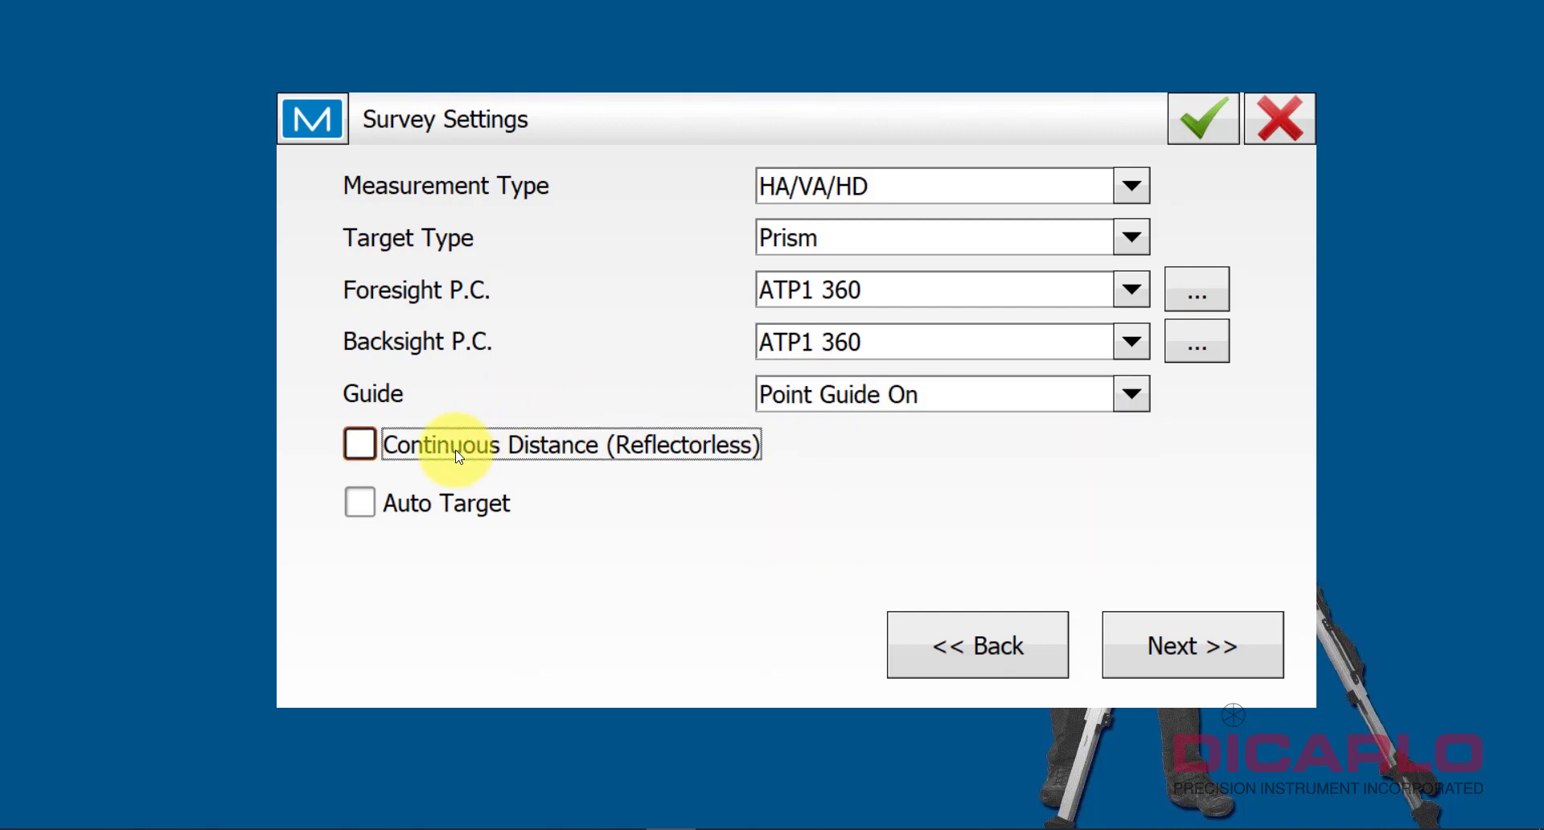
# - Tick the Continuous Distance (Reflectorless) checkbox in Survey Settings
pyautogui.click(359, 443)
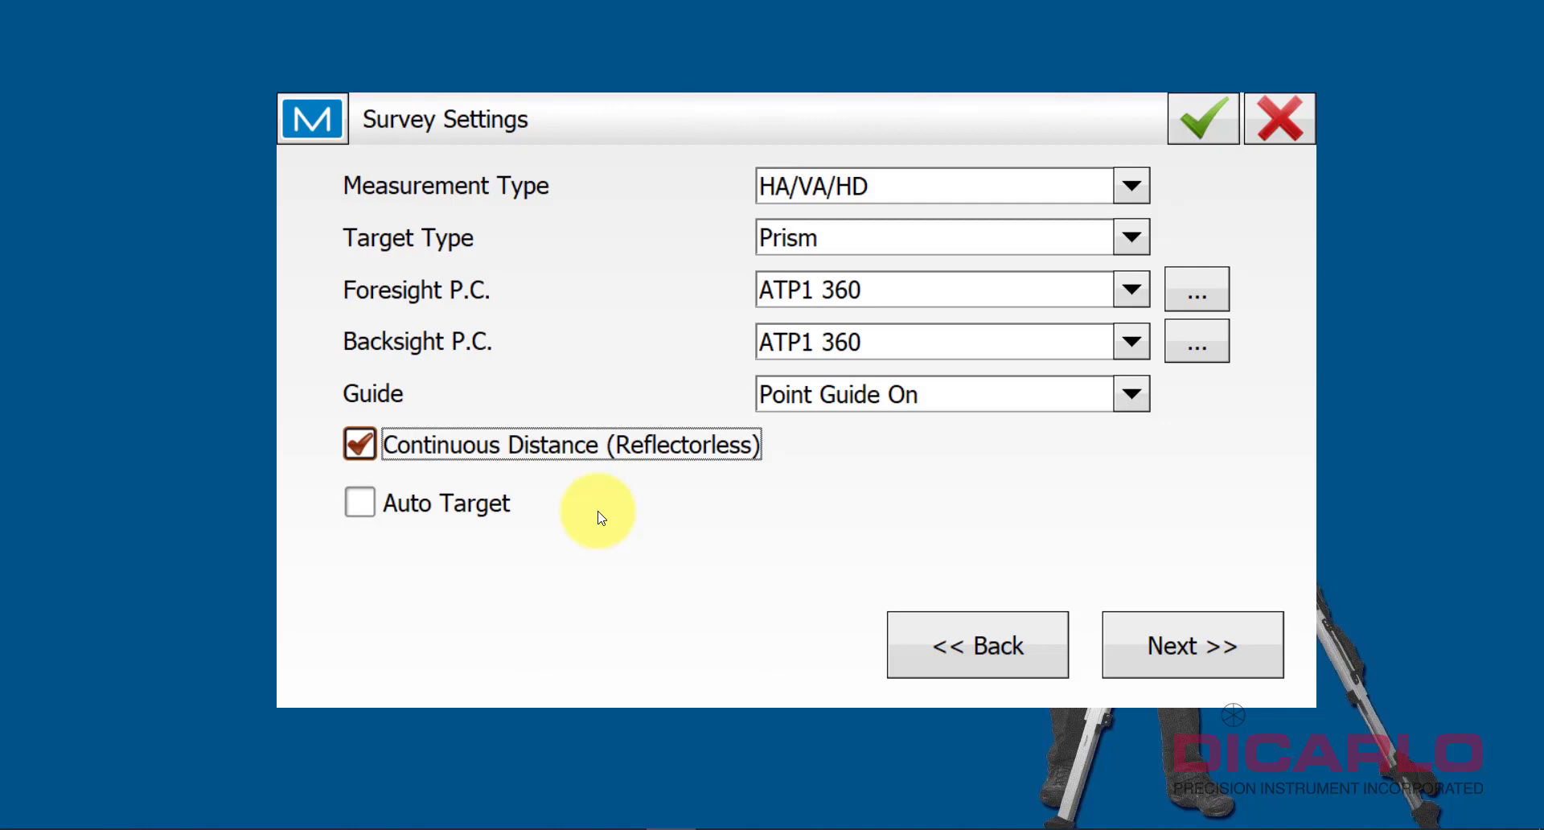
pyautogui.moveTo(581, 470)
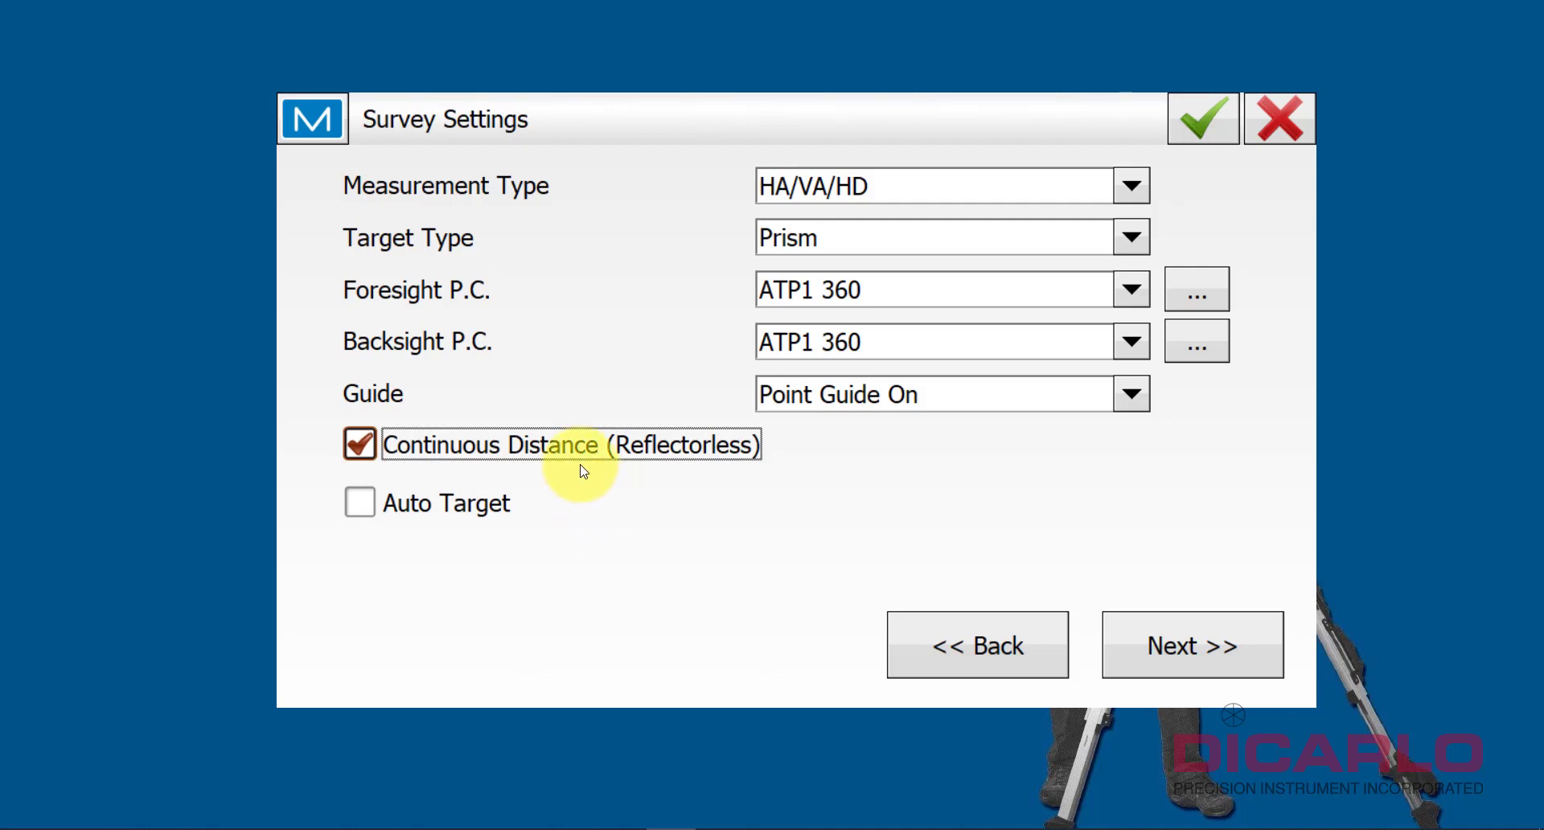
pyautogui.moveTo(482, 443)
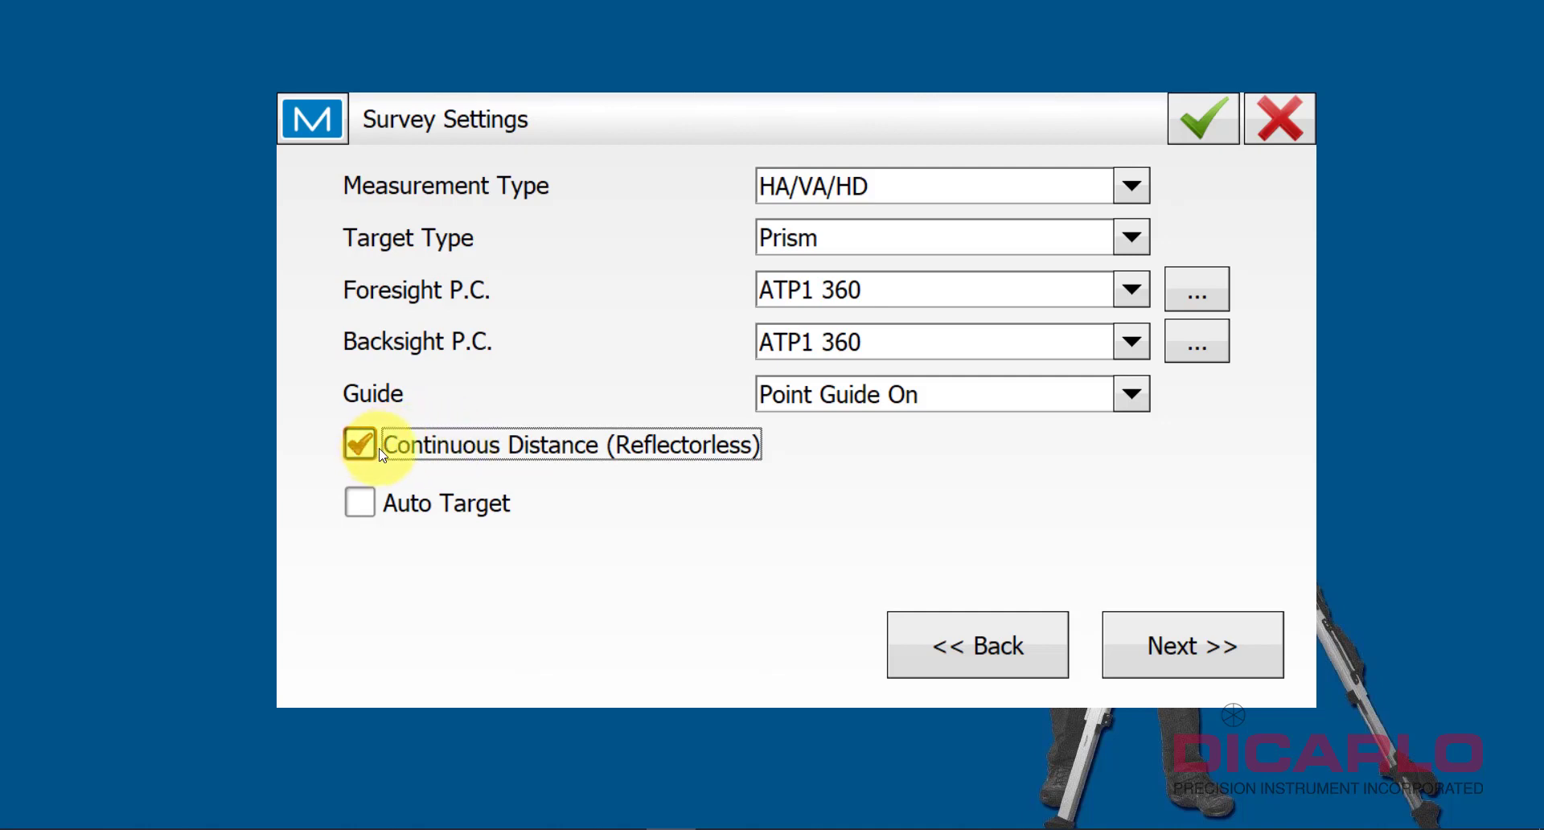
pyautogui.moveTo(427, 531)
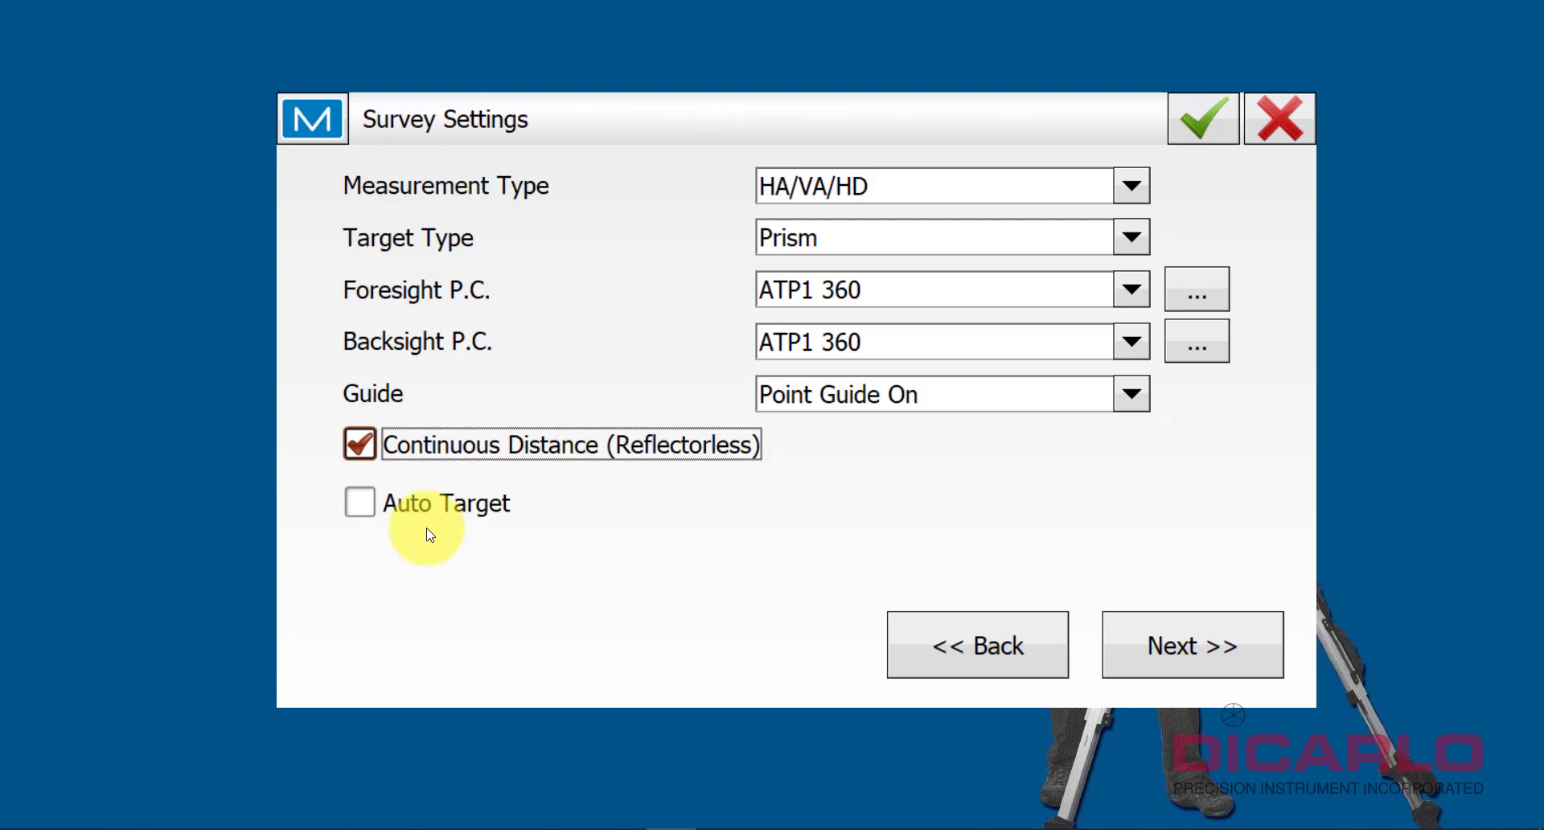
pyautogui.moveTo(1113, 414)
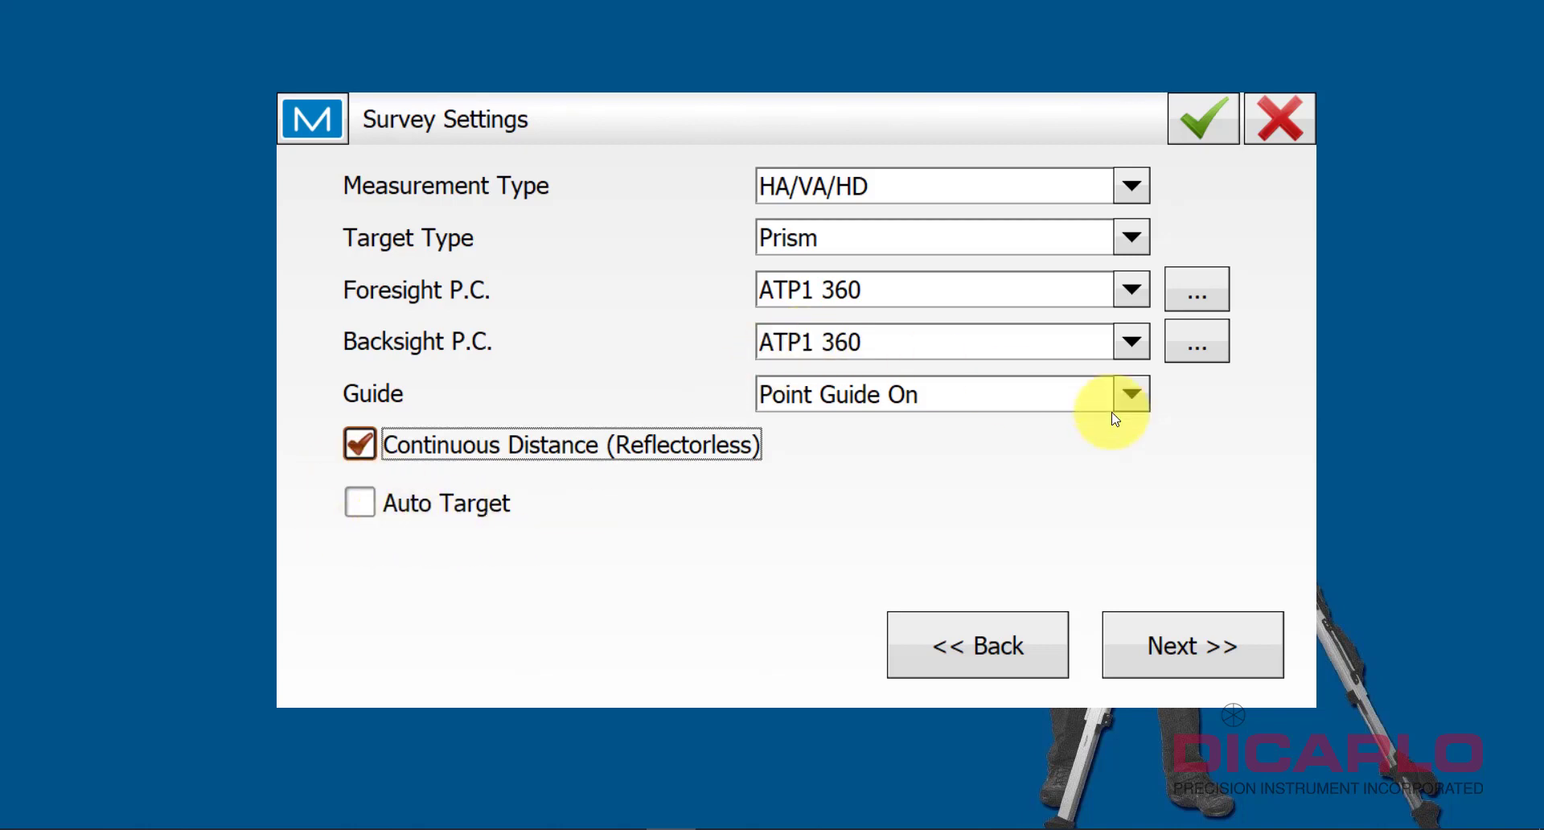
# - Accept survey measurement settings: Precise on Fine EDM, Quick on Rapid, both averaging 1
pyautogui.click(1192, 645)
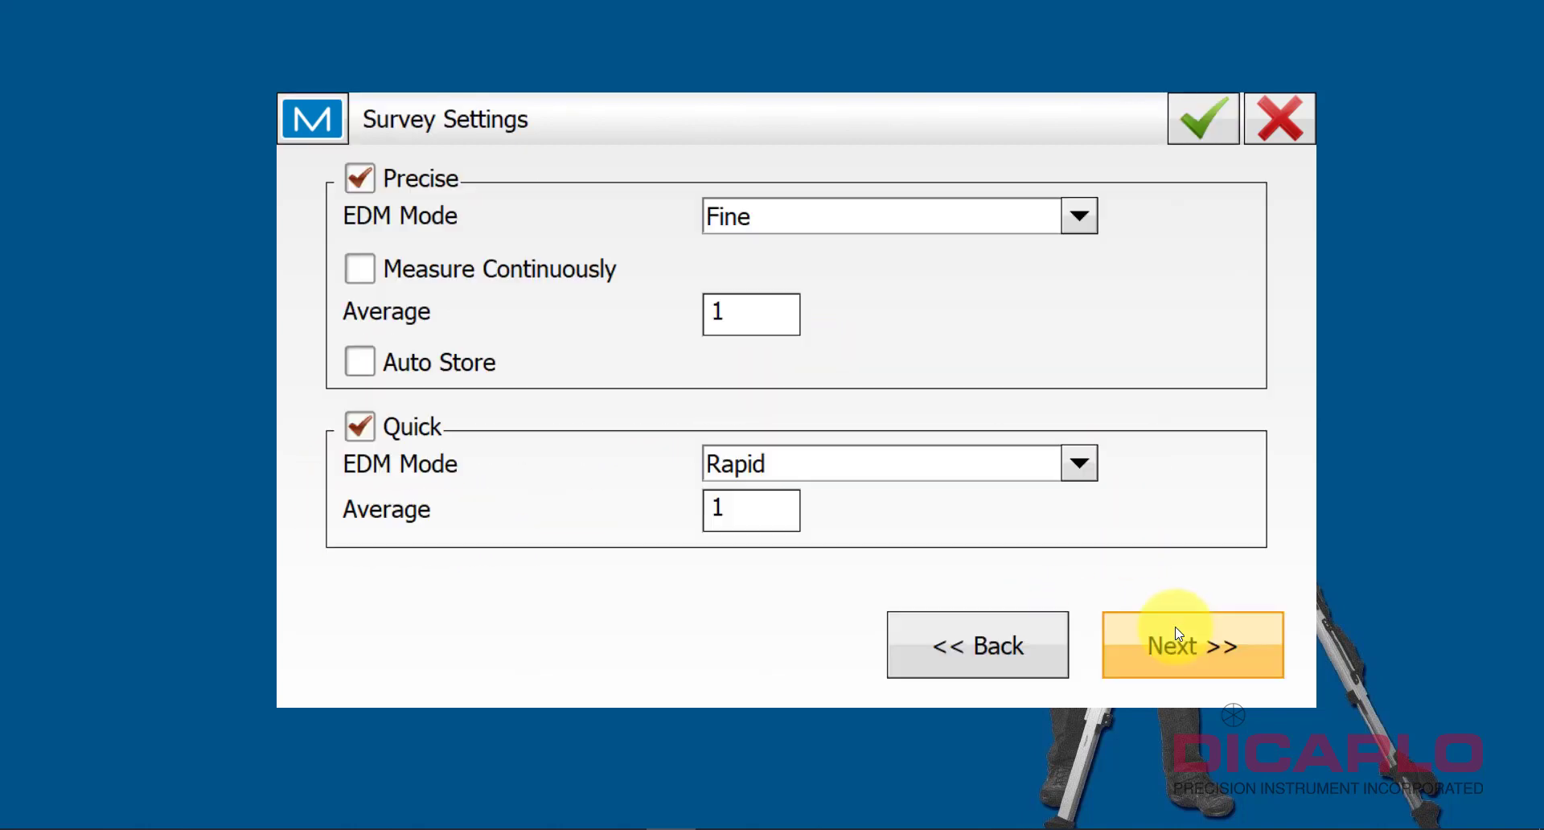
pyautogui.moveTo(627, 219)
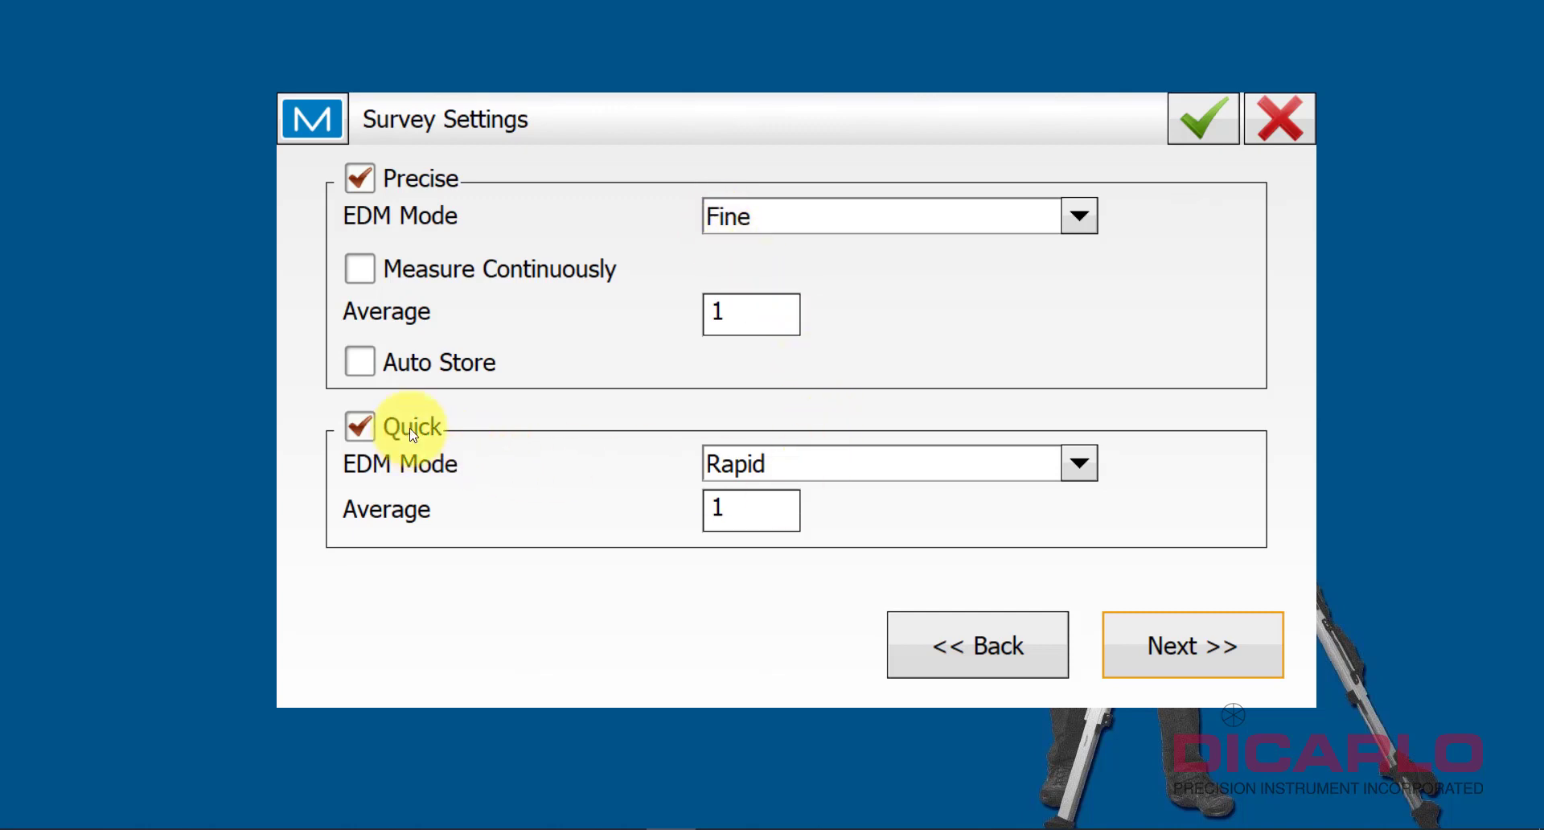
pyautogui.moveTo(504, 189)
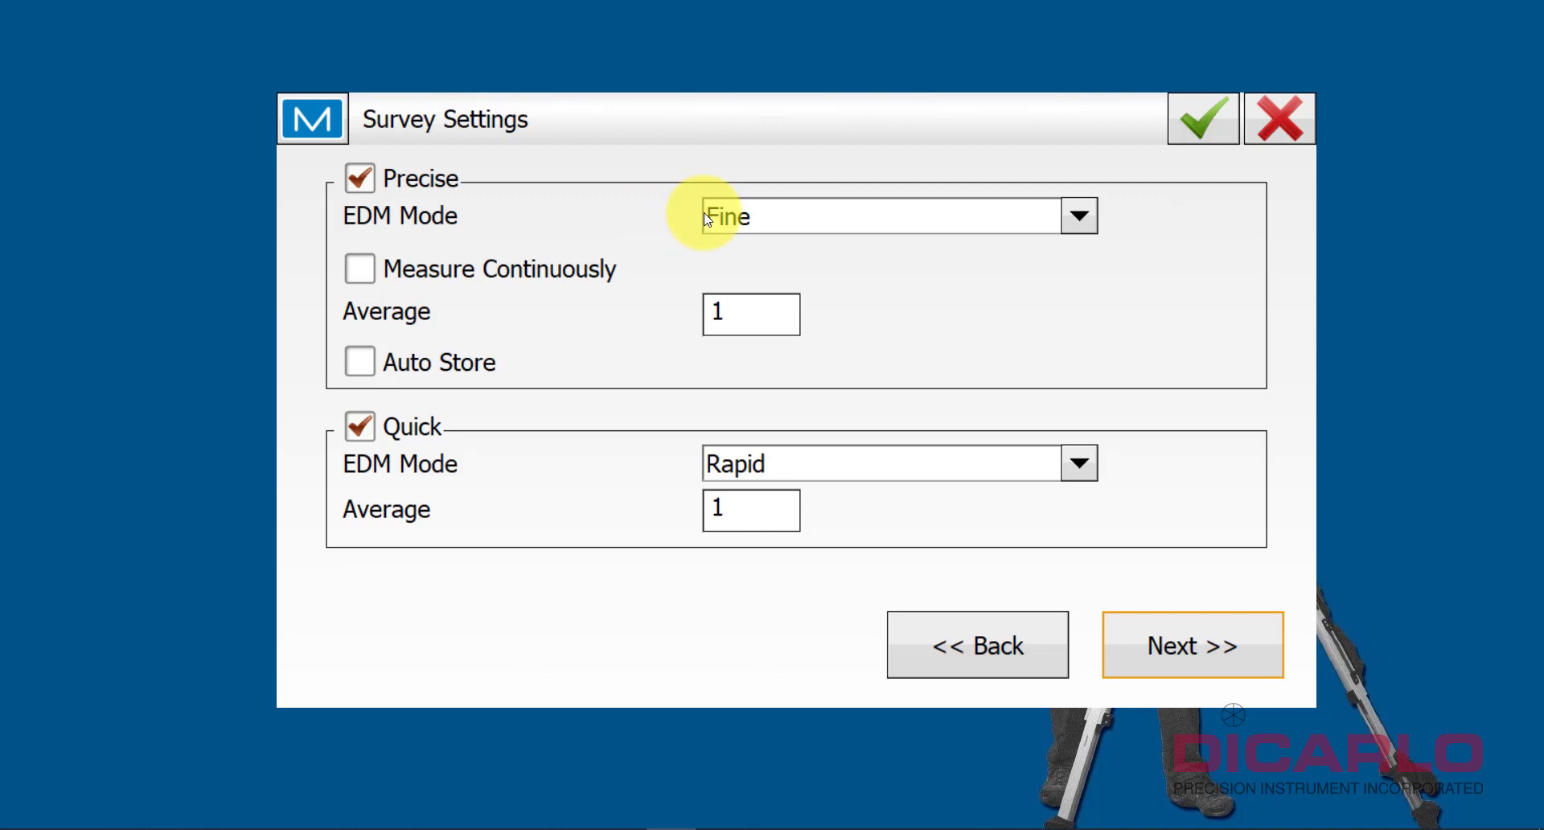
pyautogui.moveTo(761, 271)
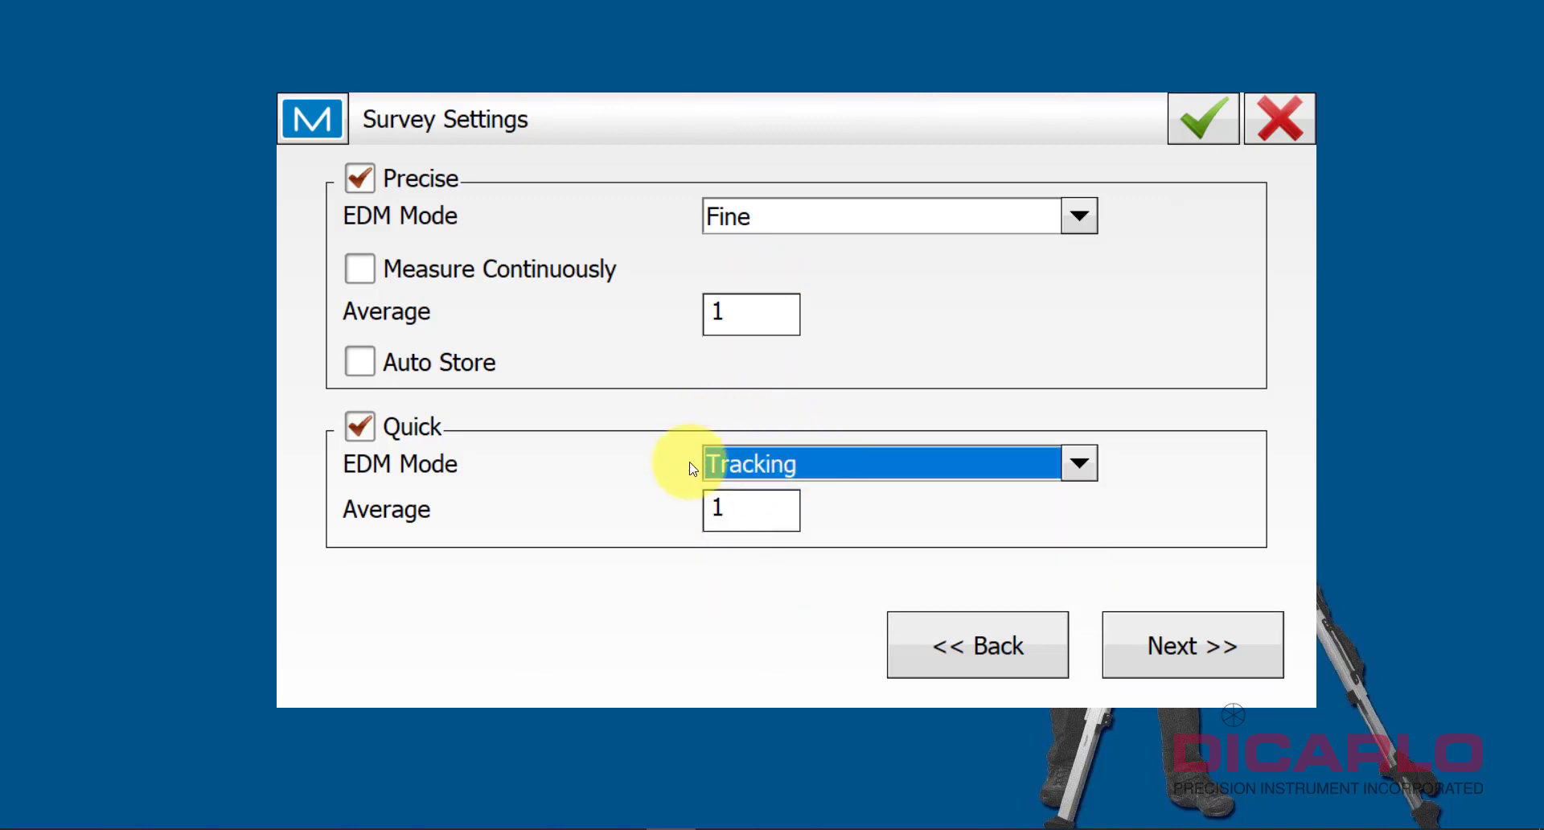
pyautogui.moveTo(738, 482)
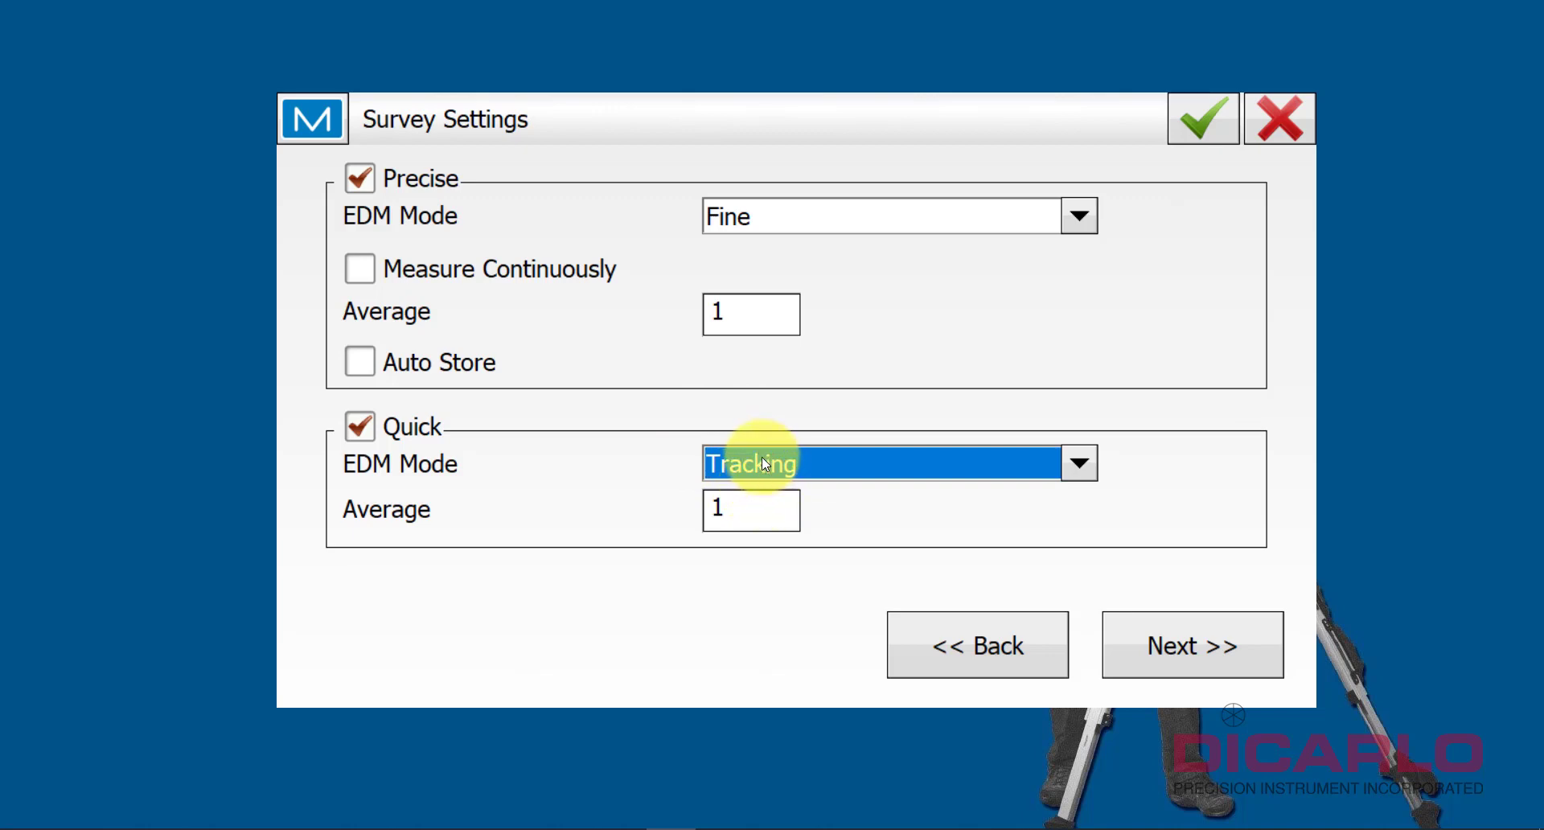
pyautogui.moveTo(839, 462)
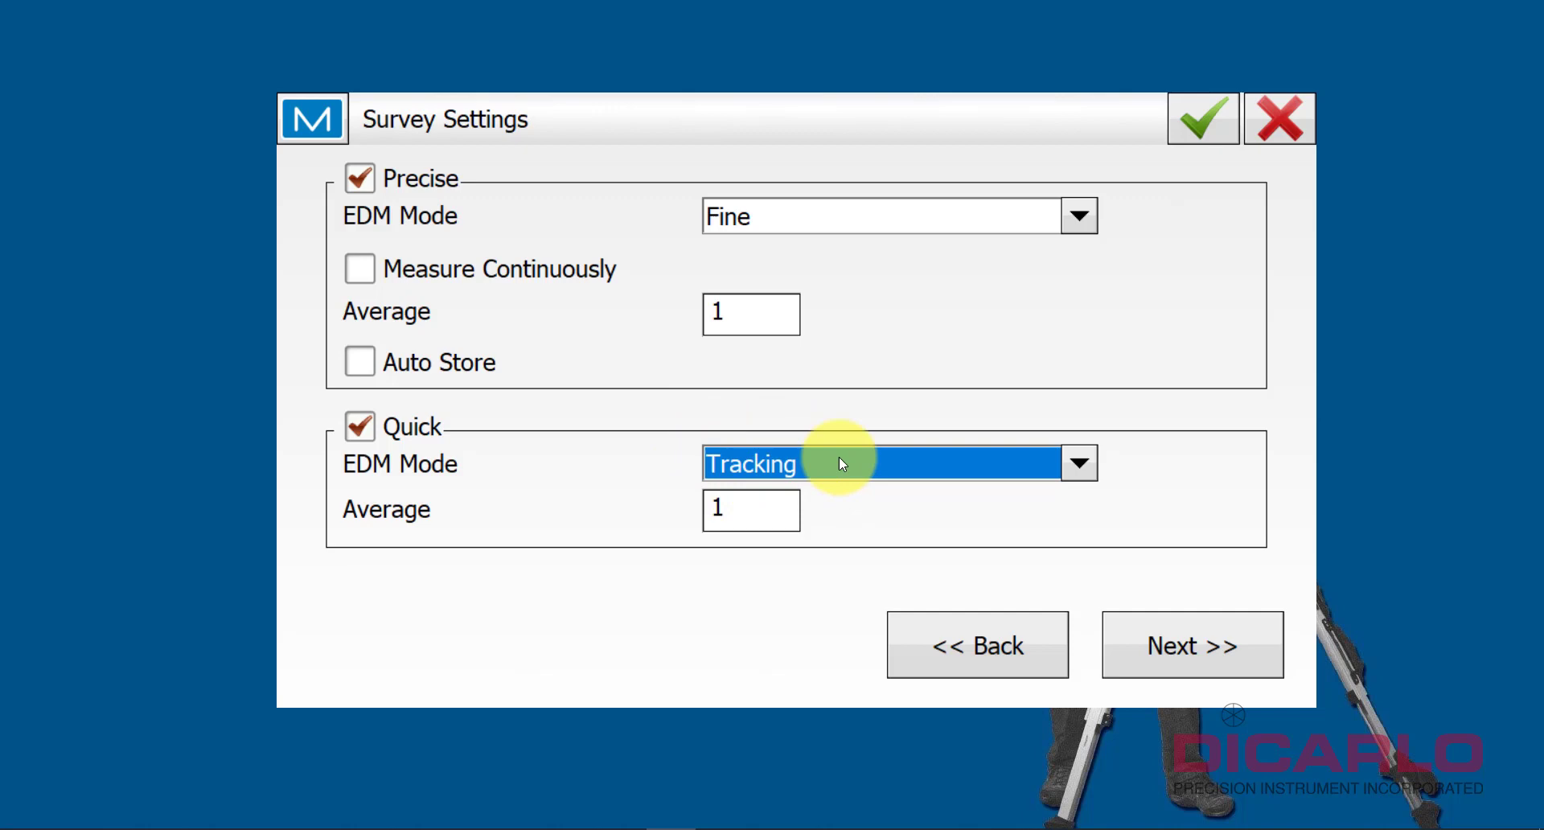
pyautogui.moveTo(753, 472)
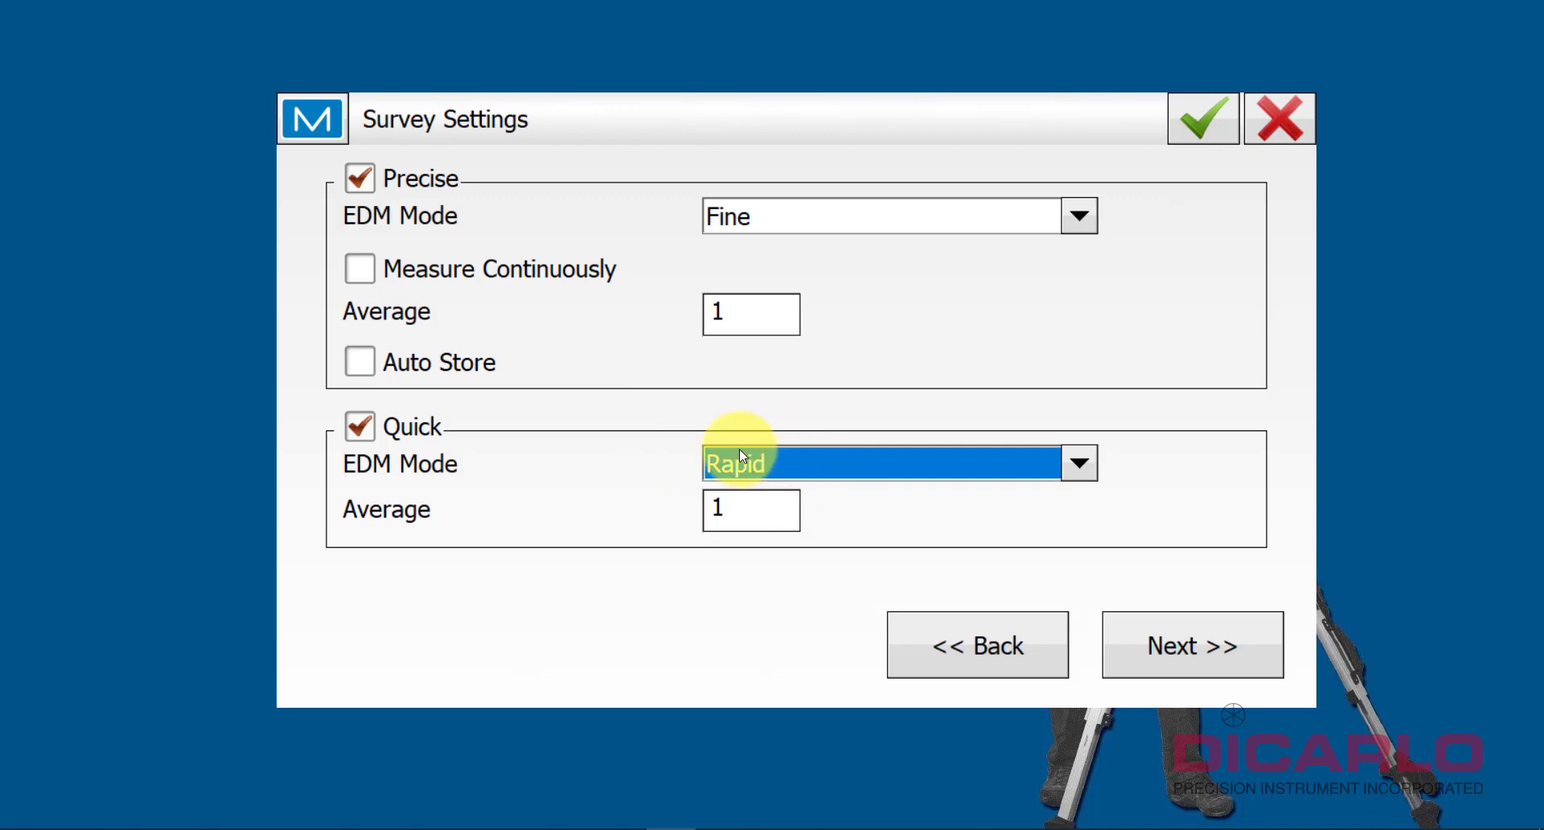
pyautogui.moveTo(724, 438)
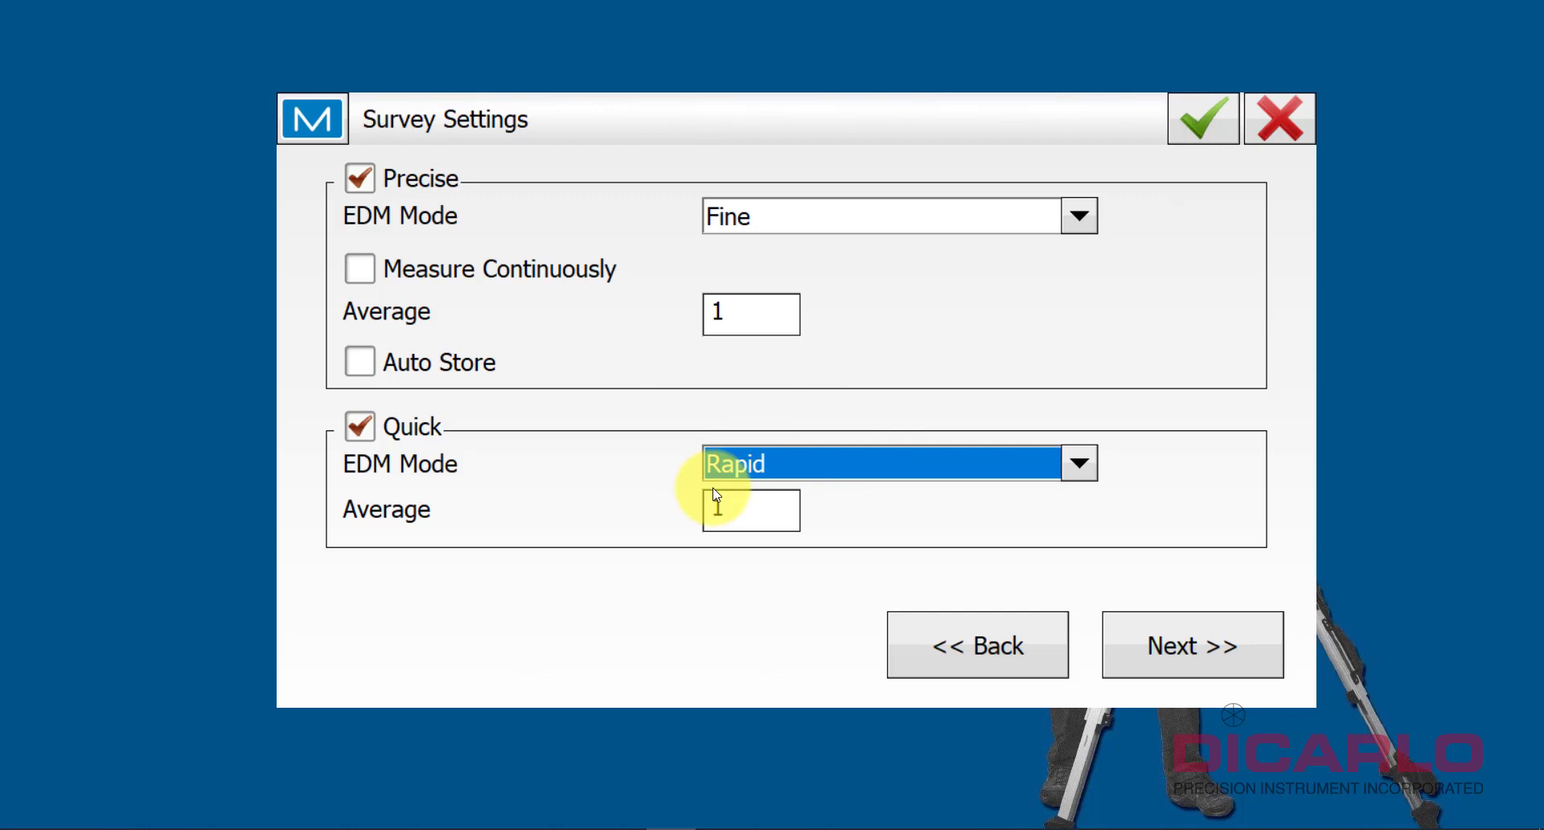
pyautogui.moveTo(710, 450)
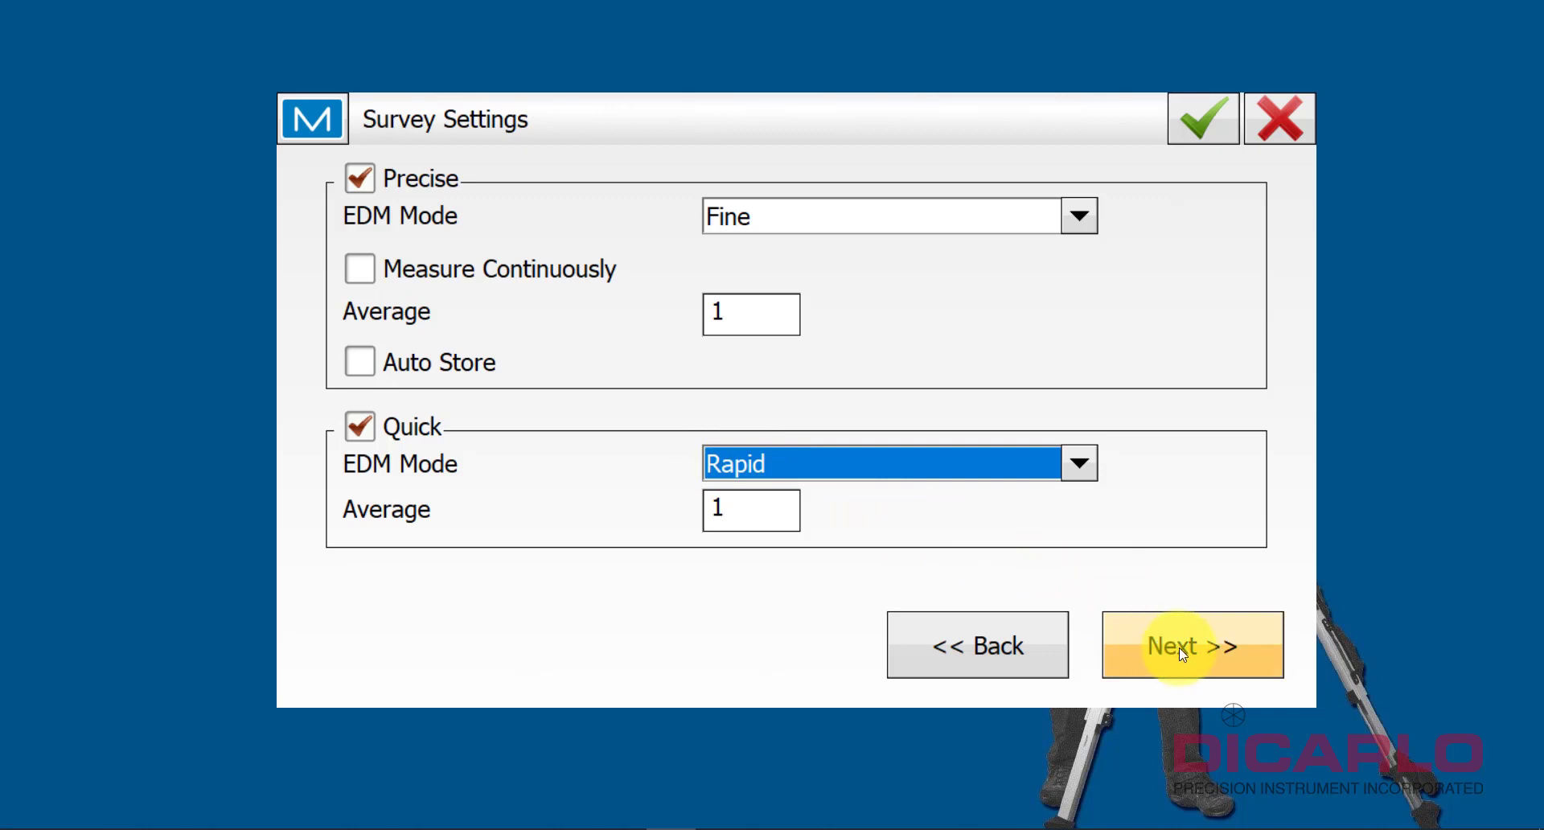
# - Set Auto Topo Method to By Hz Dist with a 25 USft interval
pyautogui.click(1192, 645)
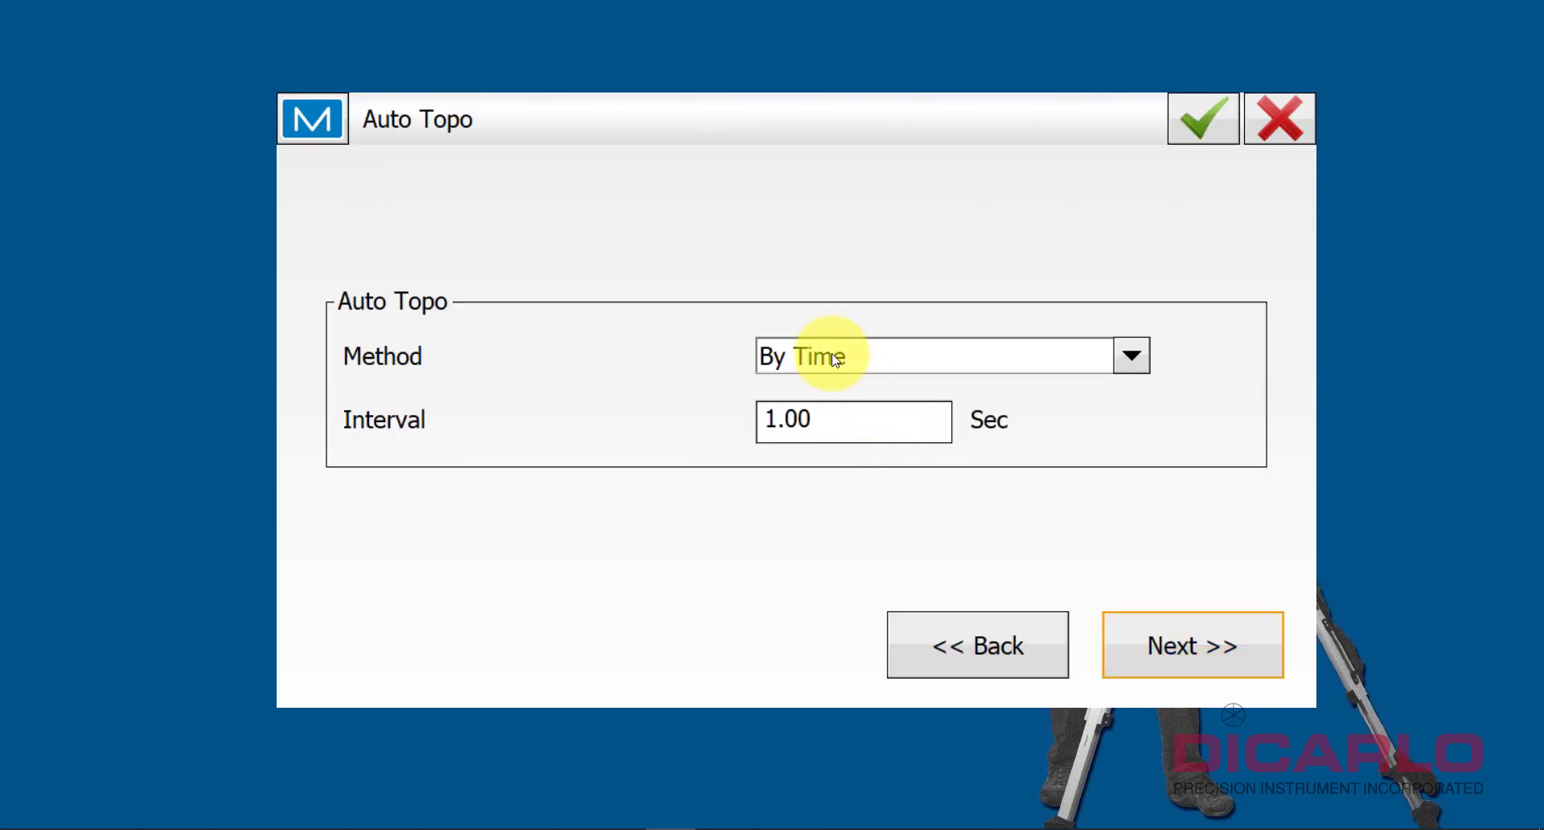
pyautogui.click(1131, 356)
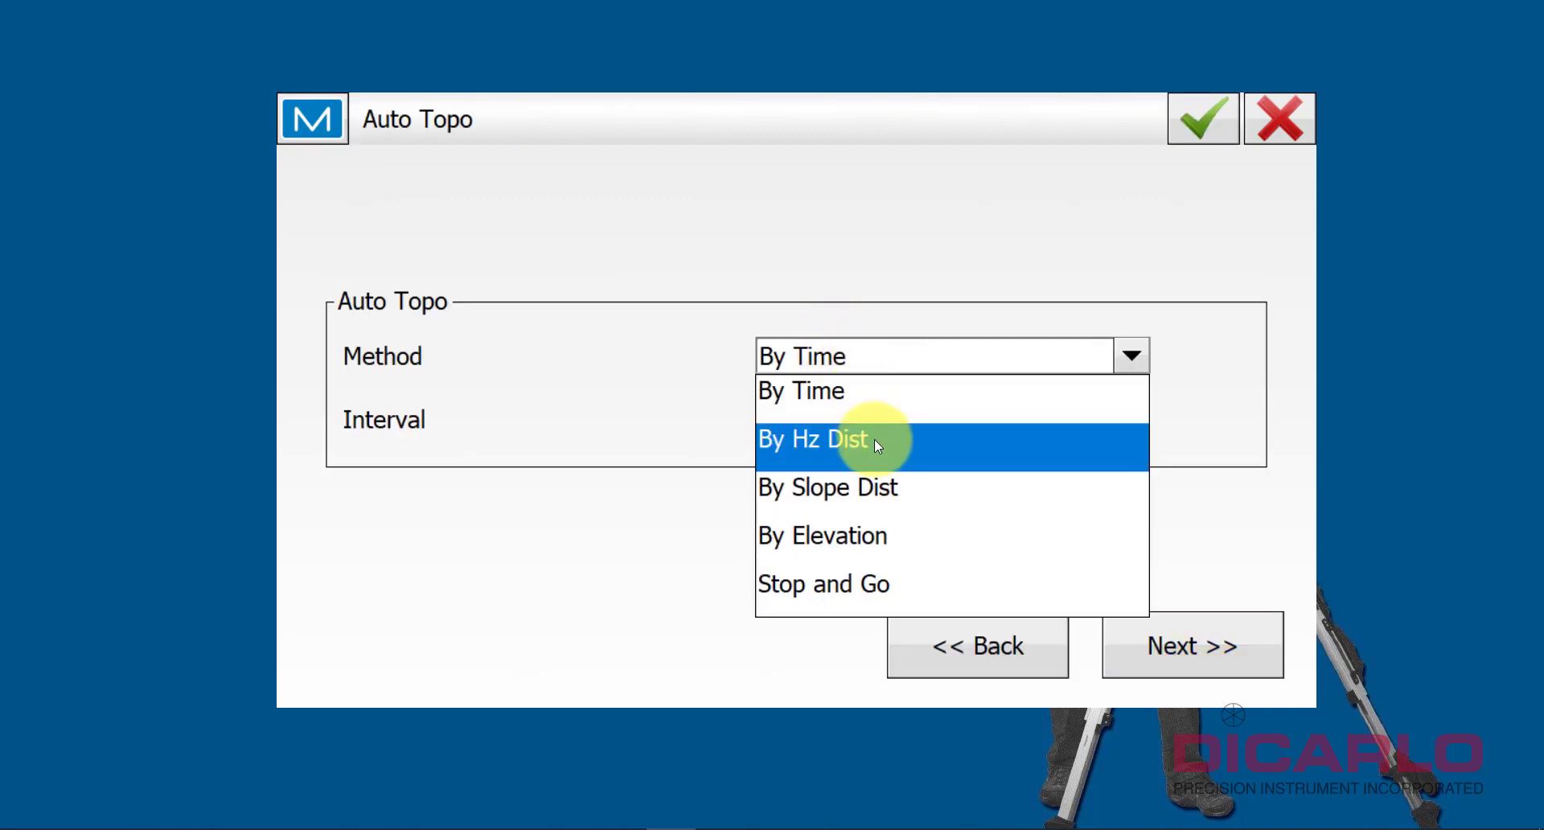
pyautogui.click(827, 438)
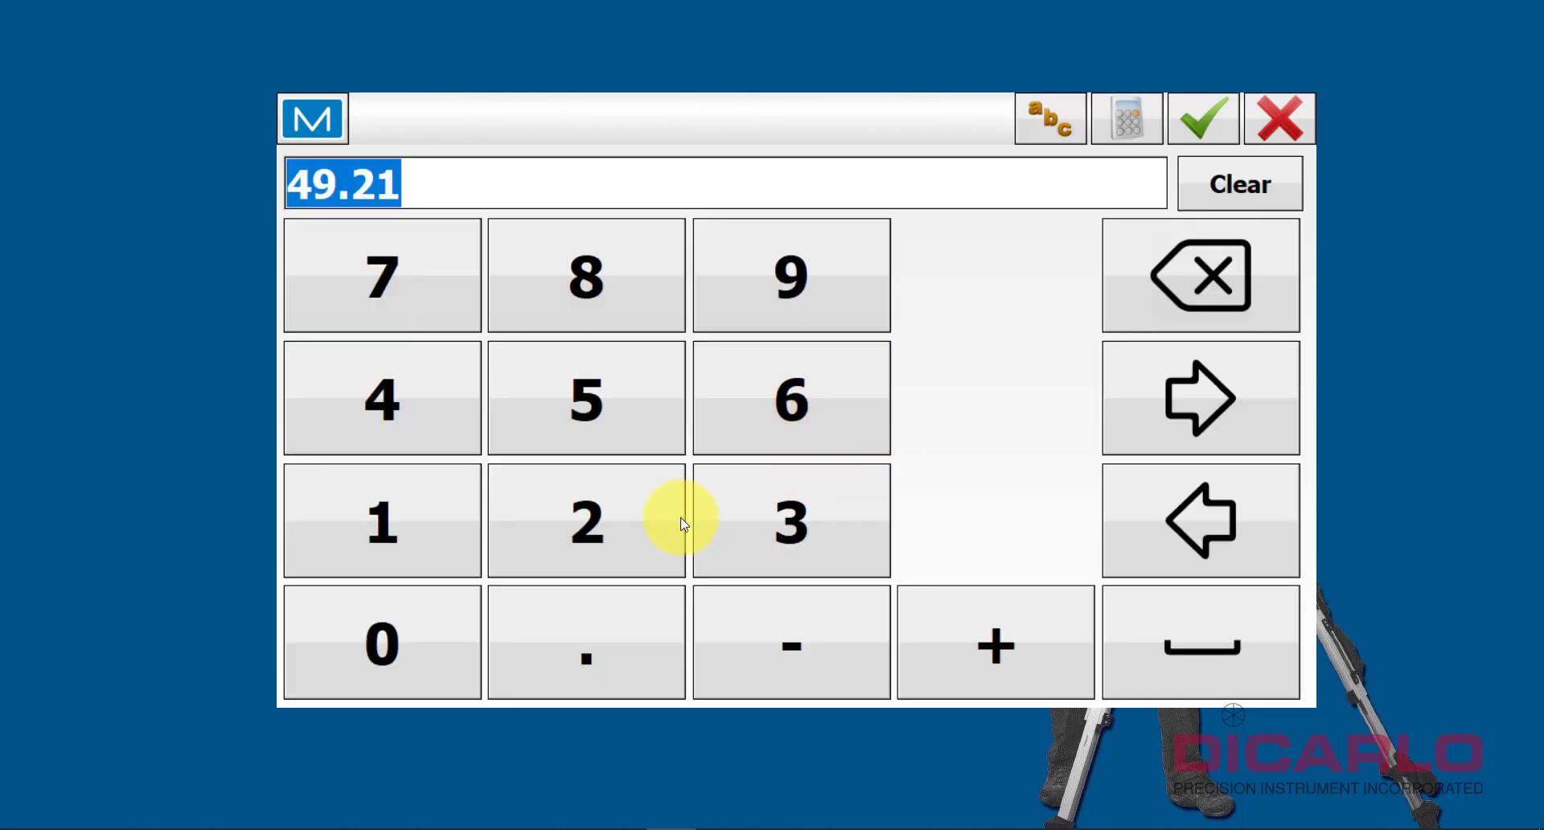
pyautogui.click(1201, 118)
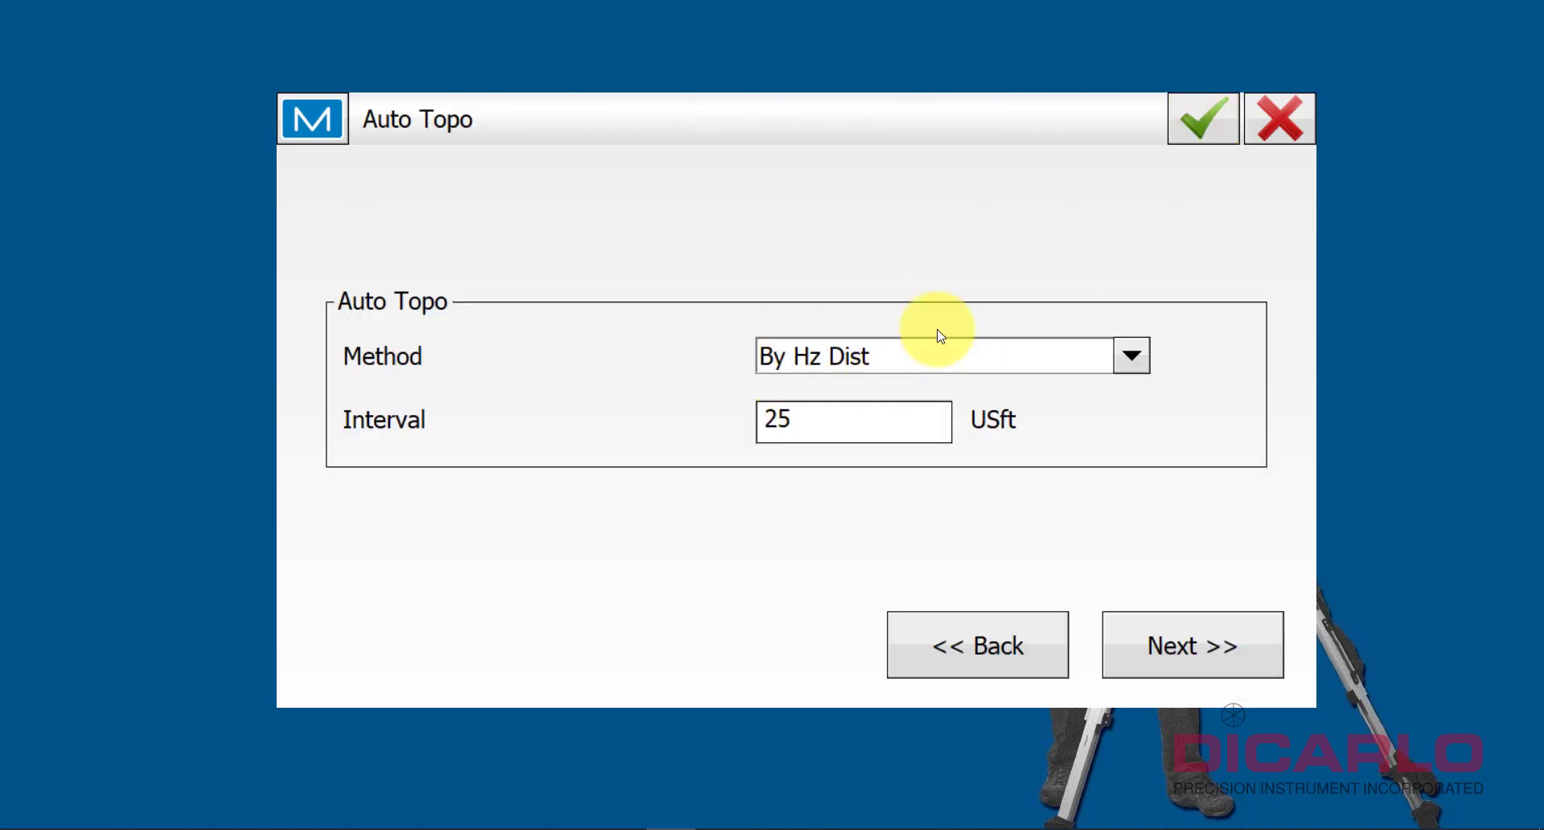
pyautogui.moveTo(1191, 645)
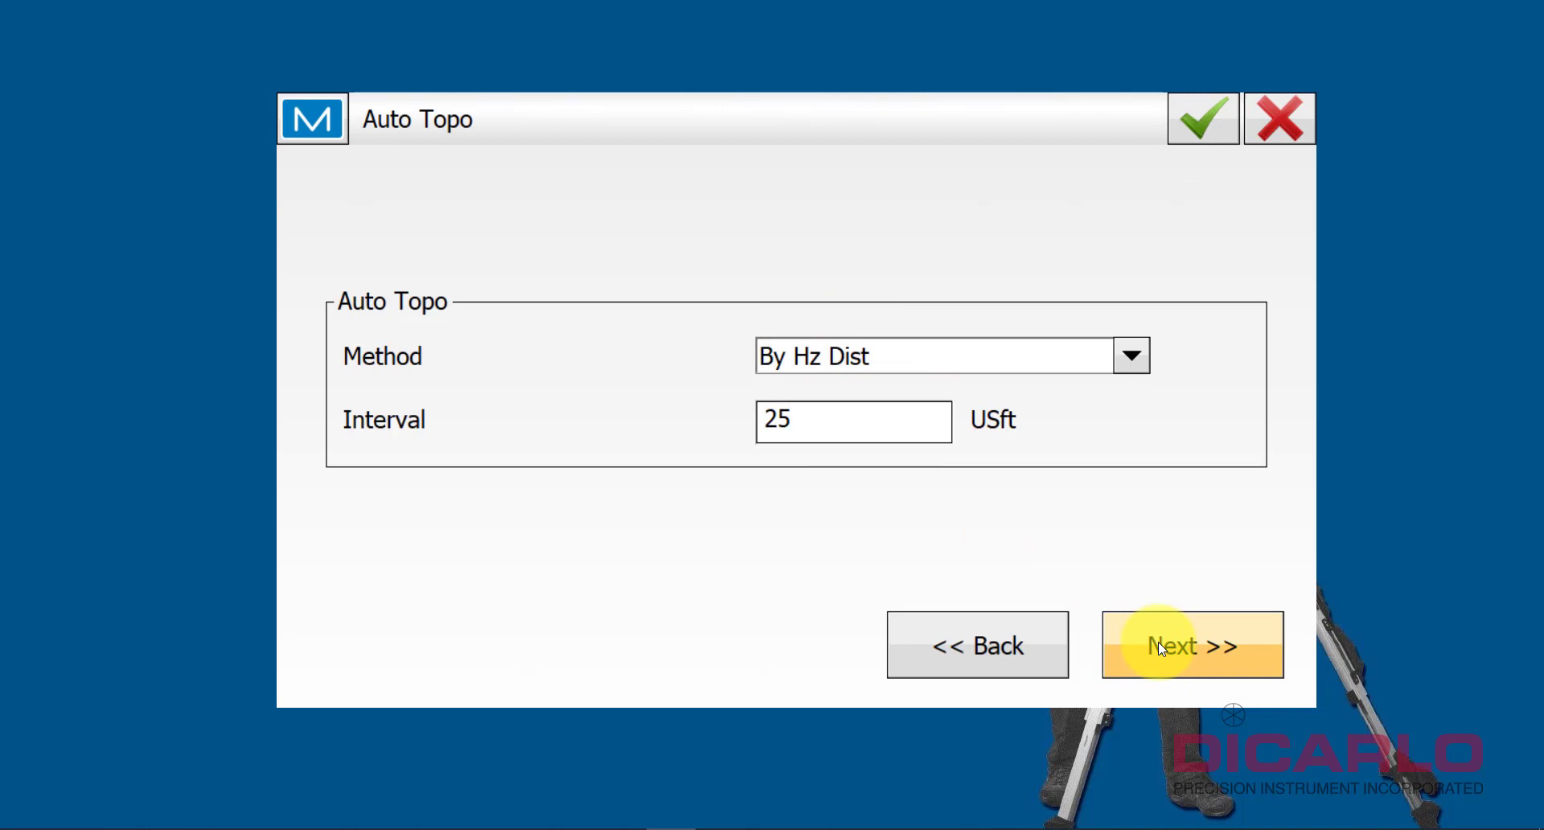
pyautogui.click(1131, 356)
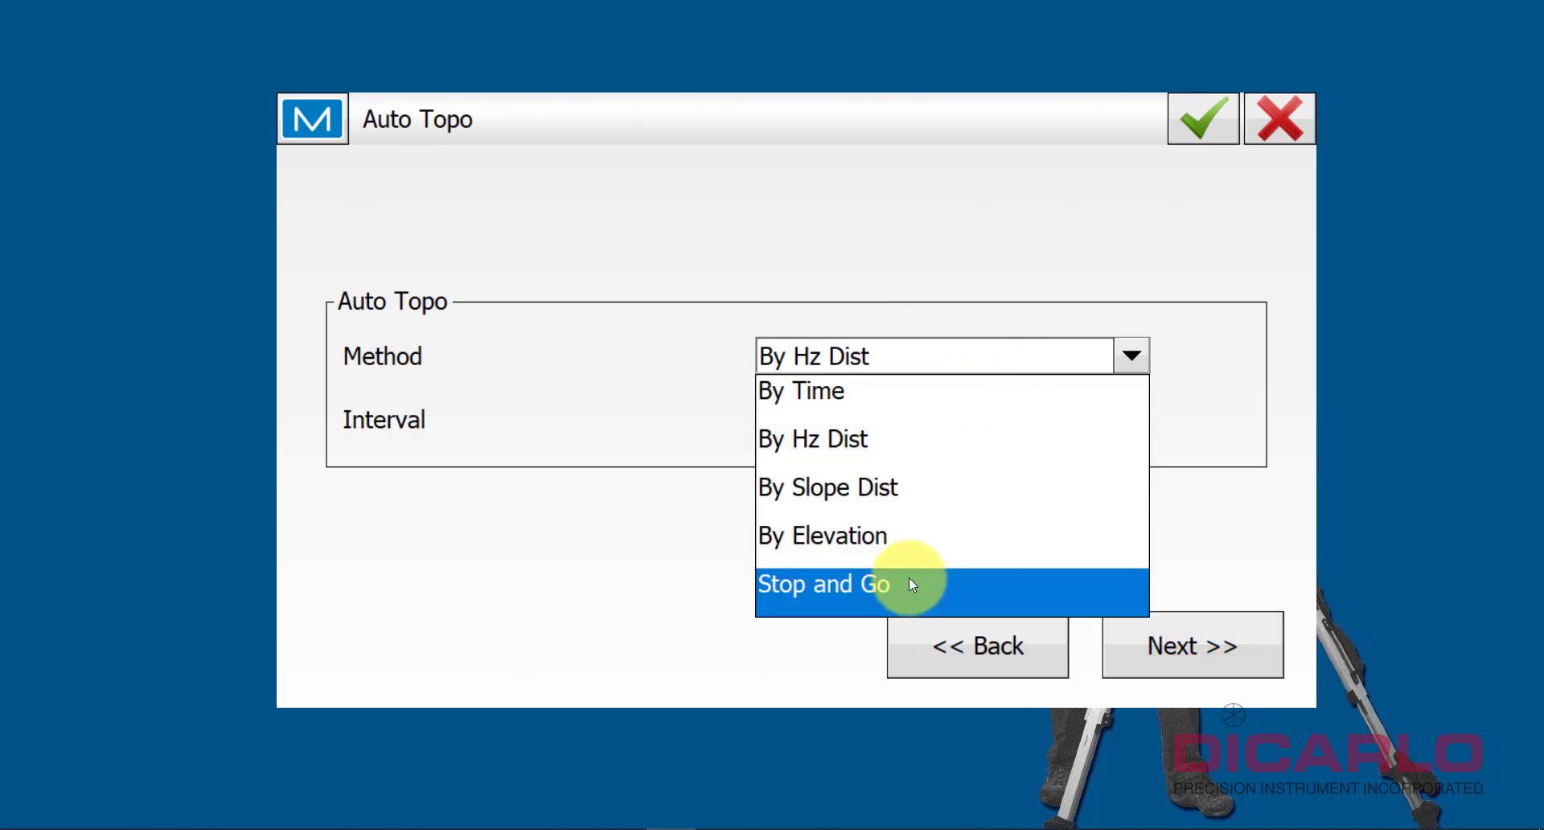
# - Move past Auto Topo to the Monitor Options page logging to Monitor.gts7
pyautogui.click(1192, 645)
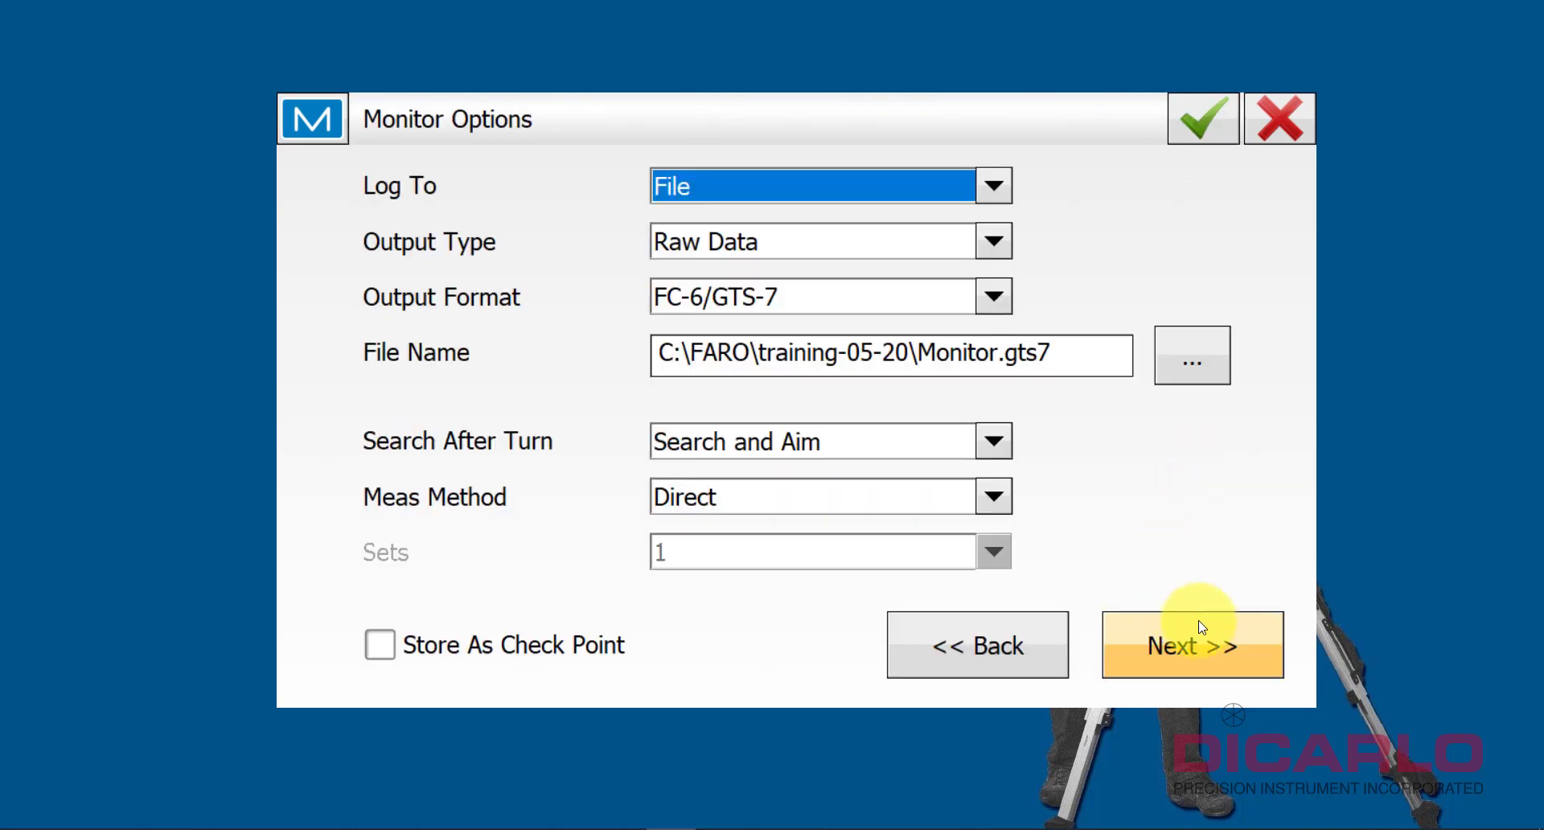
pyautogui.moveTo(692, 158)
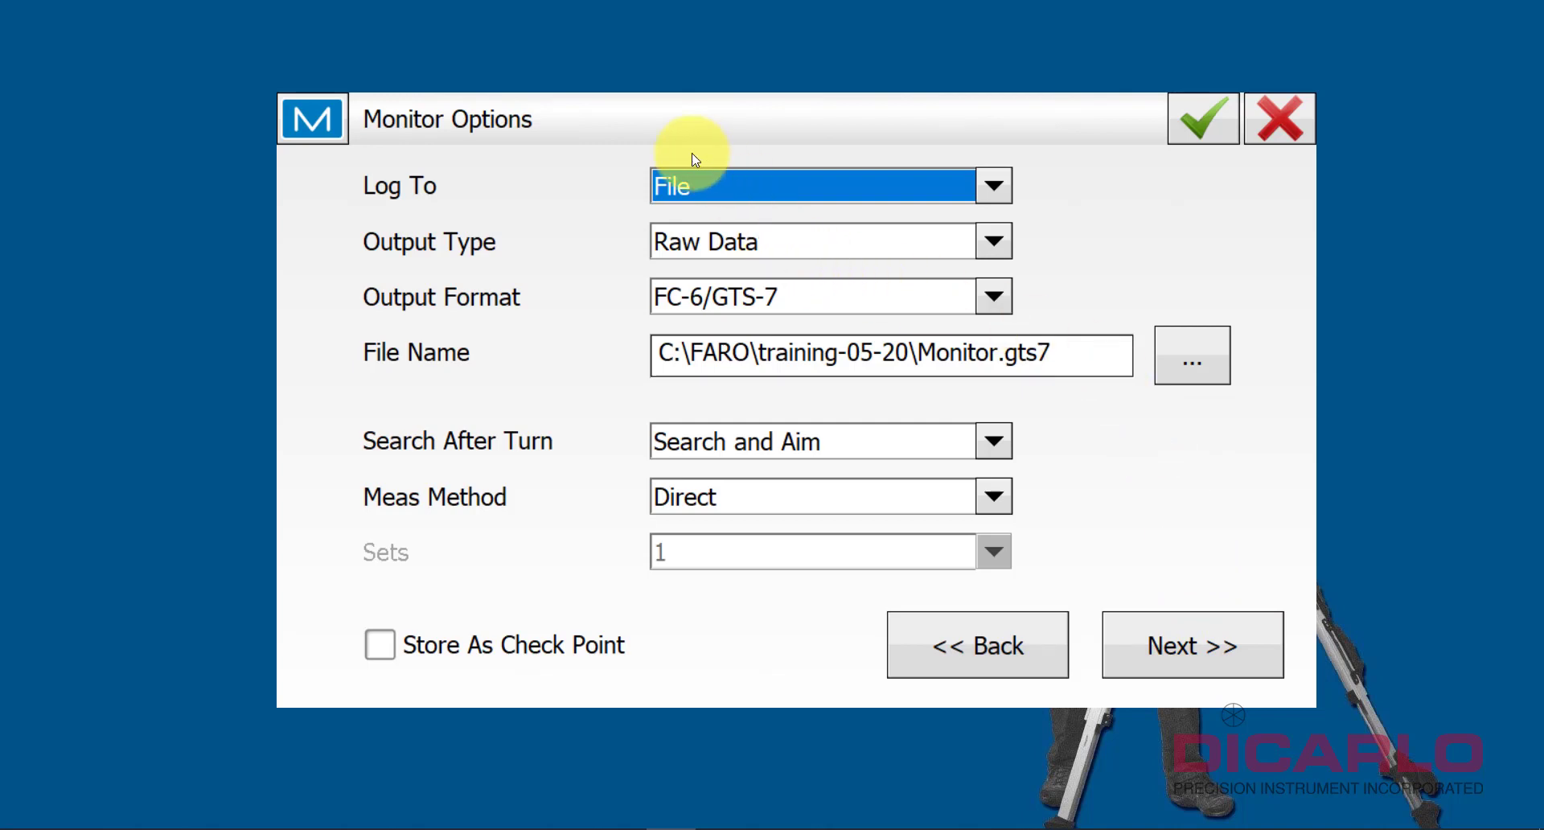
pyautogui.moveTo(881, 618)
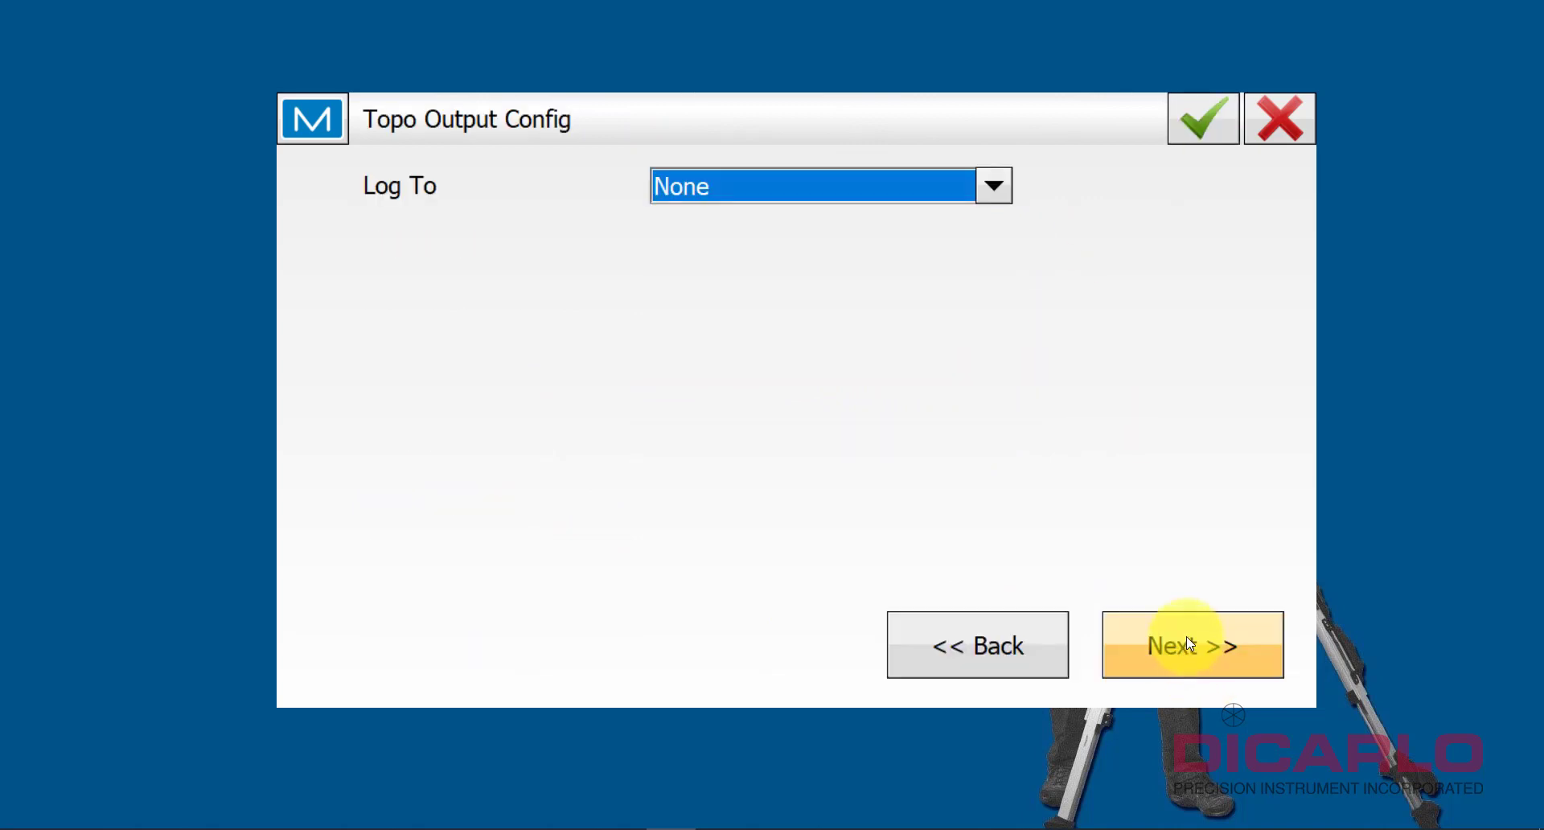
# - Set horizontal and vertical stake distance tolerances to 0.03 USft
pyautogui.click(1192, 645)
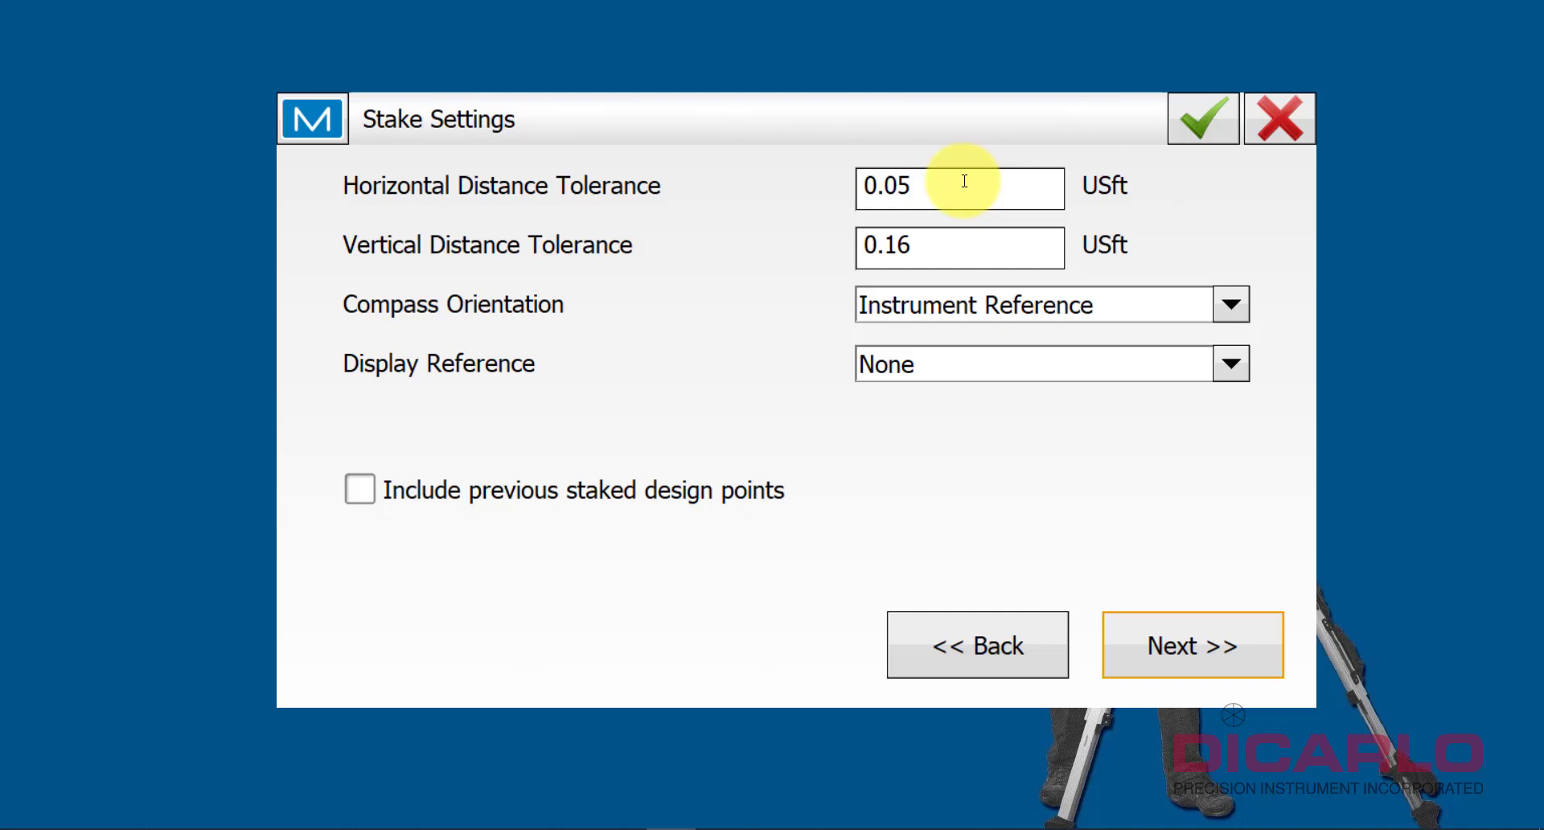
pyautogui.click(958, 187)
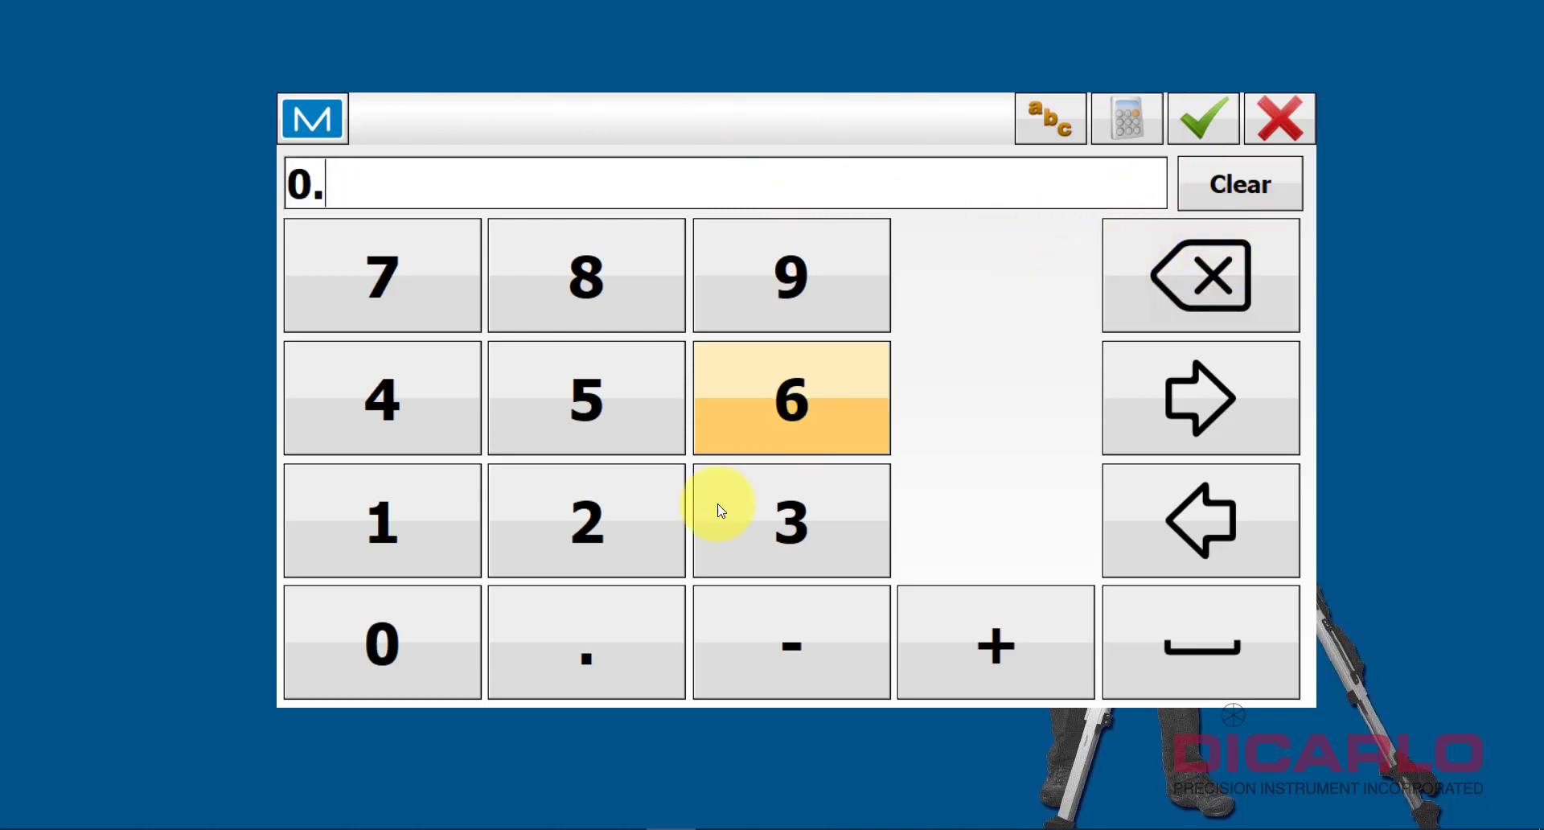
pyautogui.click(586, 641)
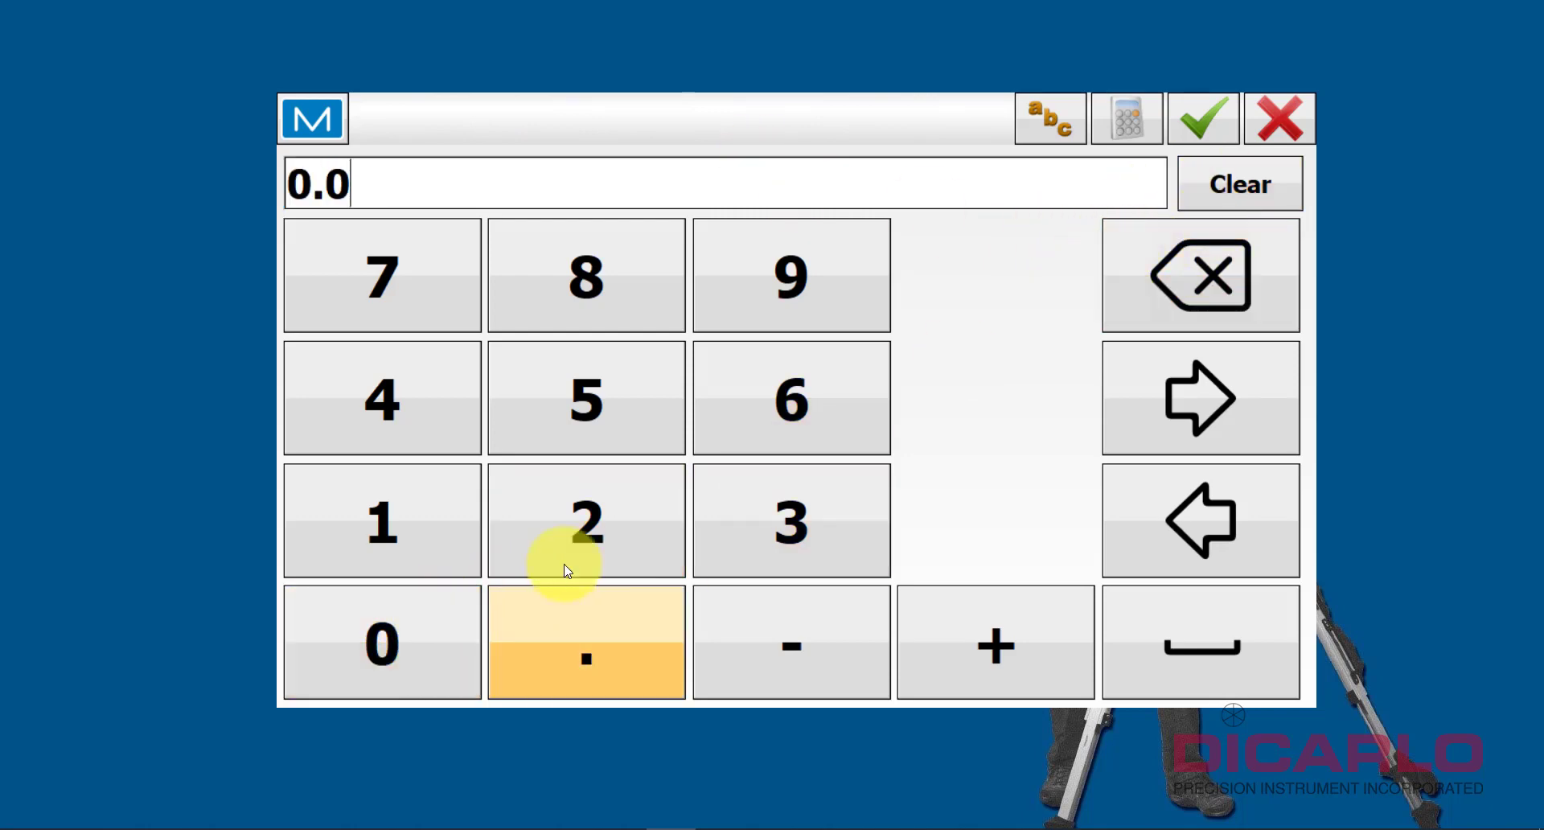
pyautogui.click(1202, 118)
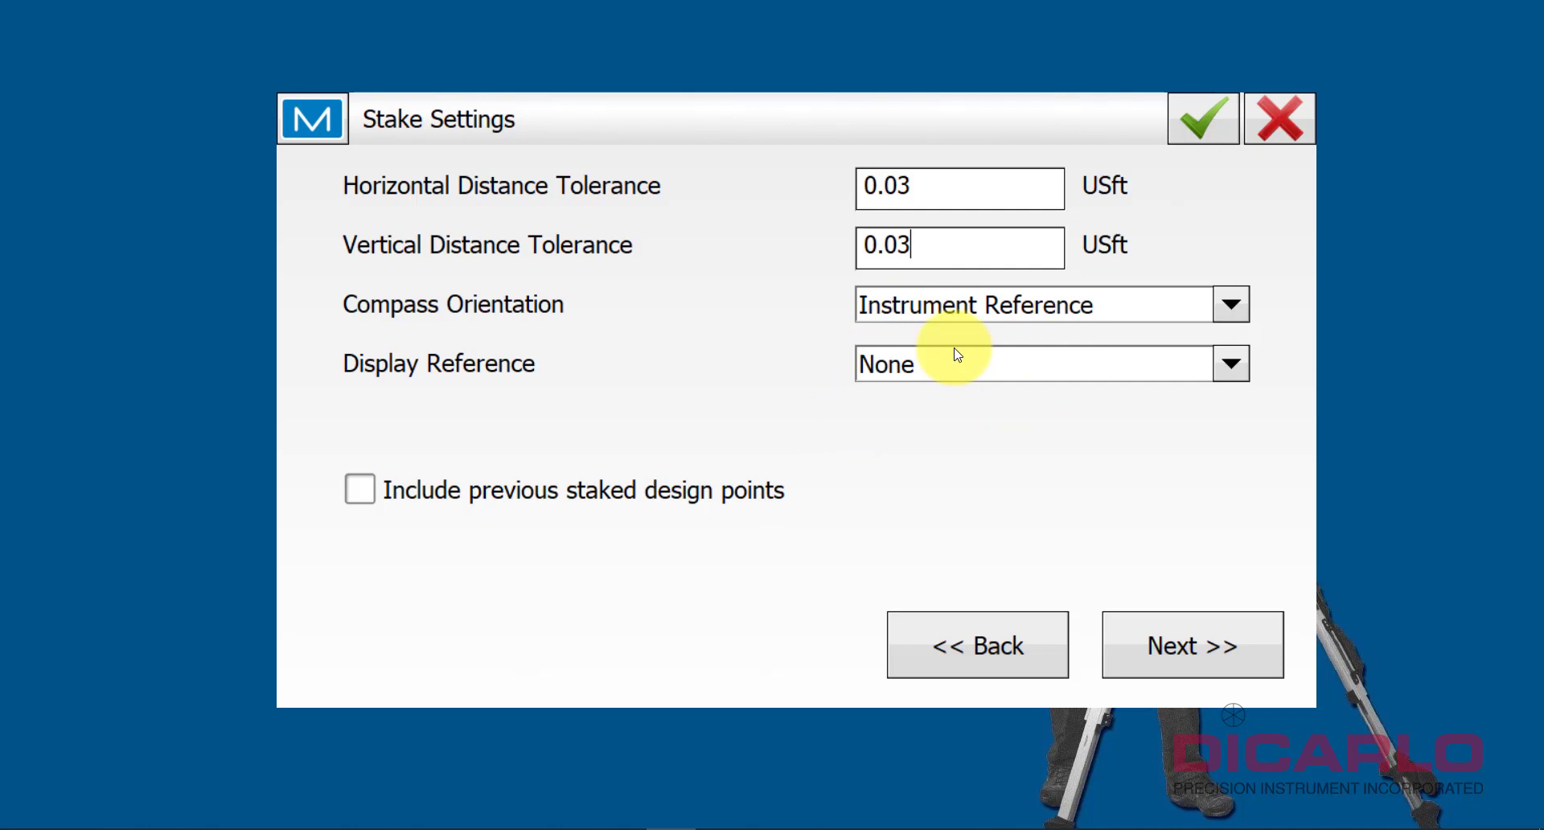
pyautogui.moveTo(1079, 298)
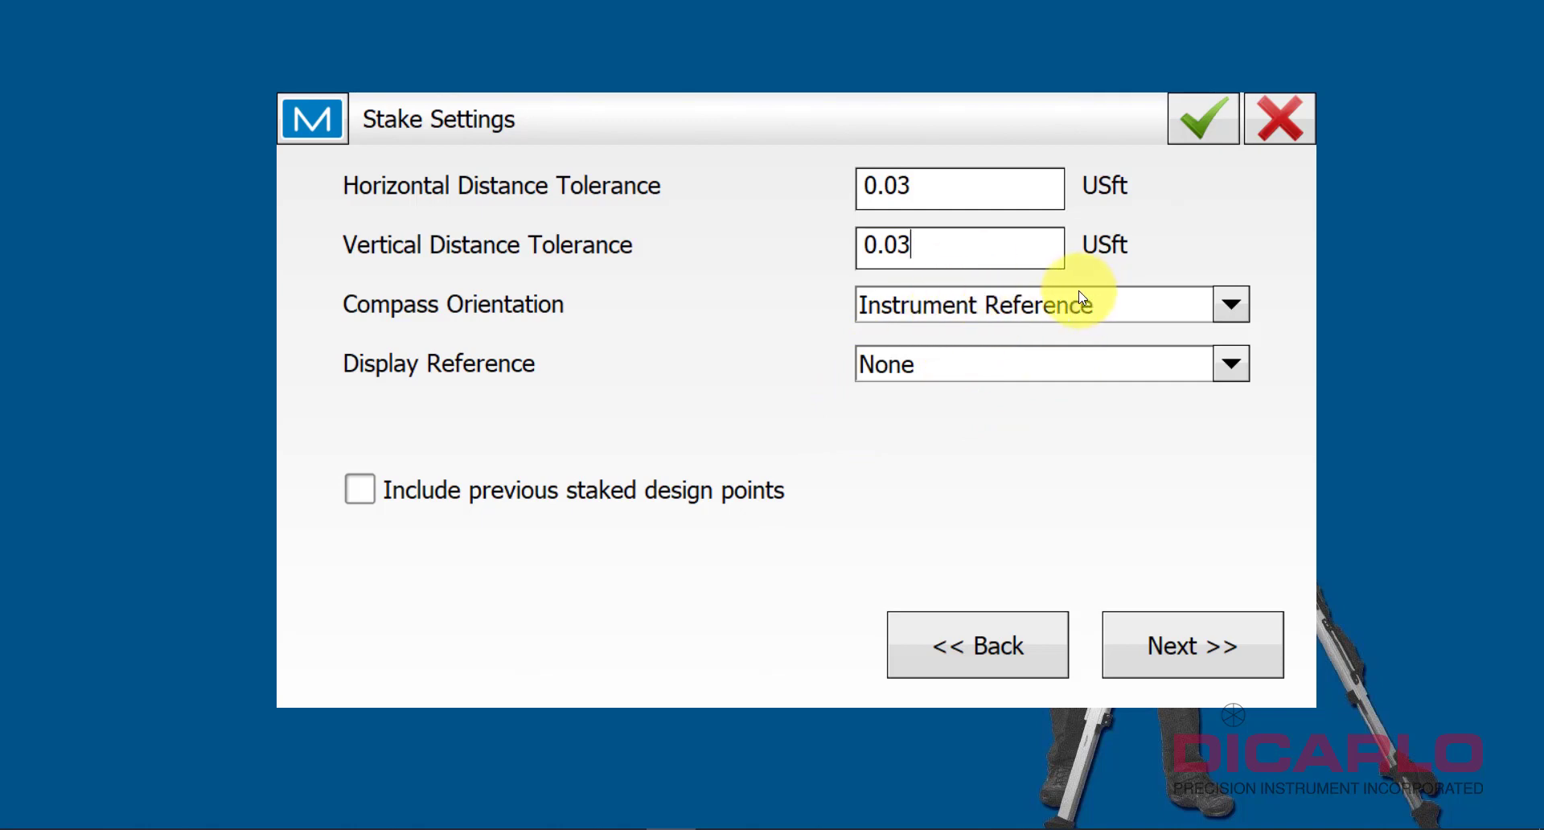
pyautogui.moveTo(1049, 303)
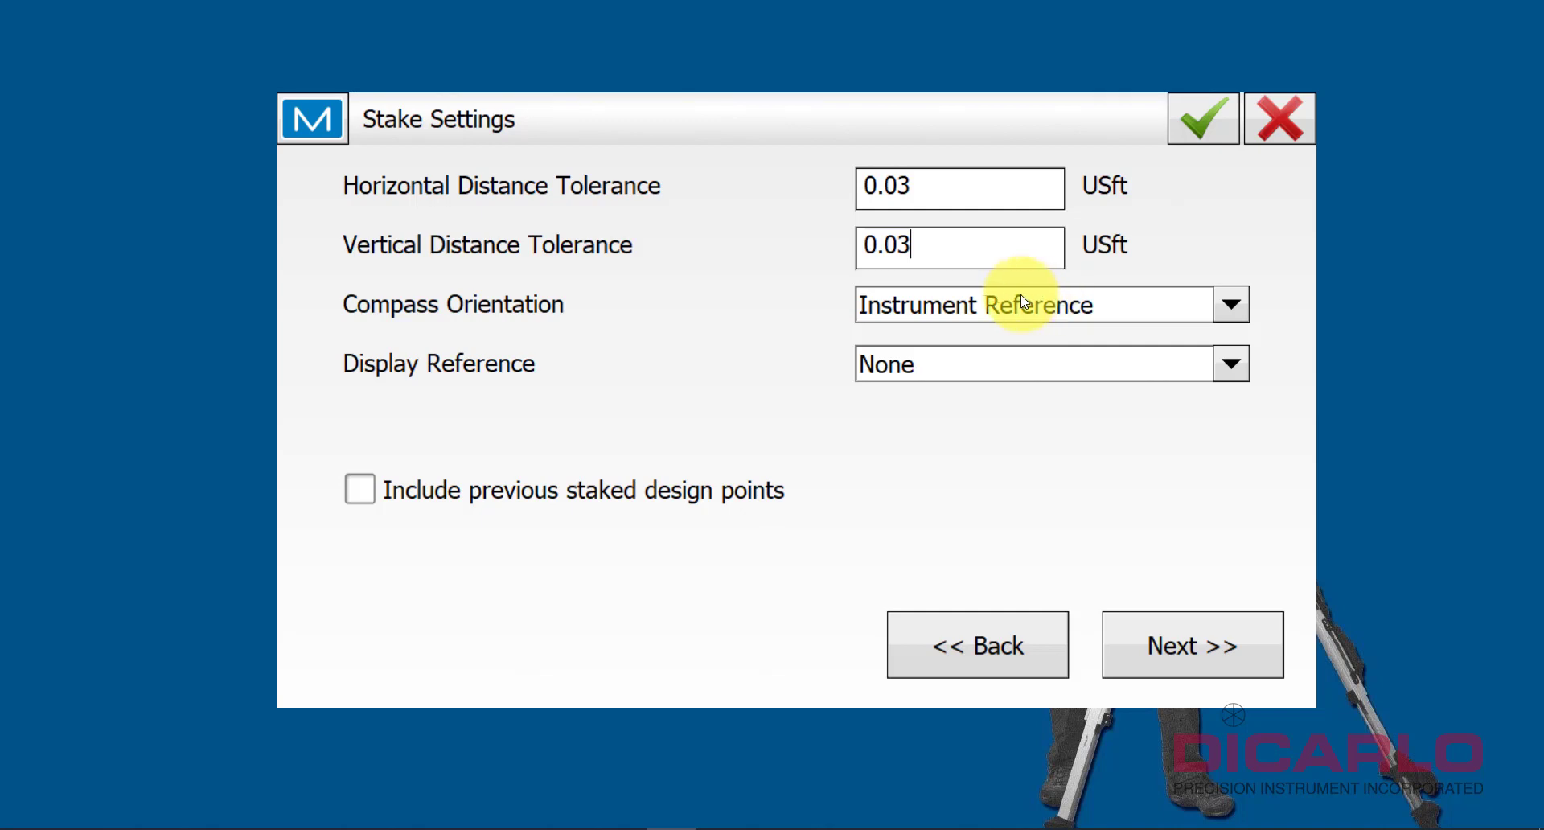
pyautogui.moveTo(1091, 660)
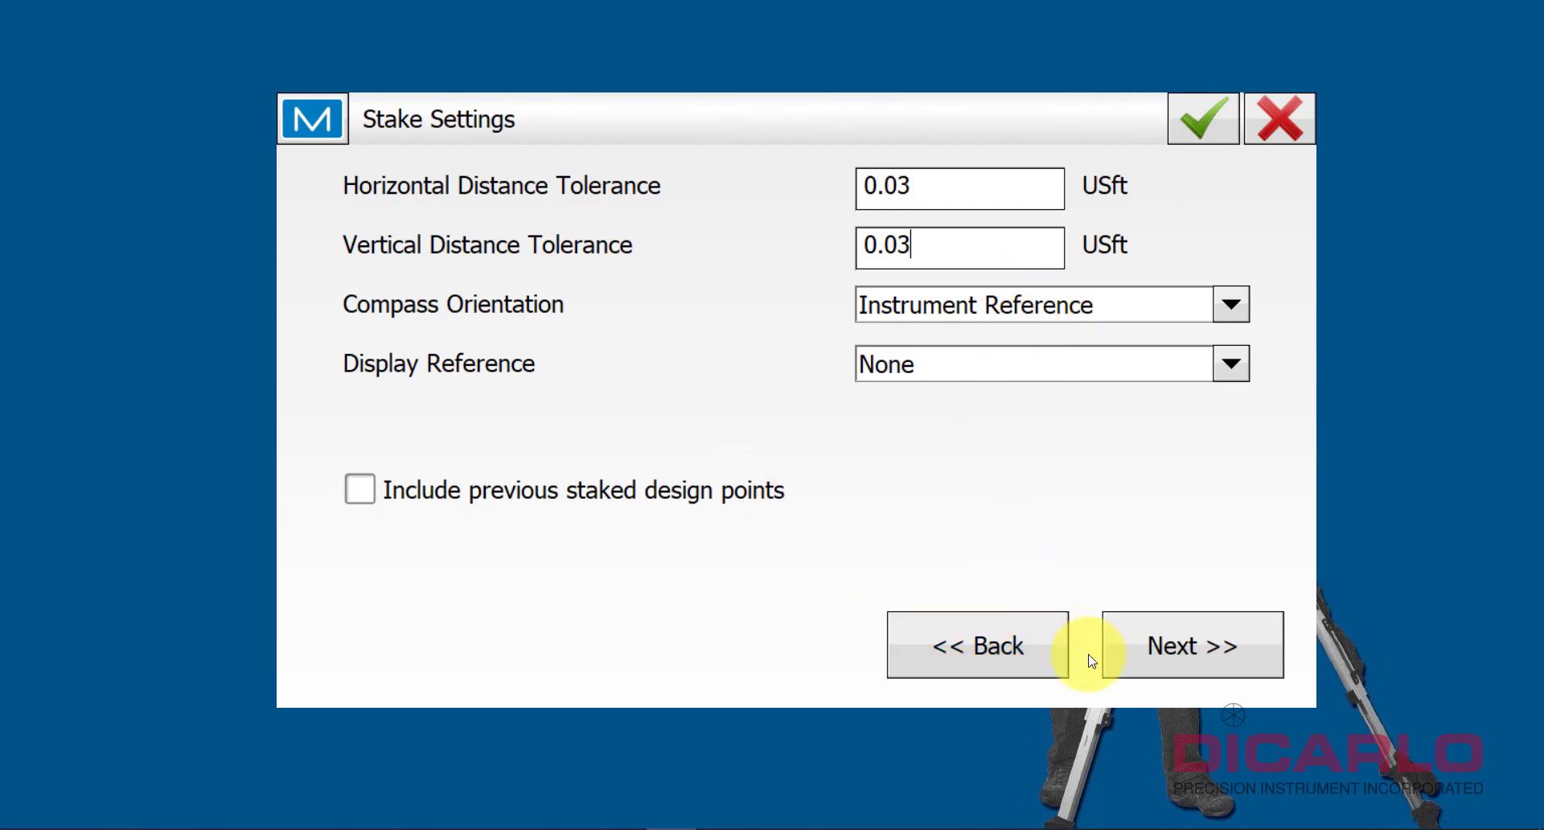
pyautogui.moveTo(1191, 645)
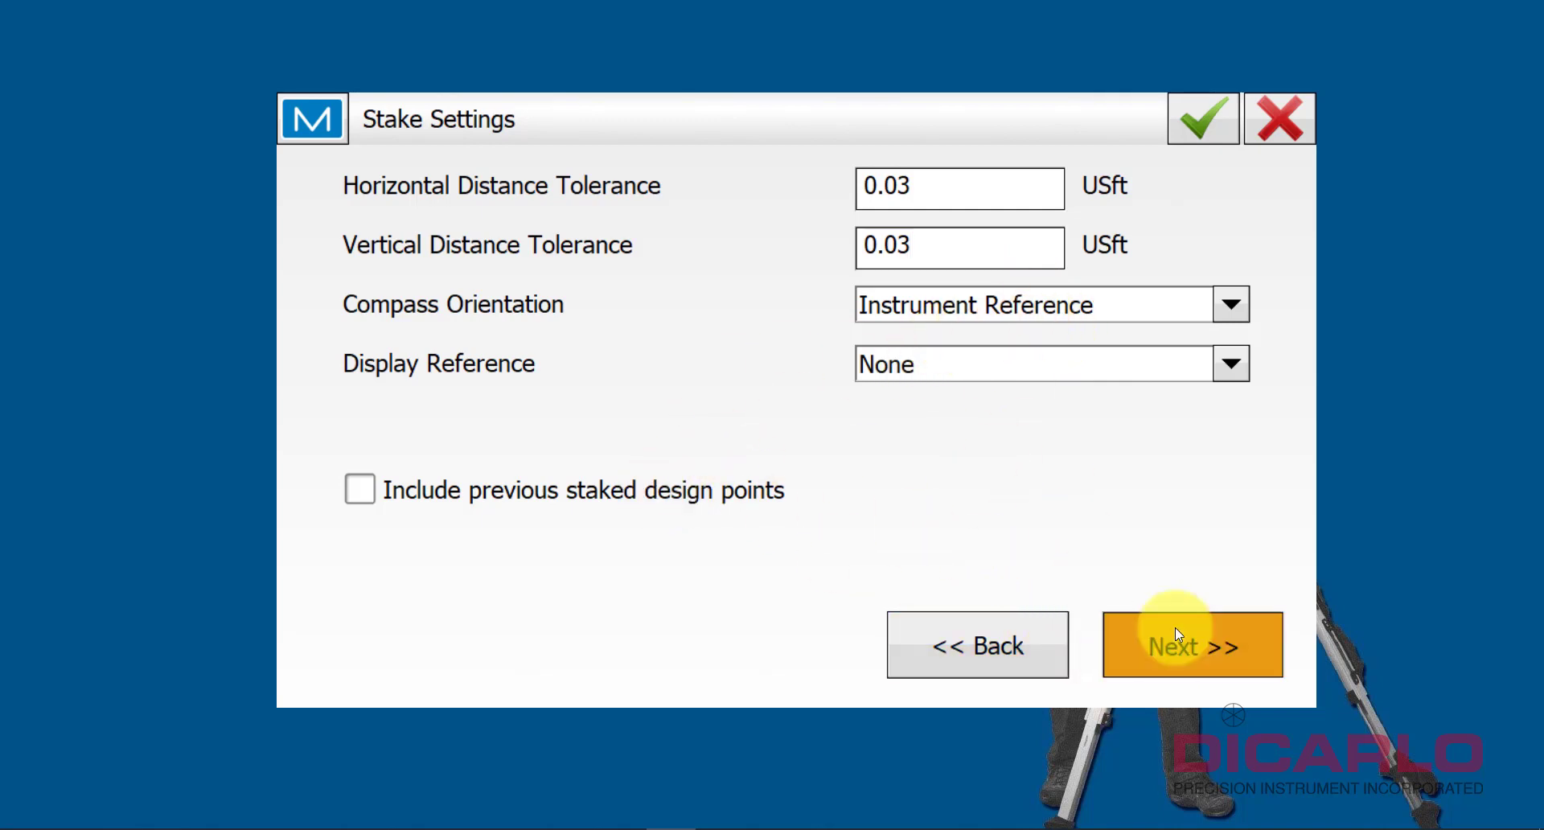
# - Use Rapid for quick stake shots and mark staked points with a Triangle Flag icon
pyautogui.click(1192, 645)
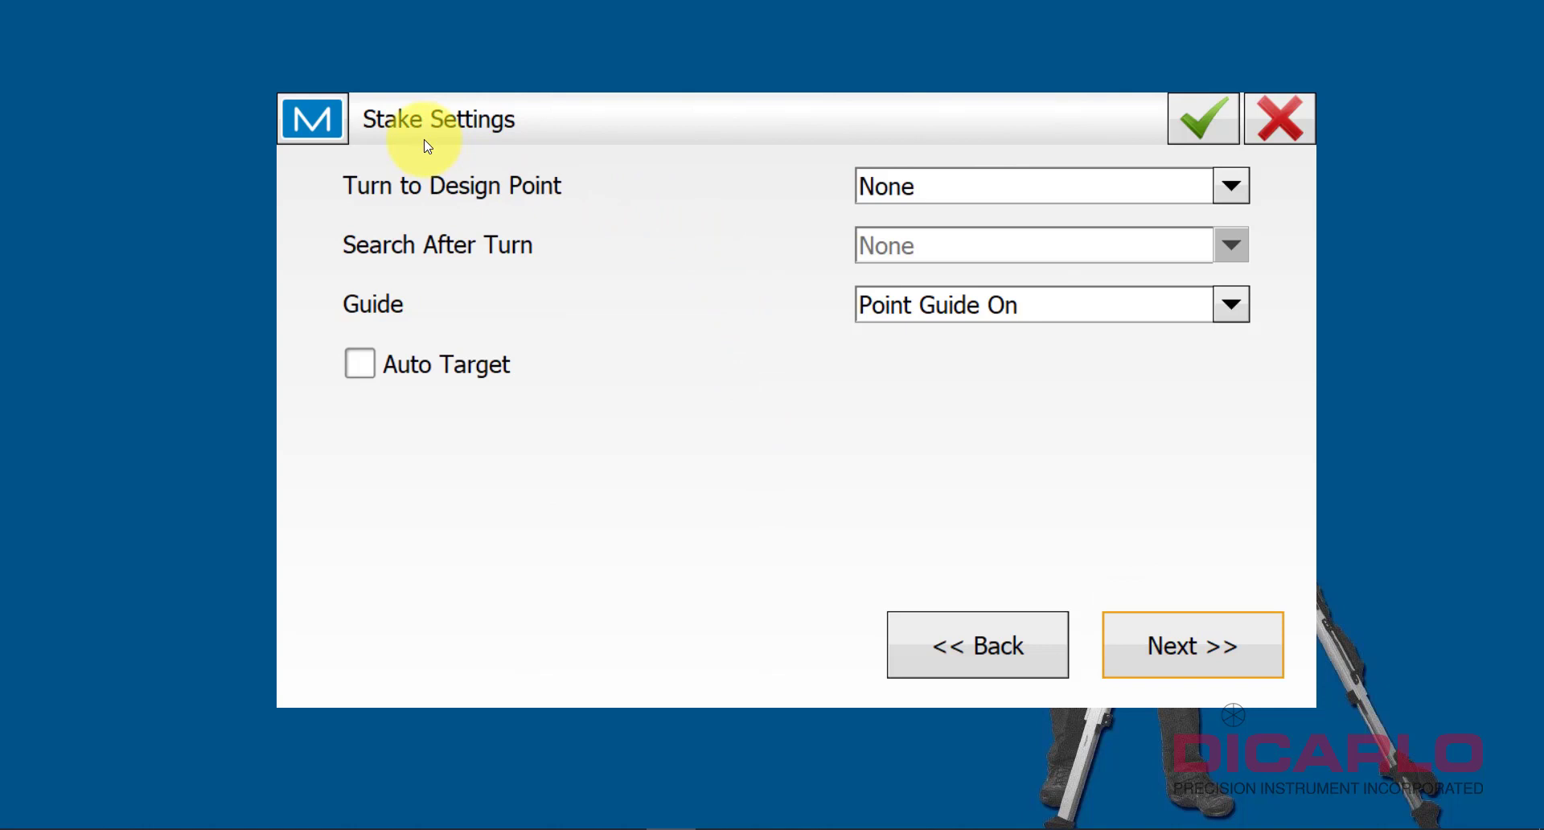
pyautogui.moveTo(901, 185)
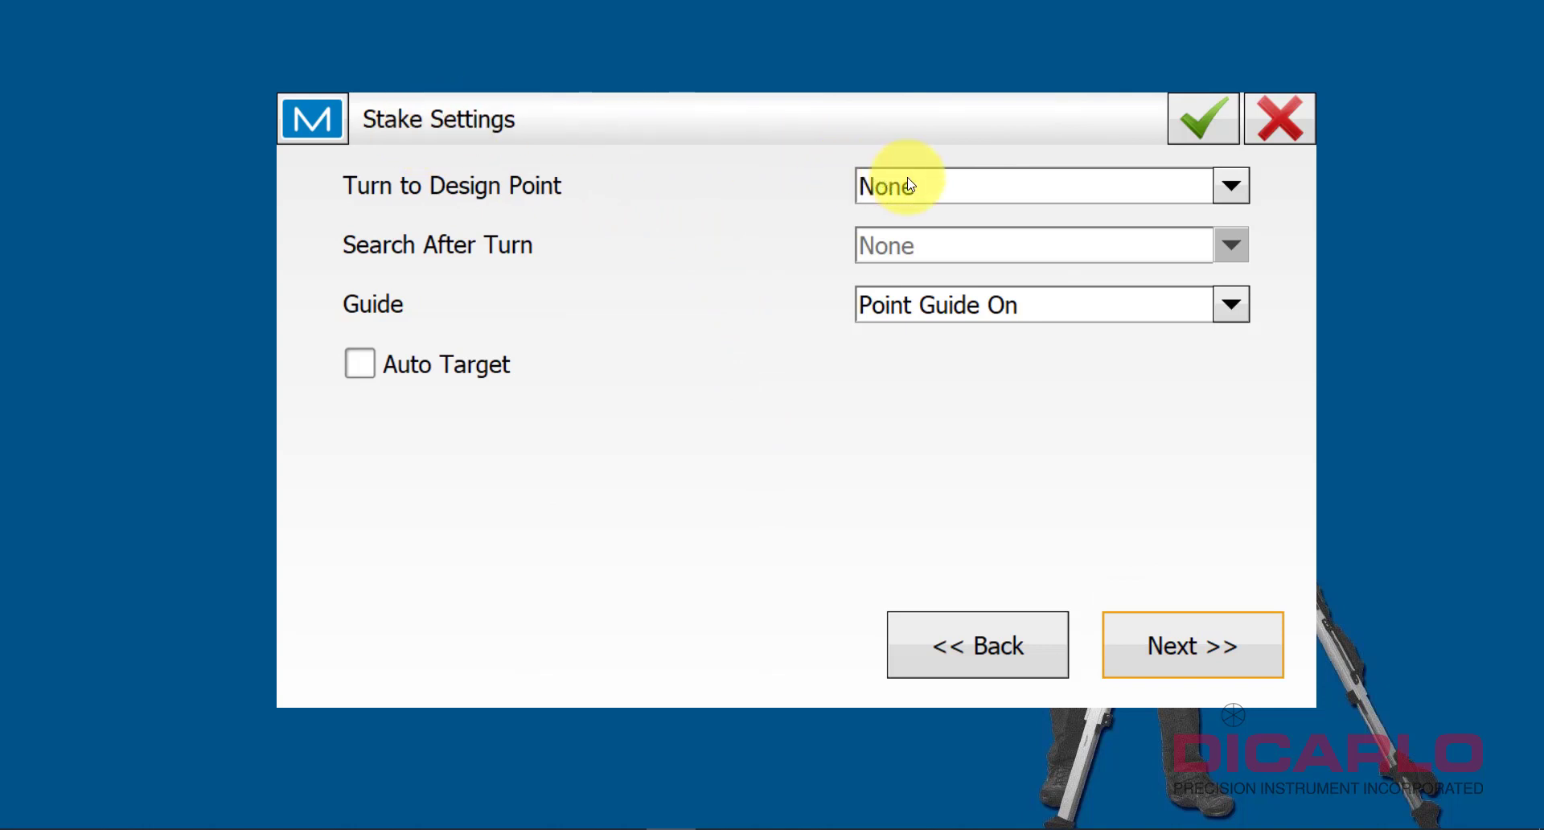
pyautogui.moveTo(1003, 531)
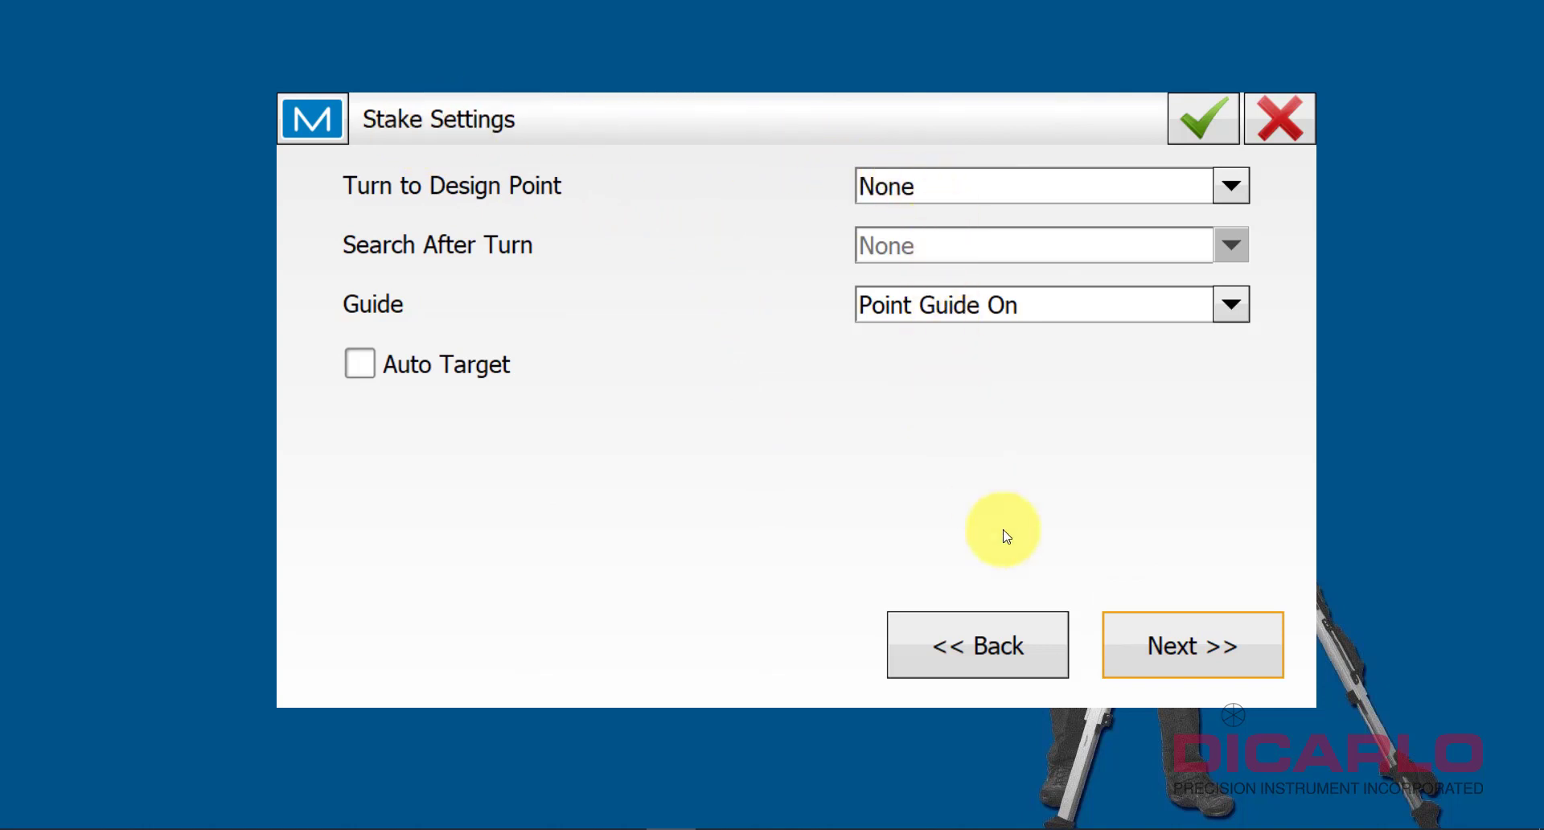
pyautogui.click(1192, 645)
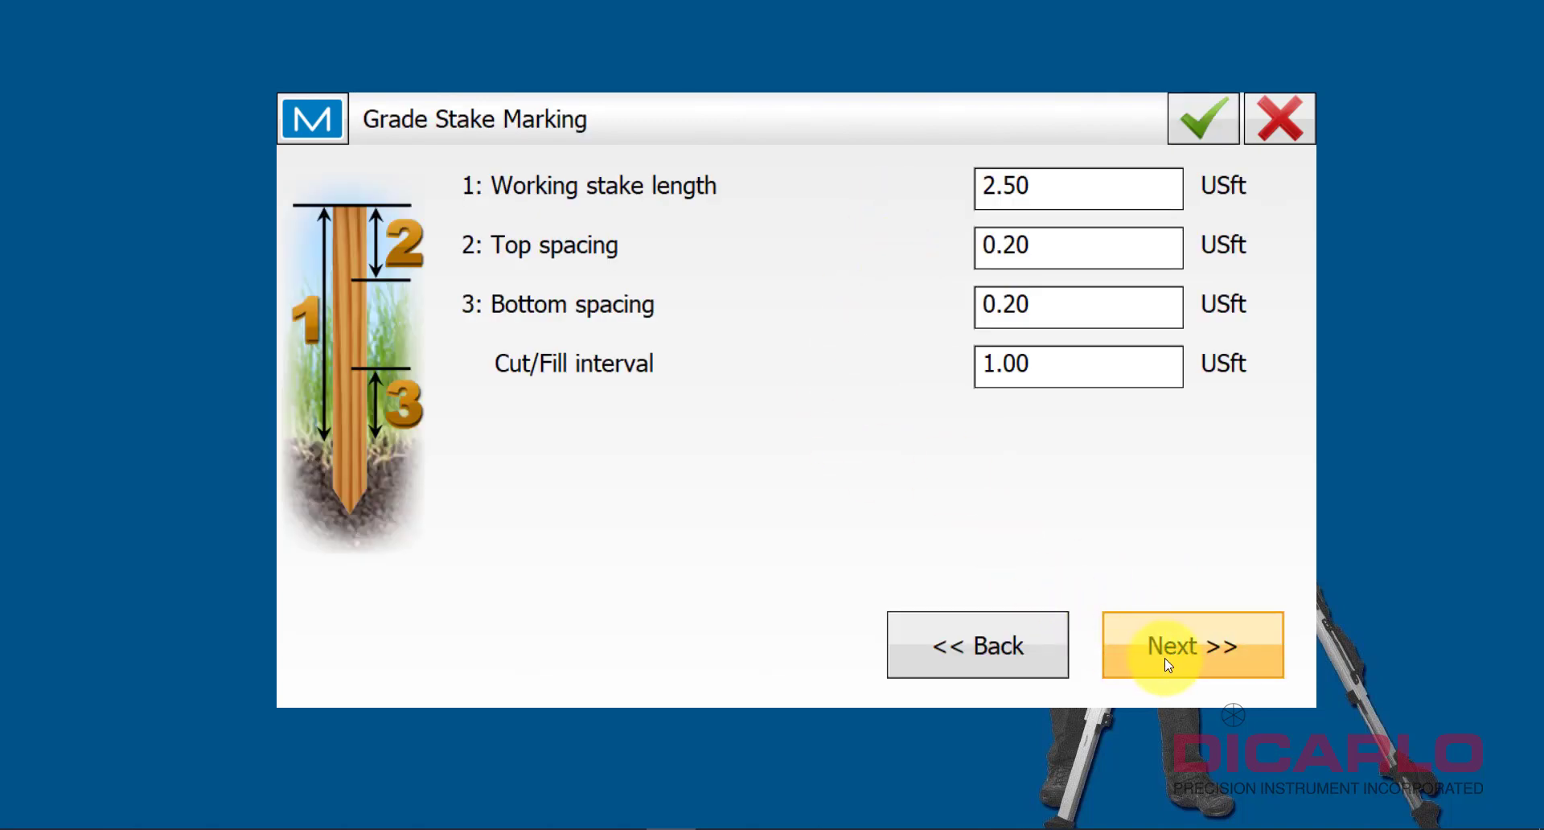
pyautogui.click(1192, 645)
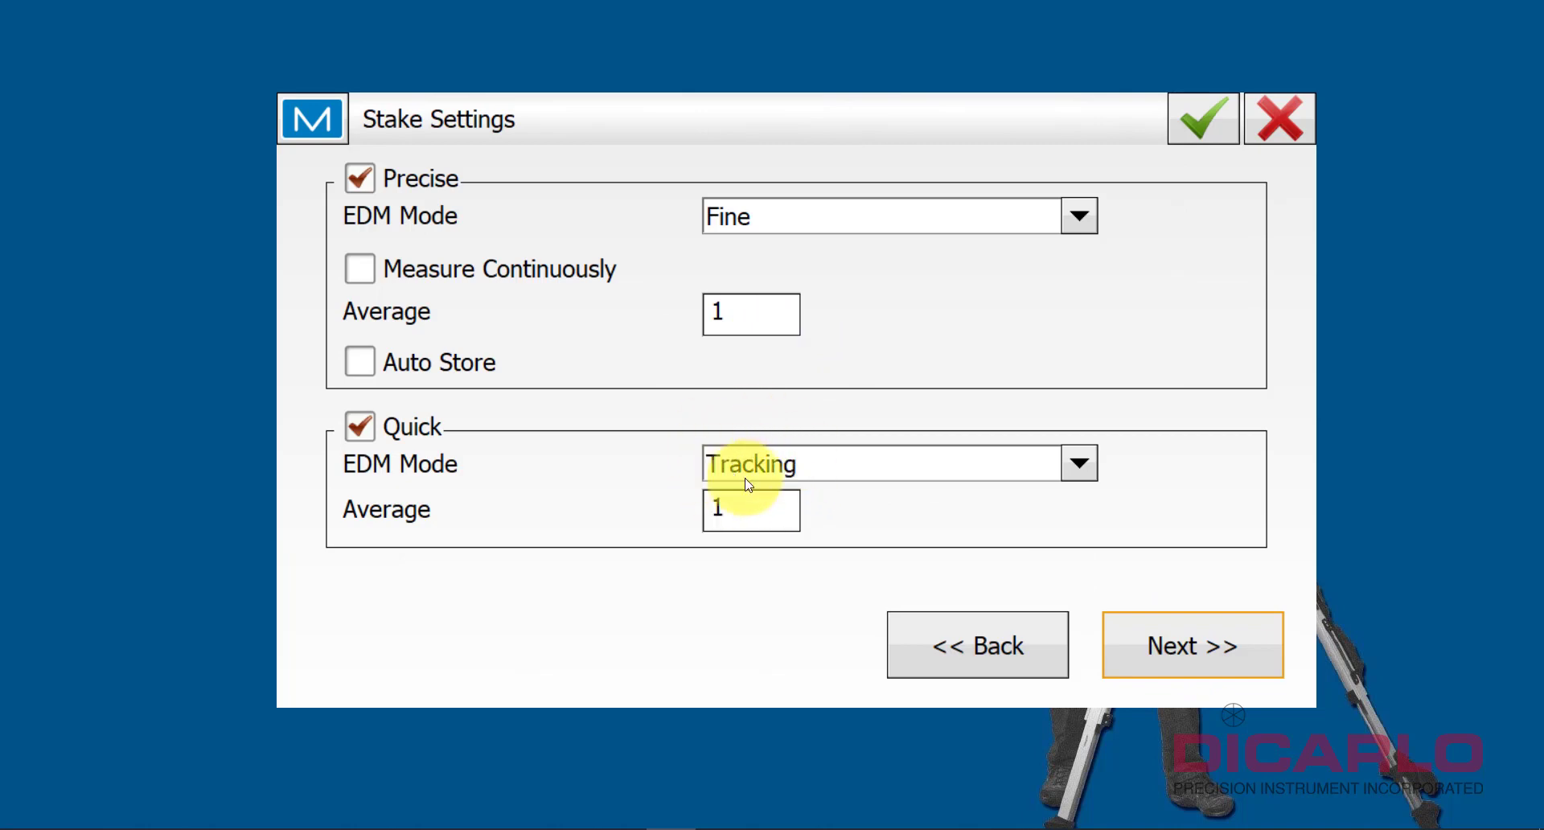
pyautogui.moveTo(801, 413)
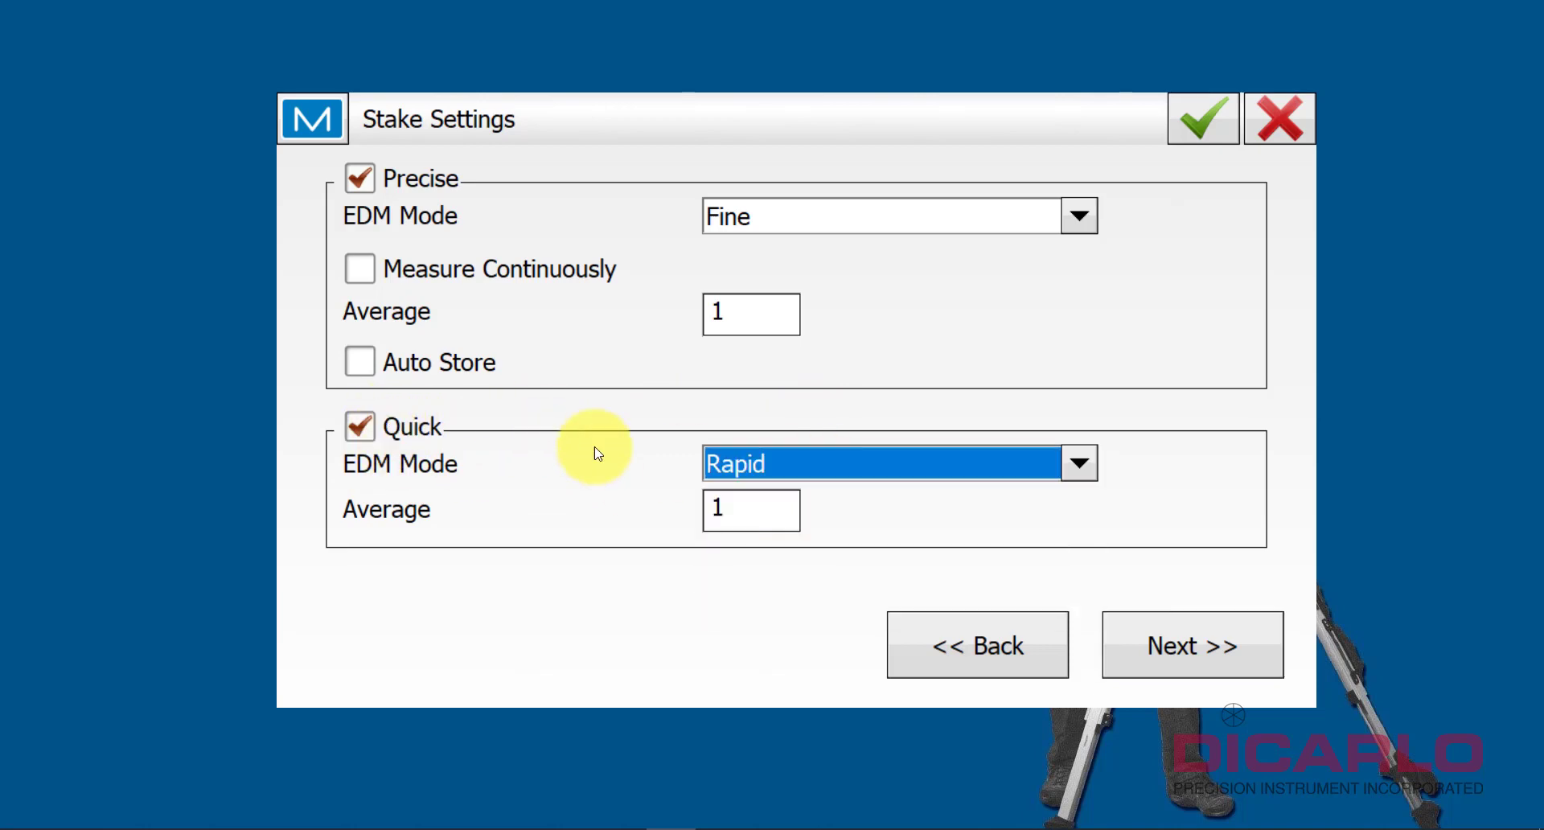
pyautogui.moveTo(775, 202)
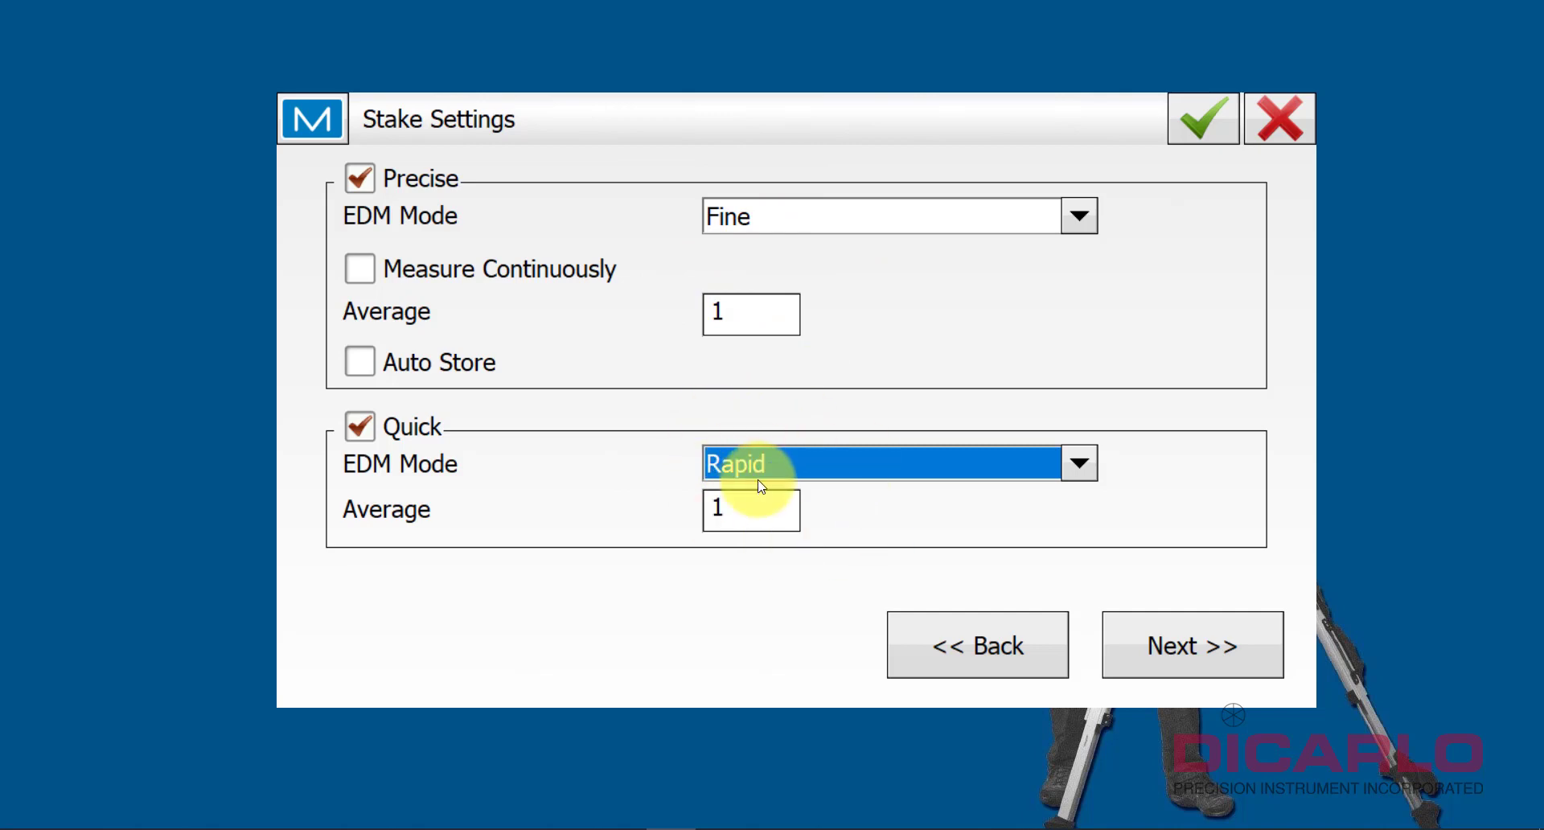
pyautogui.moveTo(1040, 523)
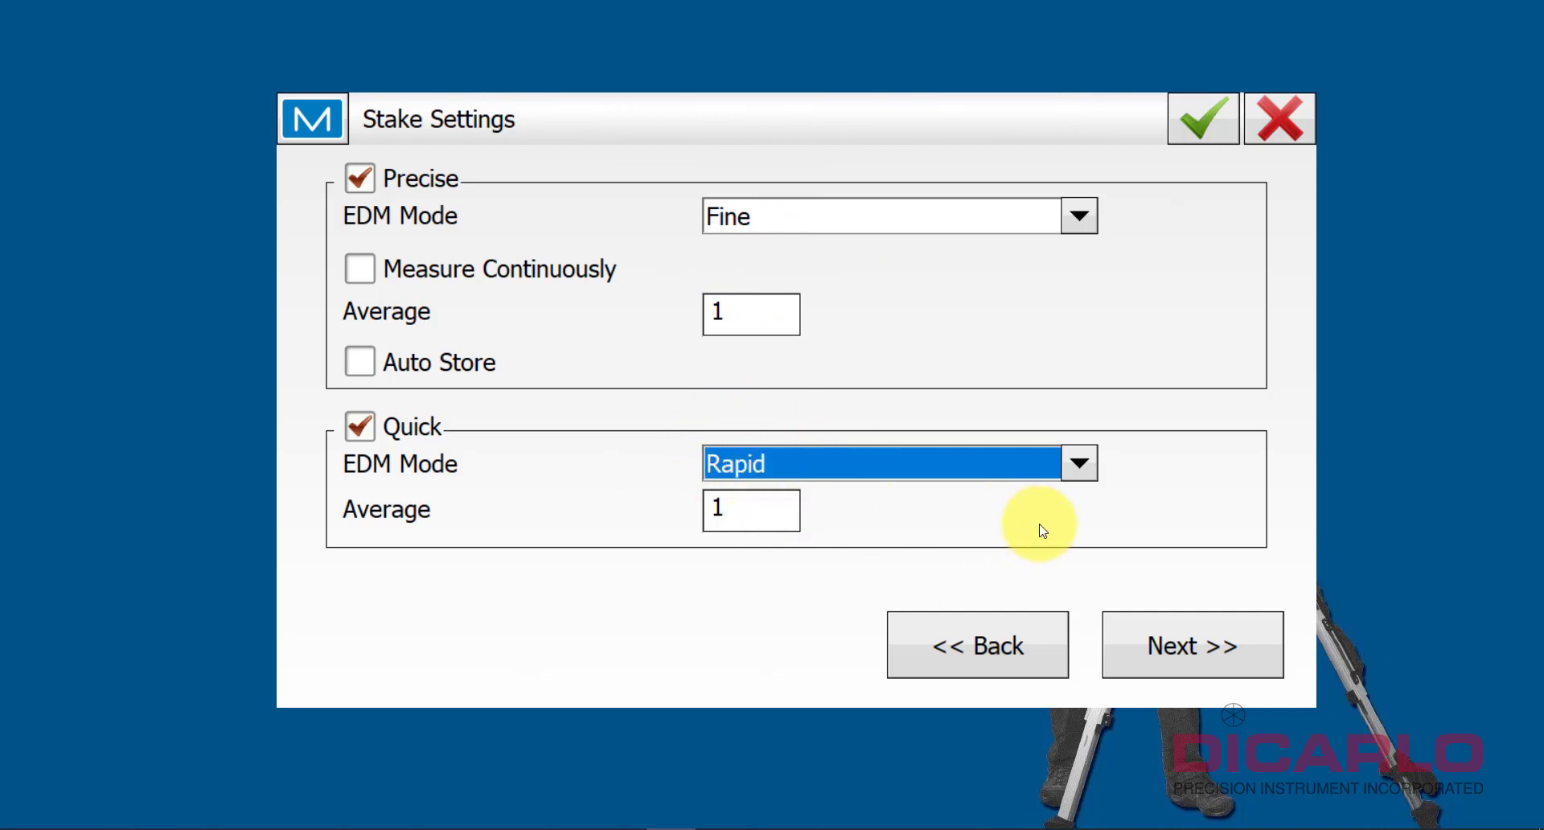
pyautogui.click(1190, 645)
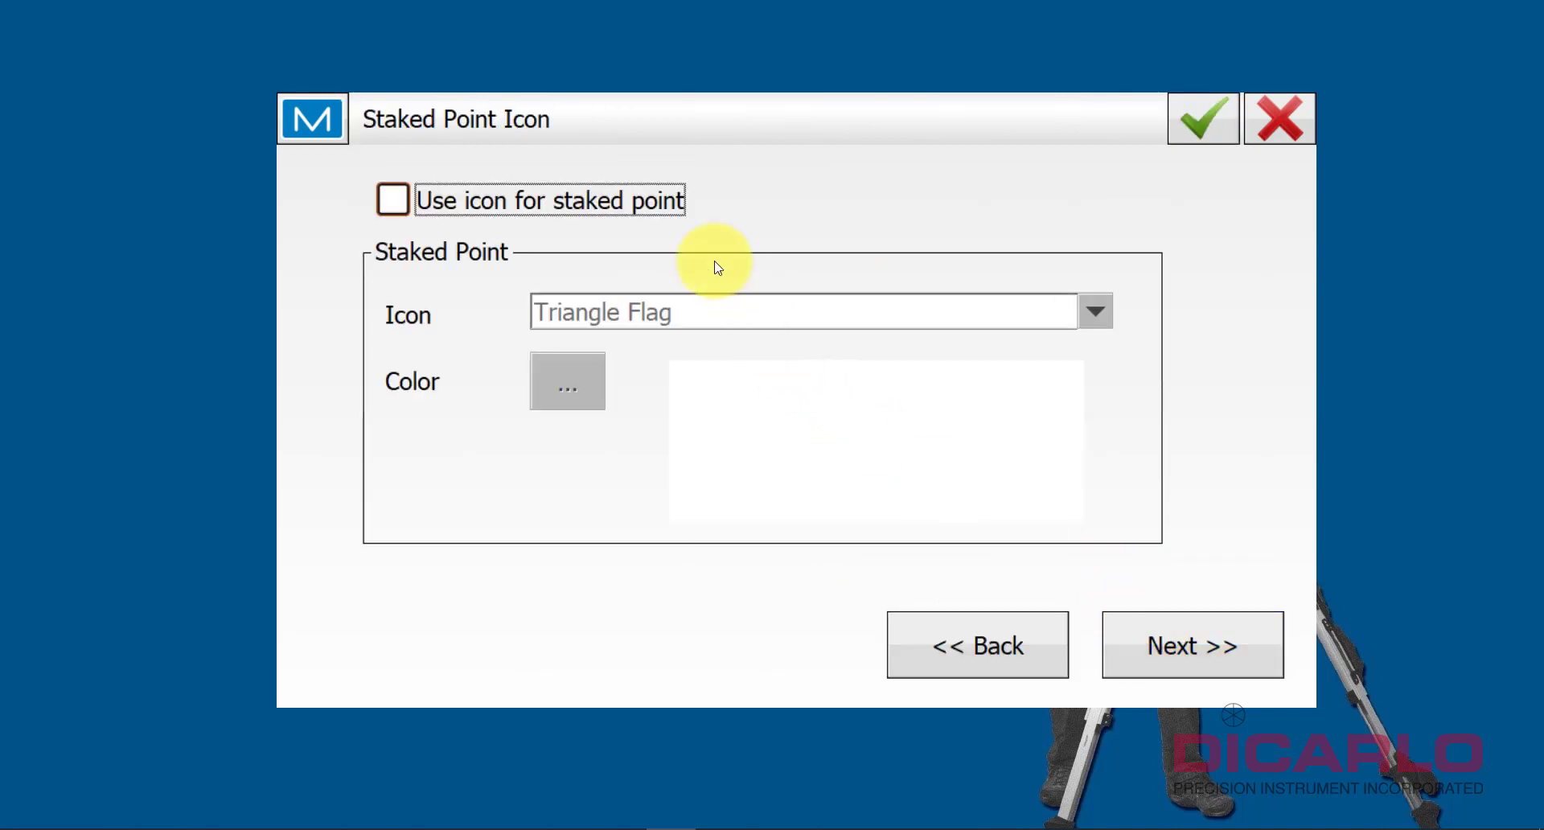
pyautogui.click(391, 199)
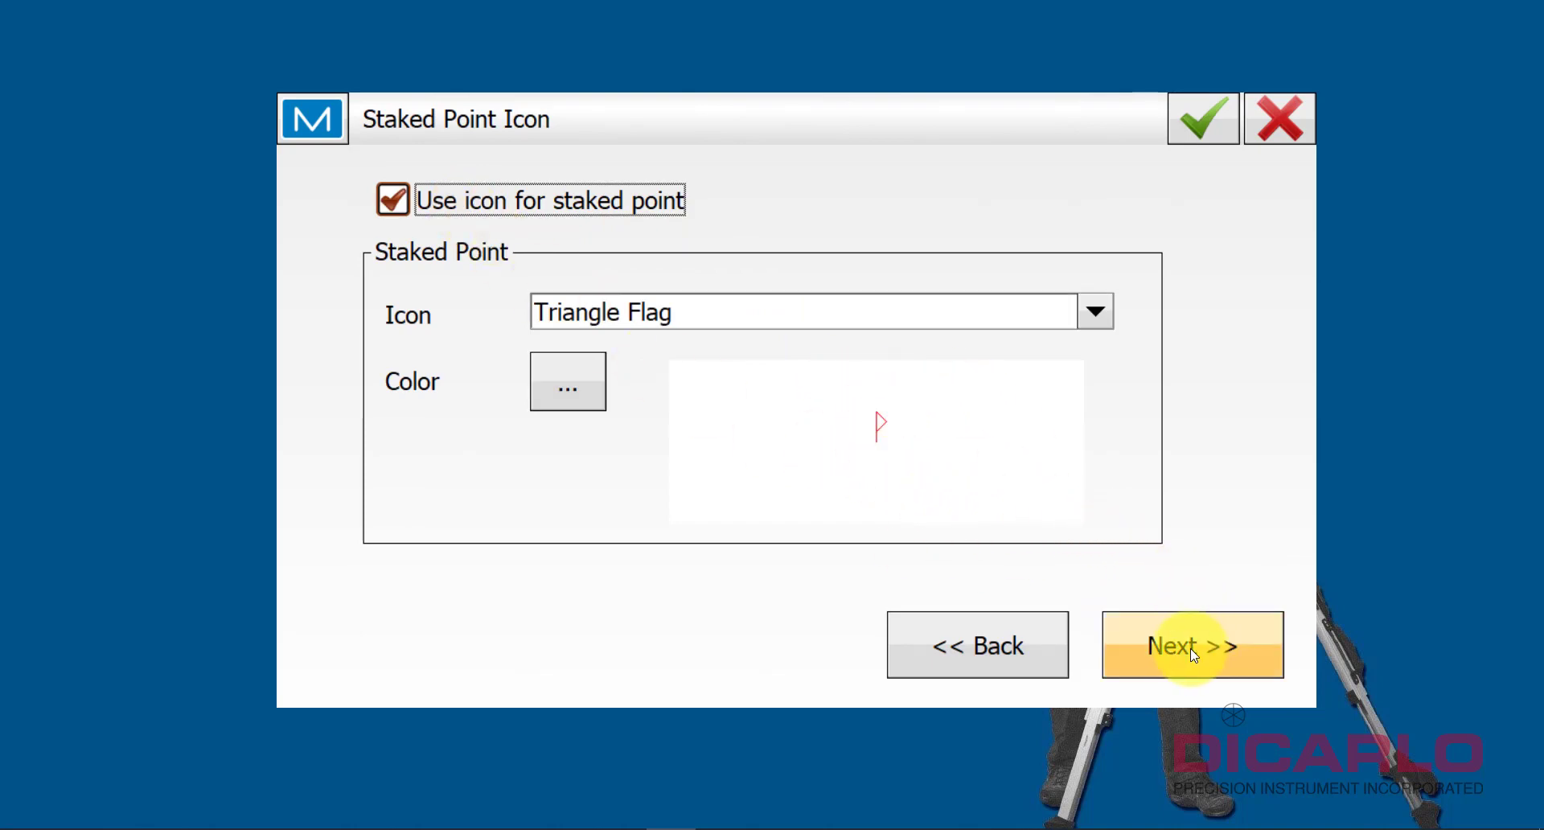
pyautogui.click(1192, 645)
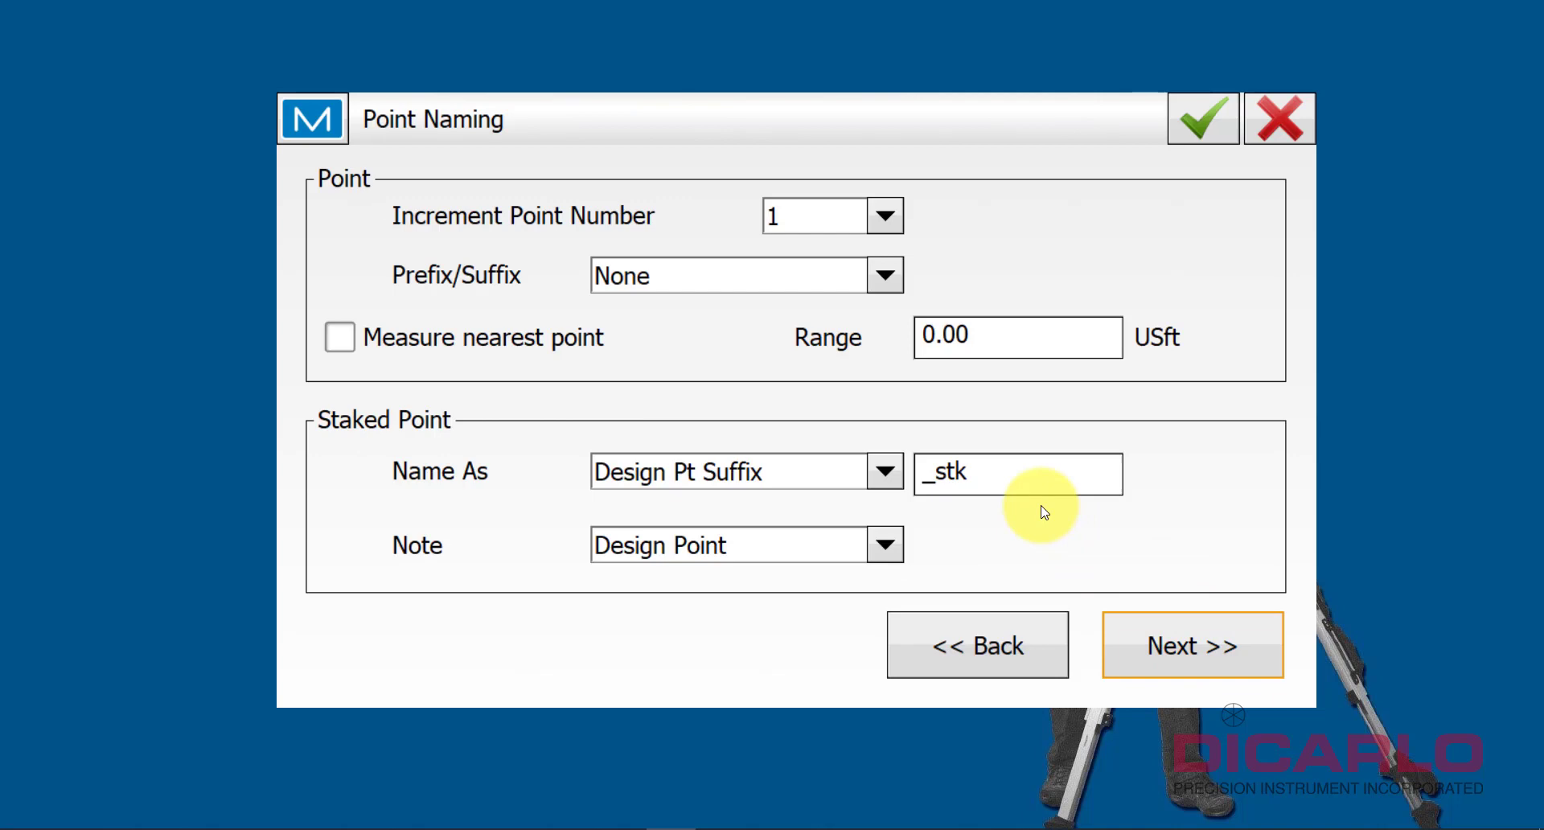
pyautogui.moveTo(881, 471)
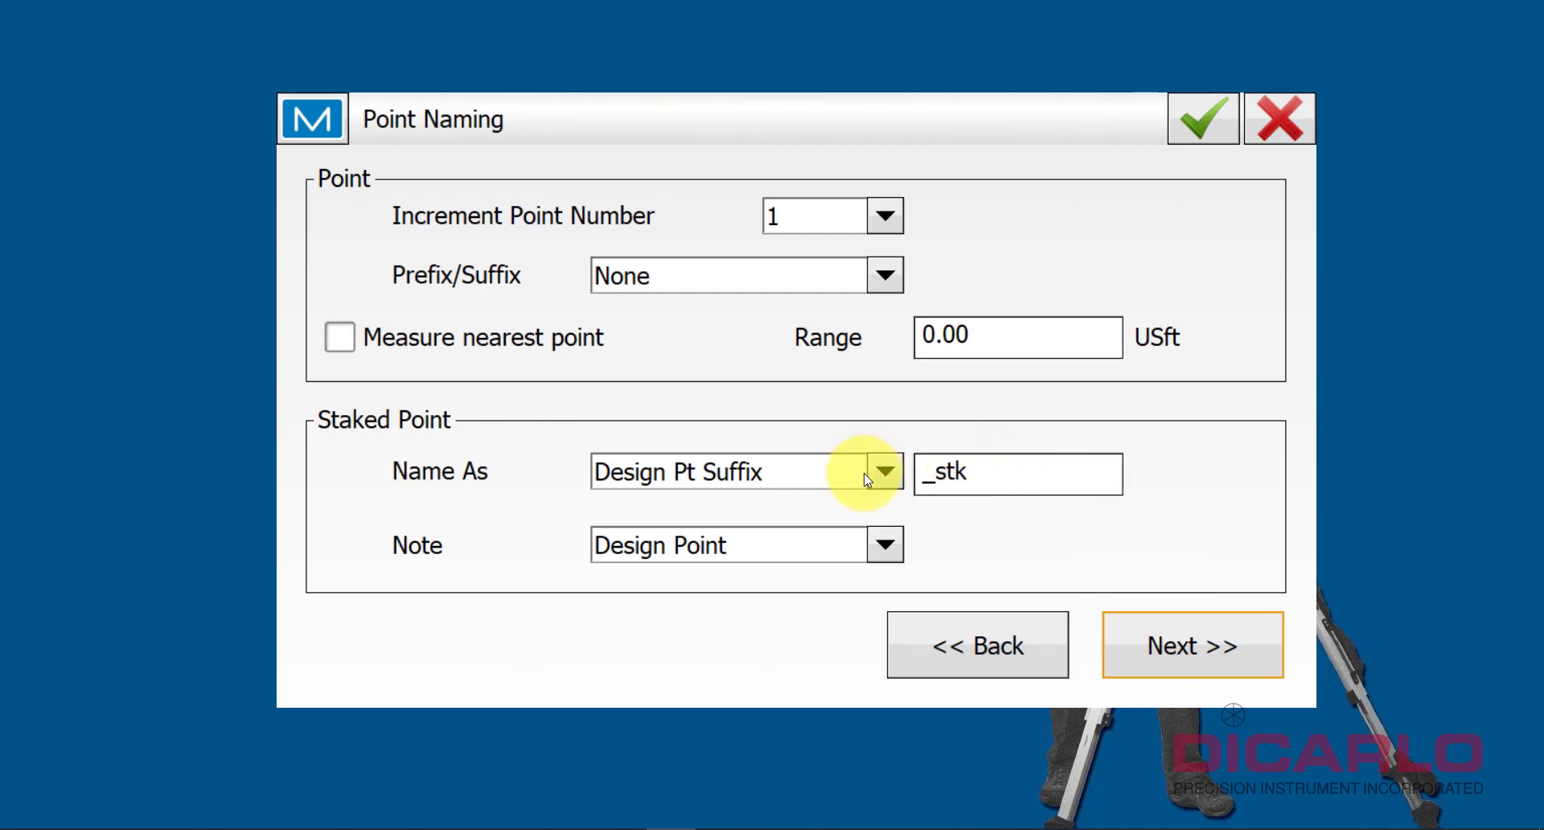
pyautogui.click(743, 471)
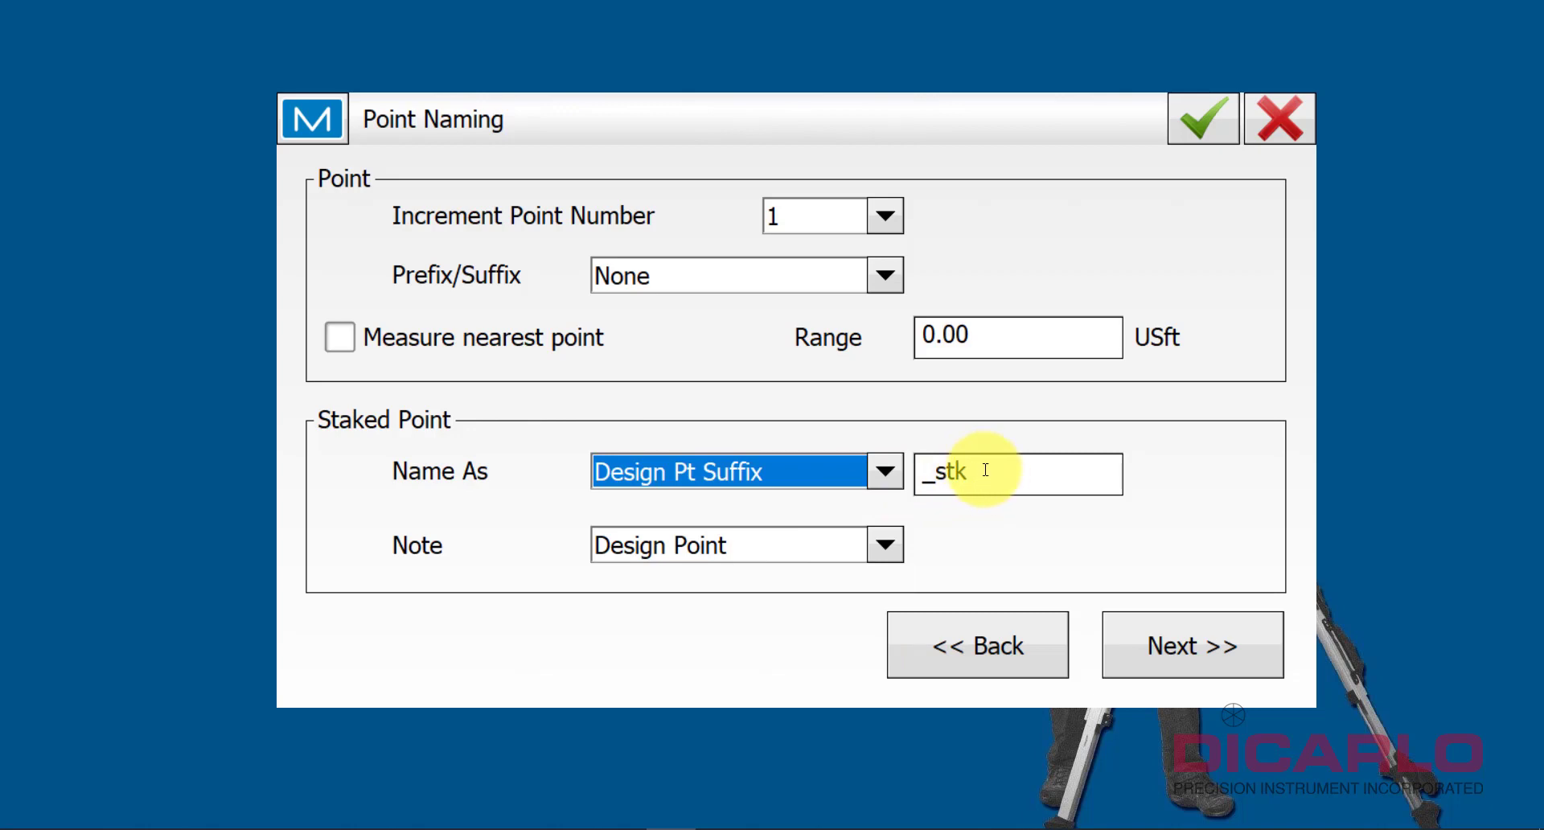
pyautogui.click(1017, 473)
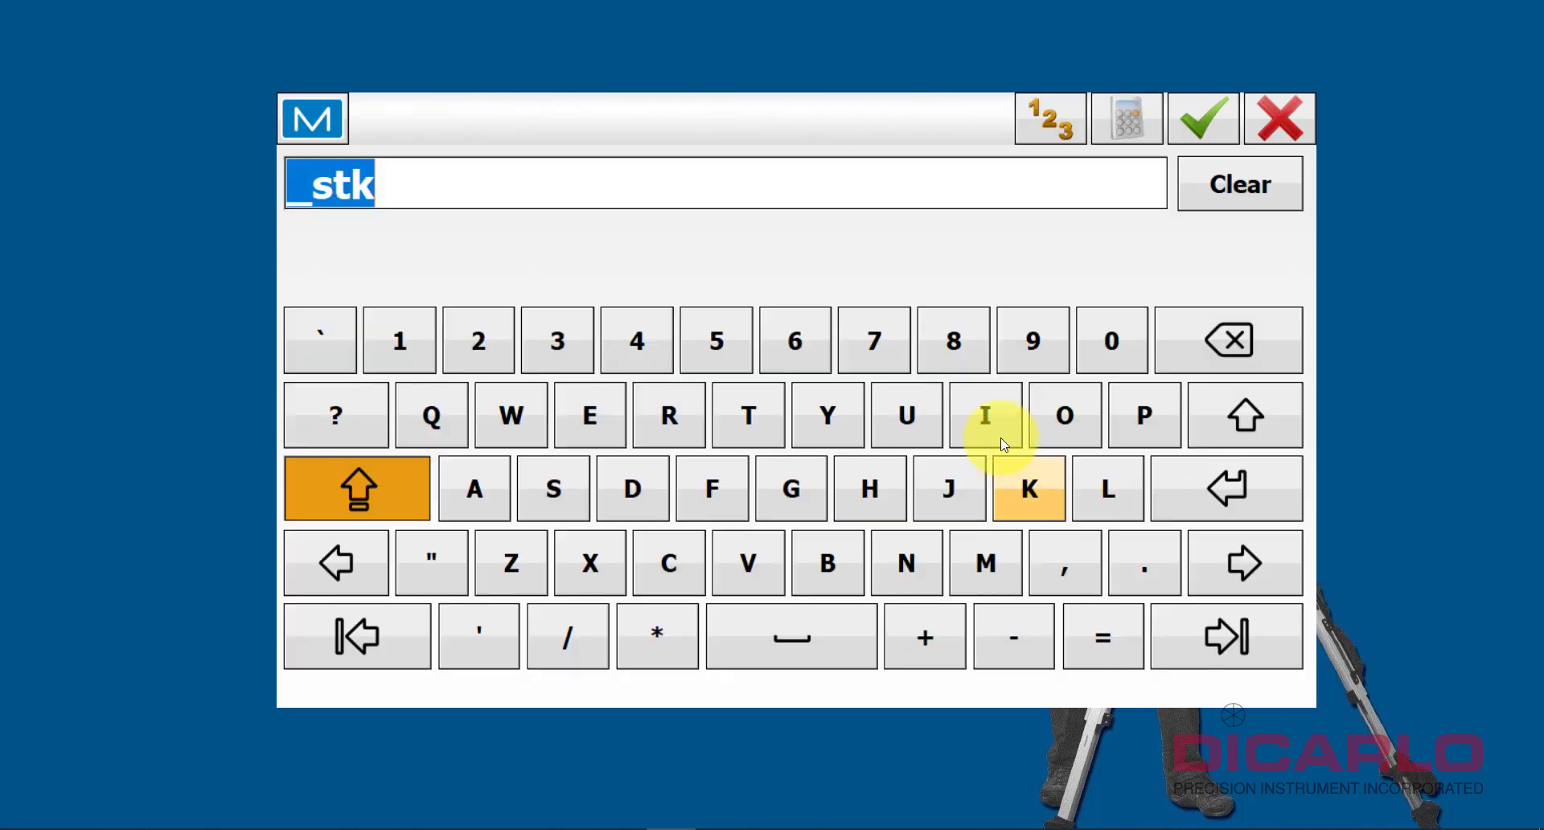
pyautogui.click(1202, 118)
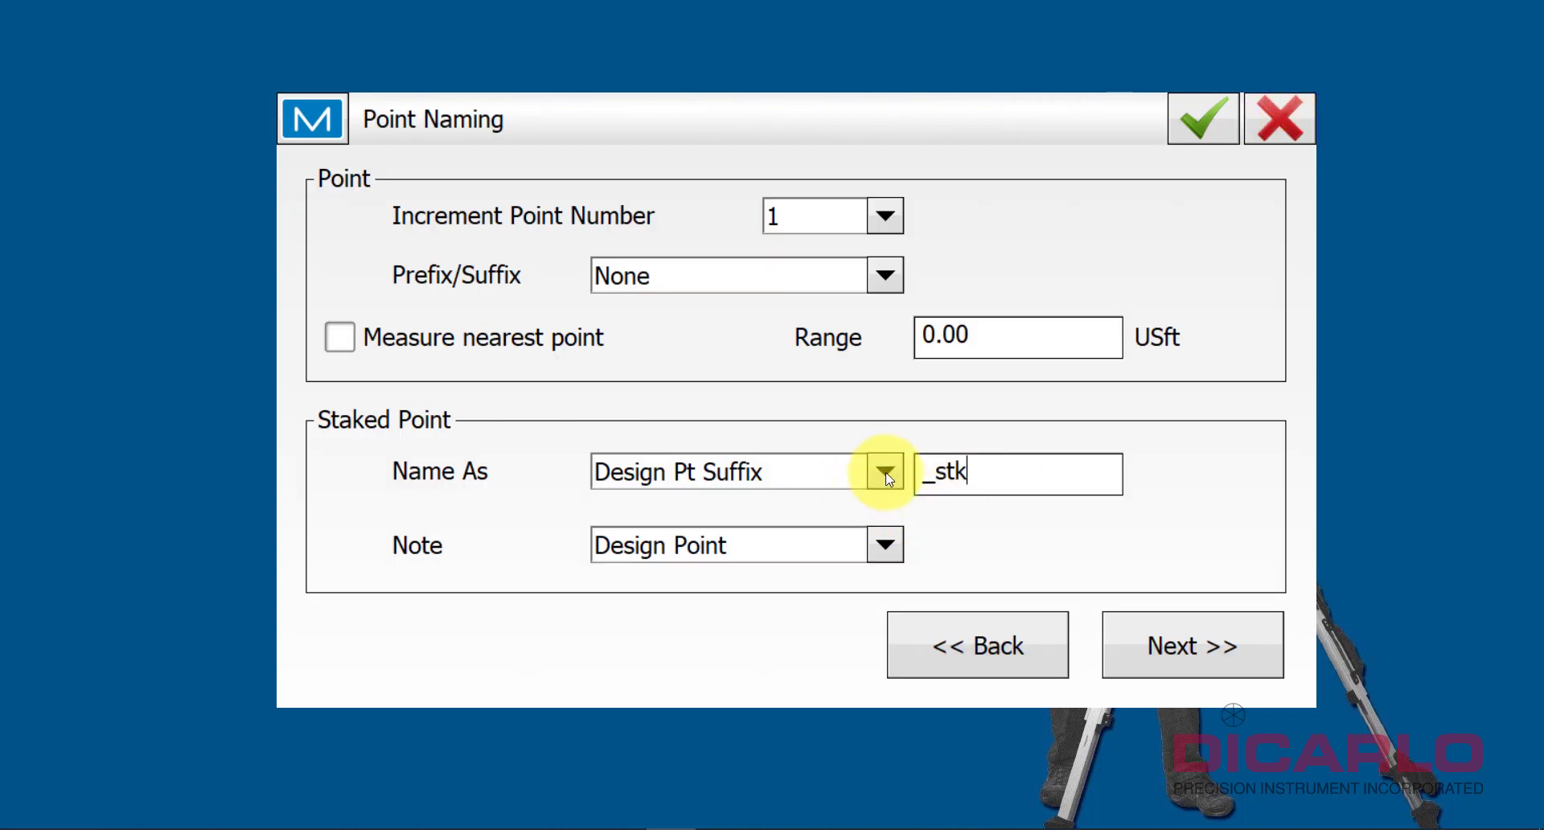
pyautogui.click(883, 471)
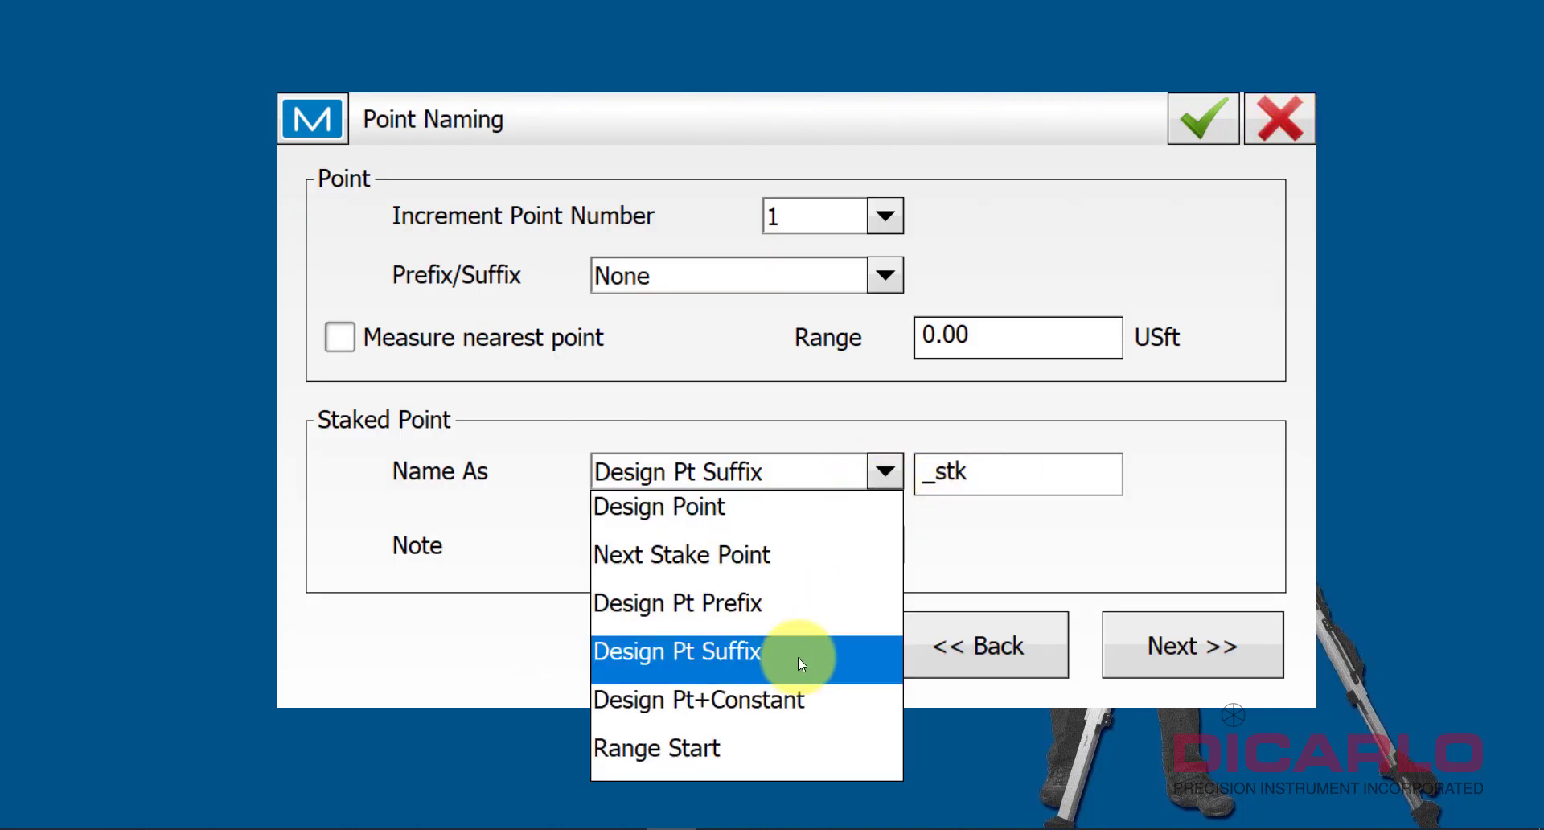
pyautogui.click(697, 699)
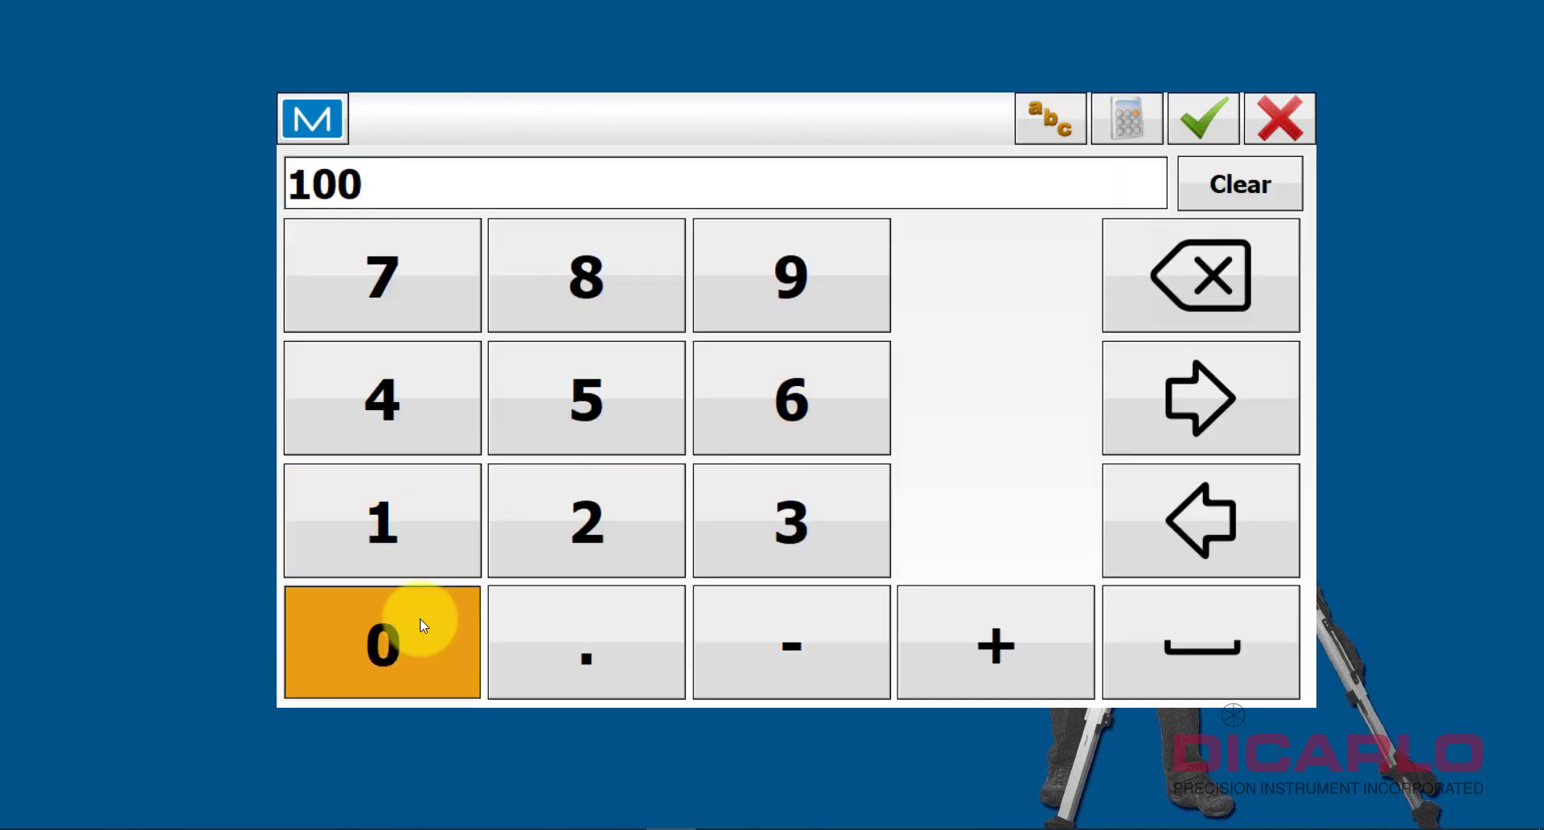
pyautogui.click(382, 641)
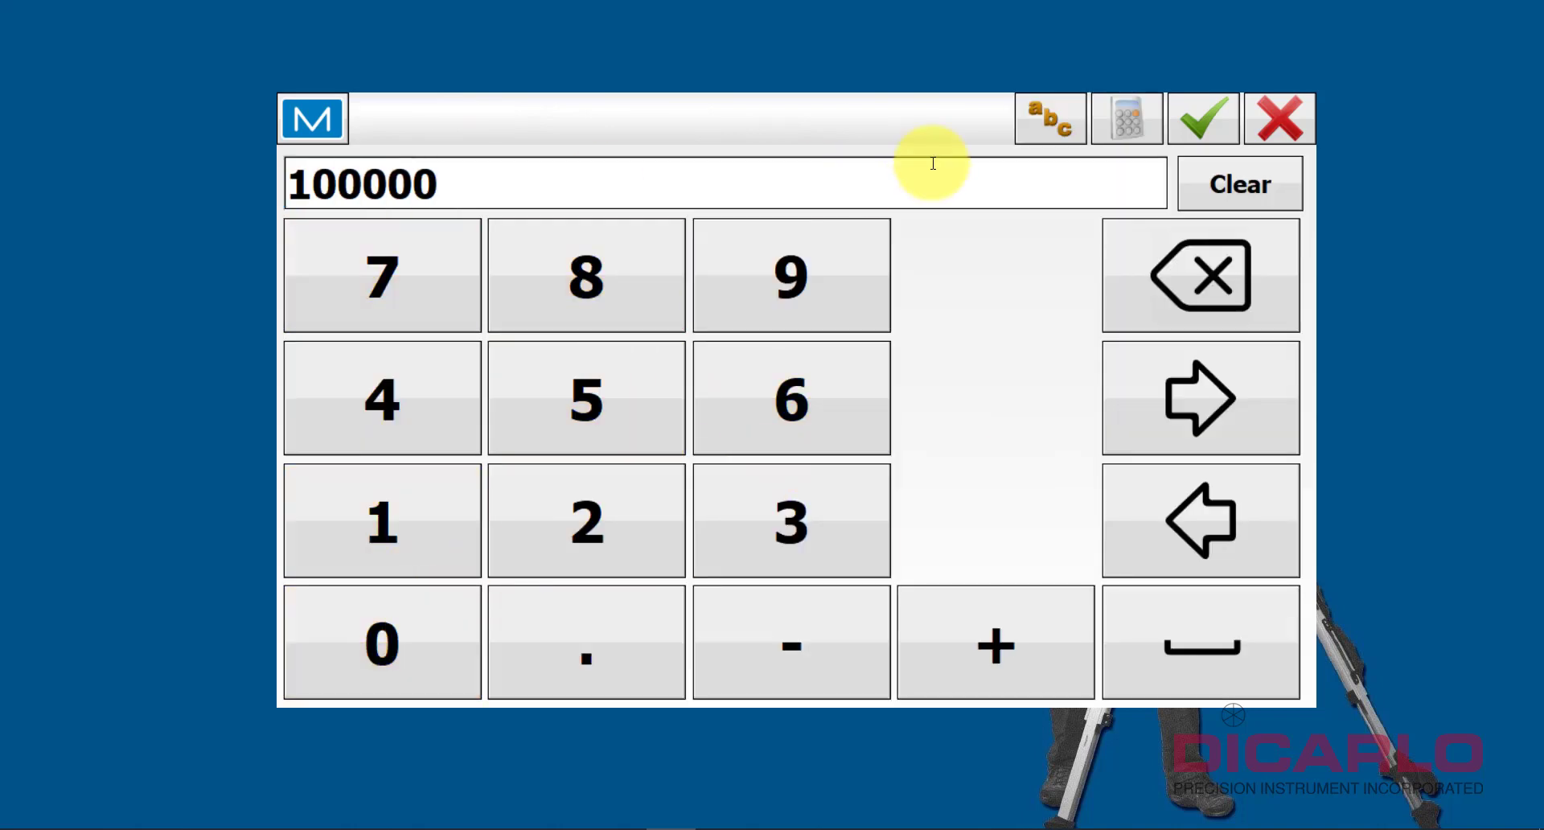
pyautogui.click(1202, 119)
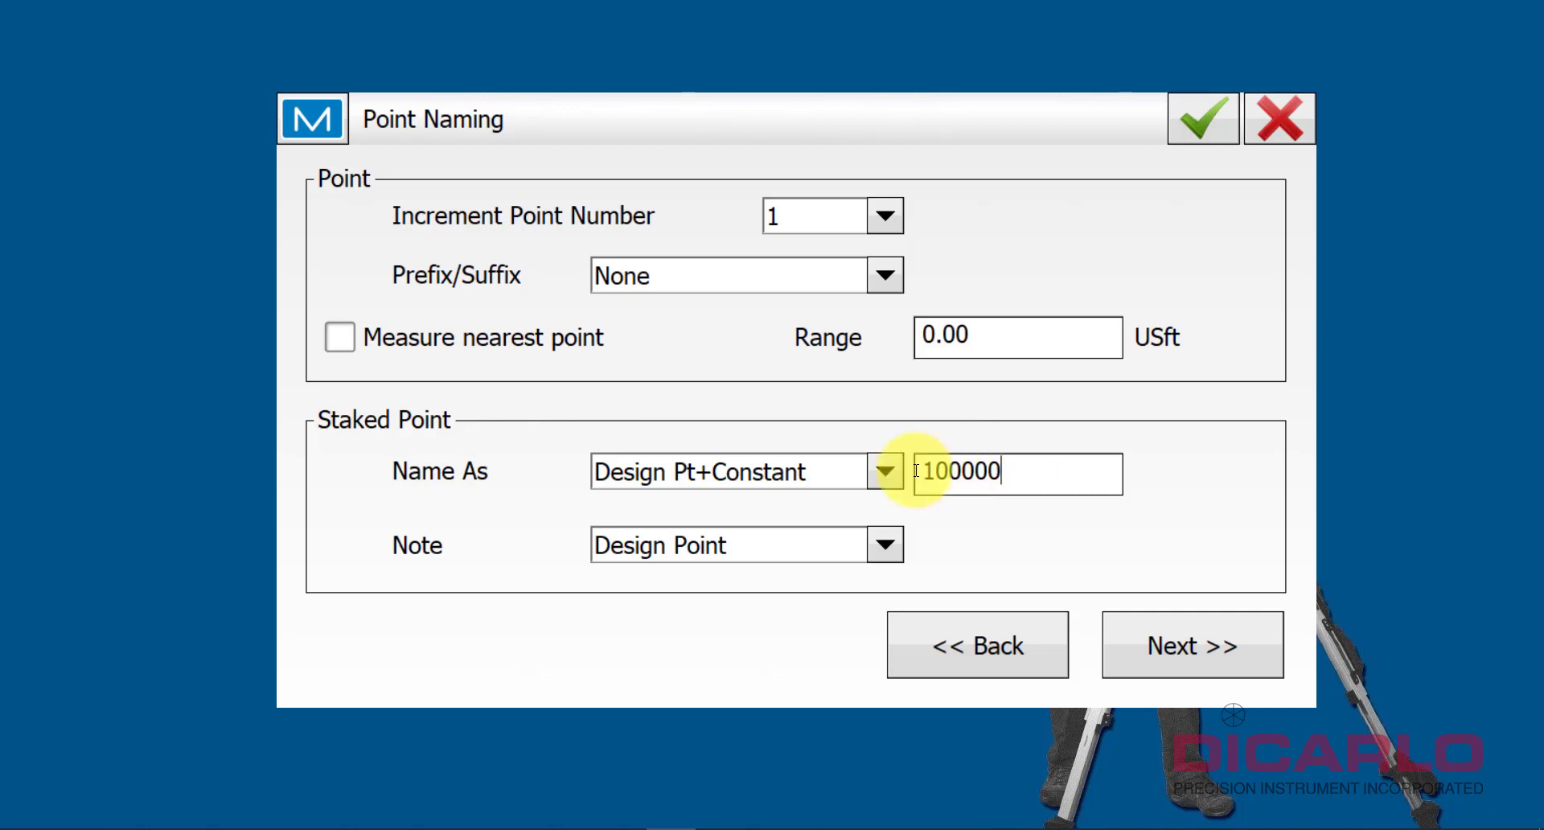
pyautogui.click(883, 470)
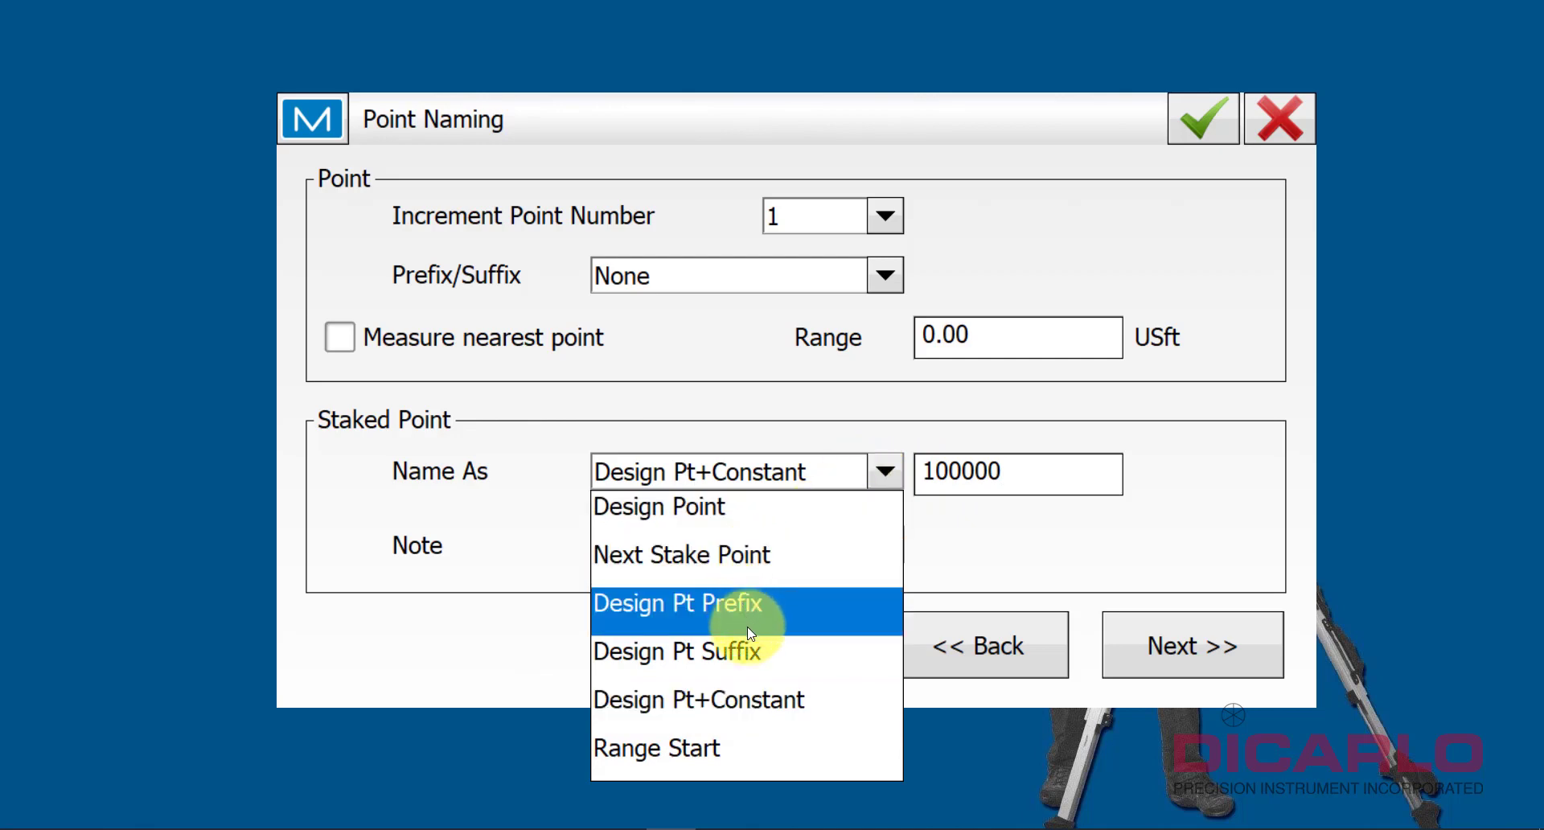
pyautogui.click(679, 651)
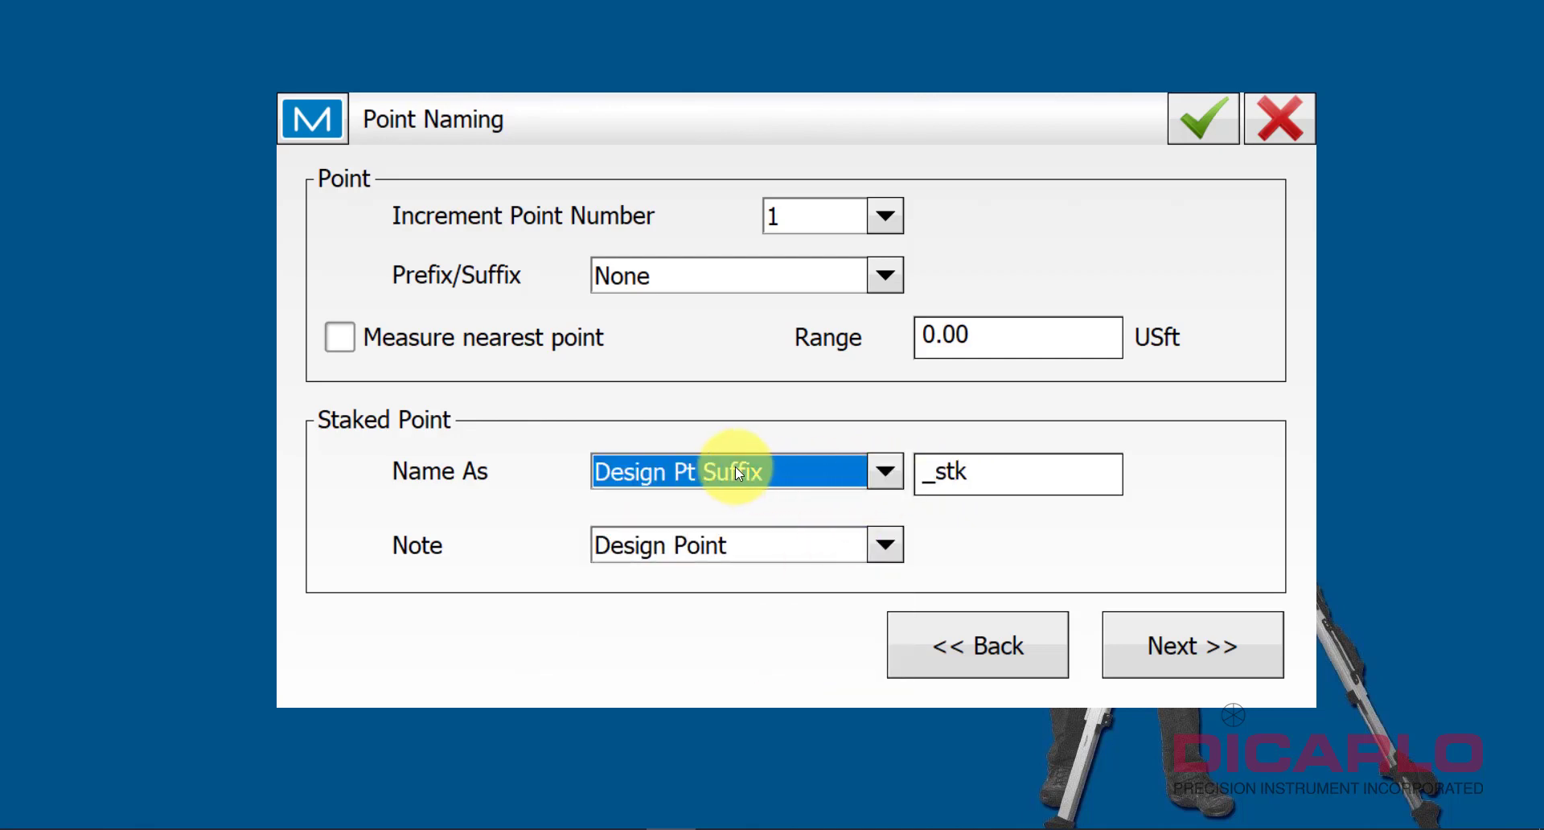
pyautogui.moveTo(1213, 618)
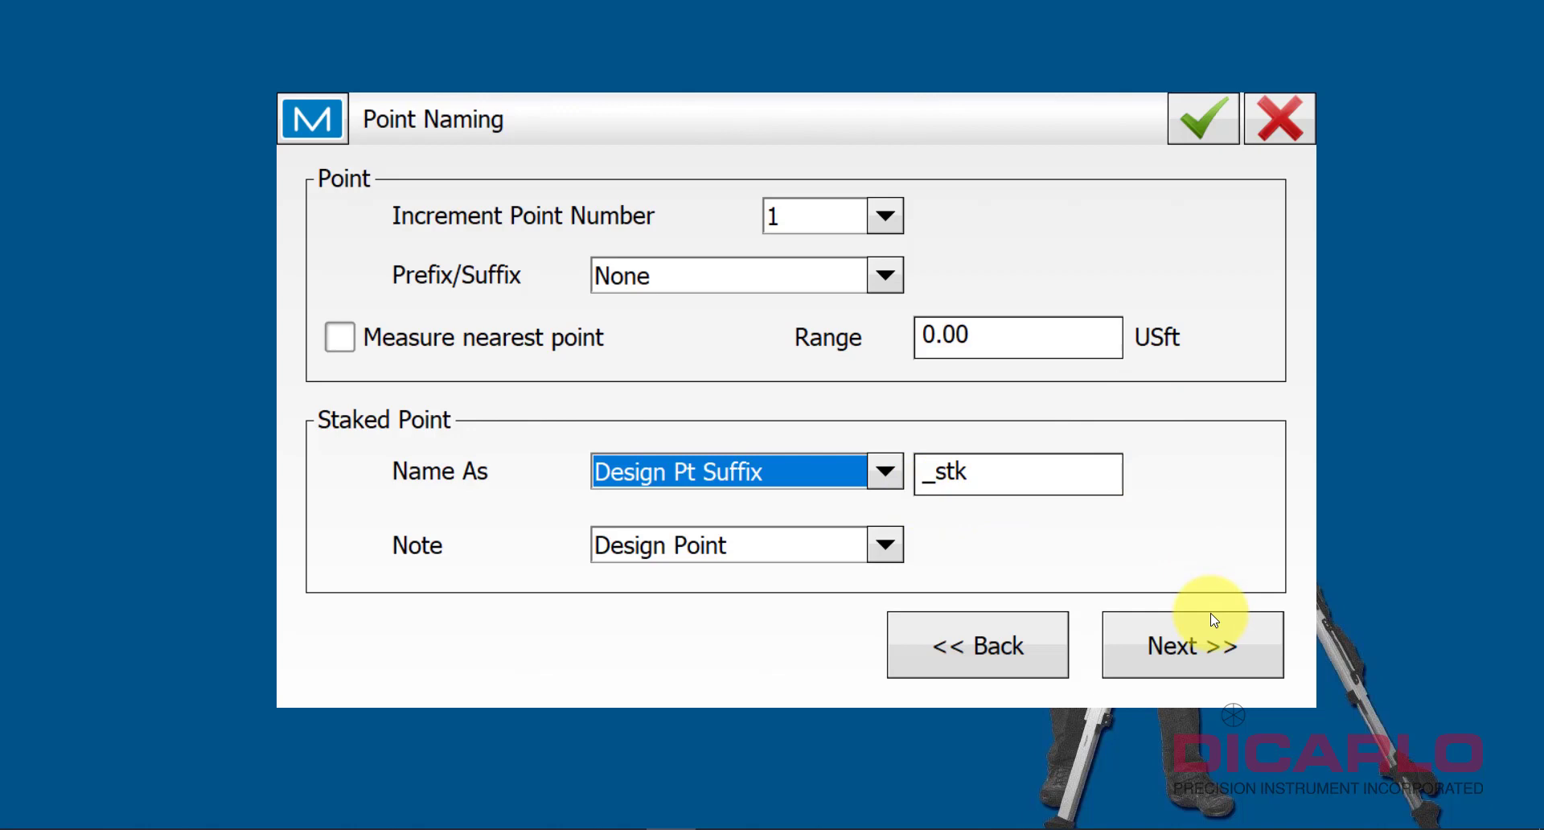
# - Leave Display Coordinates after Measurement off and save GT-603 BT to the library
pyautogui.click(1190, 645)
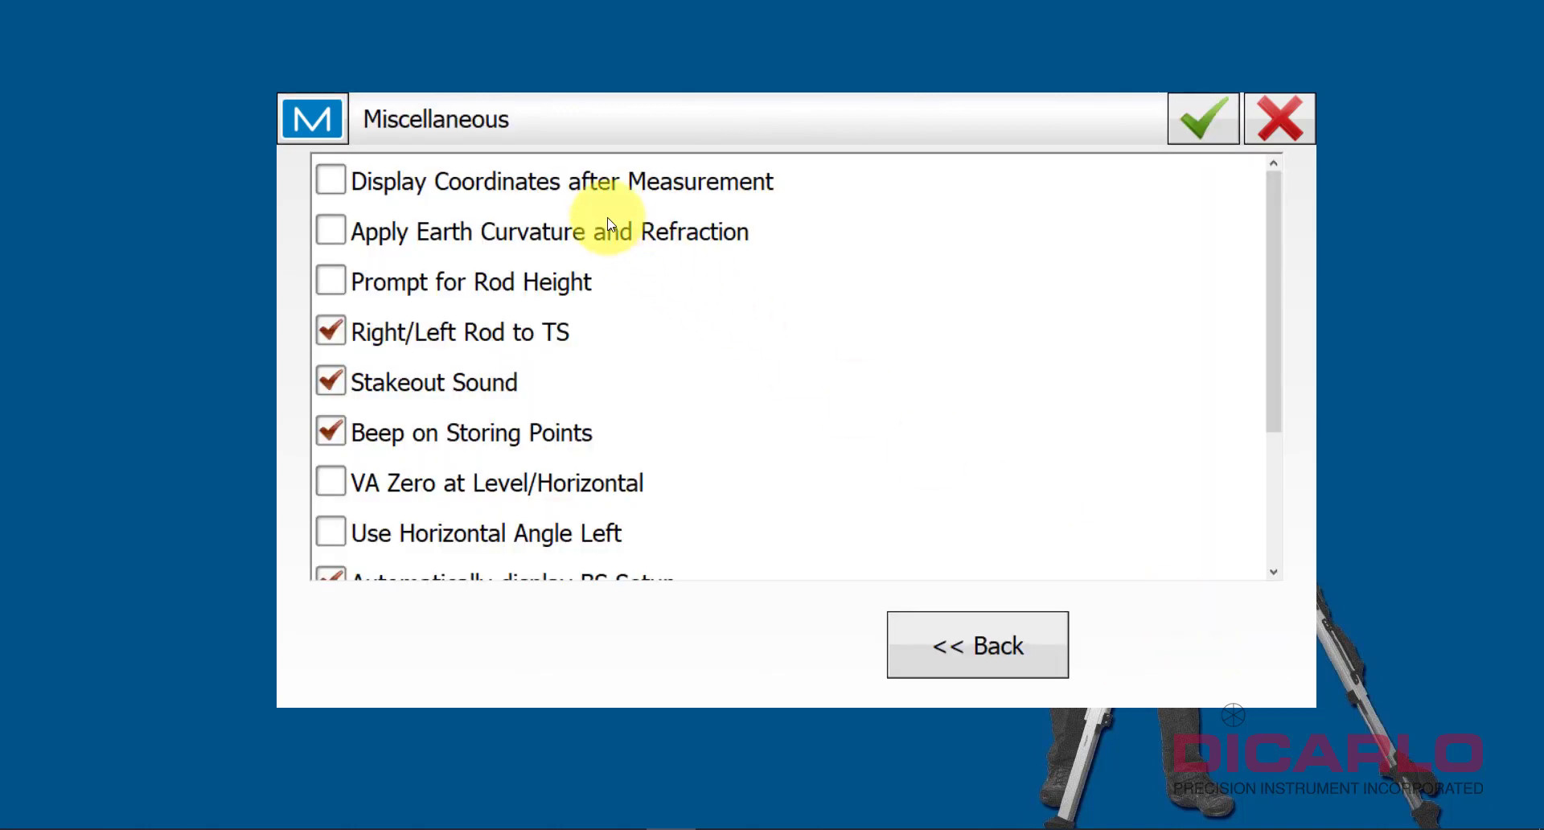
pyautogui.moveTo(332, 182)
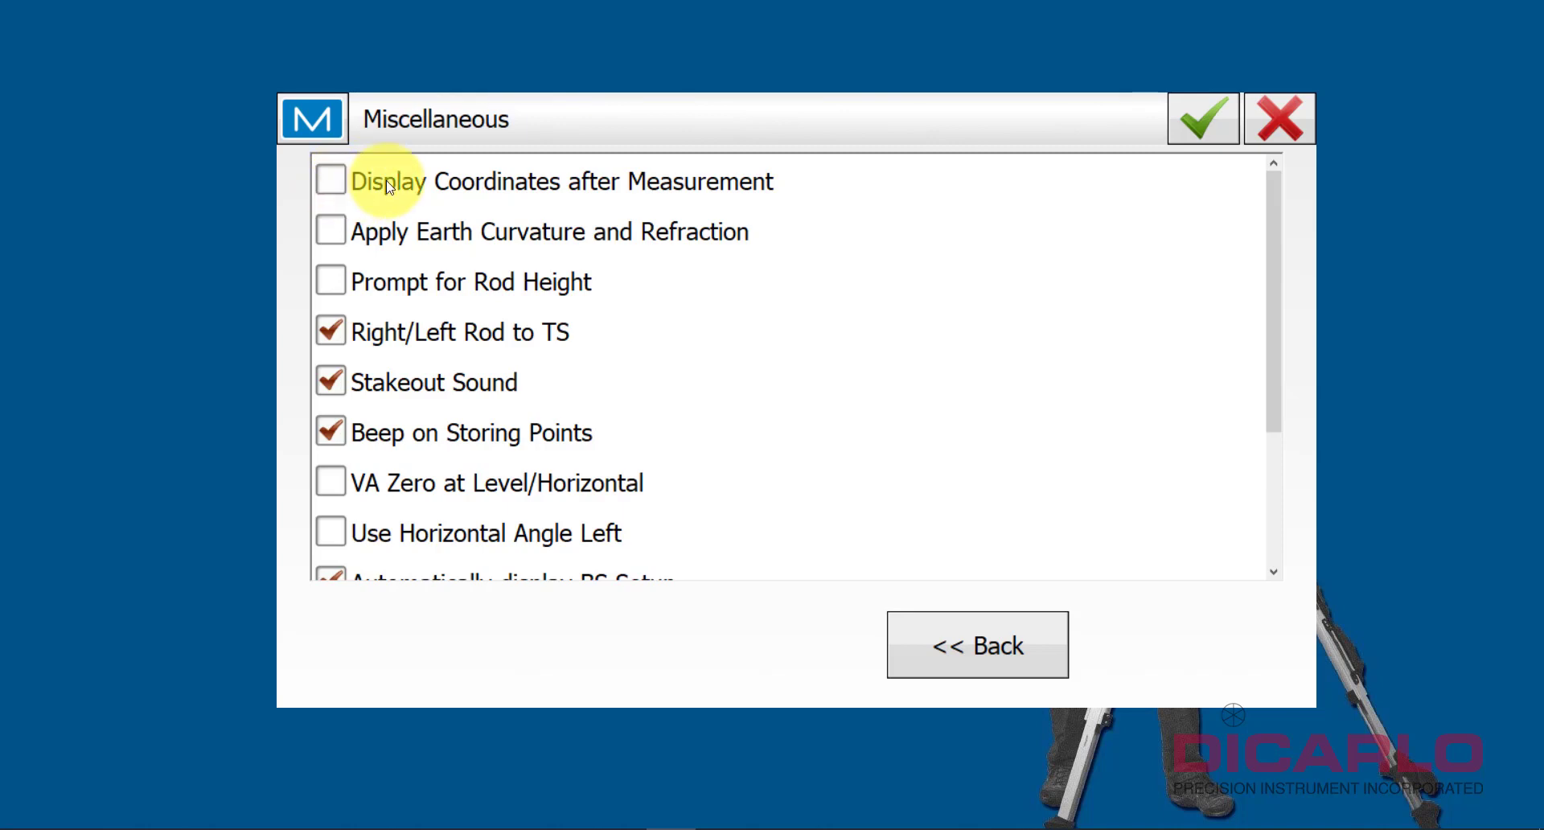
pyautogui.moveTo(680, 197)
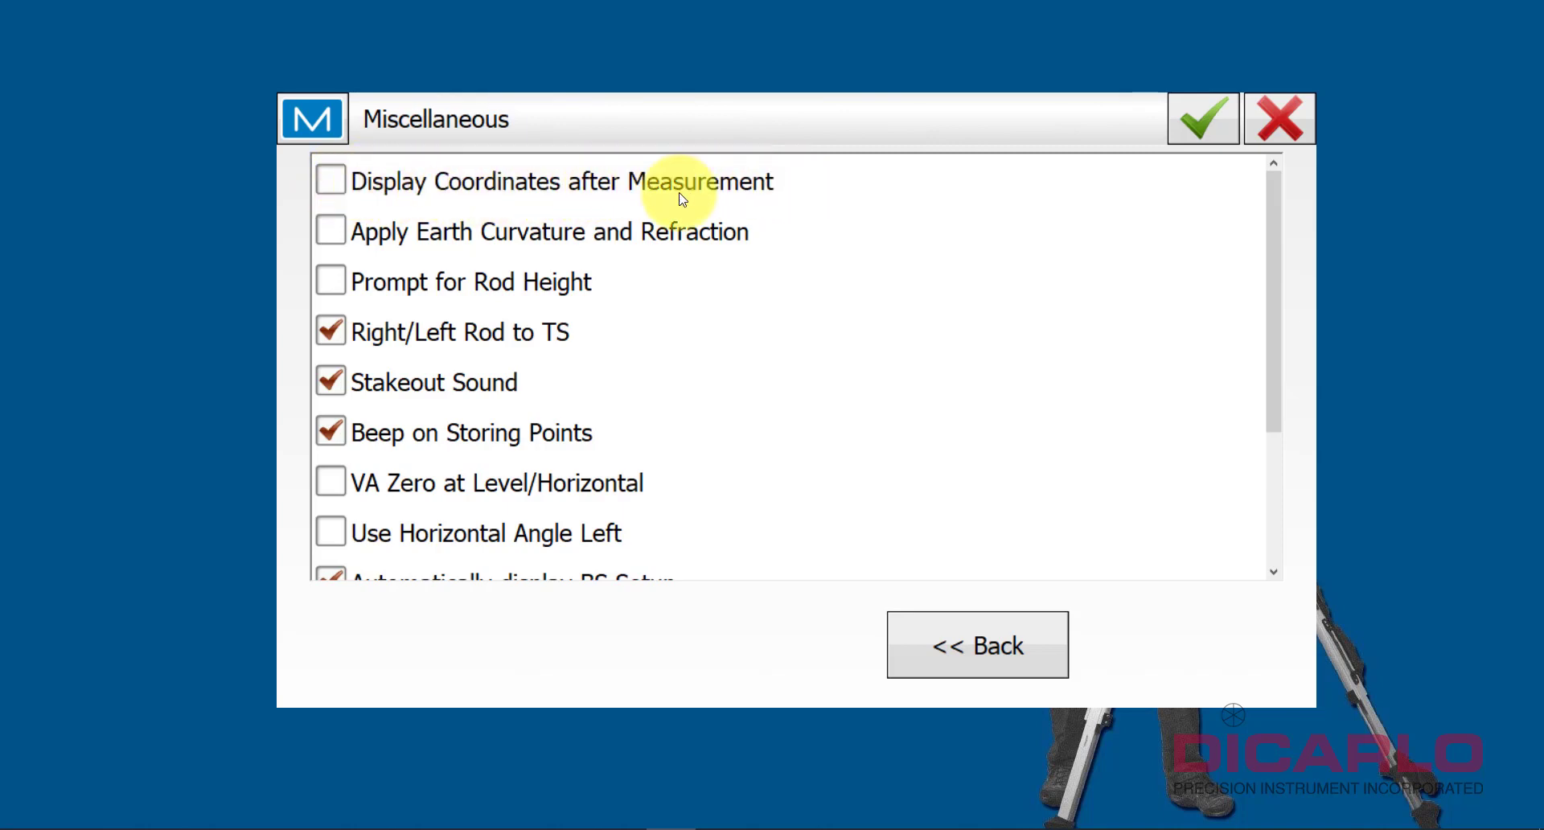
pyautogui.click(331, 180)
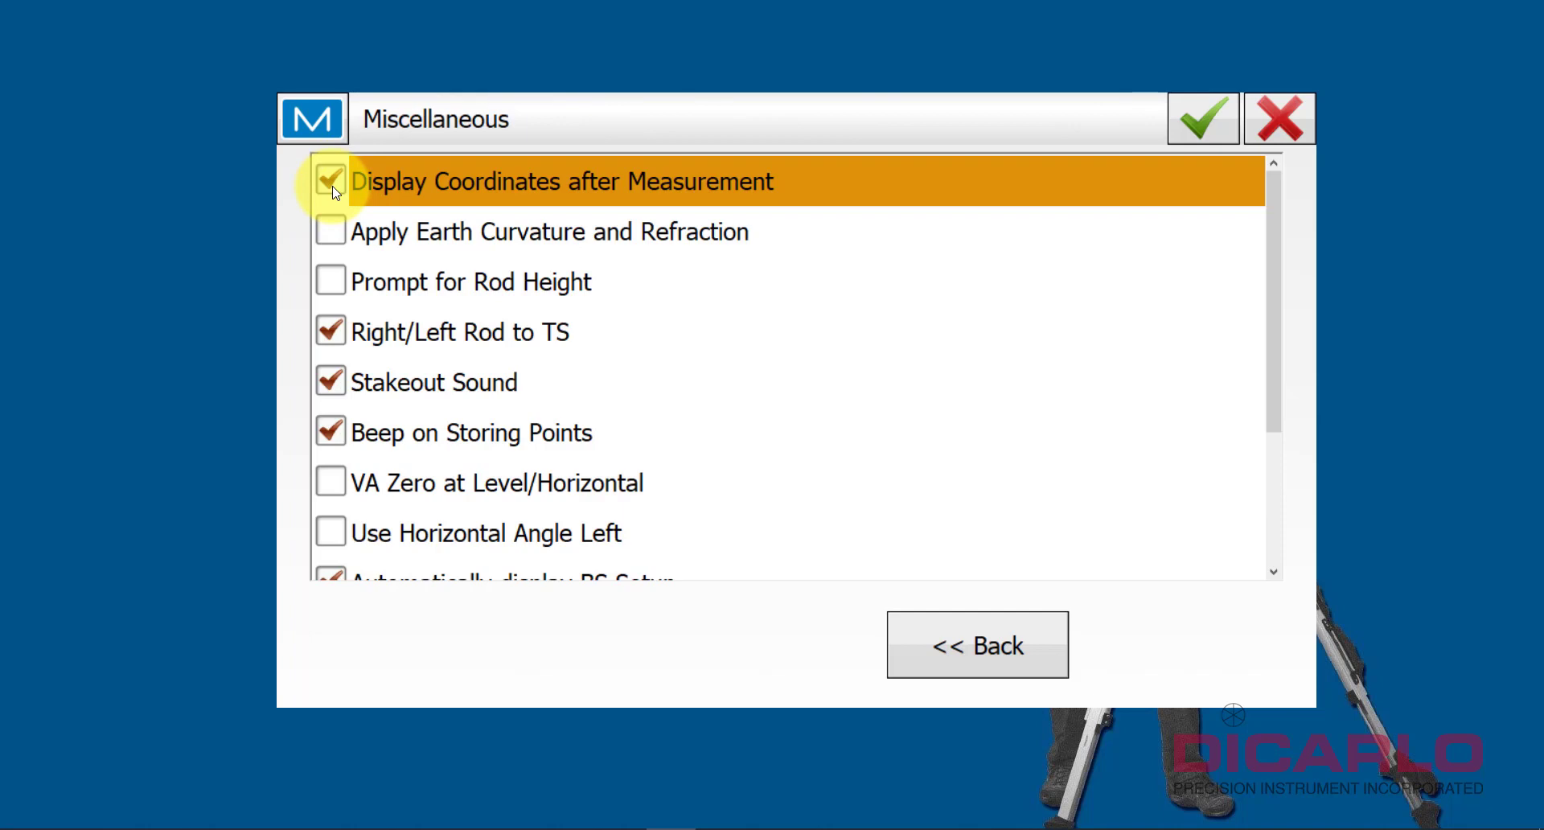
pyautogui.click(330, 181)
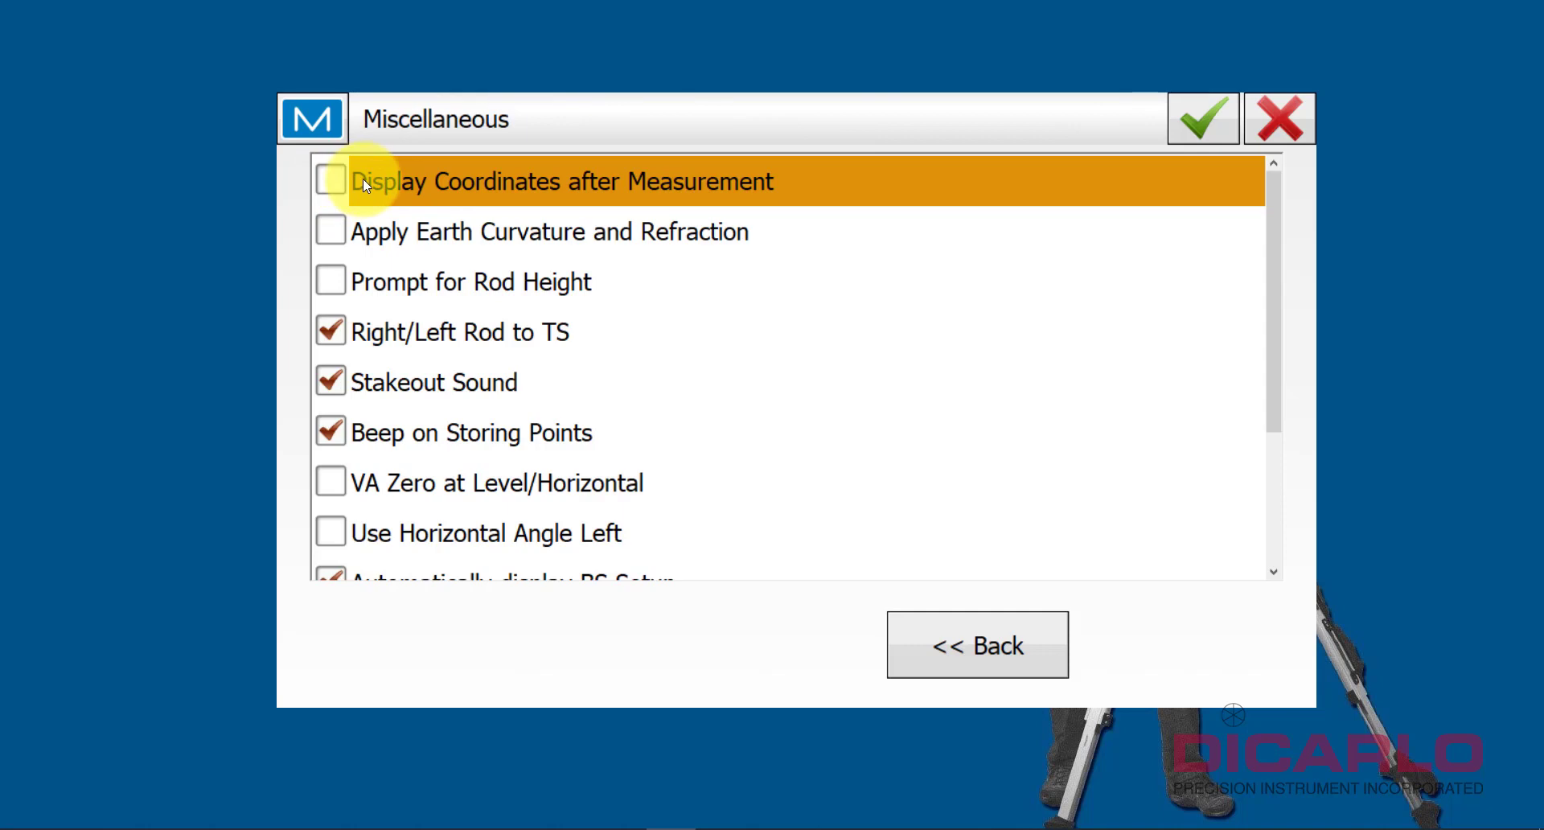
pyautogui.scroll(-3)
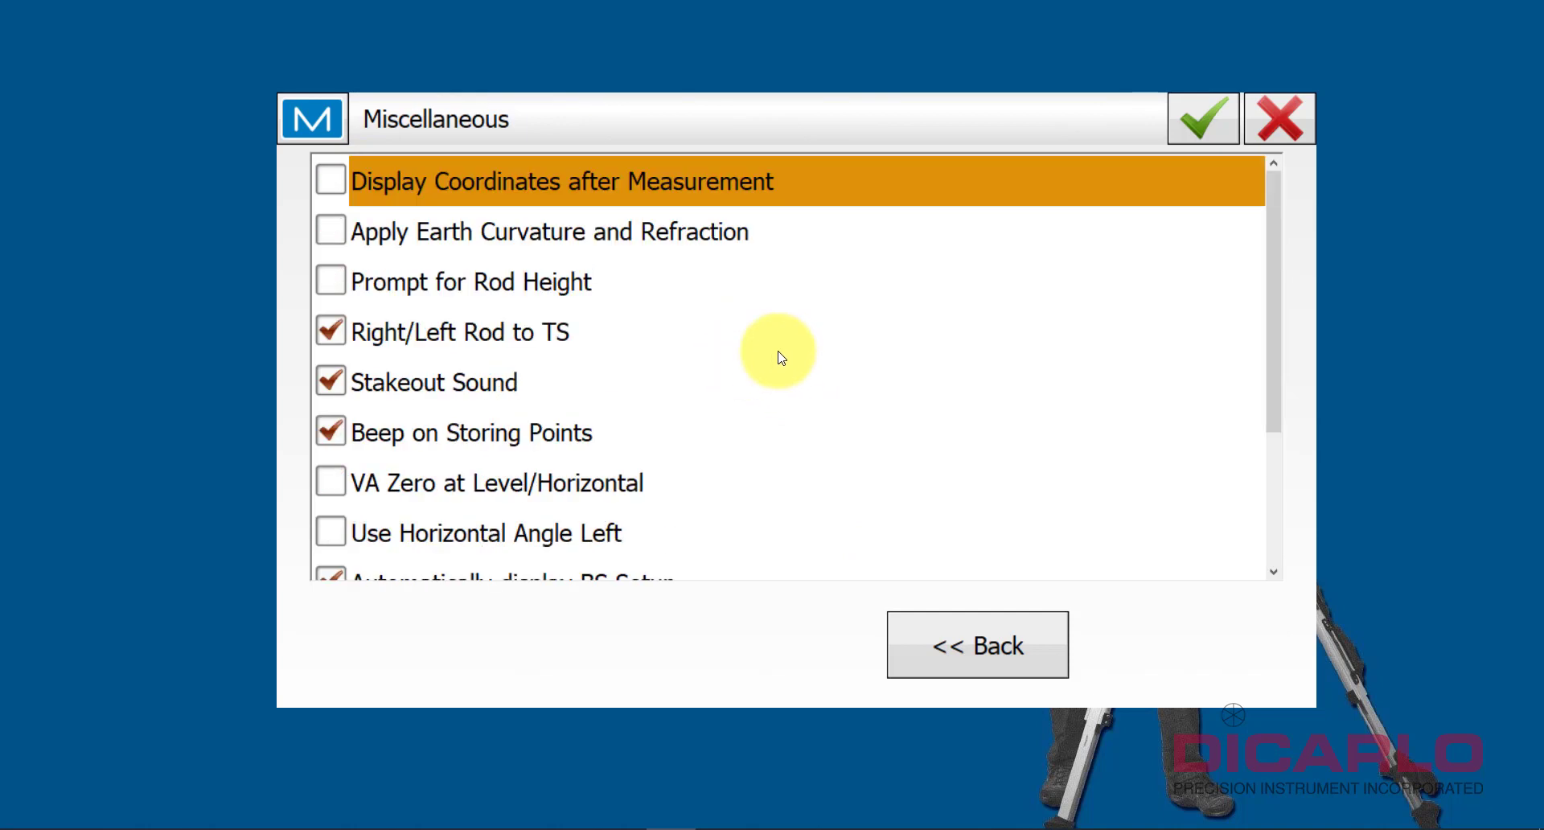
pyautogui.moveTo(384, 282)
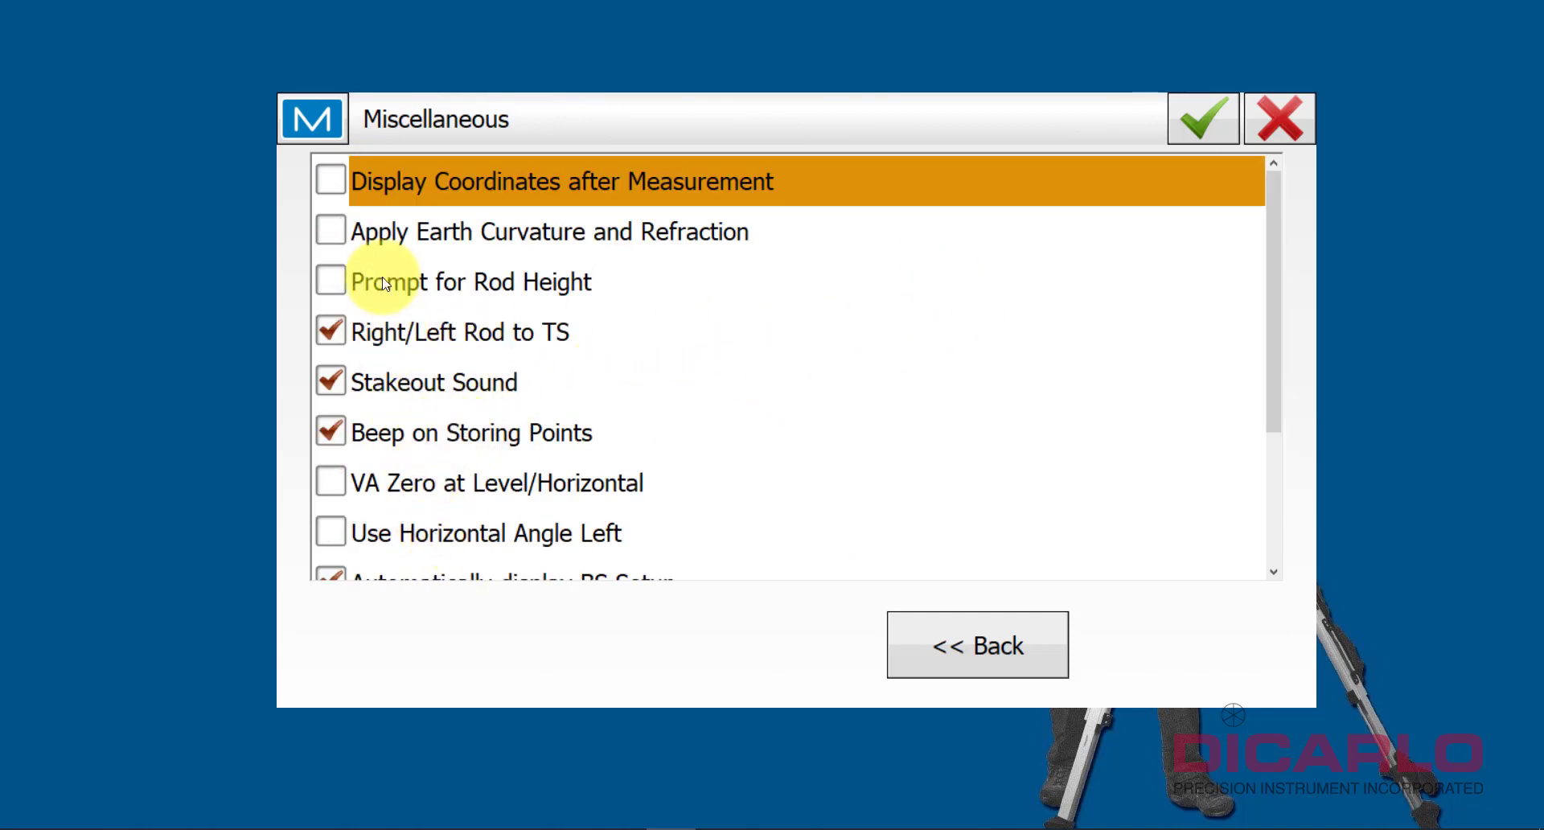
pyautogui.scroll(-3)
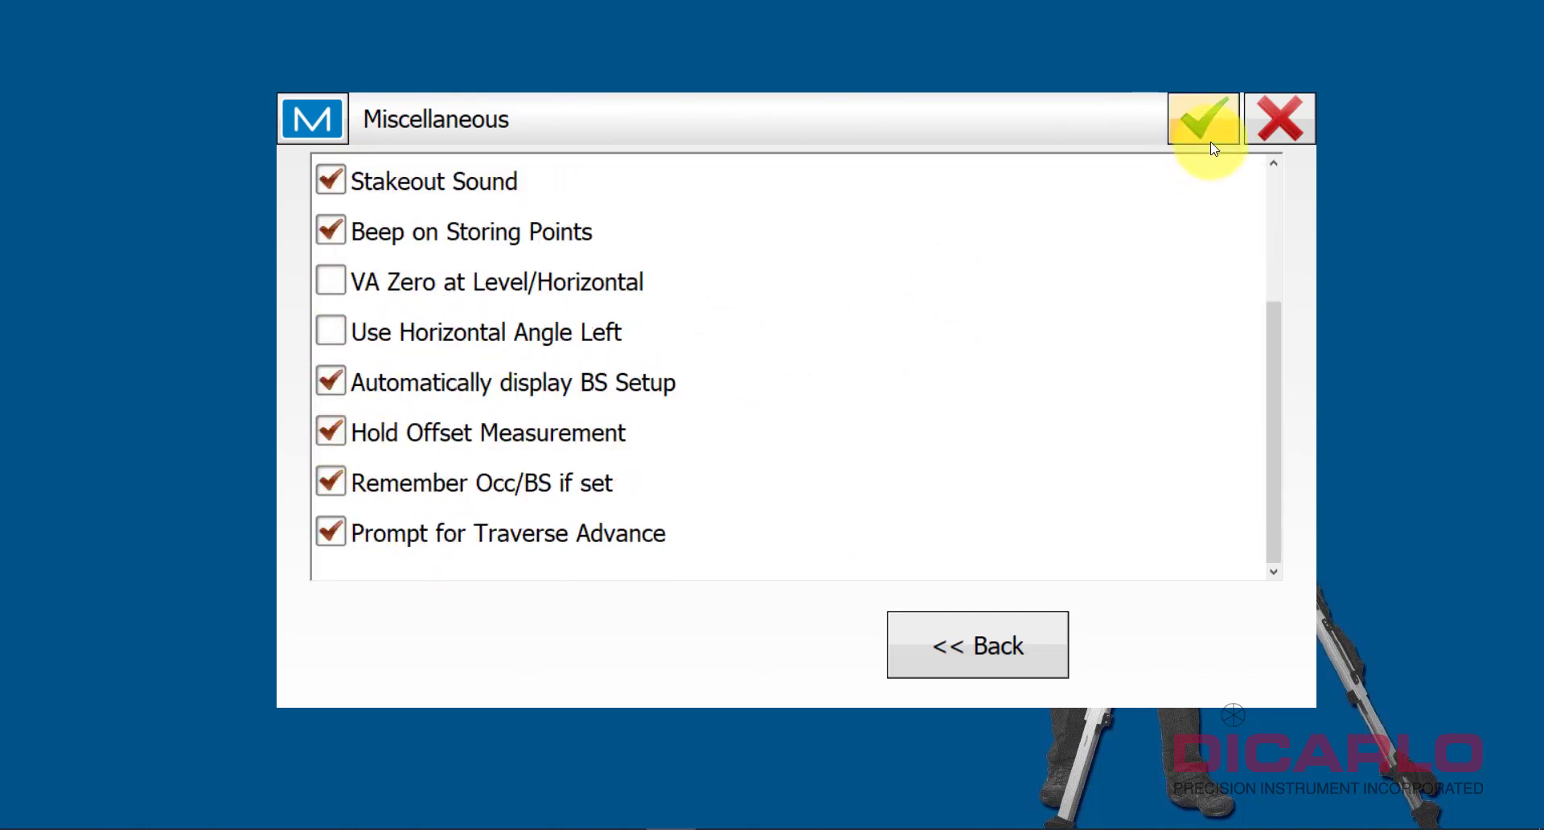
pyautogui.click(1202, 118)
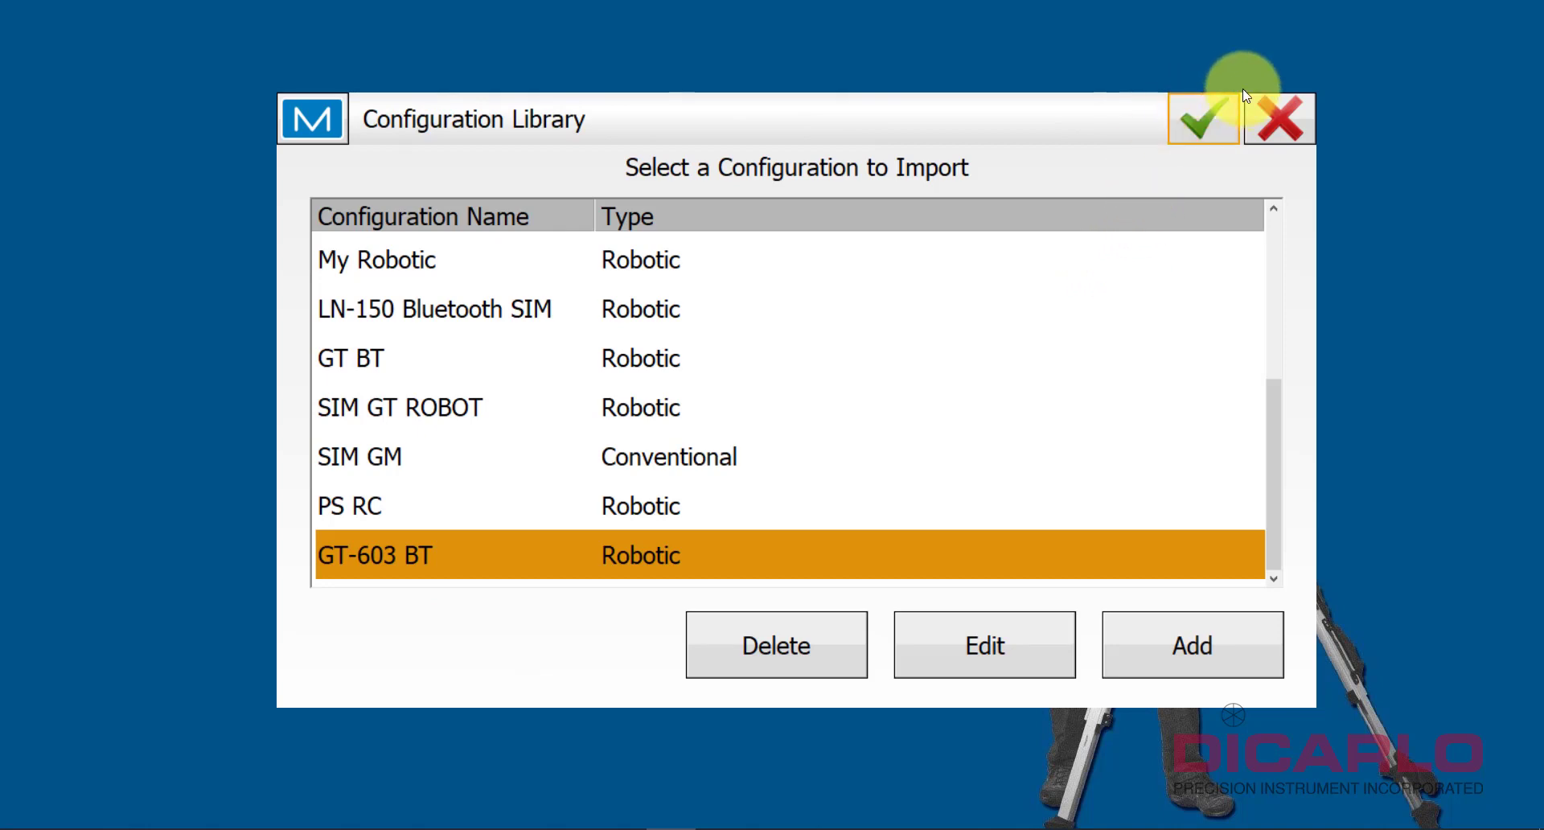
# - Select GT-603 BT as the job's optical configuration and accept Job Configuration
pyautogui.click(1202, 119)
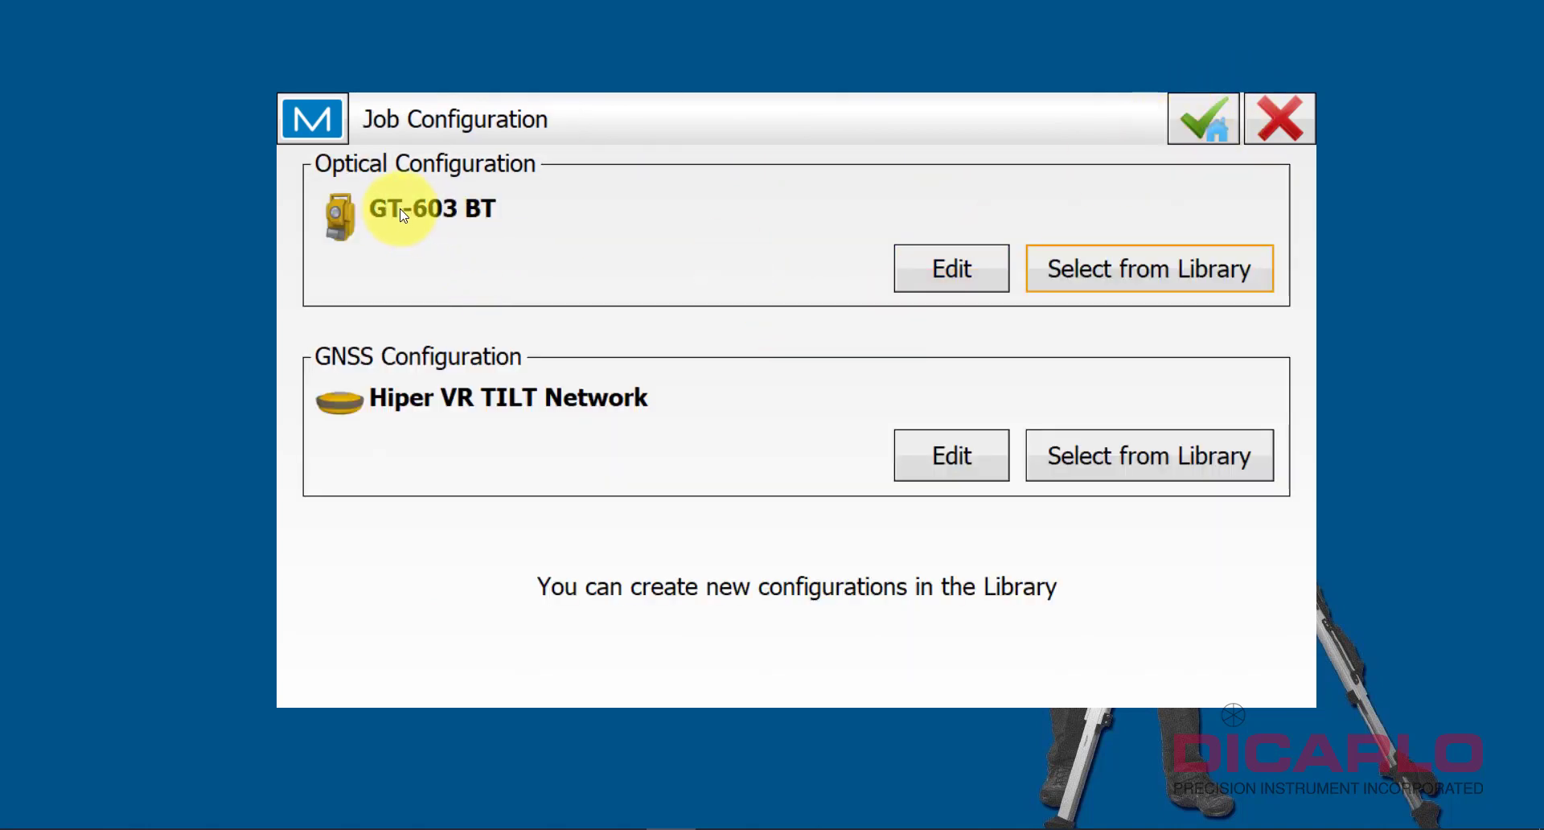
pyautogui.moveTo(606, 267)
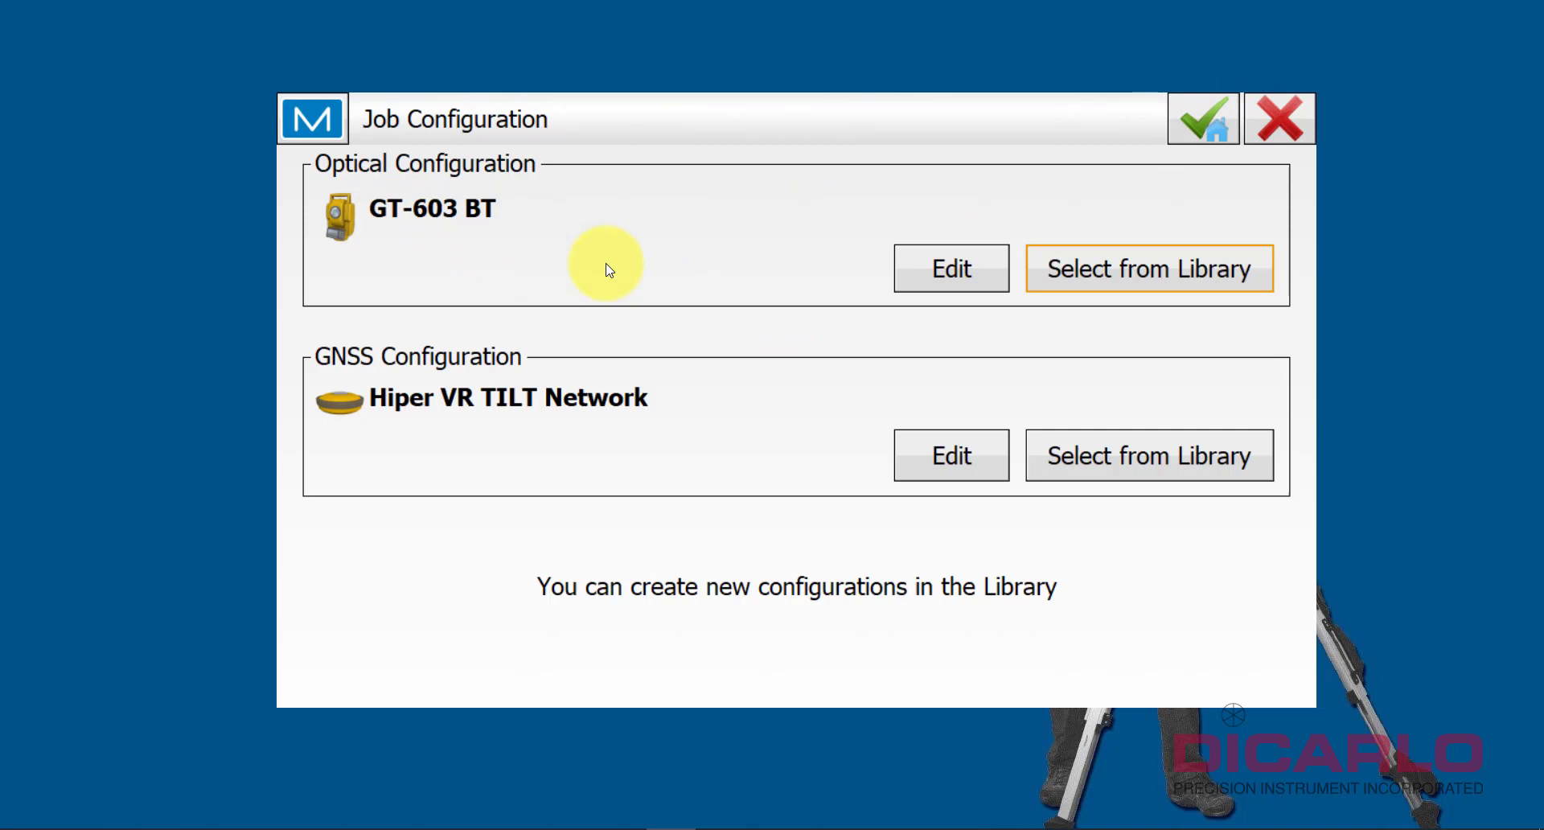
pyautogui.click(1202, 118)
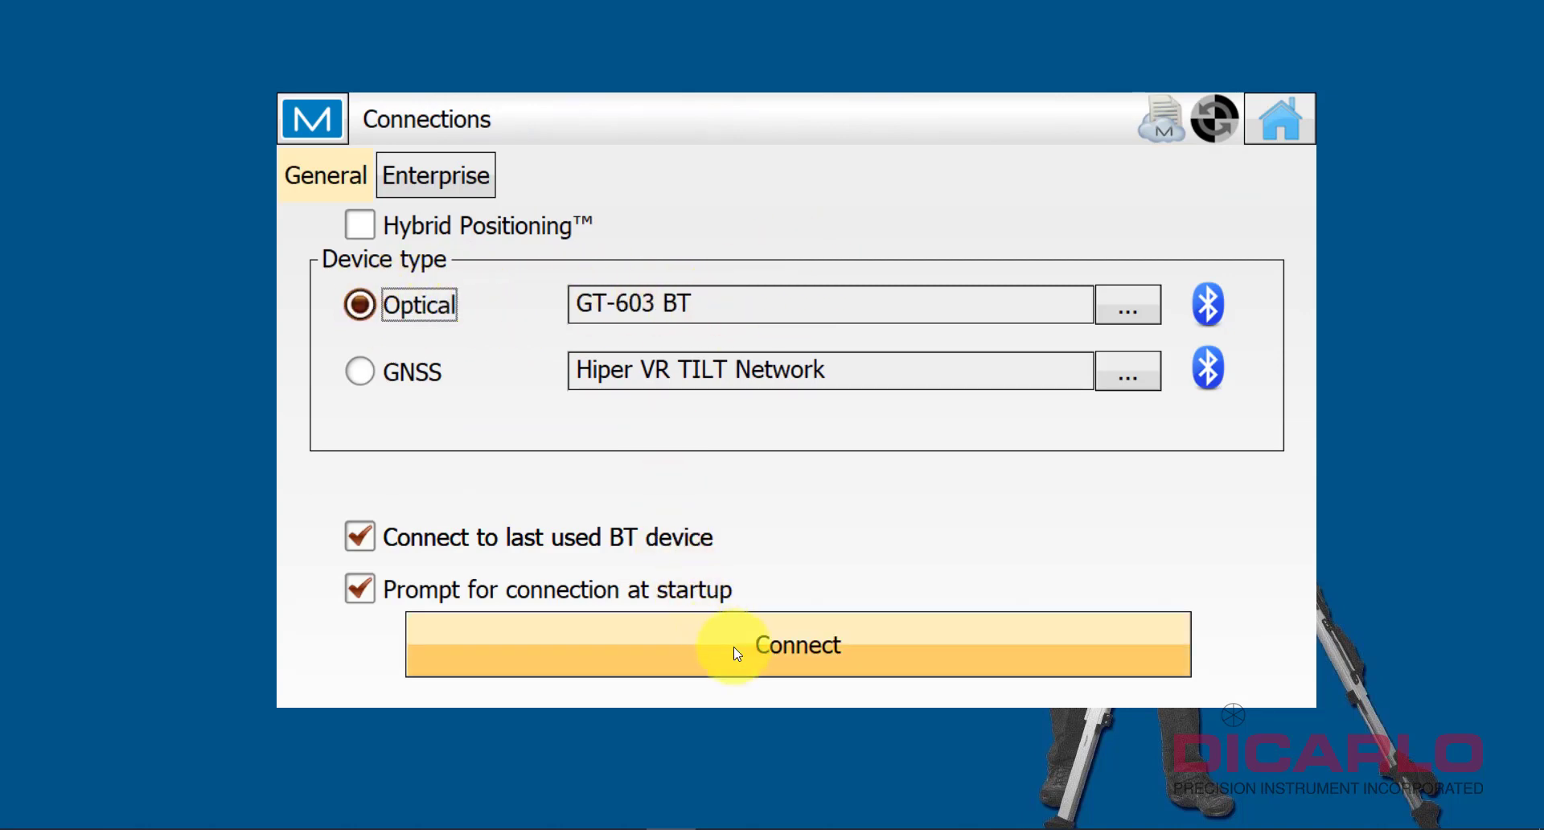
pyautogui.moveTo(882, 519)
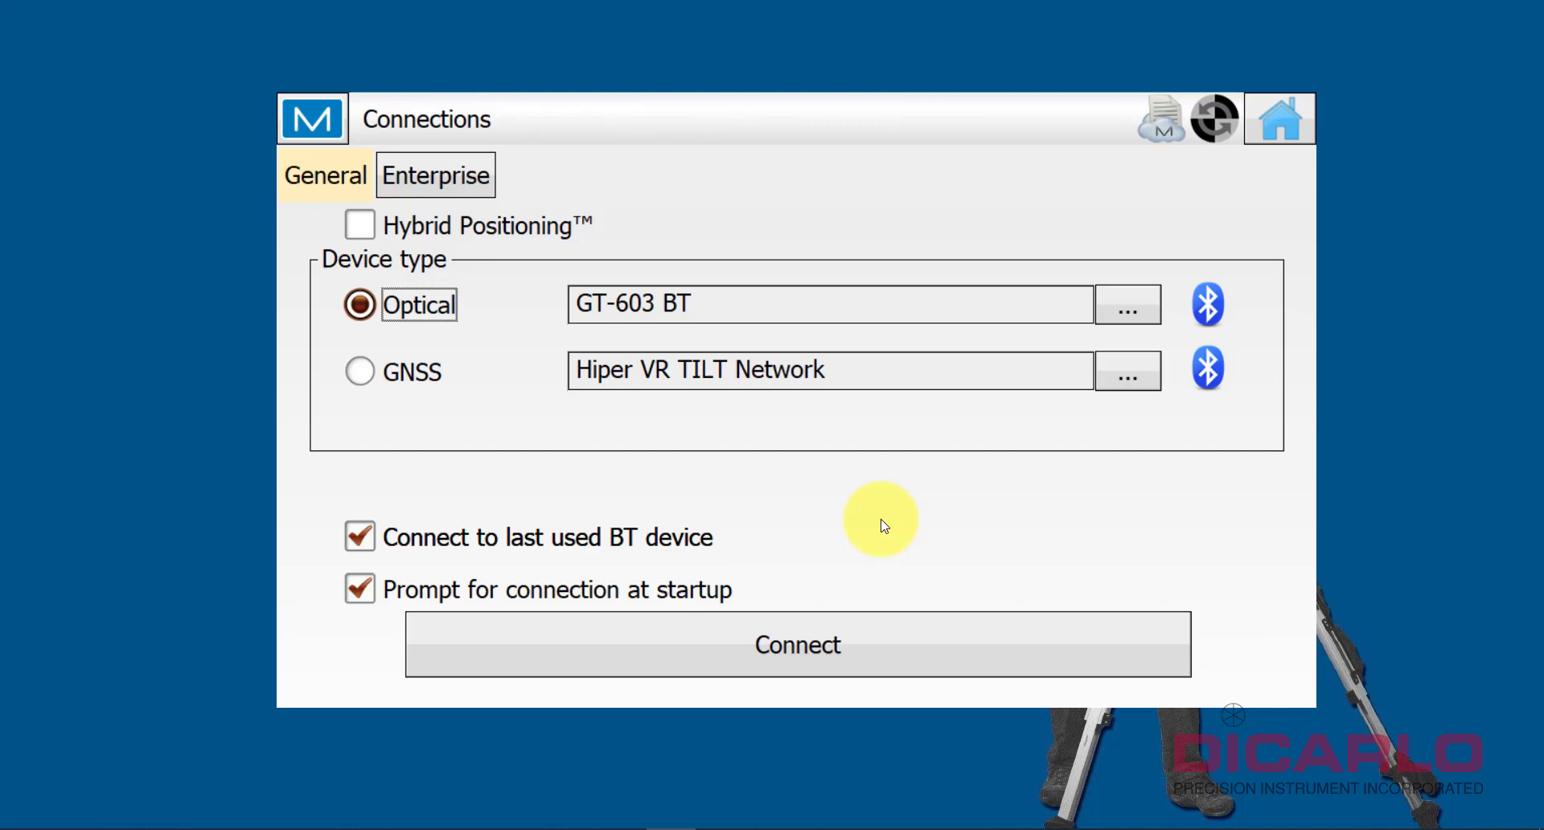
pyautogui.moveTo(564, 278)
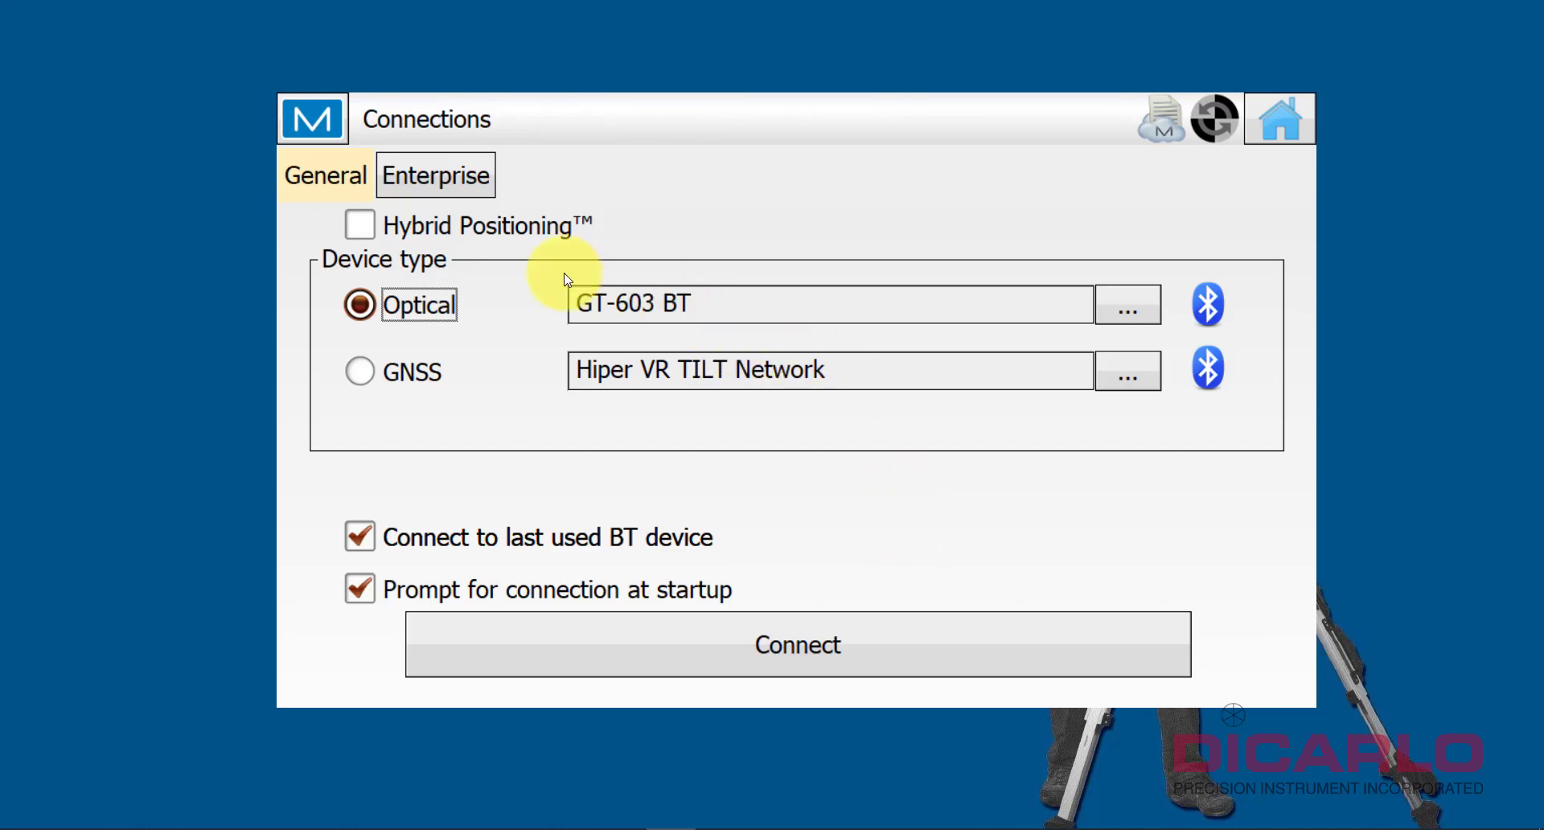
pyautogui.moveTo(797, 576)
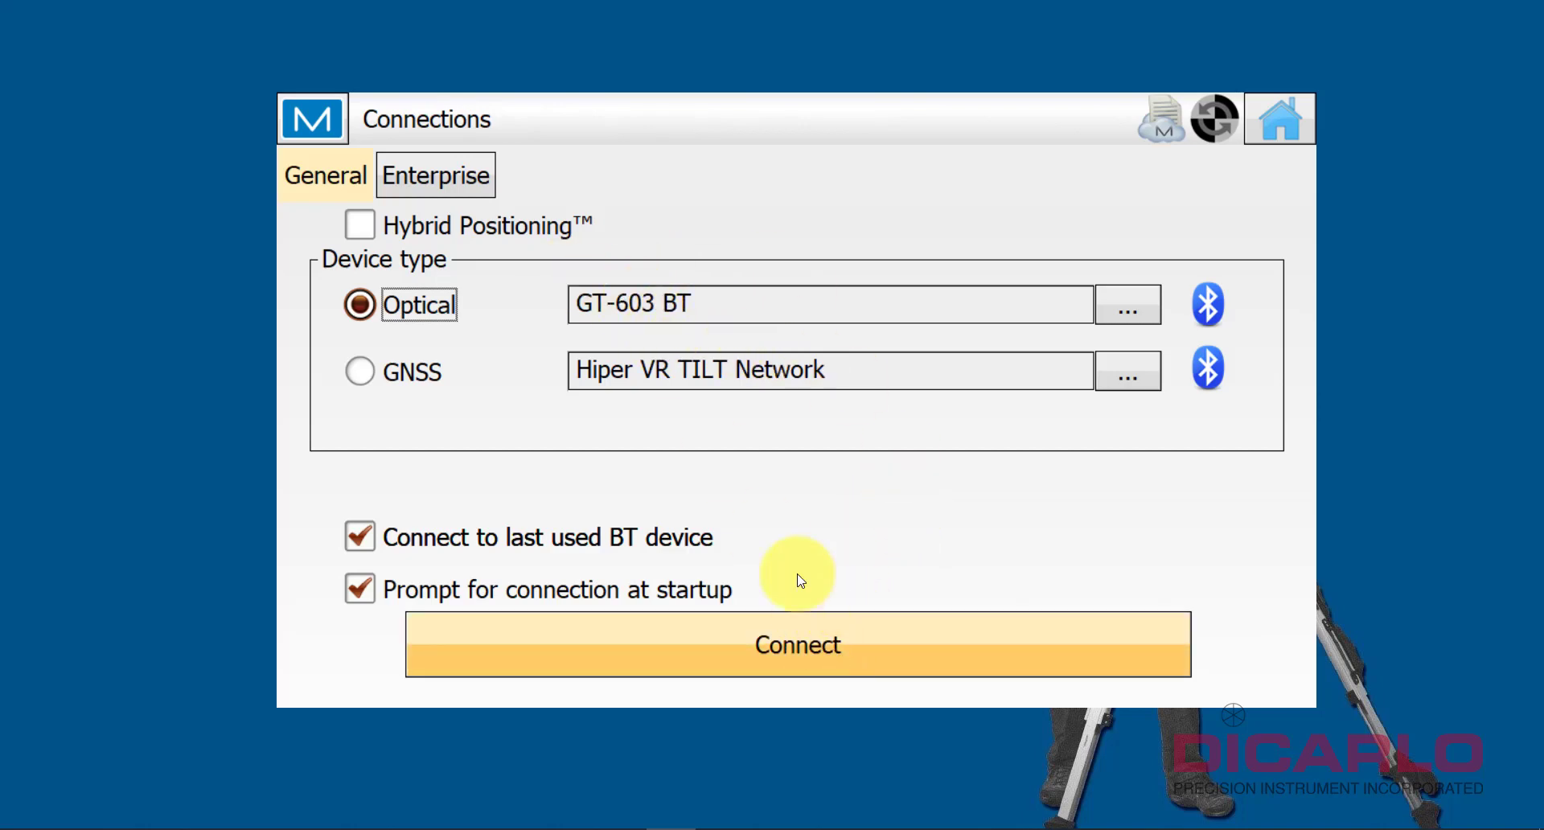
pyautogui.moveTo(748, 290)
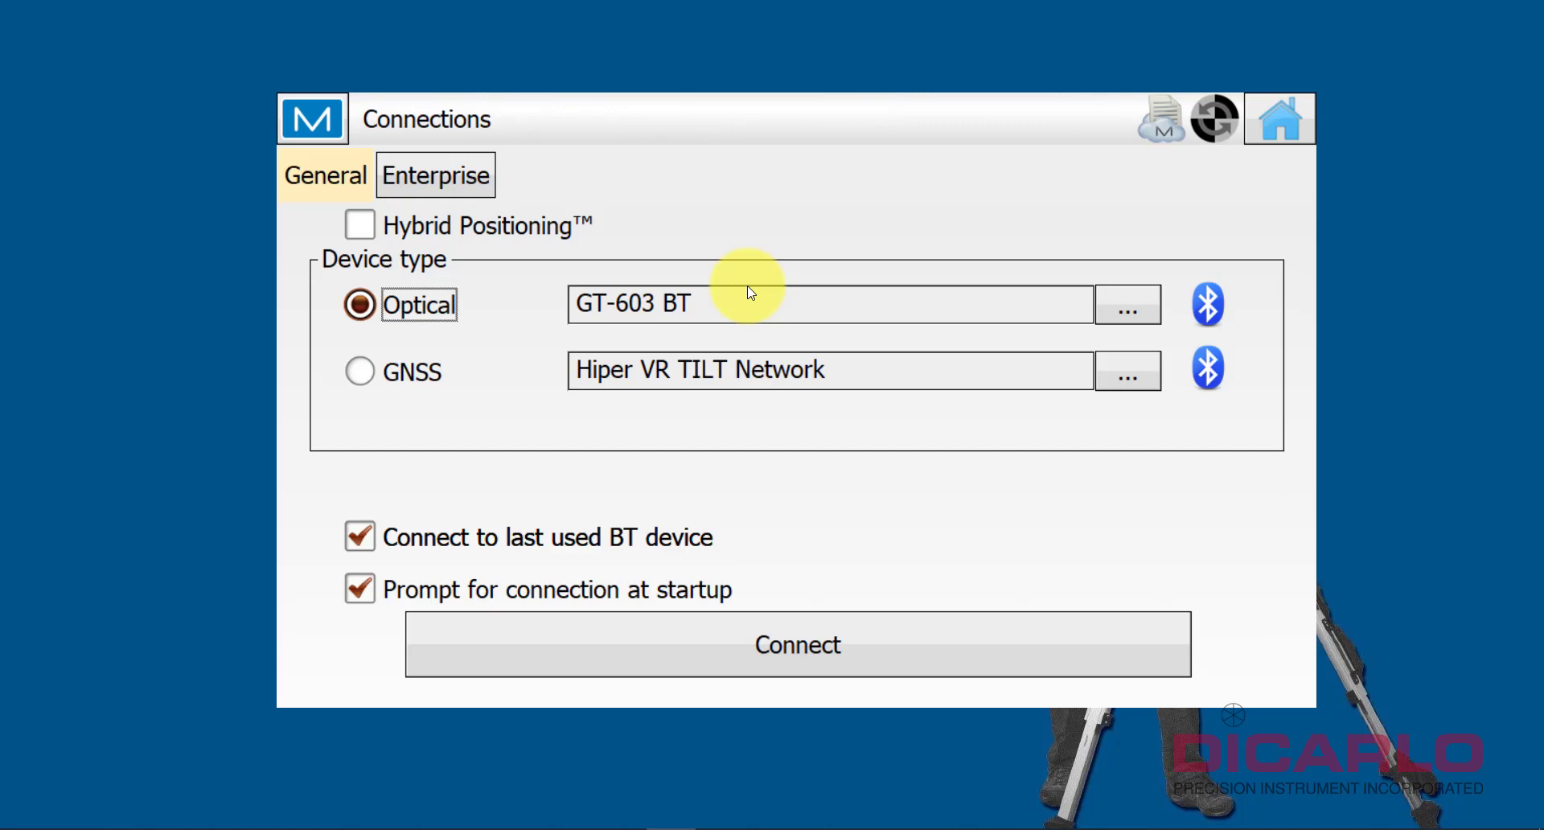